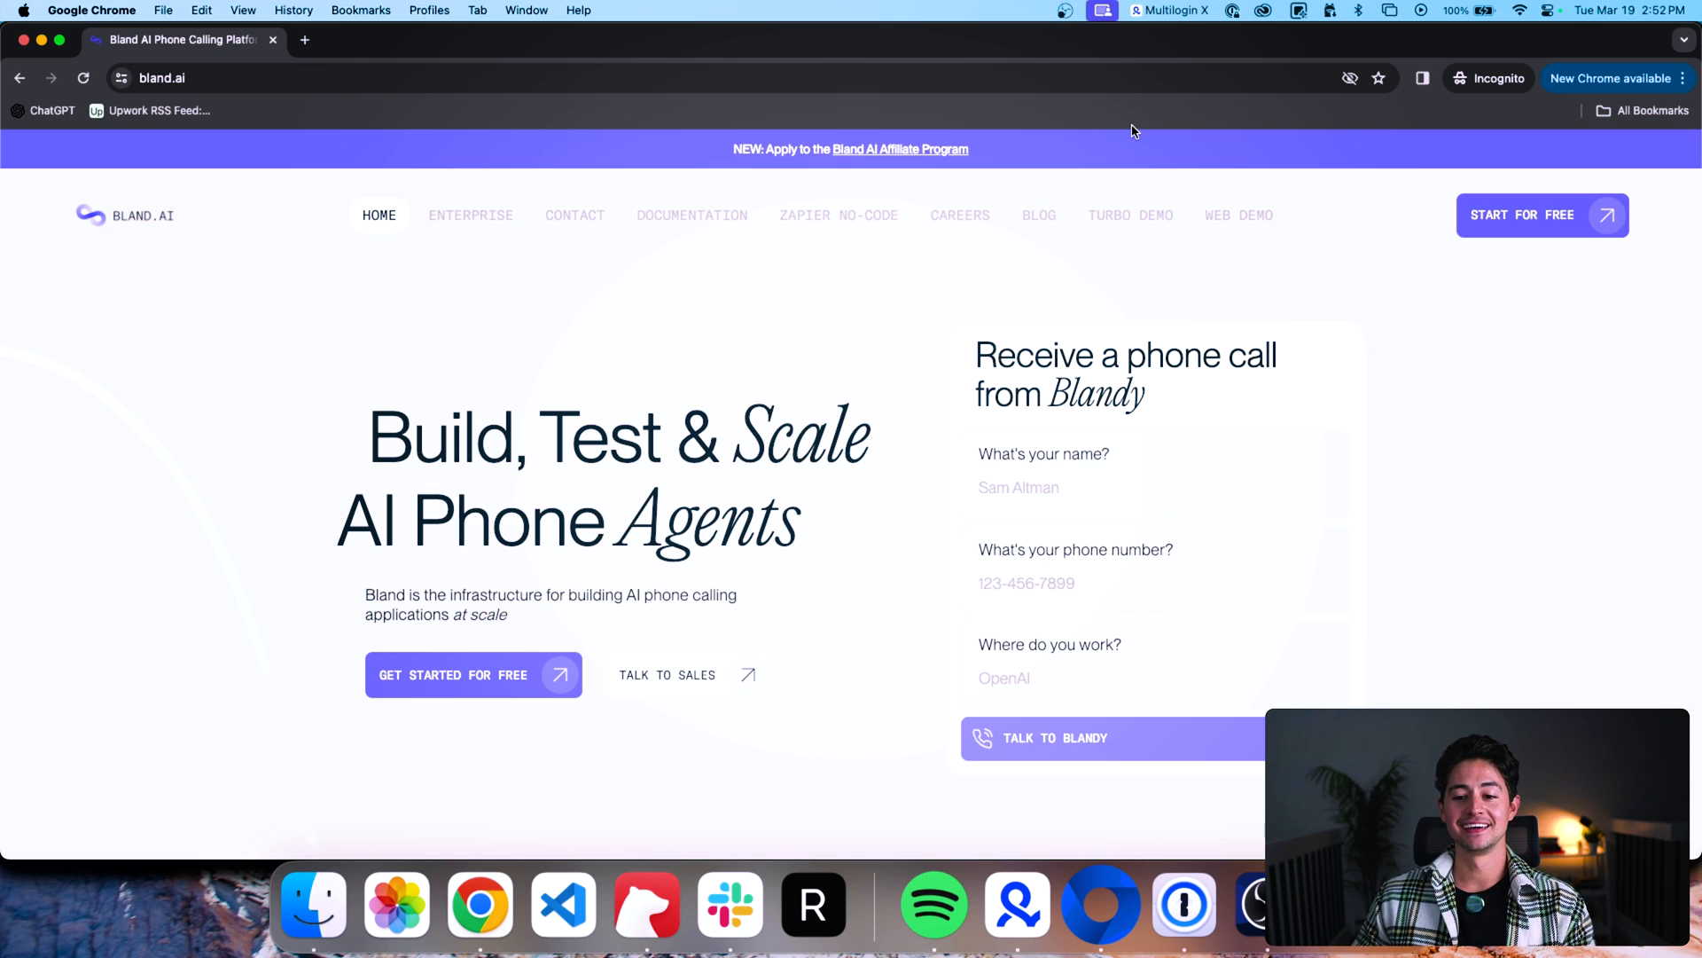
{"action": "mouse_move", "coordinate": [1107, 410]}
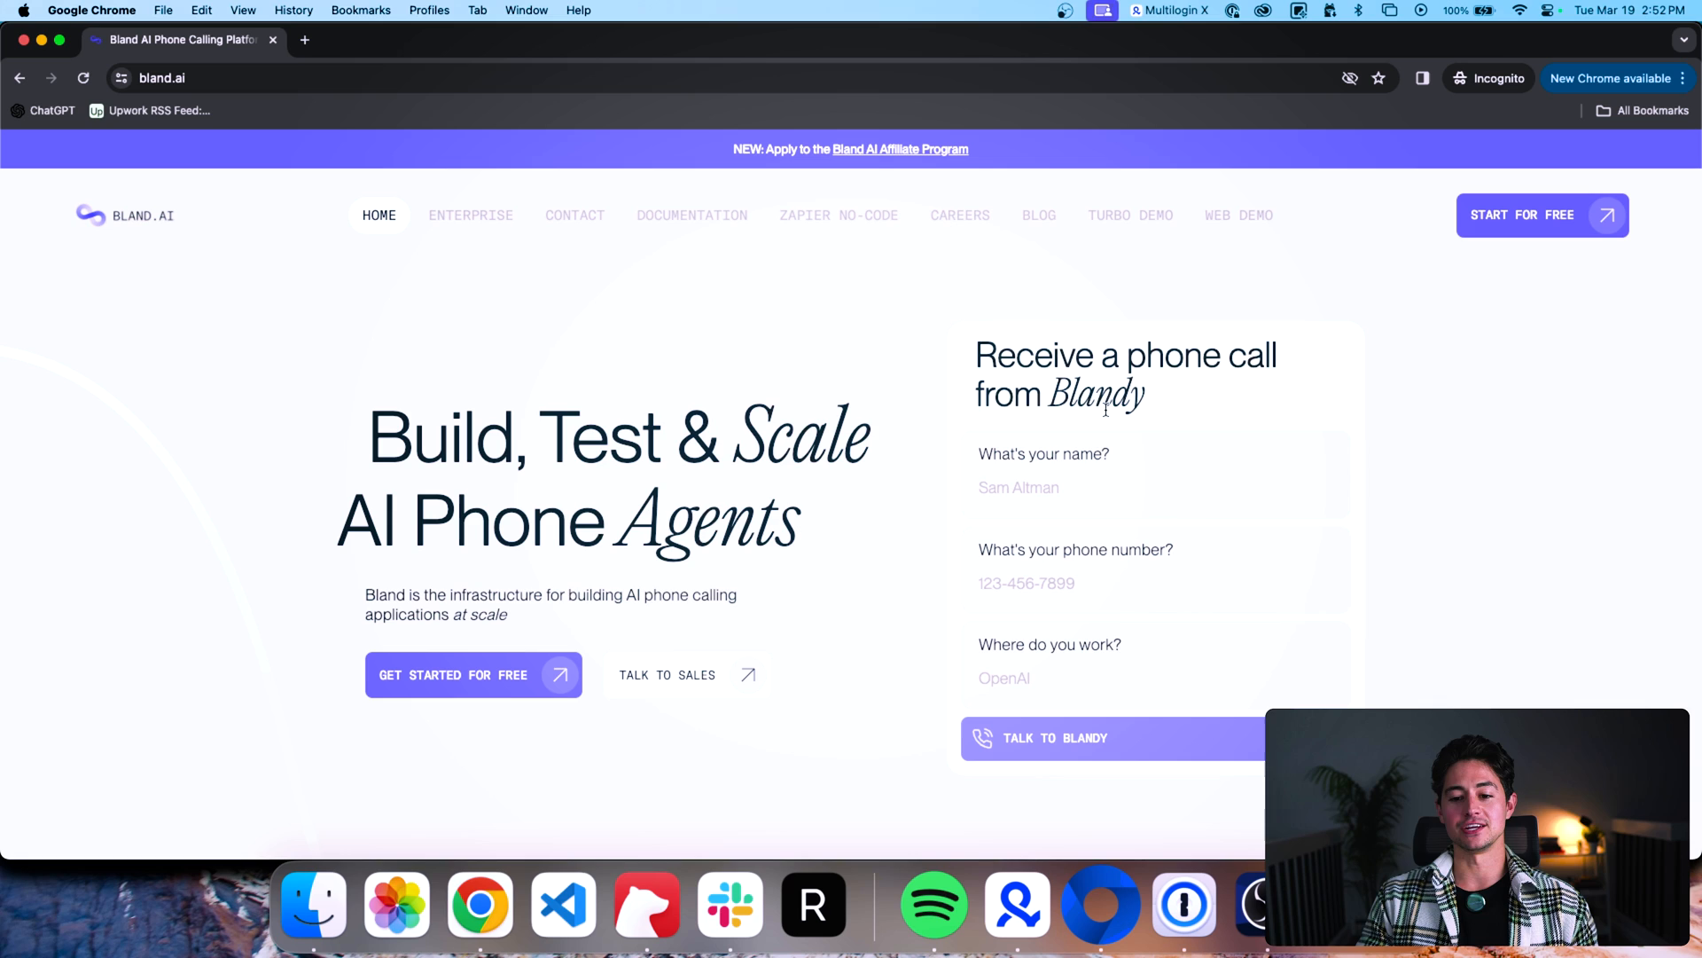
Step: Look over the Bland AI landing page and choose Start for Free to reach the signup page
{"action": "double_click", "coordinate": [1094, 394]}
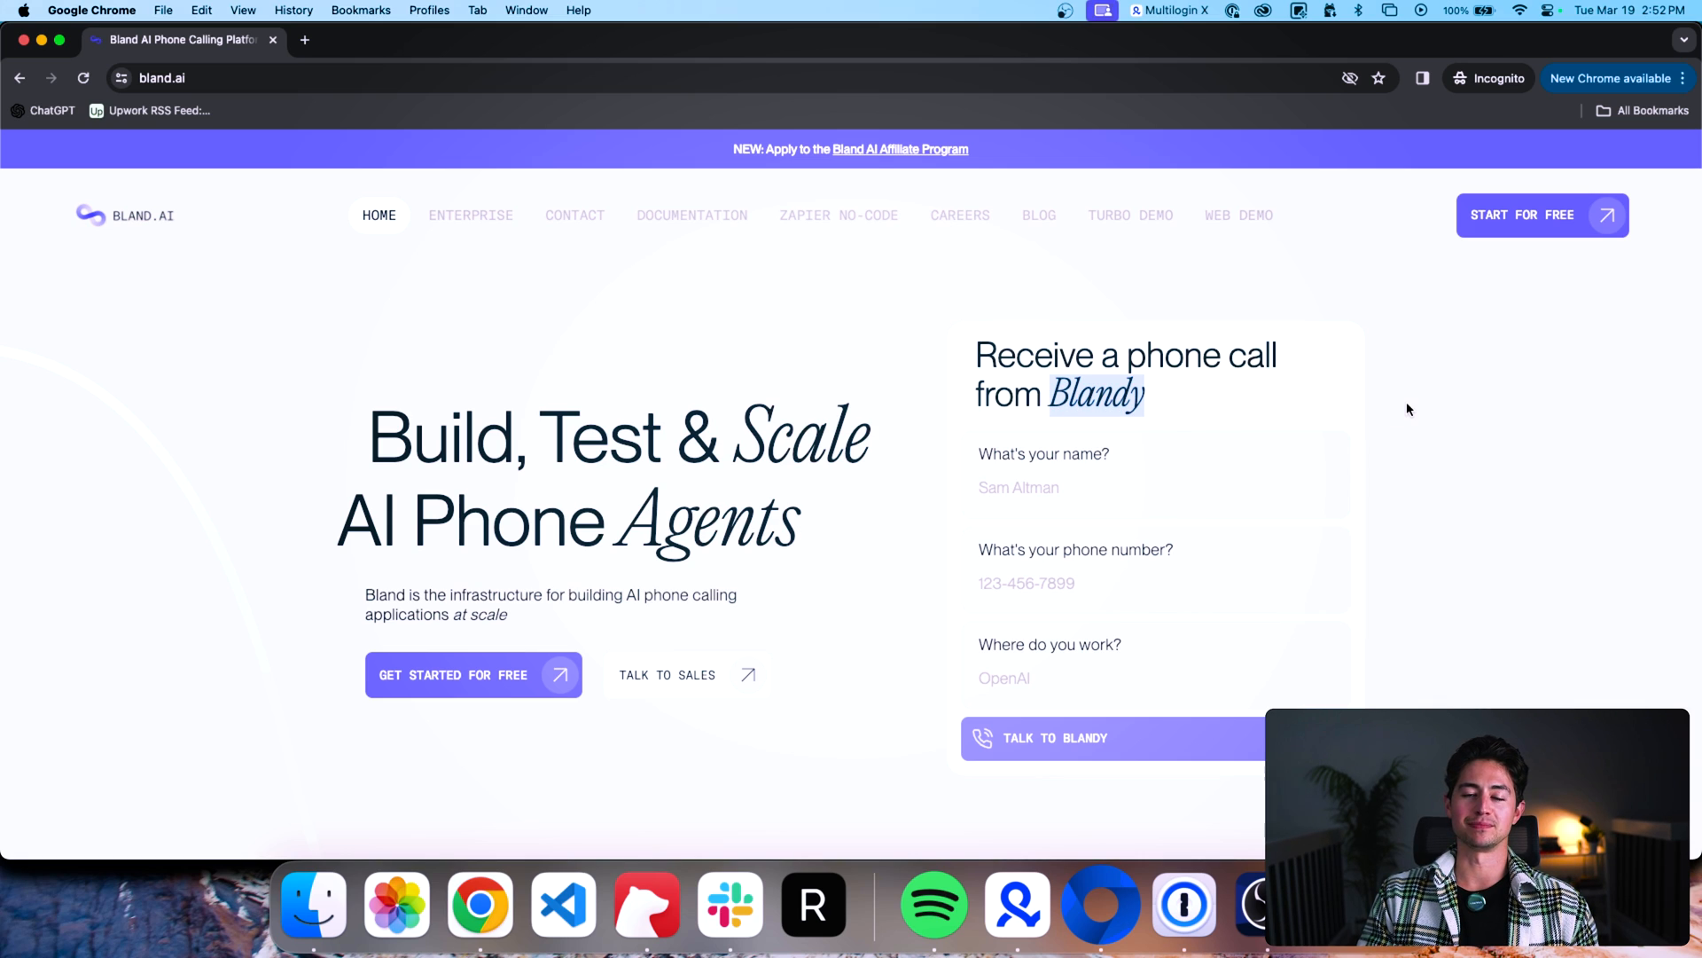
{"action": "mouse_move", "coordinate": [1491, 410]}
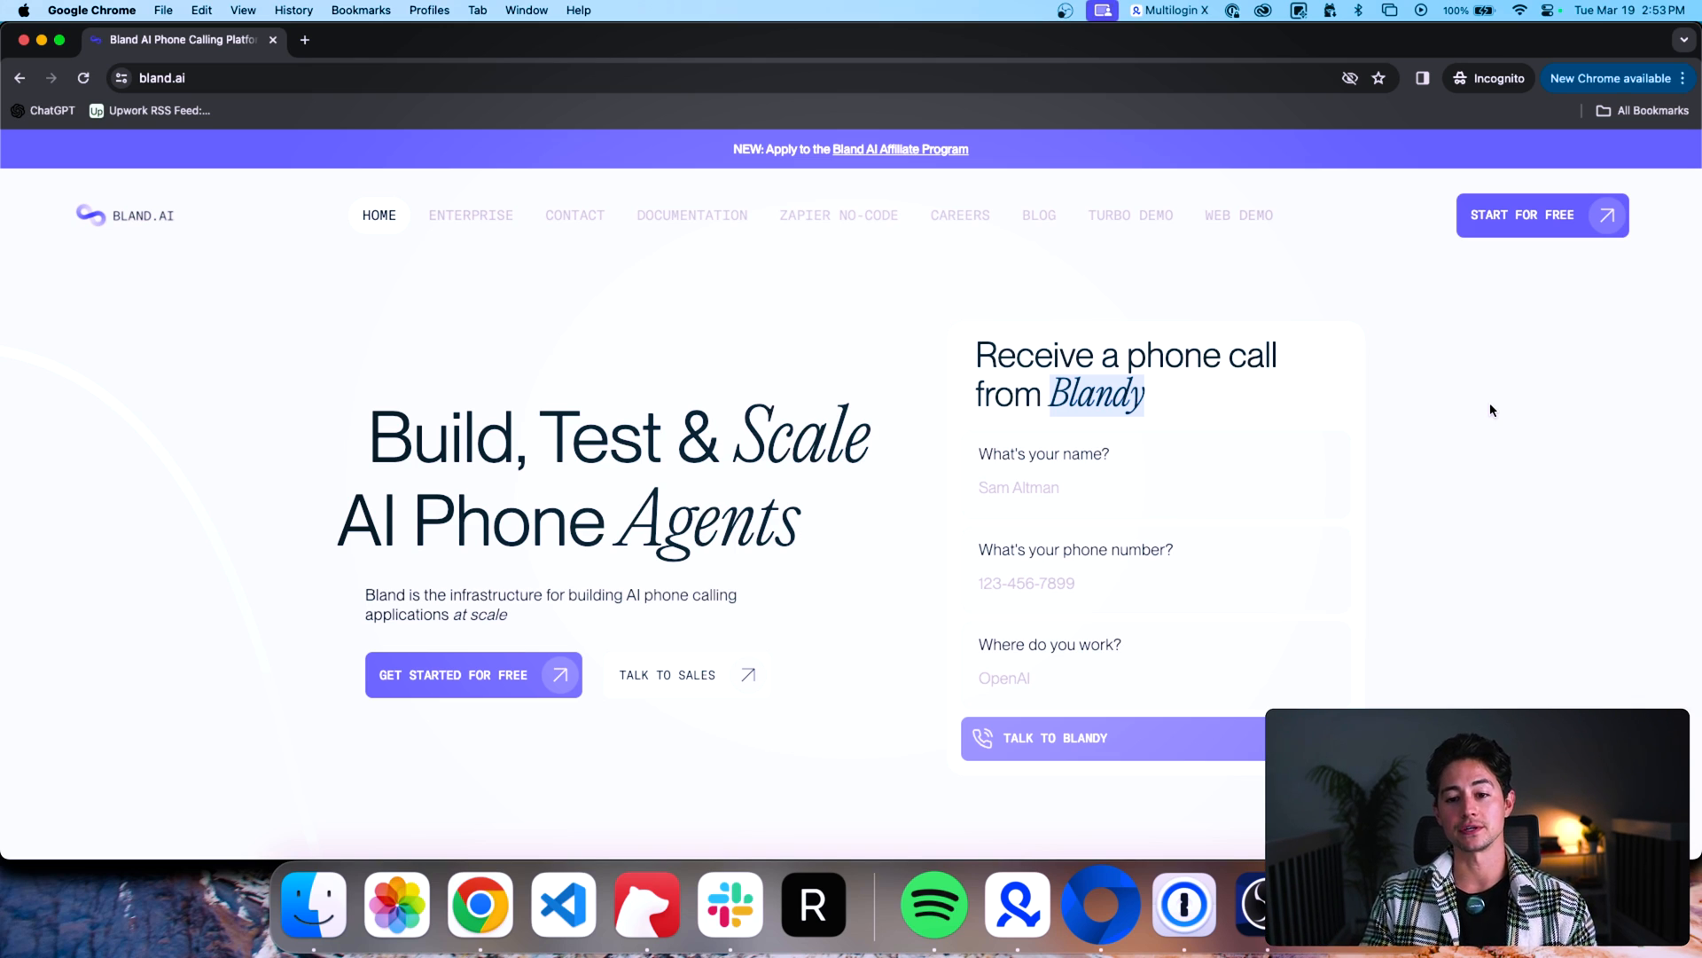
{"action": "mouse_move", "coordinate": [1458, 357]}
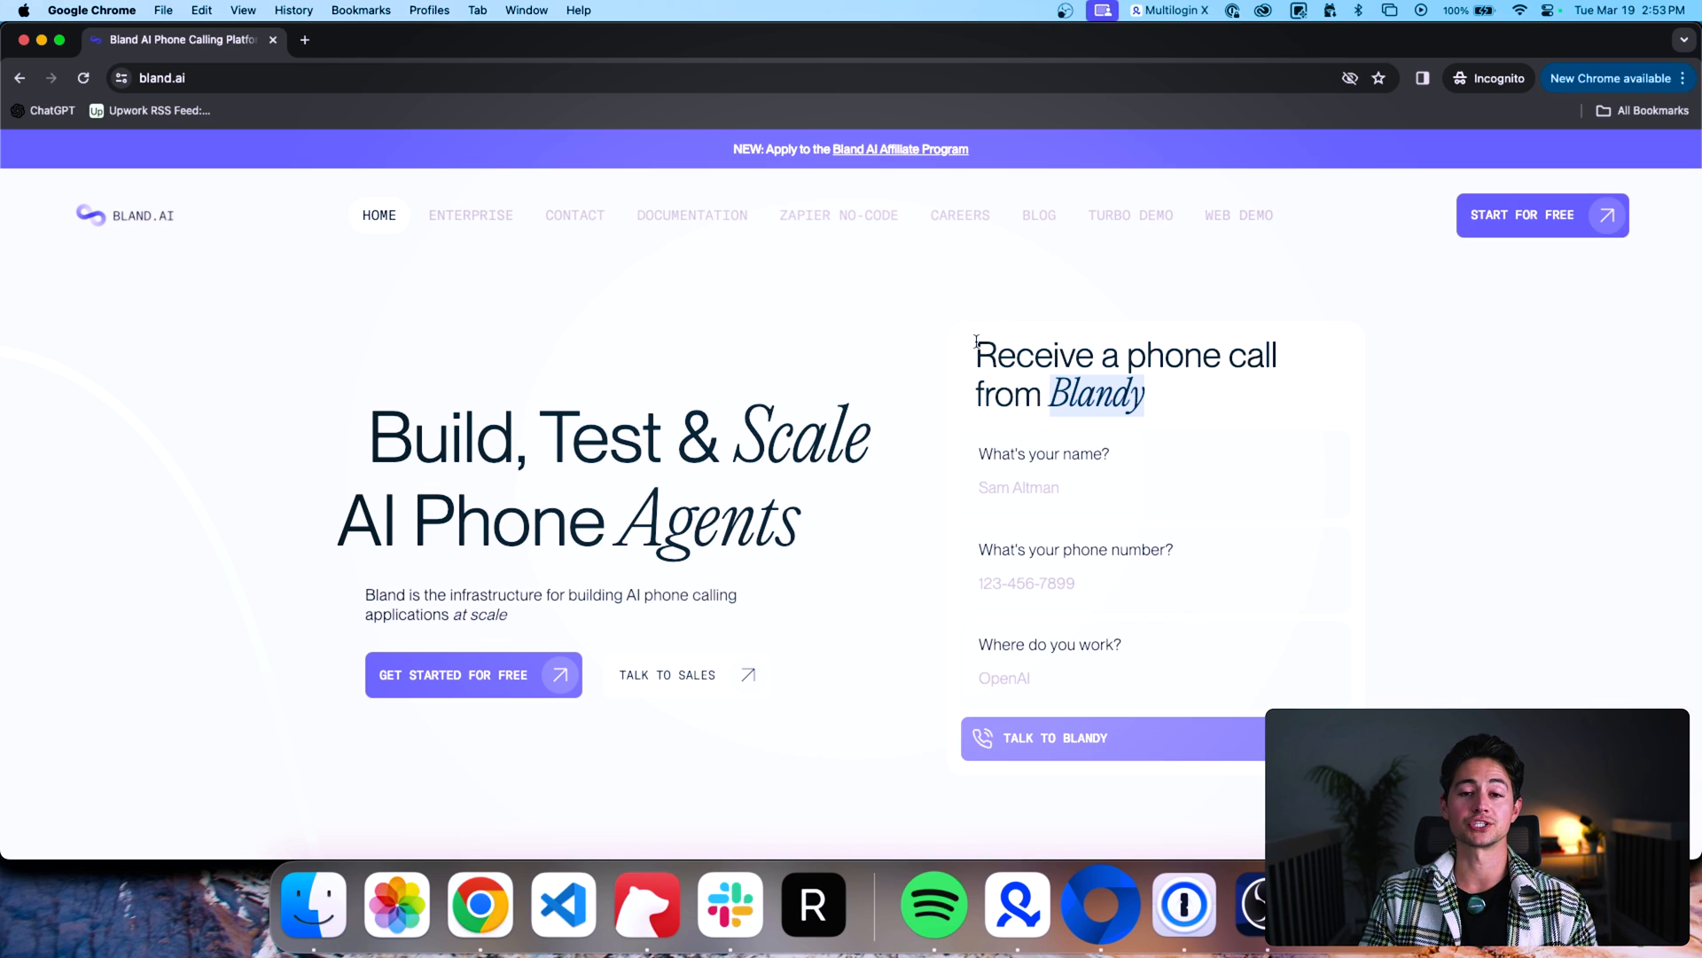
{"action": "scroll", "scroll_direction": "down", "scroll_amount": 3}
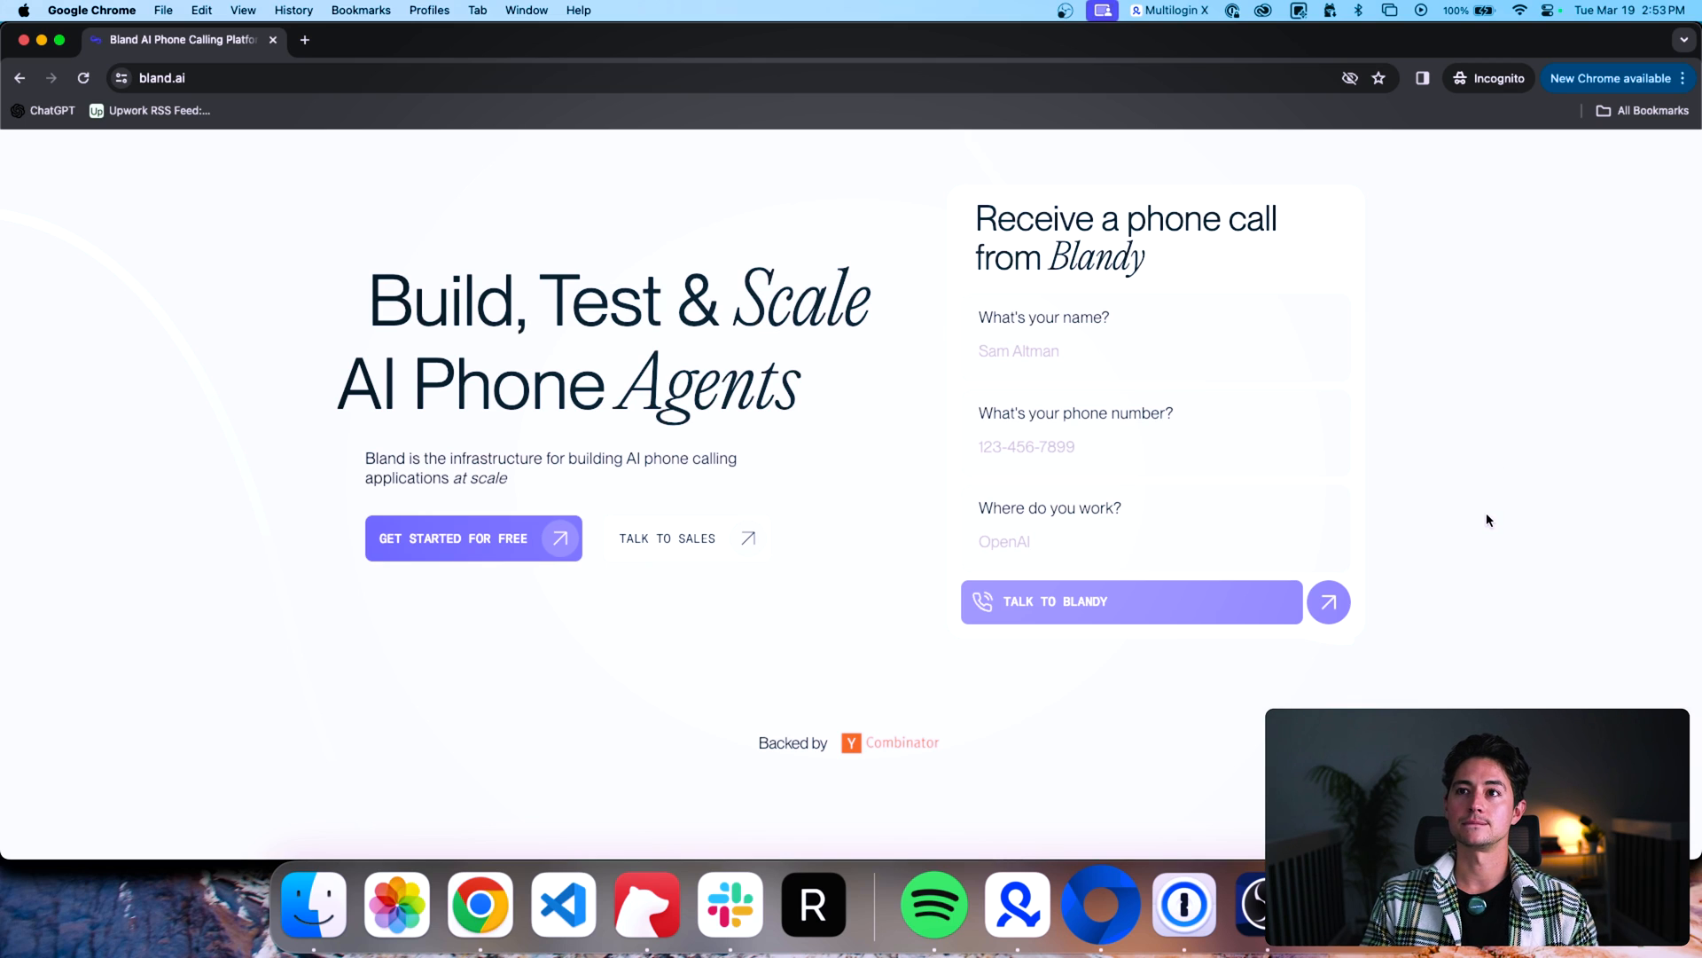
{"action": "scroll", "scroll_direction": "down", "scroll_amount": 3}
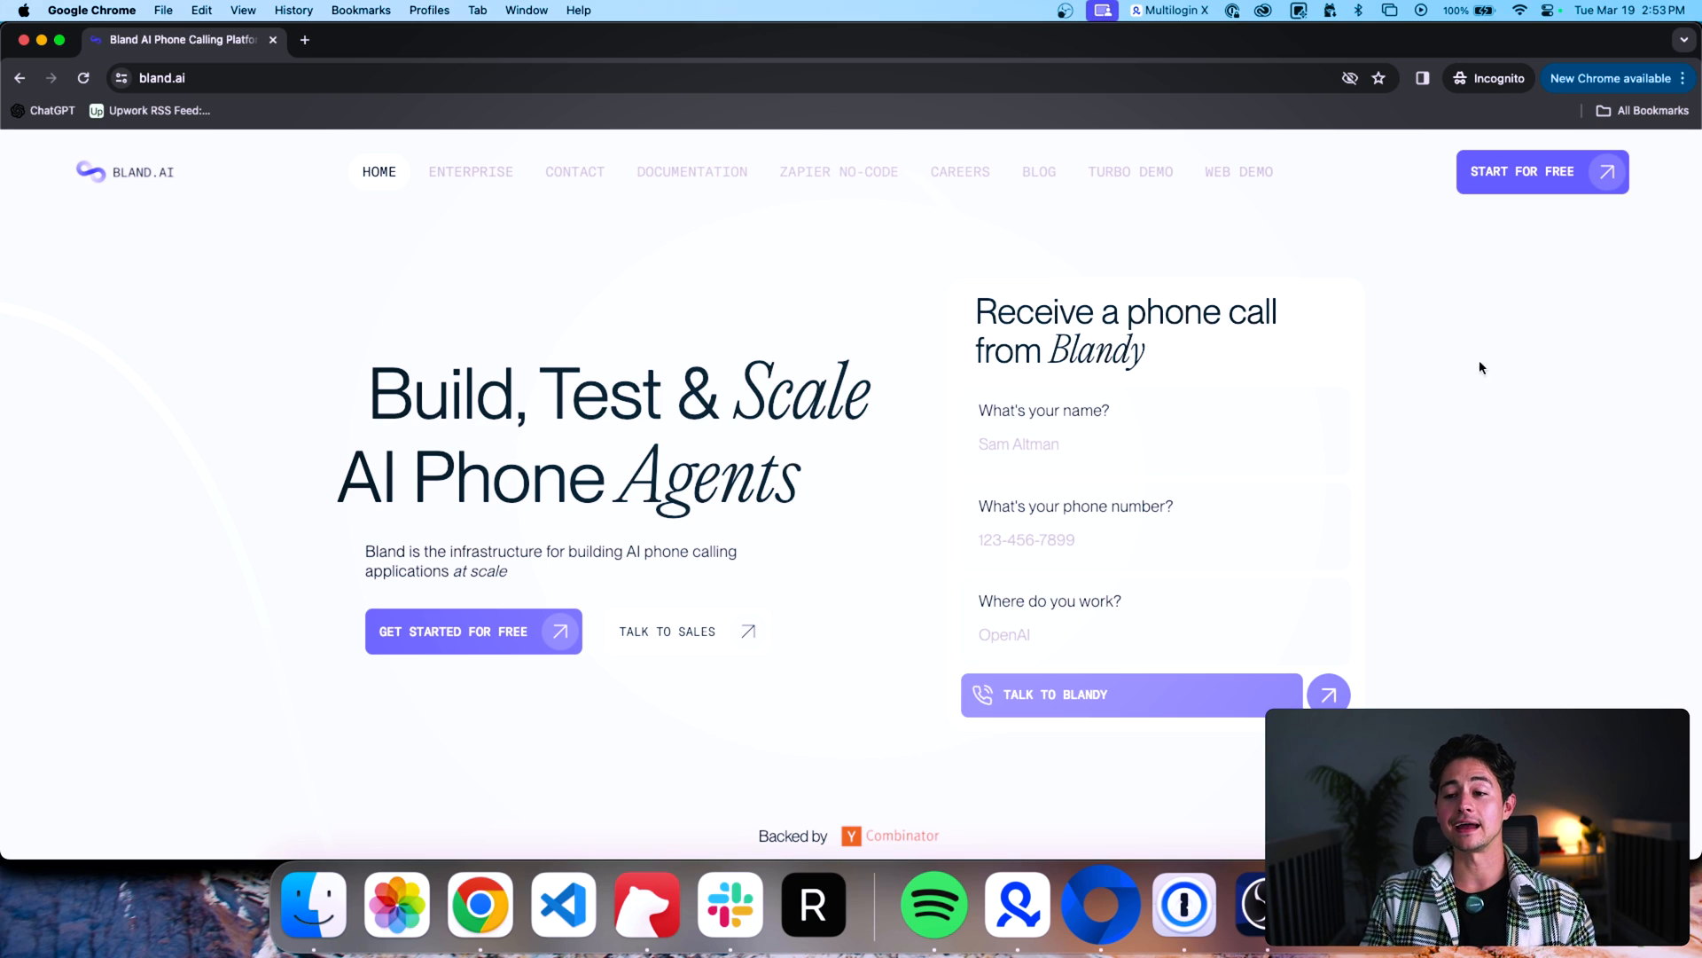
{"action": "mouse_move", "coordinate": [1541, 172]}
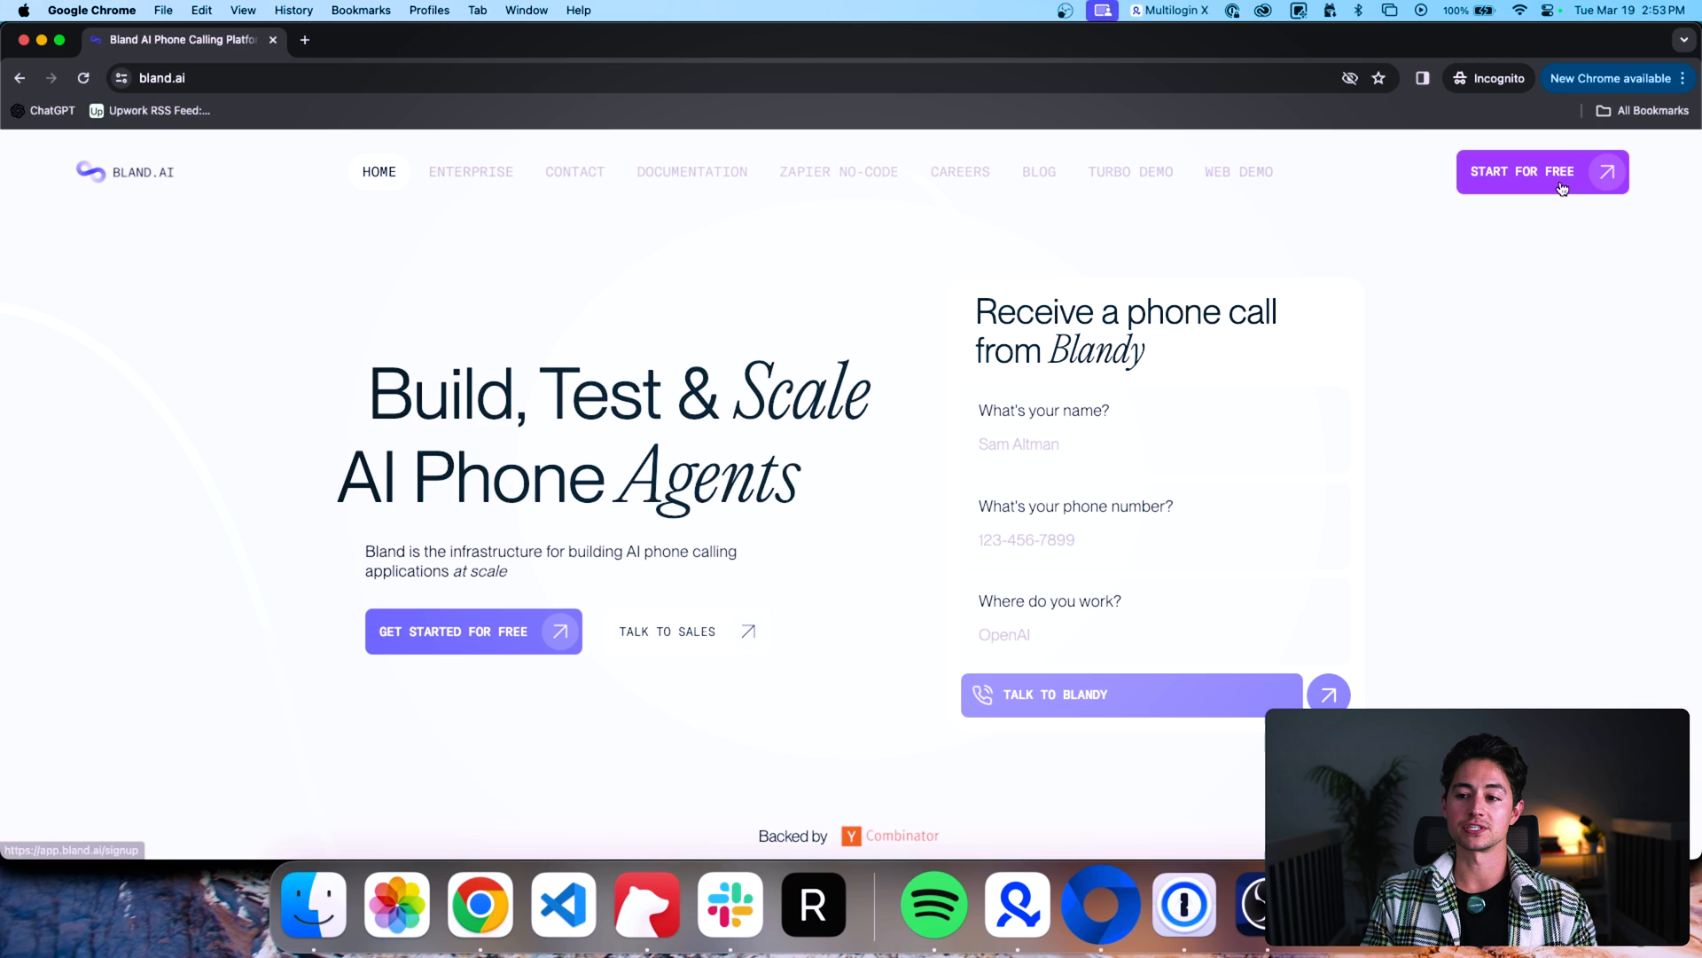
{"action": "left_click", "coordinate": [1540, 172]}
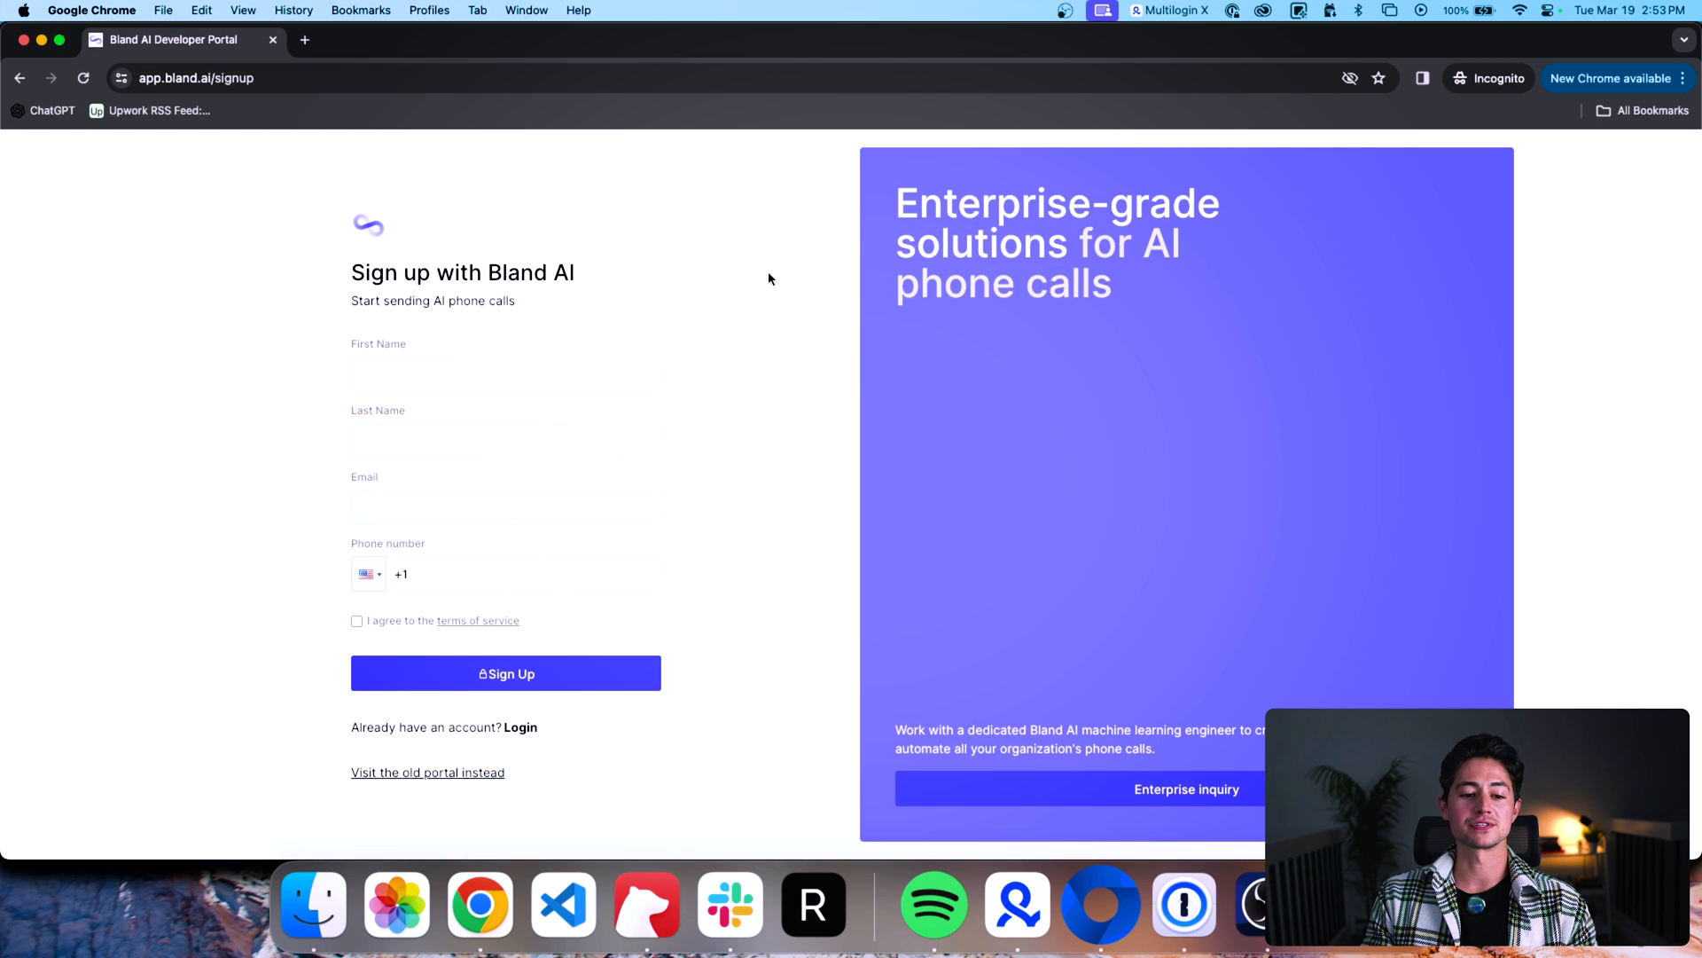
{"action": "mouse_move", "coordinate": [36, 68]}
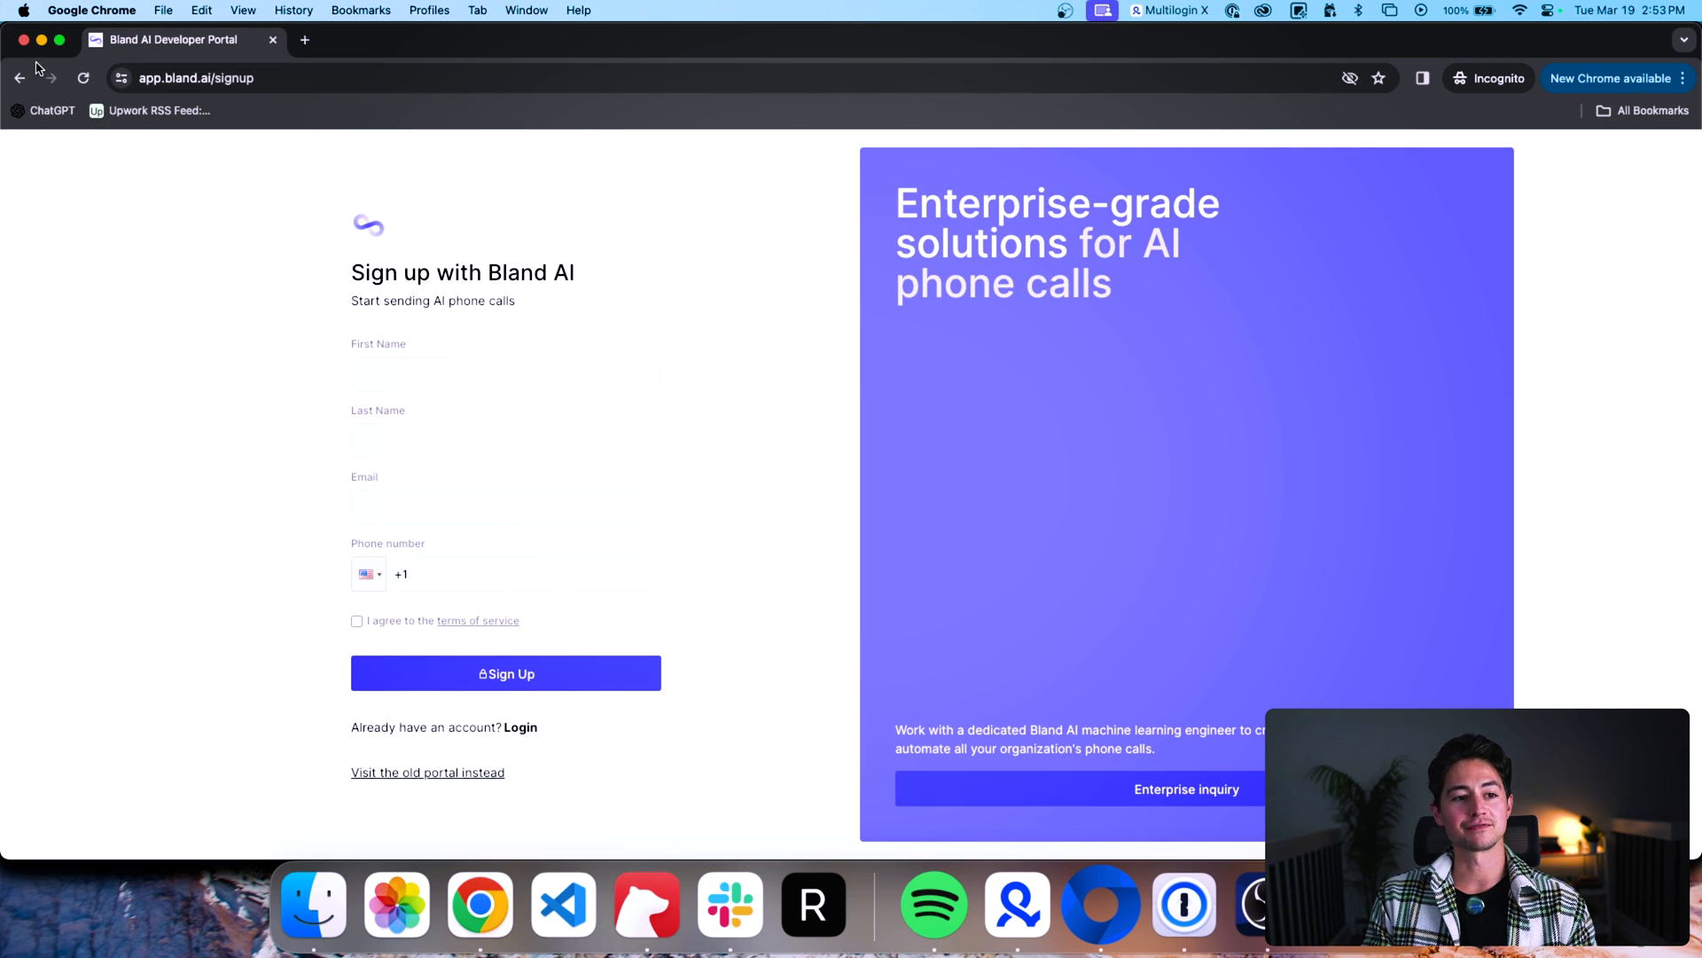
{"action": "mouse_move", "coordinate": [447, 195]}
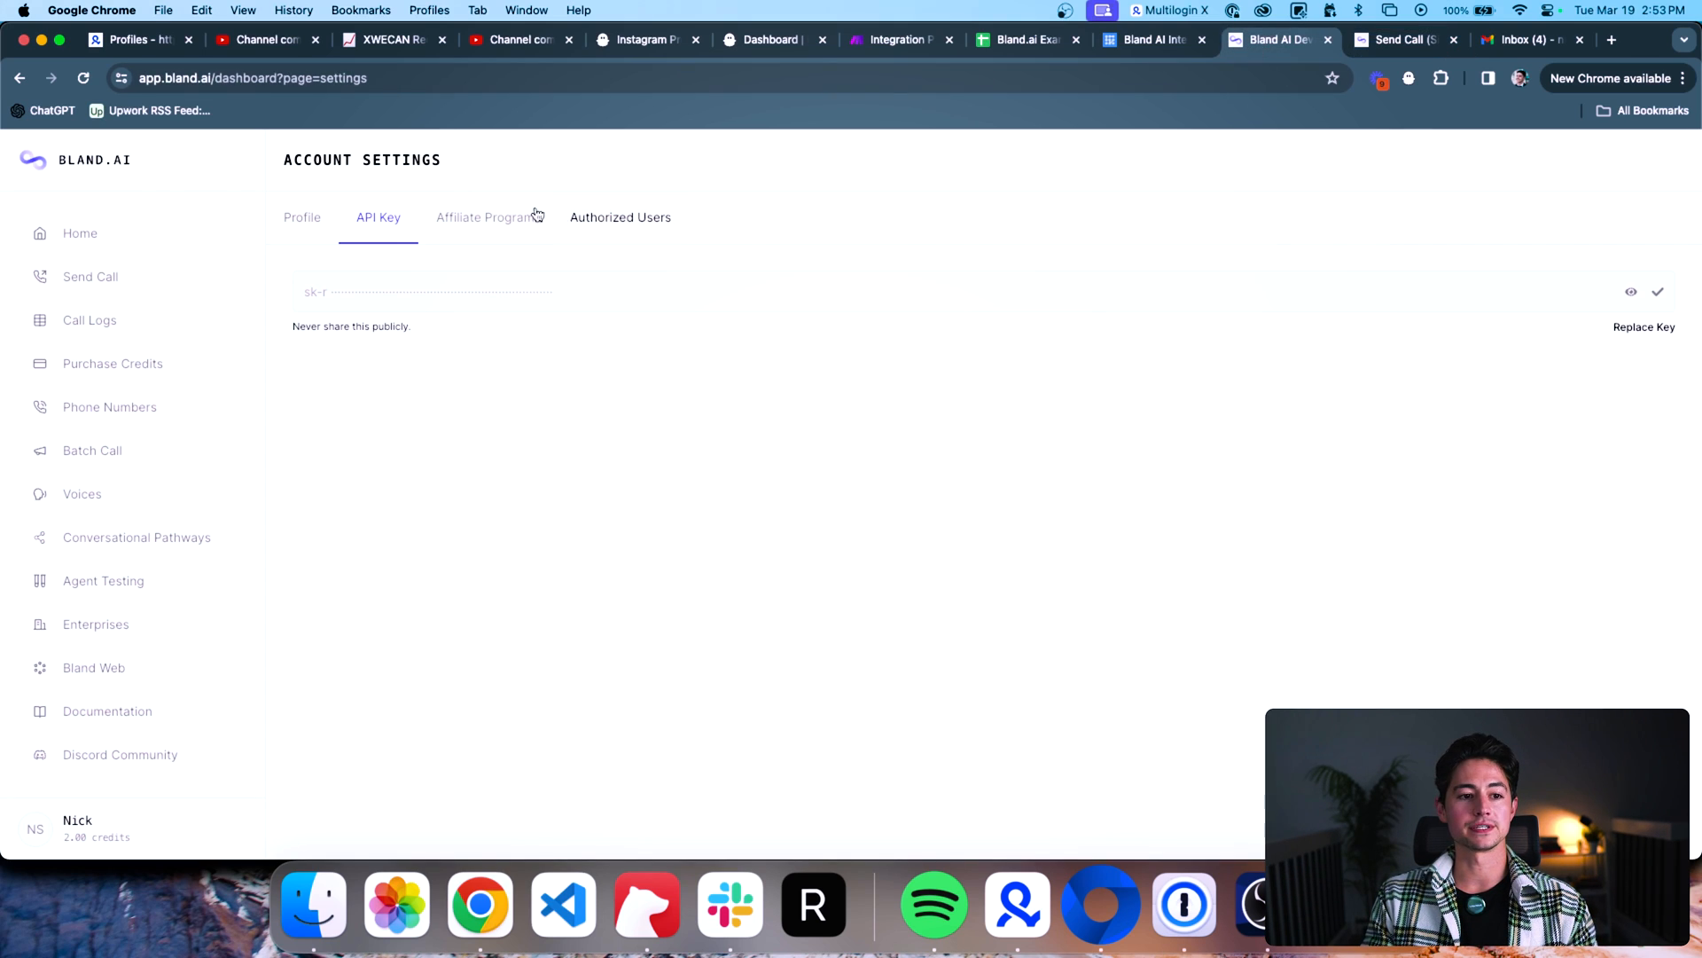
{"action": "left_click", "coordinate": [80, 232]}
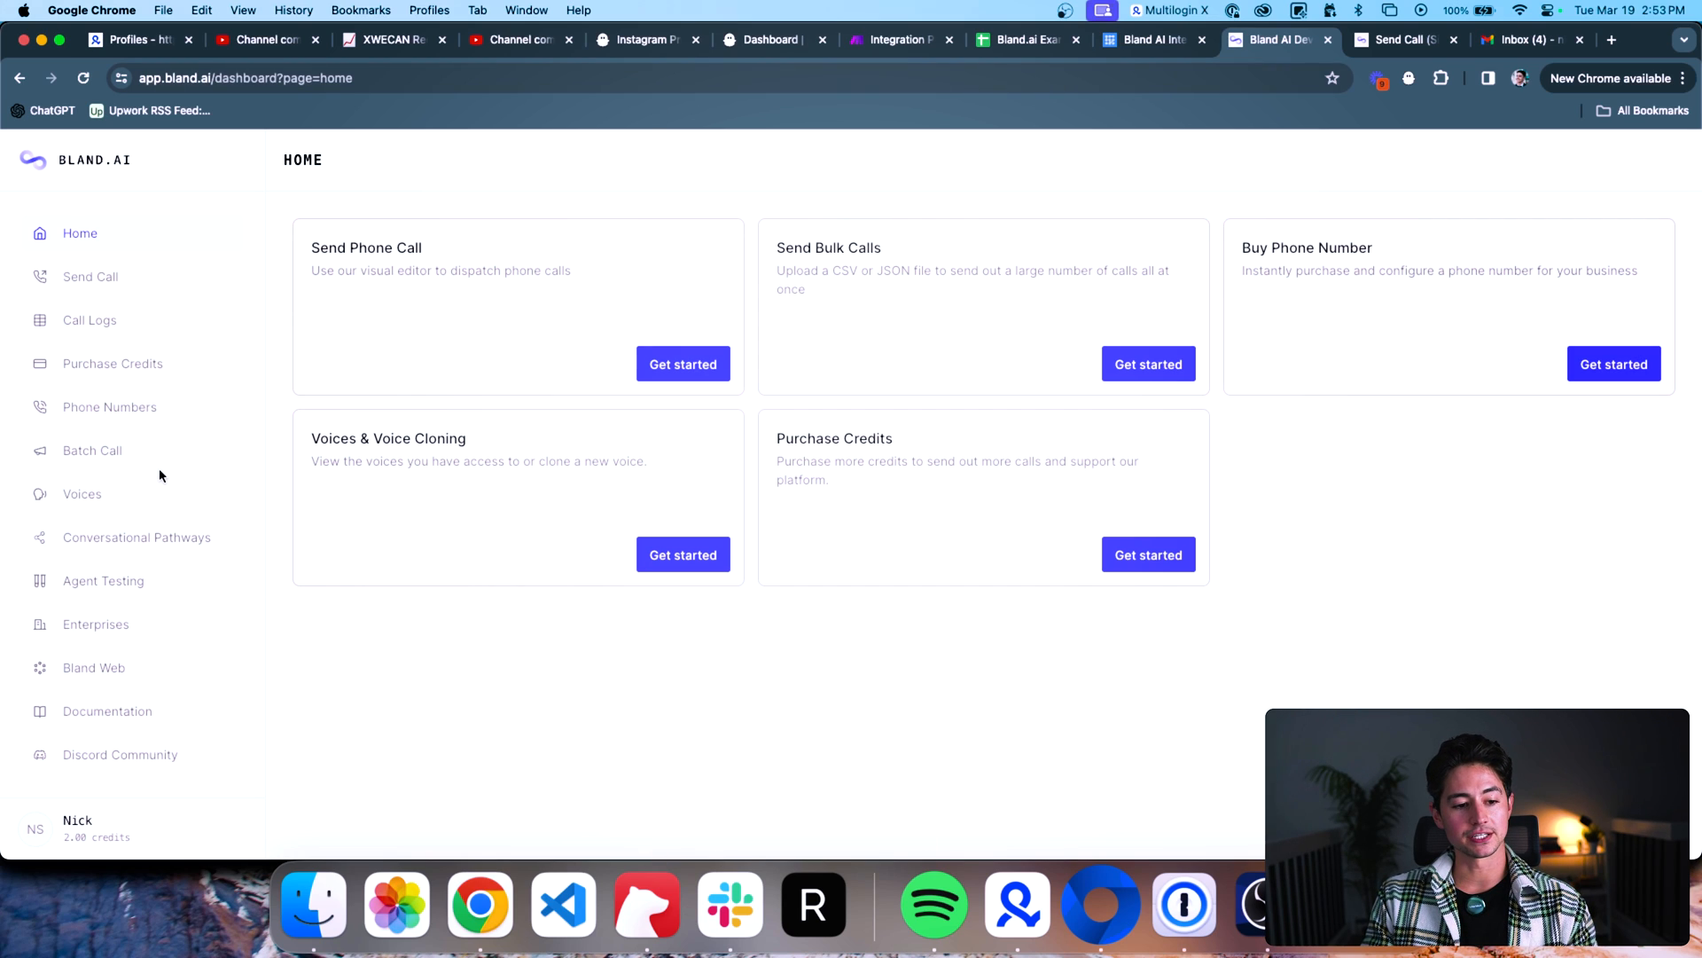
{"action": "mouse_move", "coordinate": [119, 755]}
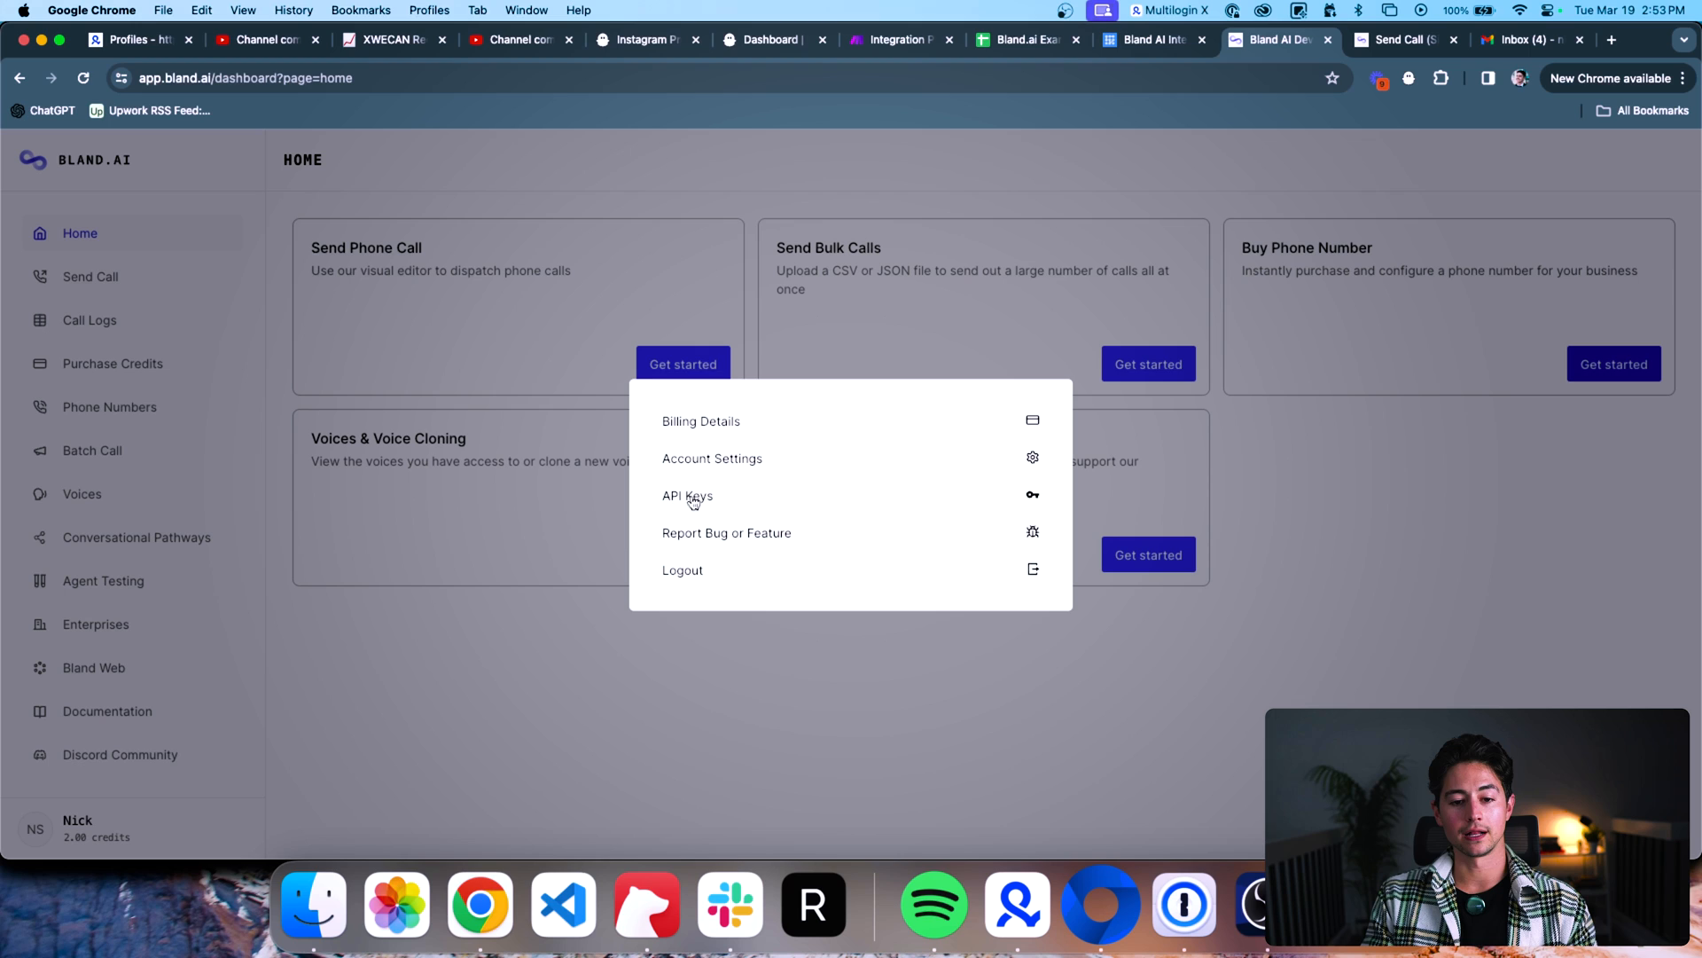
{"action": "left_click", "coordinate": [711, 458]}
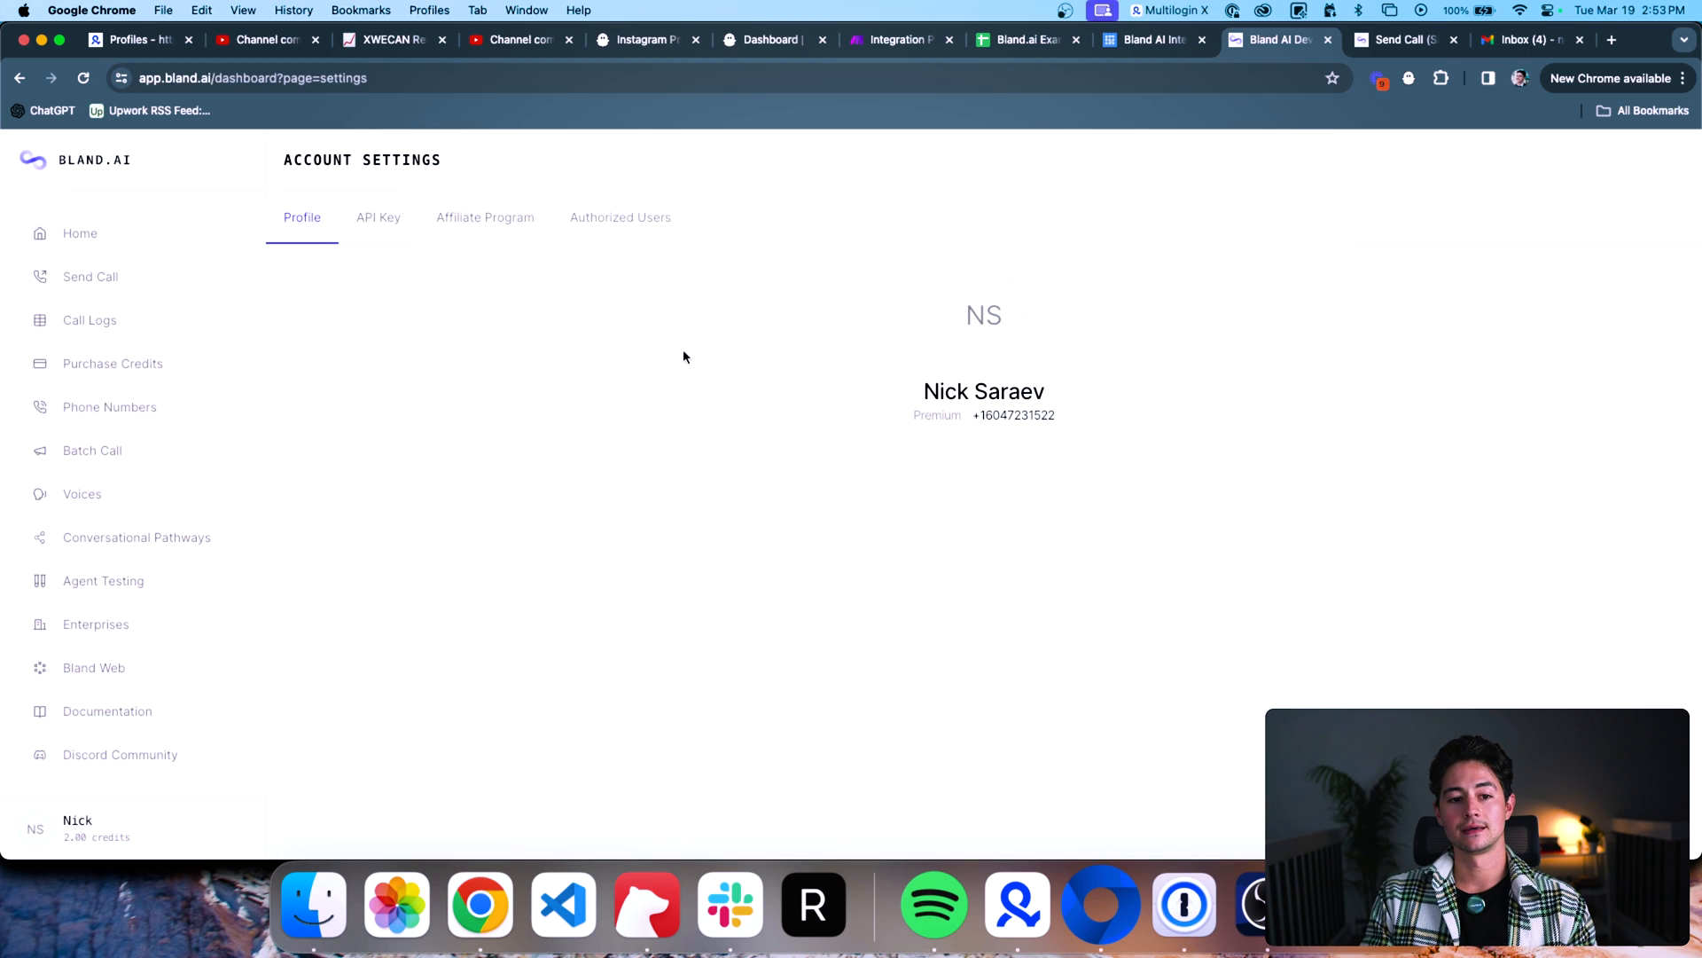
{"action": "left_click", "coordinate": [377, 217]}
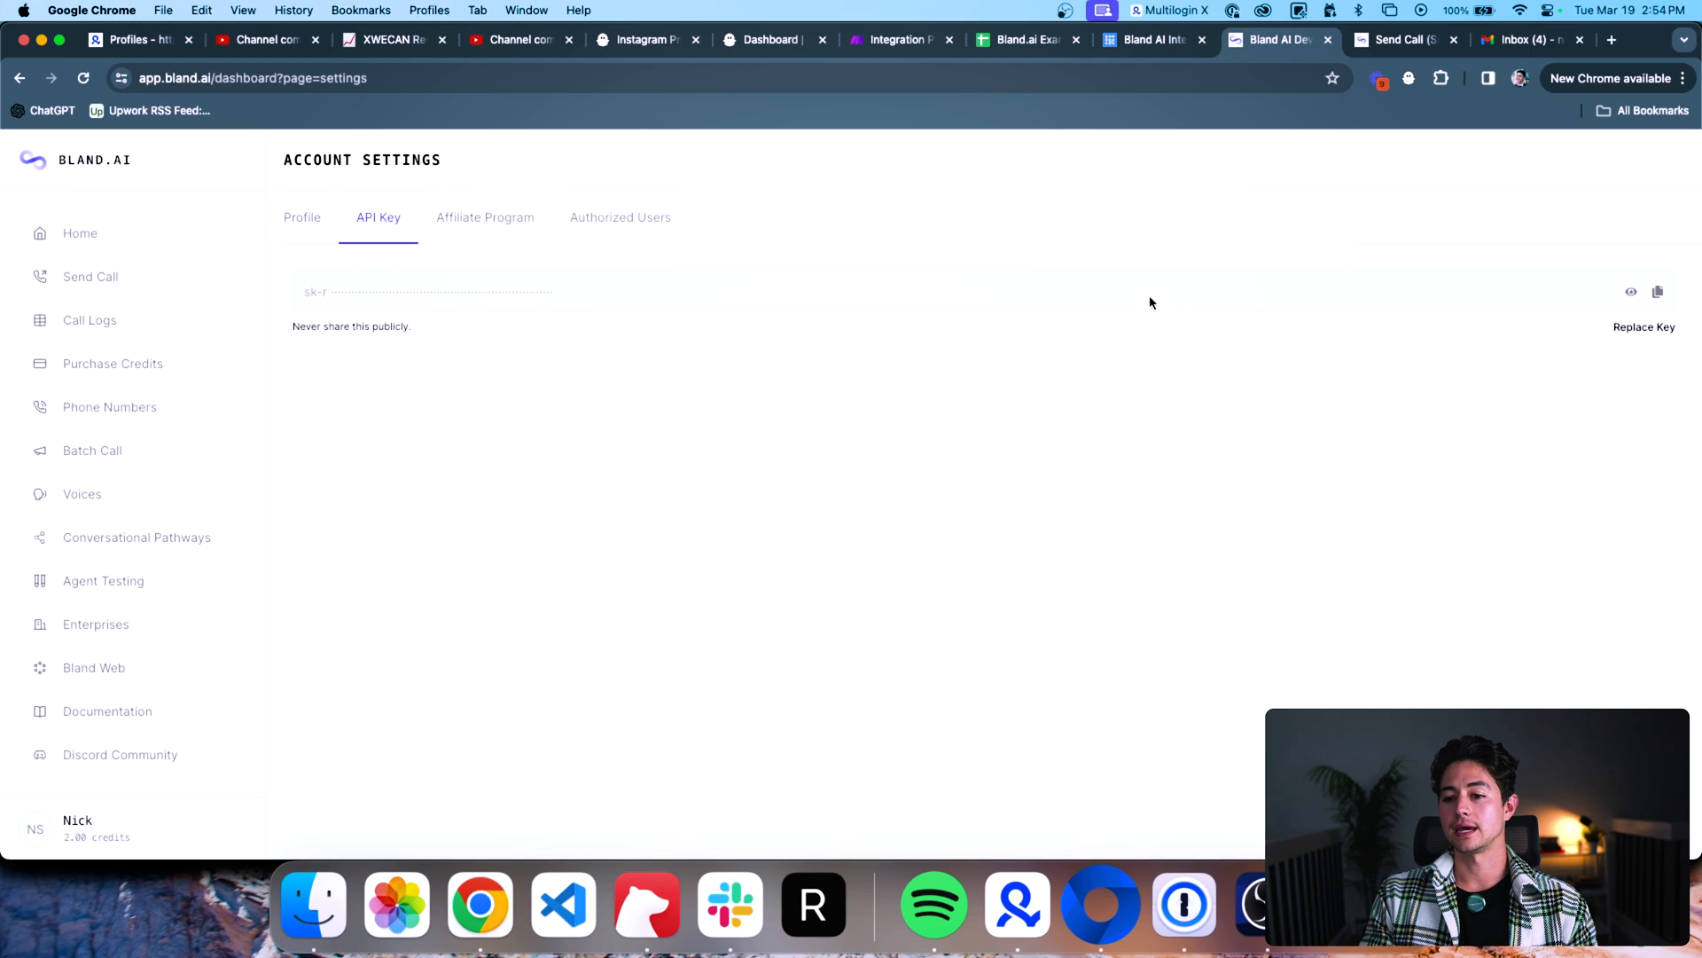
{"action": "mouse_move", "coordinate": [680, 262]}
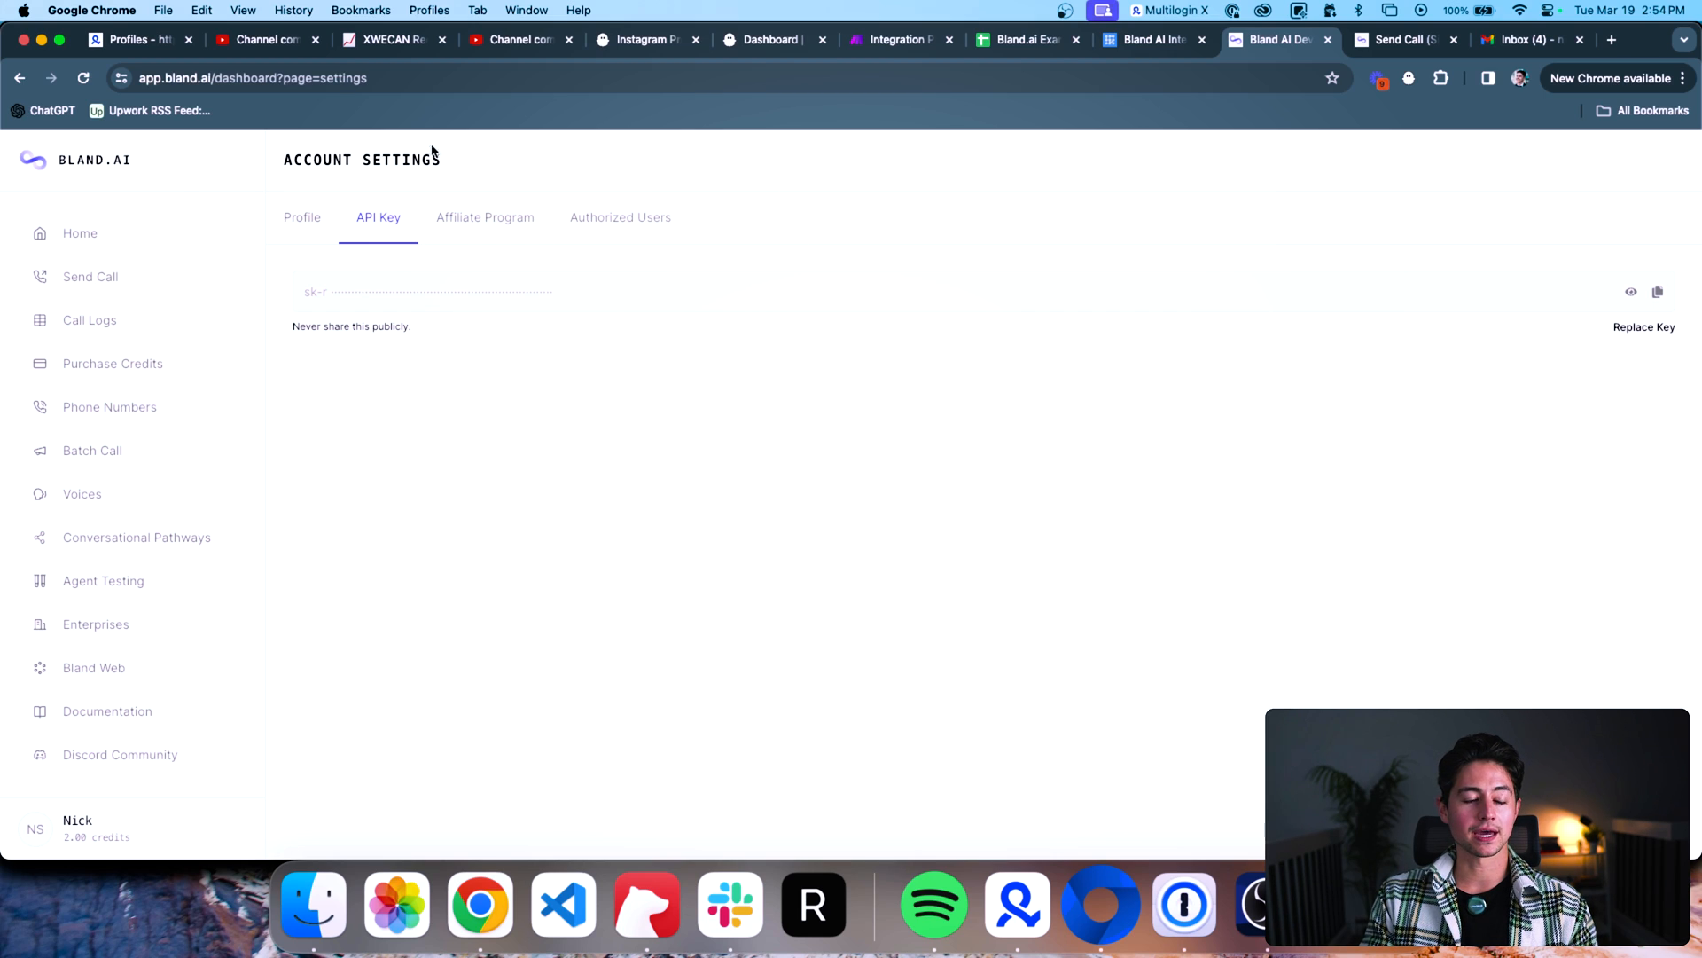
{"action": "mouse_move", "coordinate": [169, 206]}
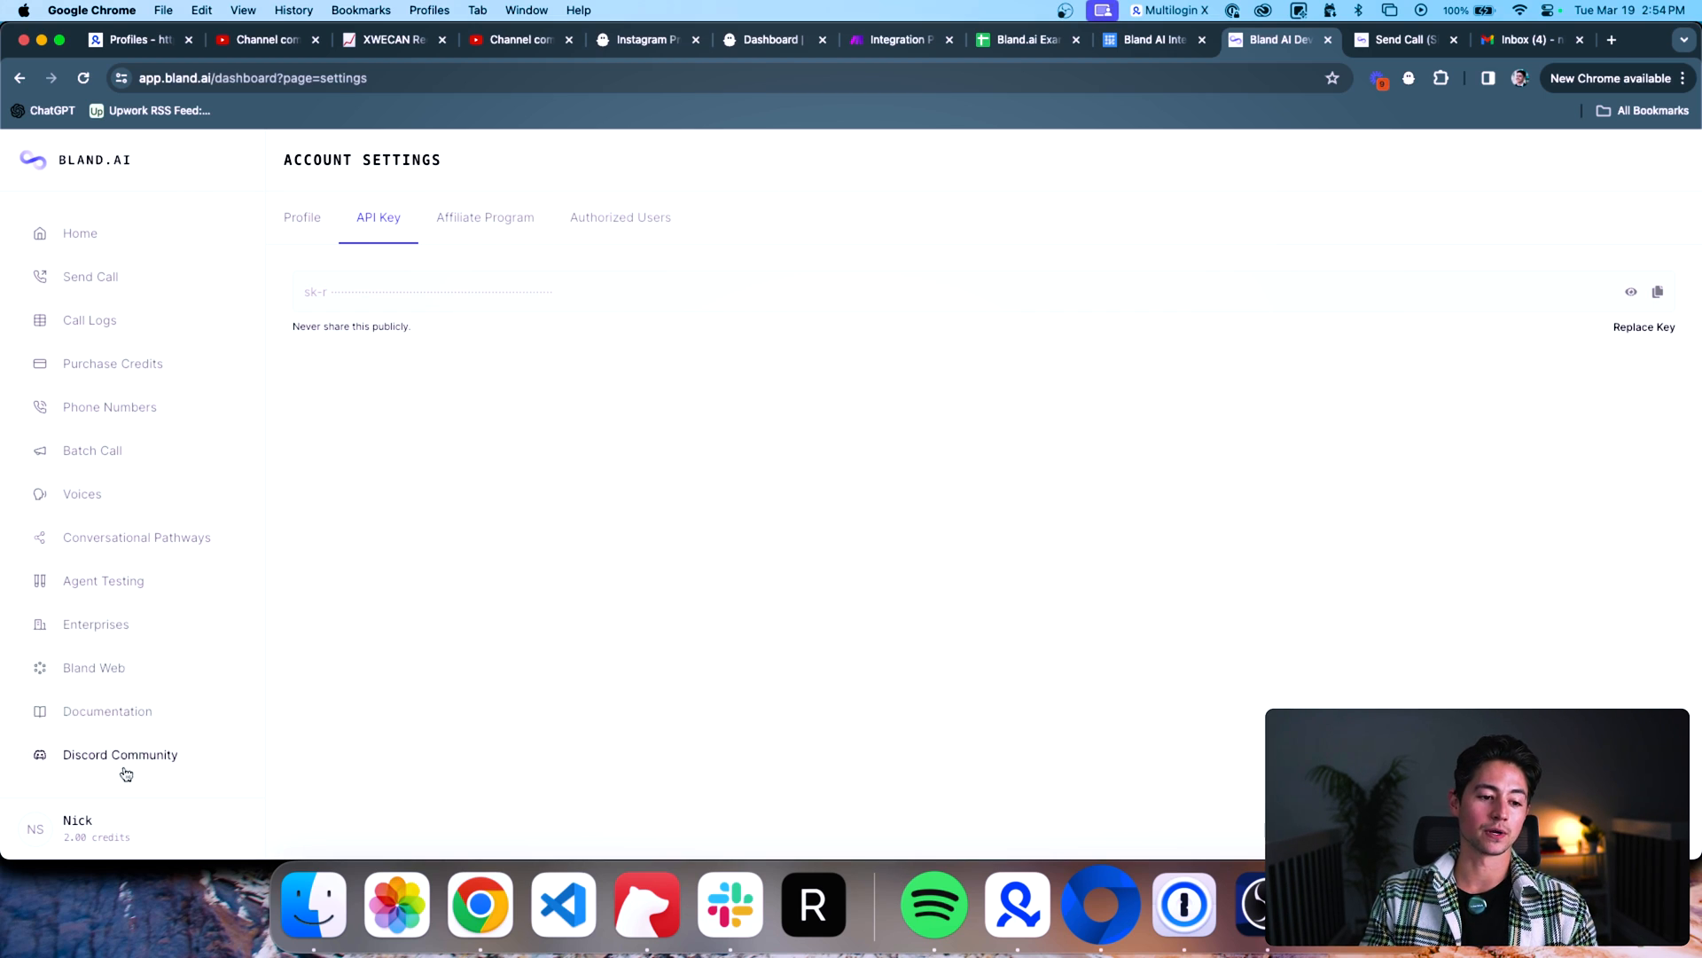
{"action": "mouse_move", "coordinate": [114, 230]}
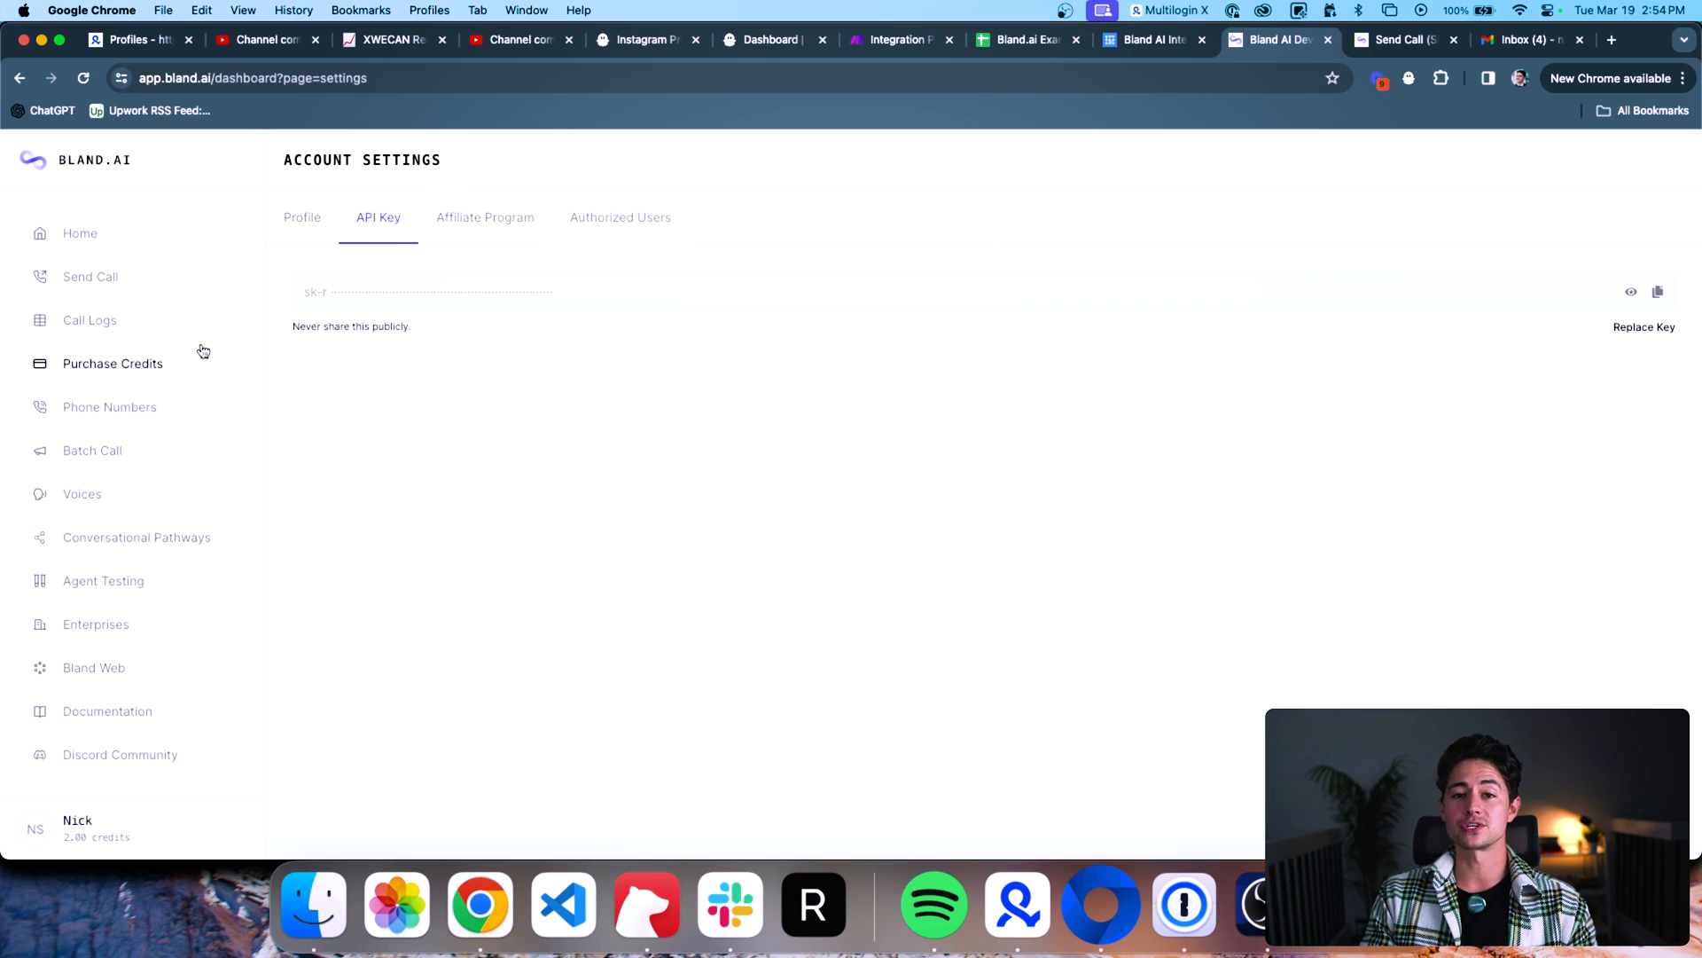
{"action": "mouse_move", "coordinate": [727, 351]}
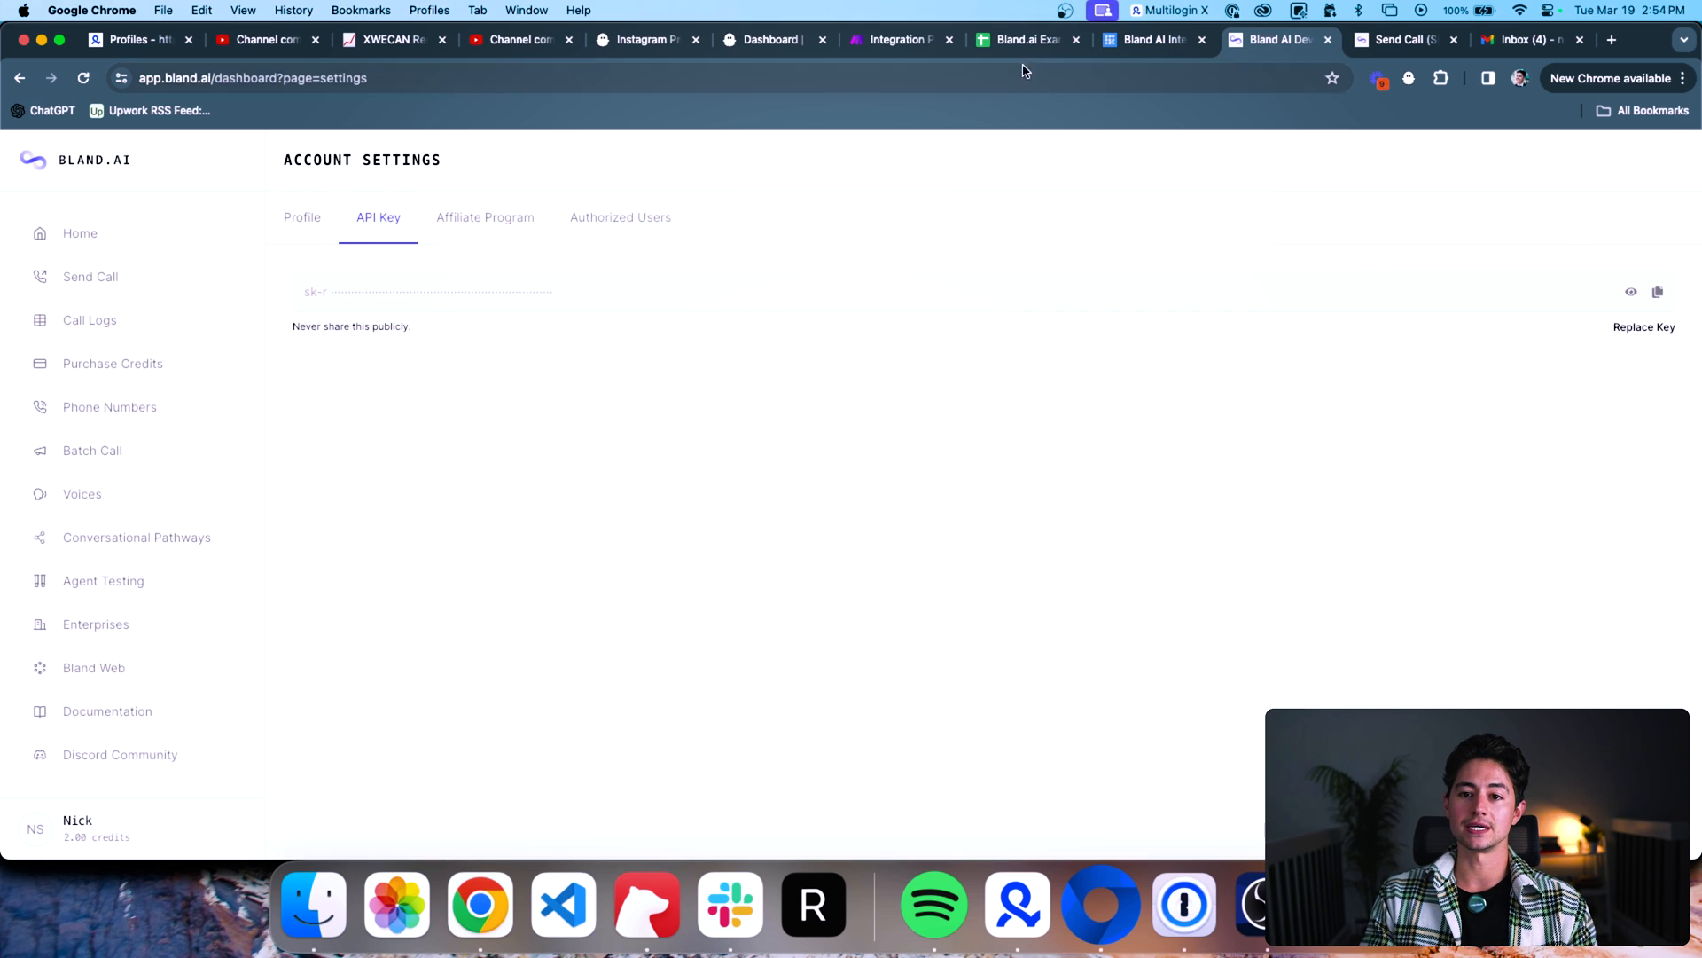
{"action": "left_click", "coordinate": [1021, 40]}
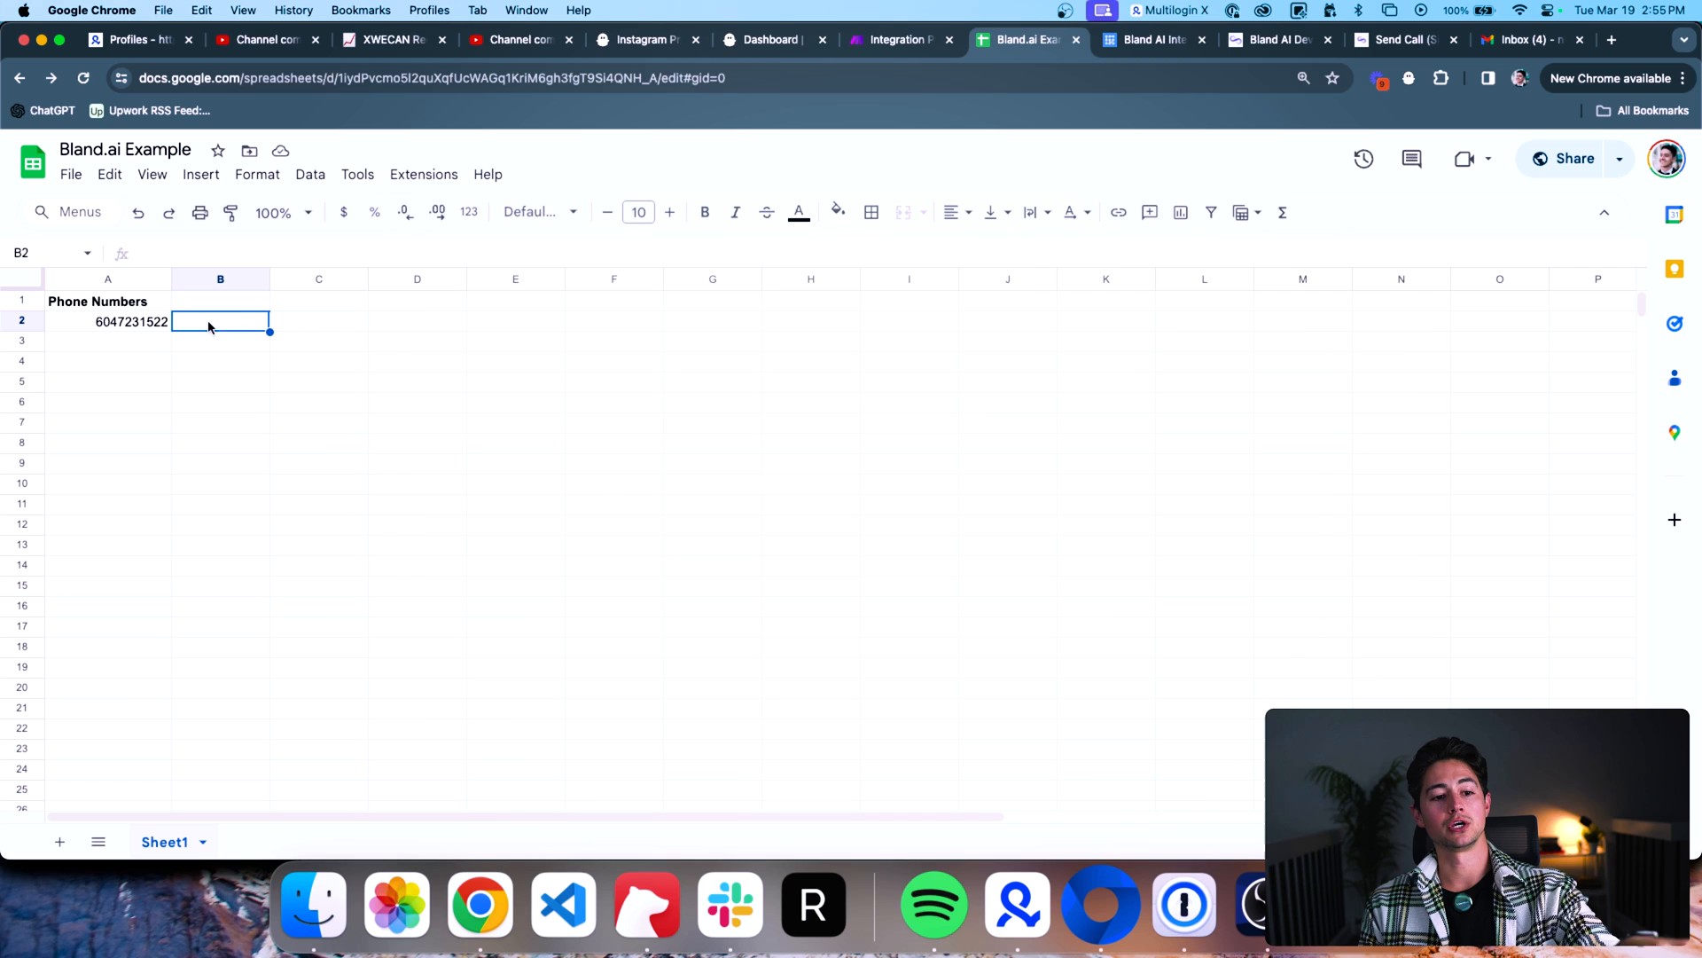
Step: Add an 'Instructions' heading in B1 and paste the LeftClick appointment-scheduler task into B2
{"action": "left_click", "coordinate": [219, 301]}
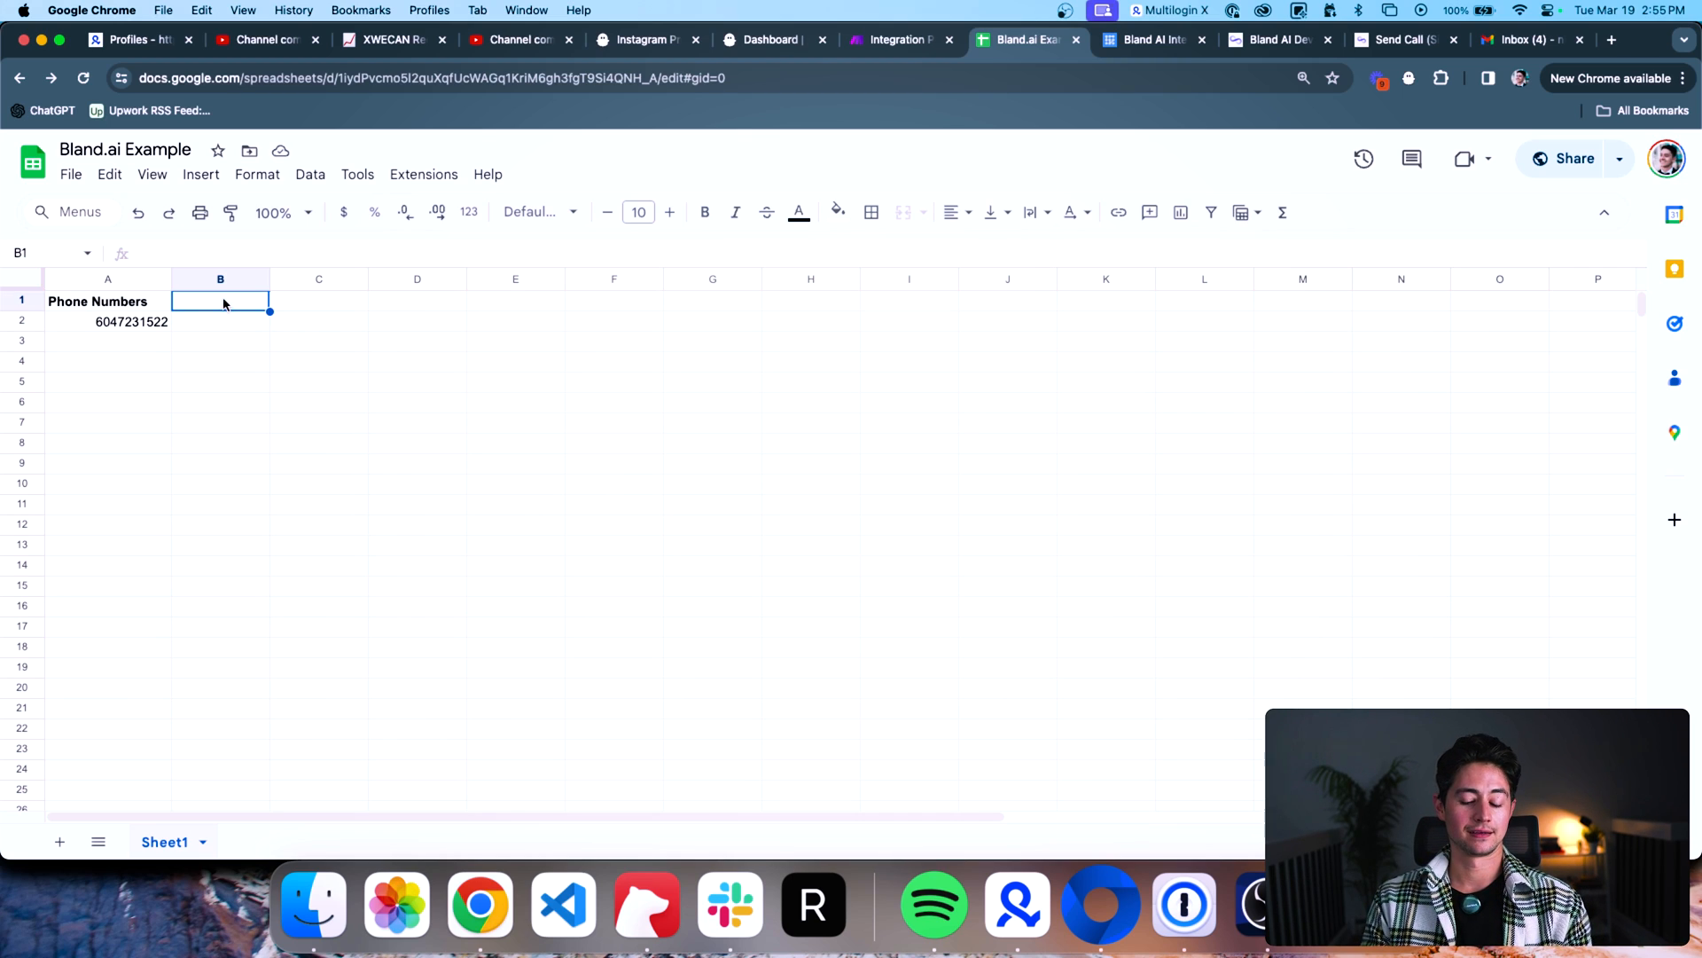
{"action": "type", "text": "Instructions"}
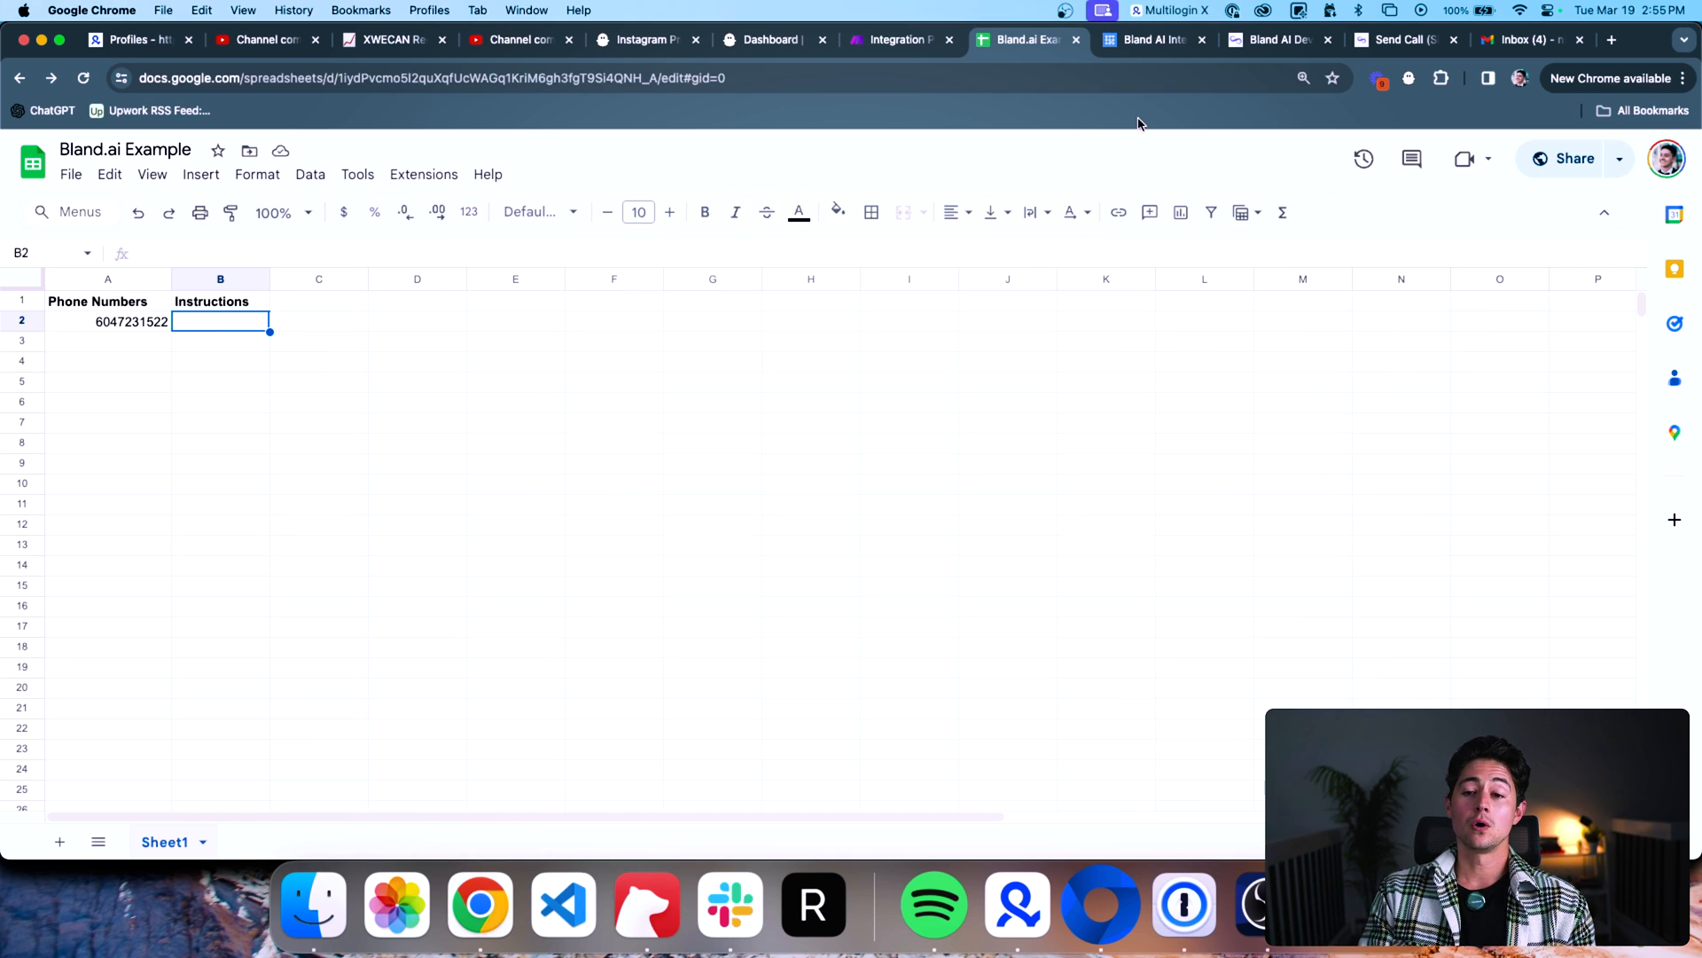
{"action": "mouse_move", "coordinate": [899, 41]}
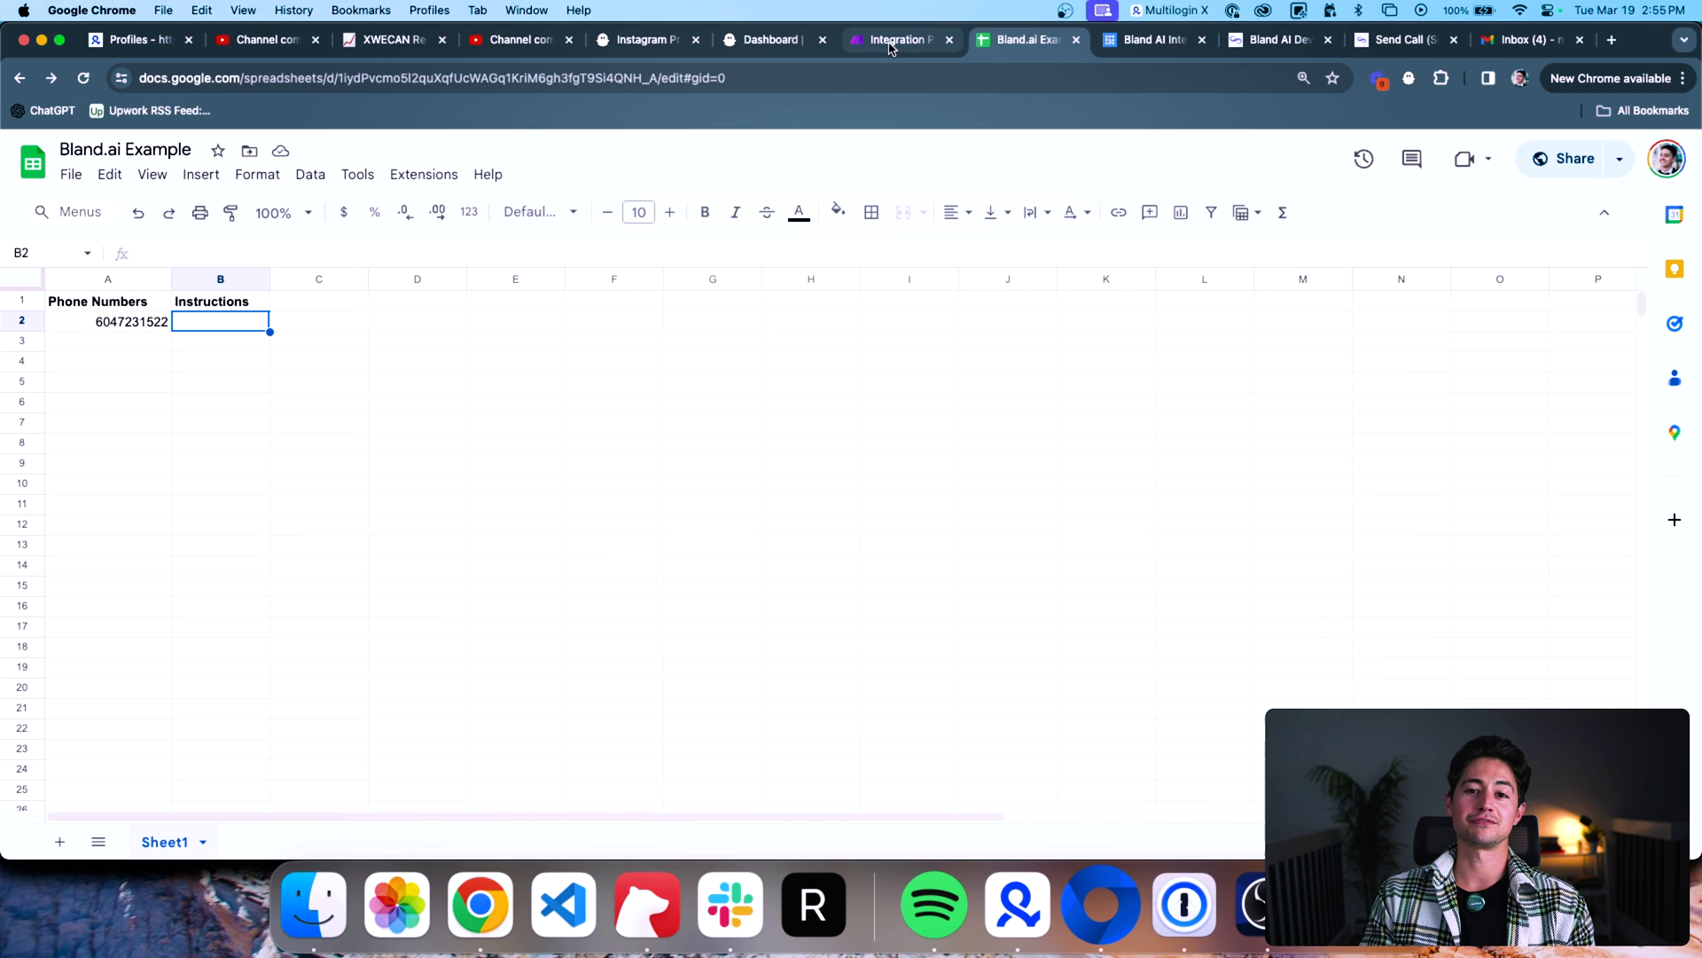
{"action": "mouse_move", "coordinate": [1153, 41]}
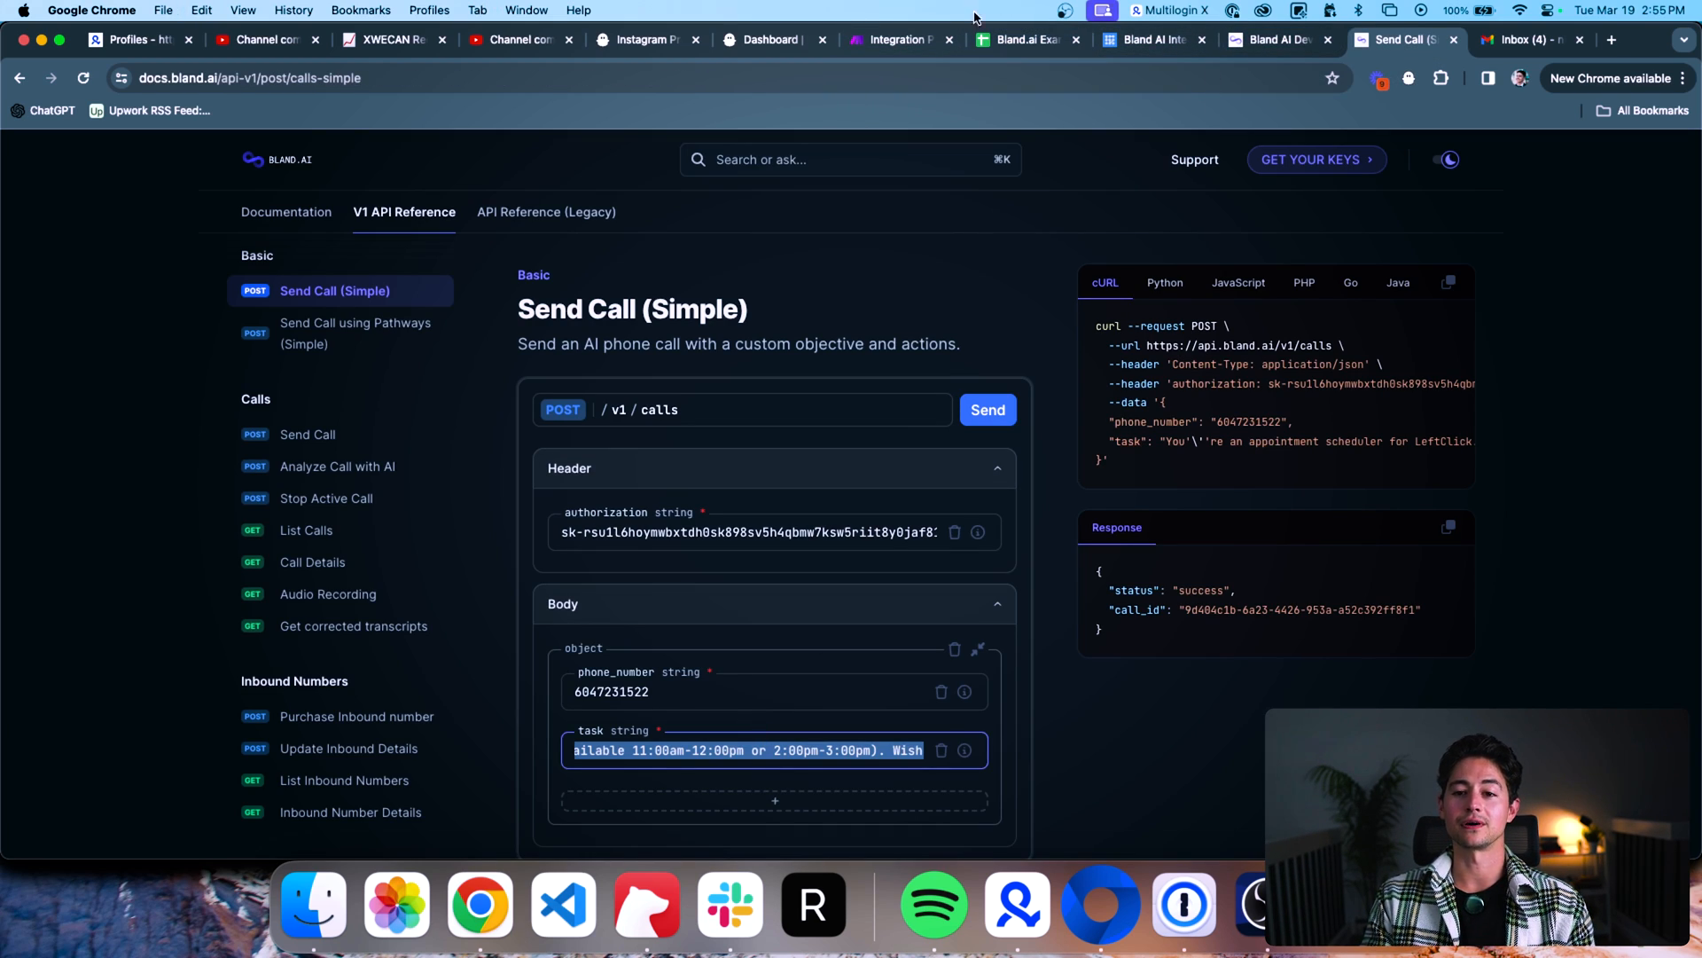
{"action": "left_click", "coordinate": [1021, 41]}
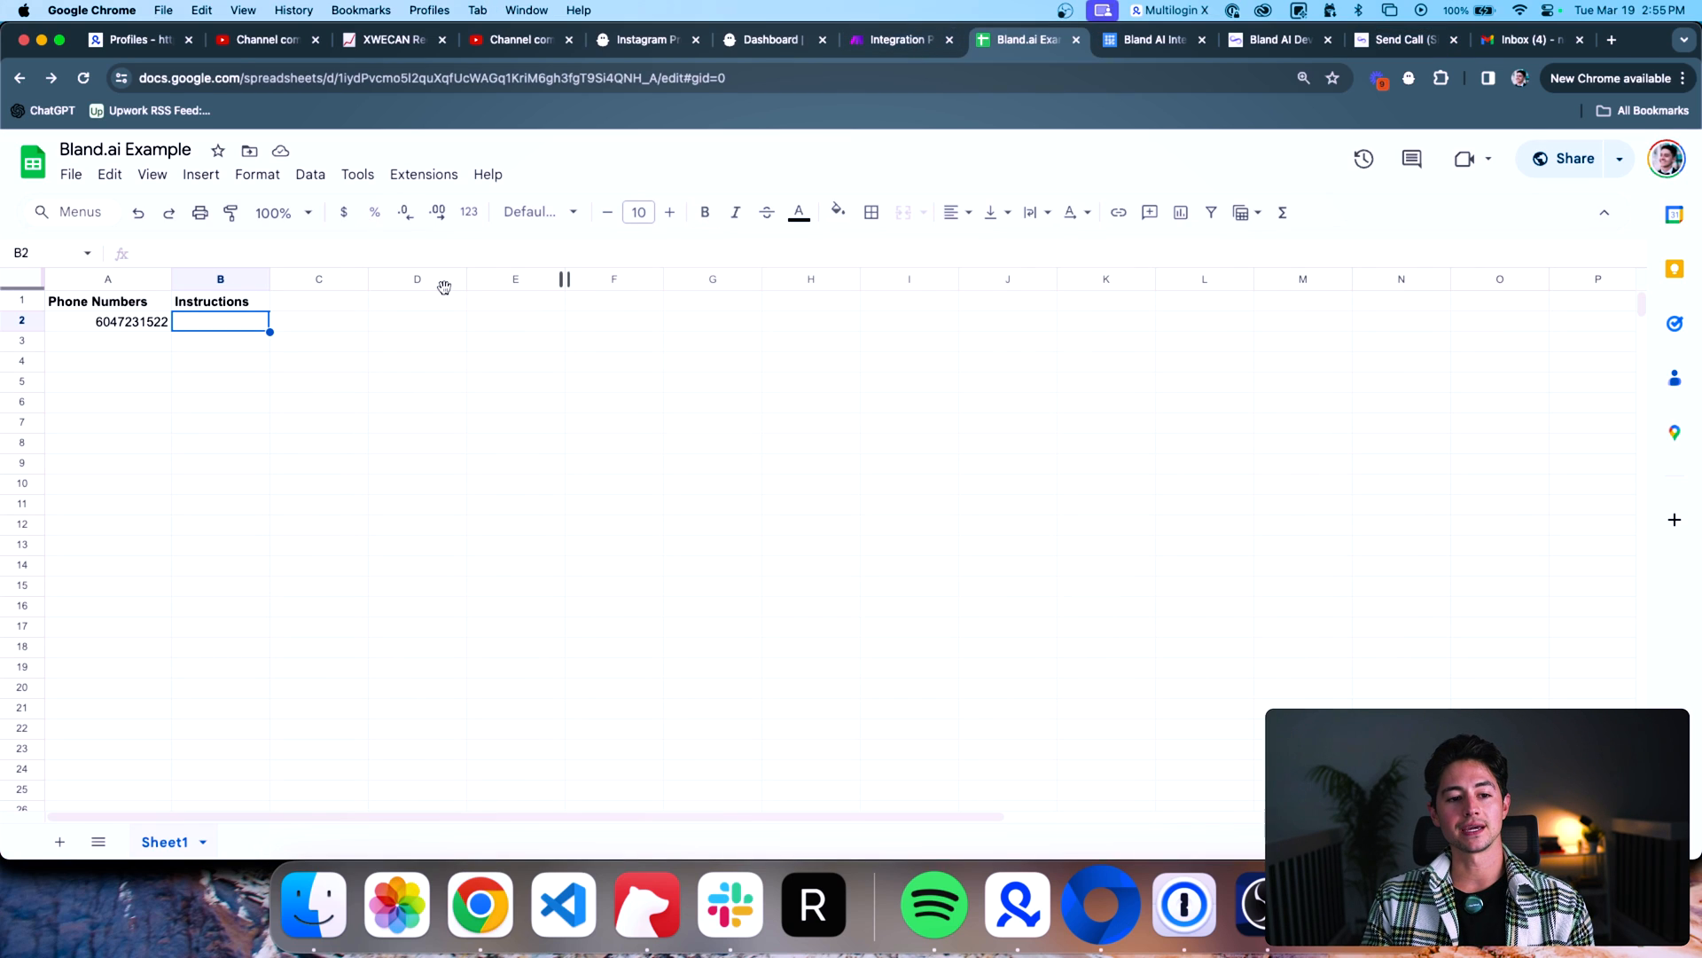
{"action": "type", "text": "You're an appointment scheduler for LeftClick. Ask how the client is doing & confirm his appt tomorrow at 9:30am. If he's unable to make it, reschedule (available 11:00am-12:00pm or 2:00pm-3:00pm). Wish them a nice day."}
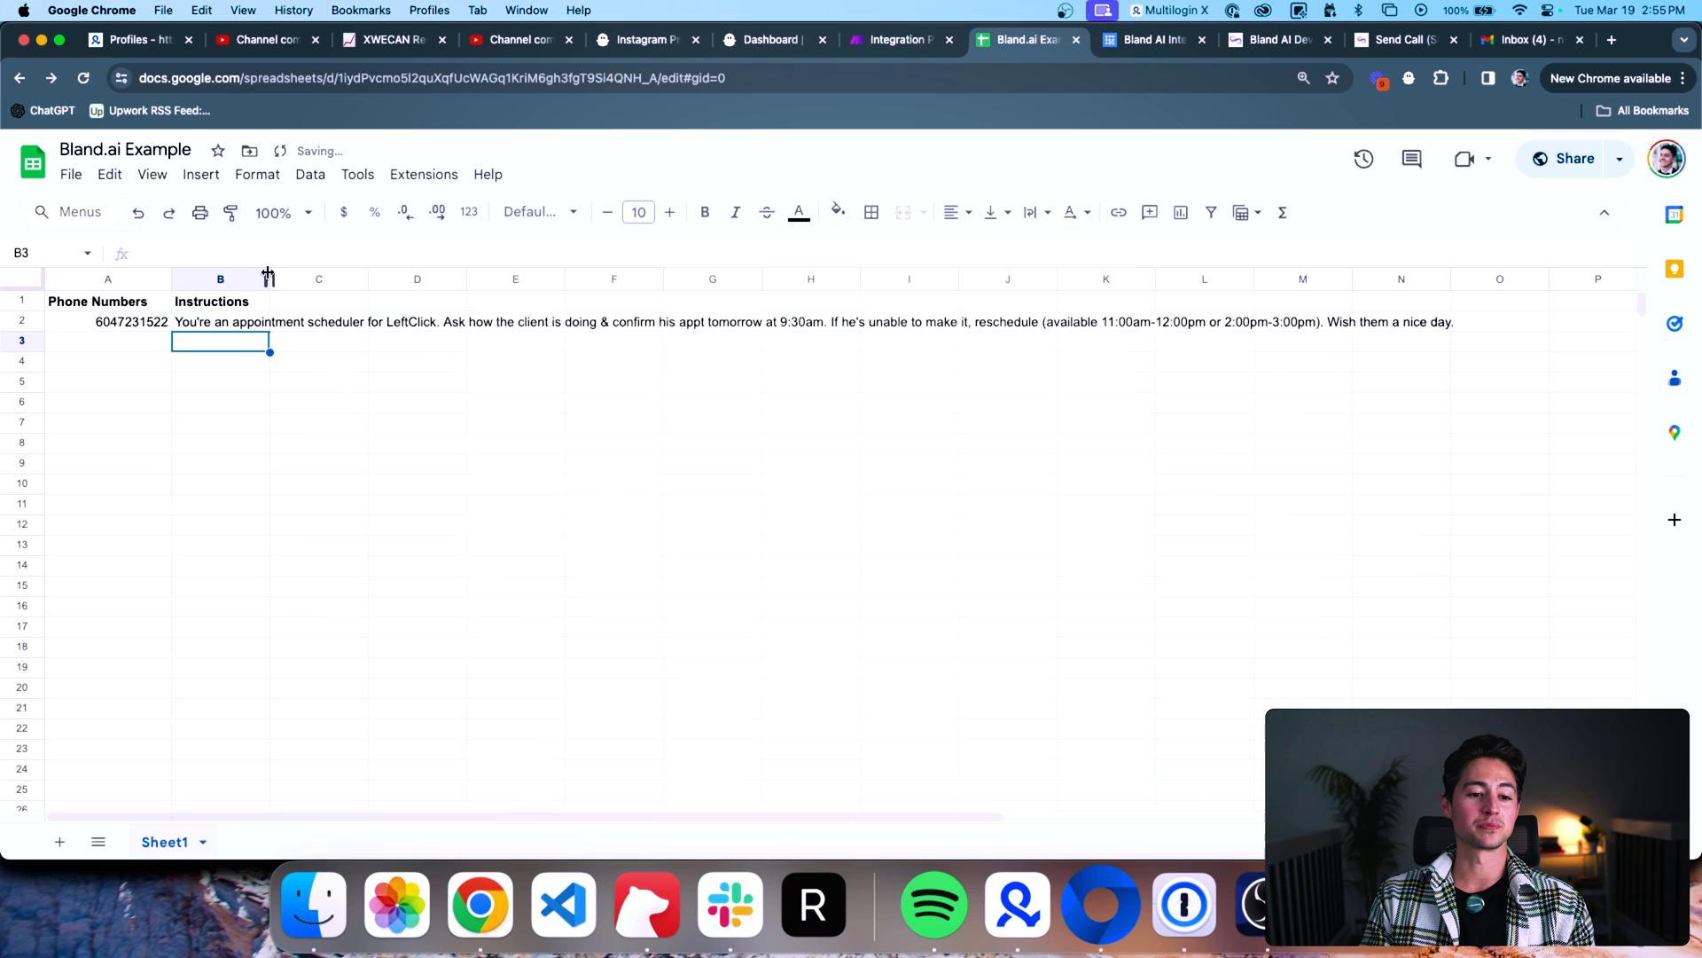
Step: Widen column B and review the full instructions text in B2
{"action": "left_click_drag", "start_coordinate": [269, 278], "coordinate": [459, 278]}
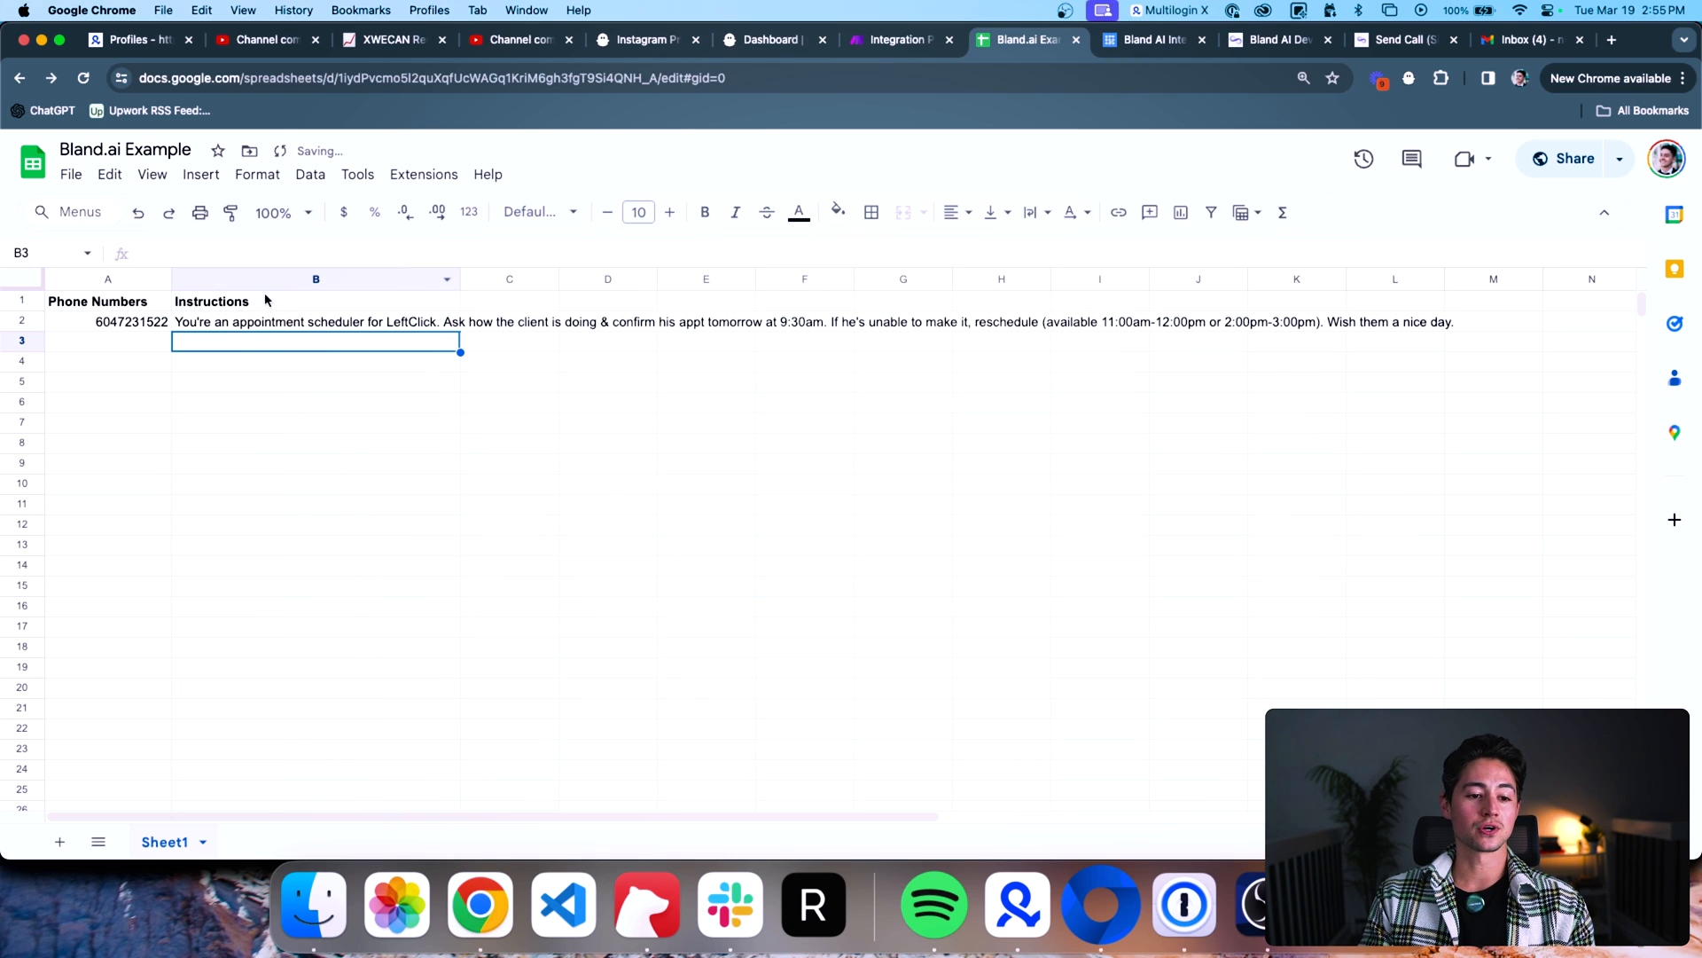
{"action": "left_click", "coordinate": [316, 321]}
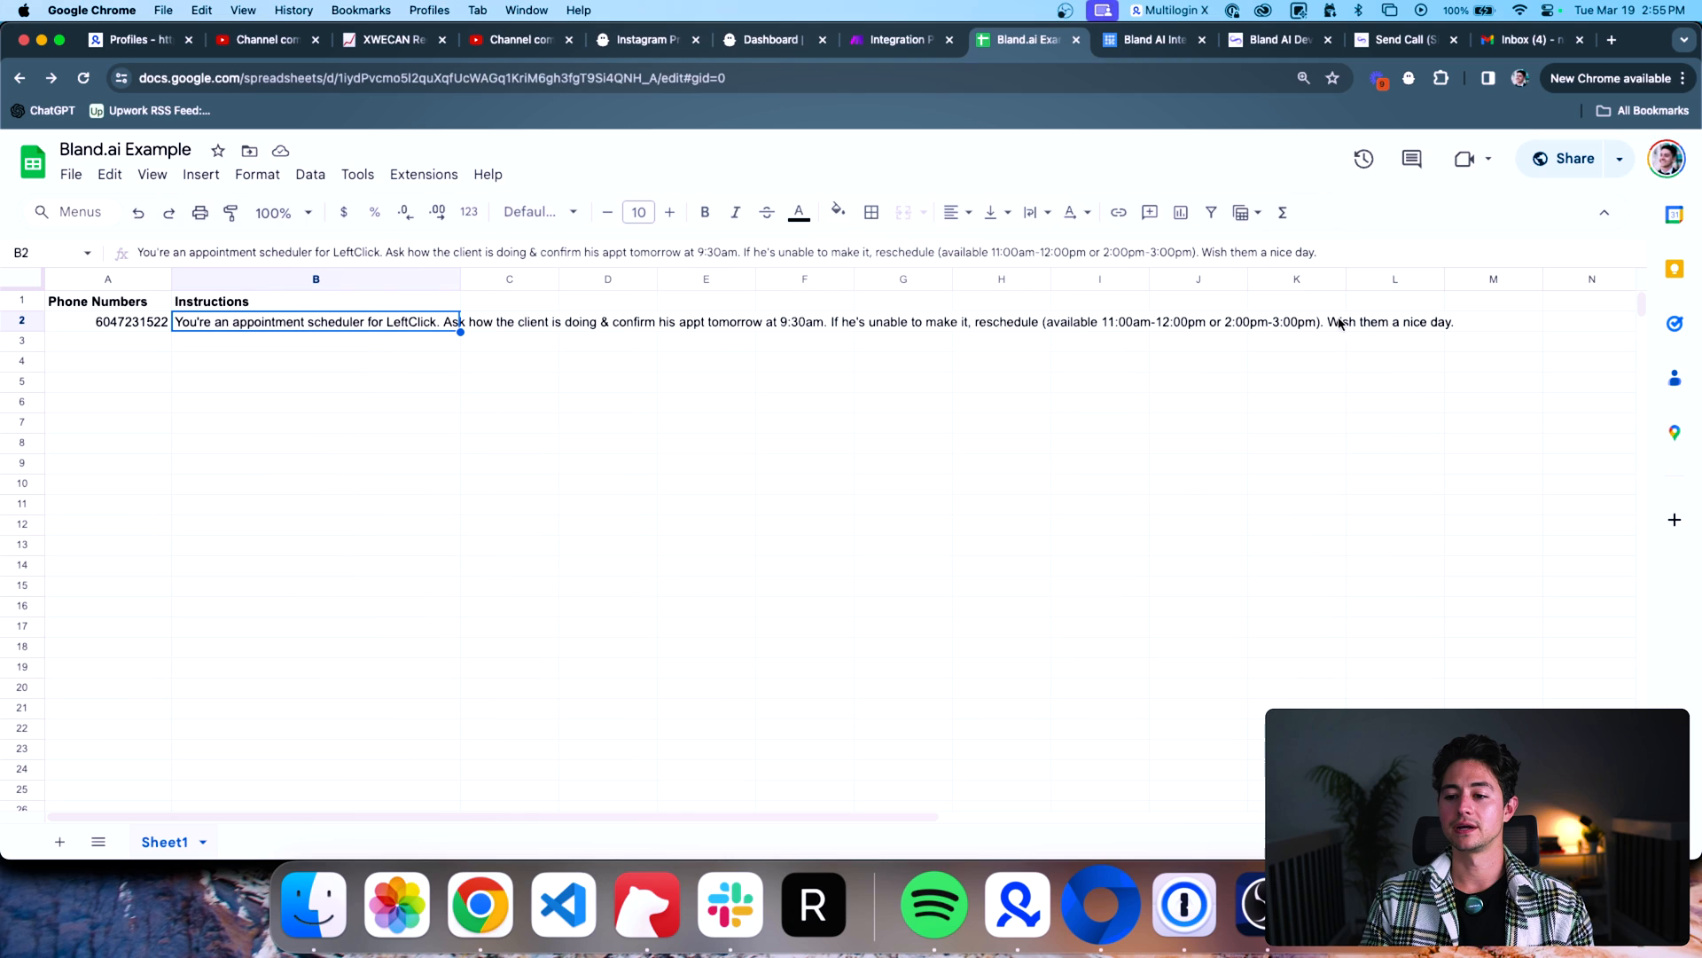
{"action": "left_click", "coordinate": [316, 340]}
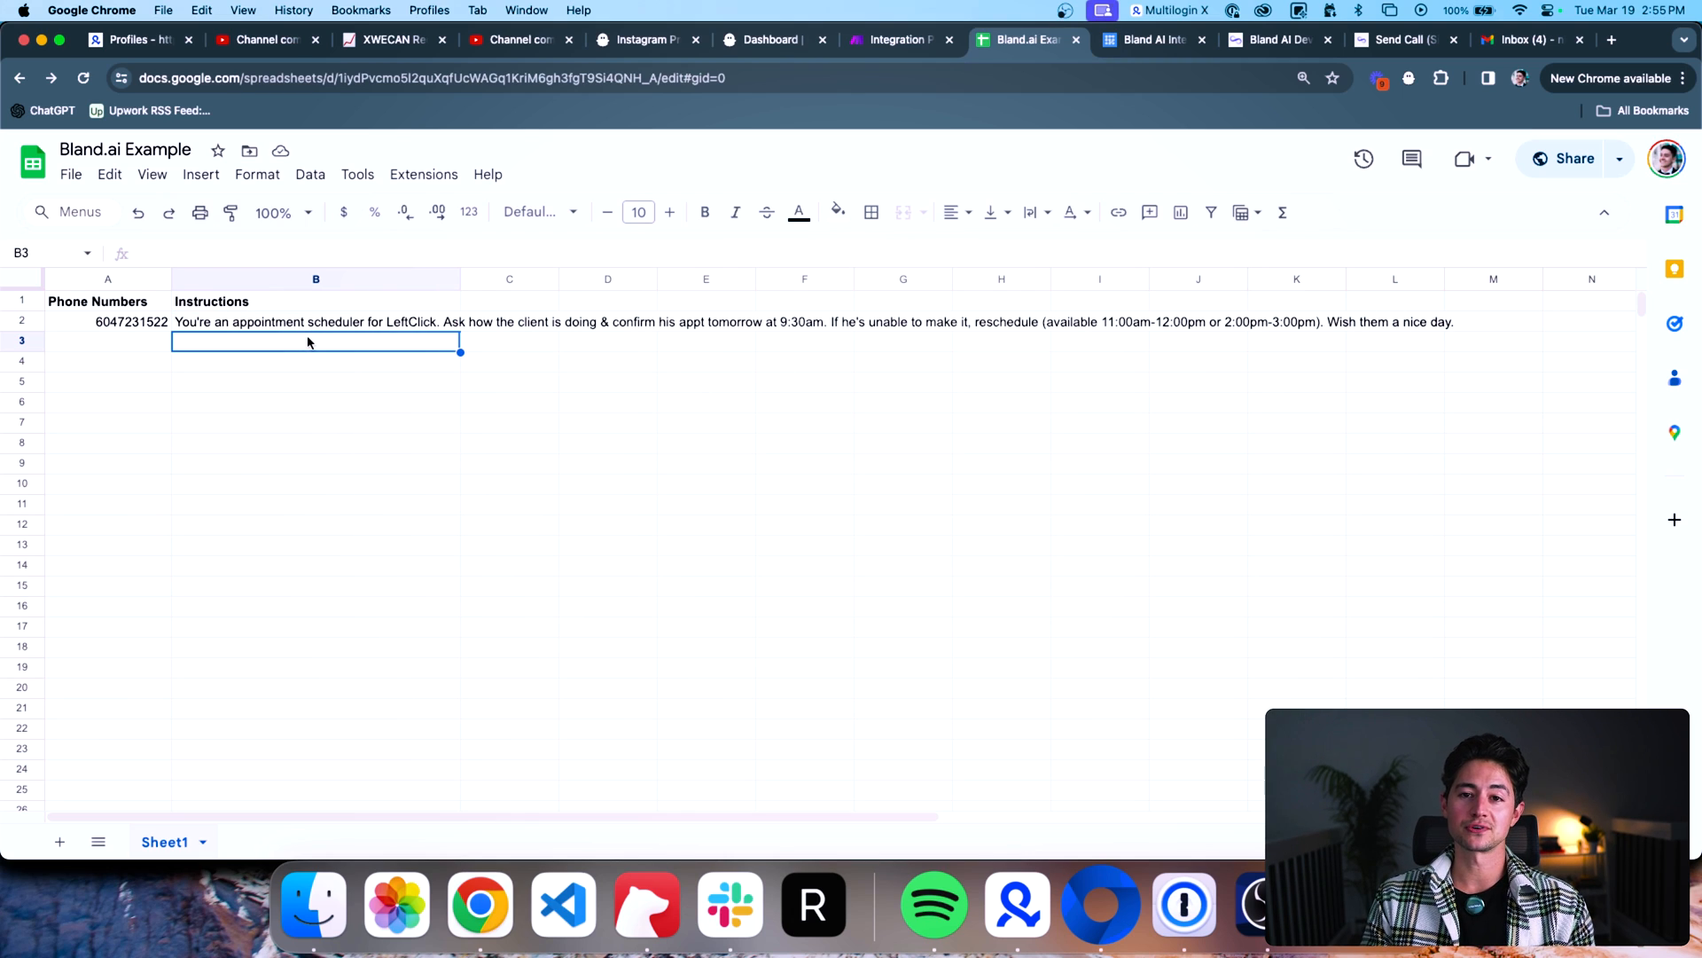
{"action": "left_click", "coordinate": [315, 321]}
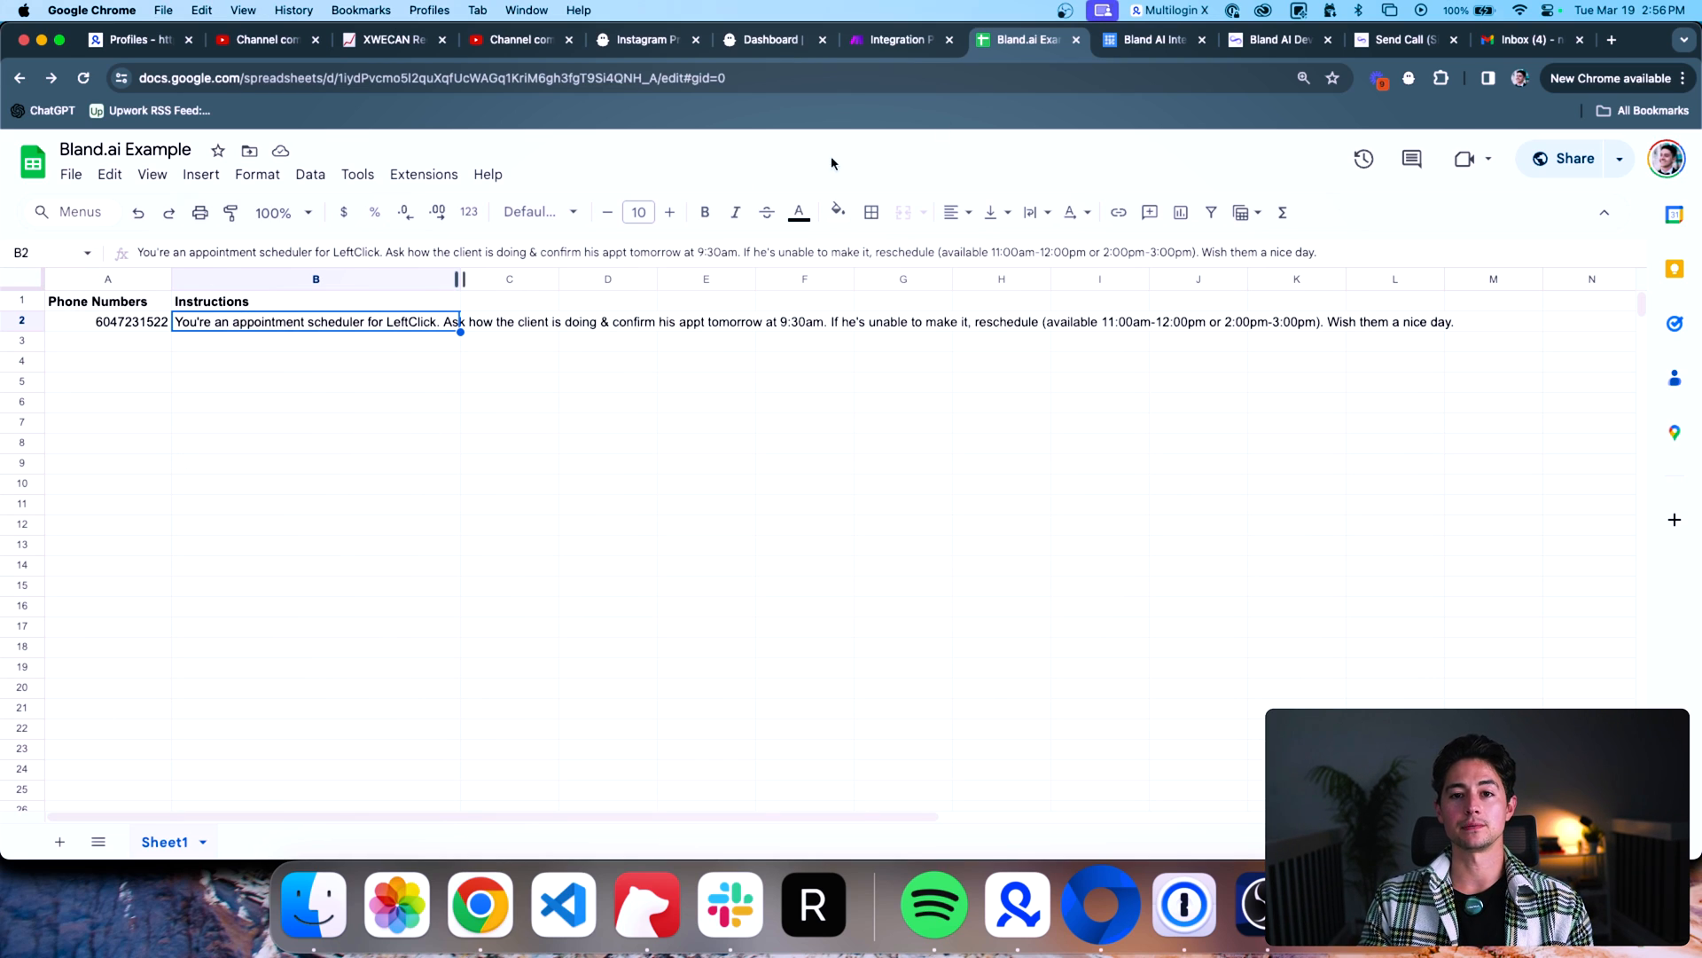
Step: Check the Make.com scenario with its Search Rows module, then return to the Bland.ai Example sheet
{"action": "left_click", "coordinate": [891, 39]}
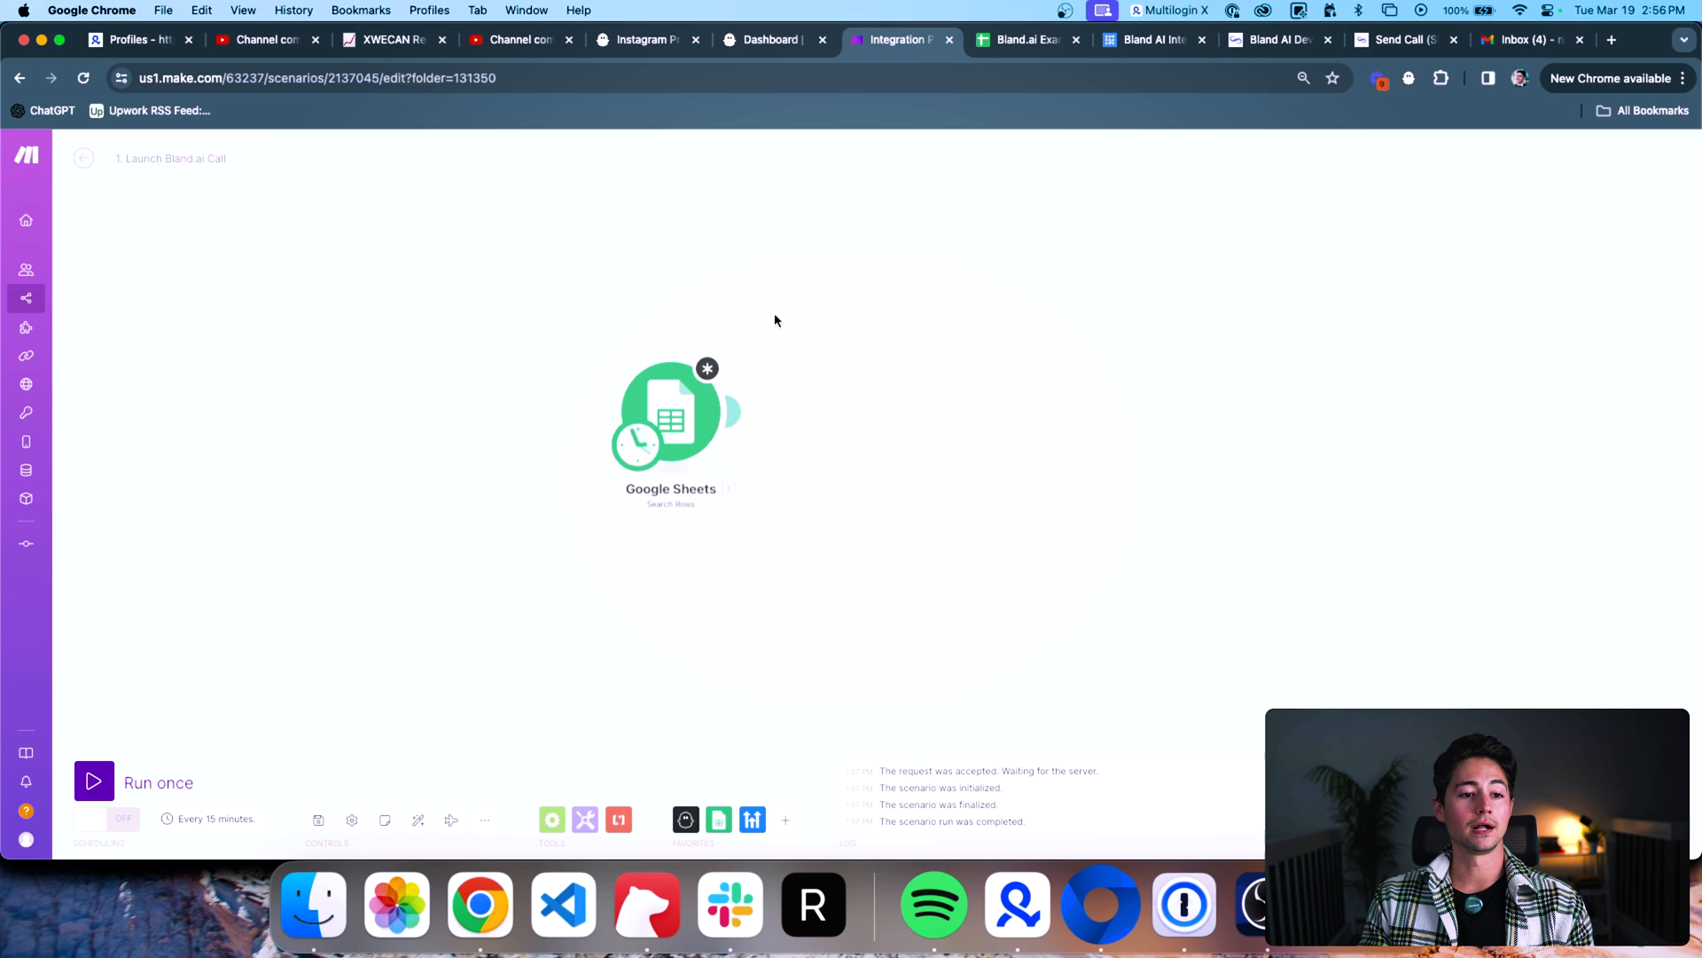
{"action": "left_click", "coordinate": [170, 158]}
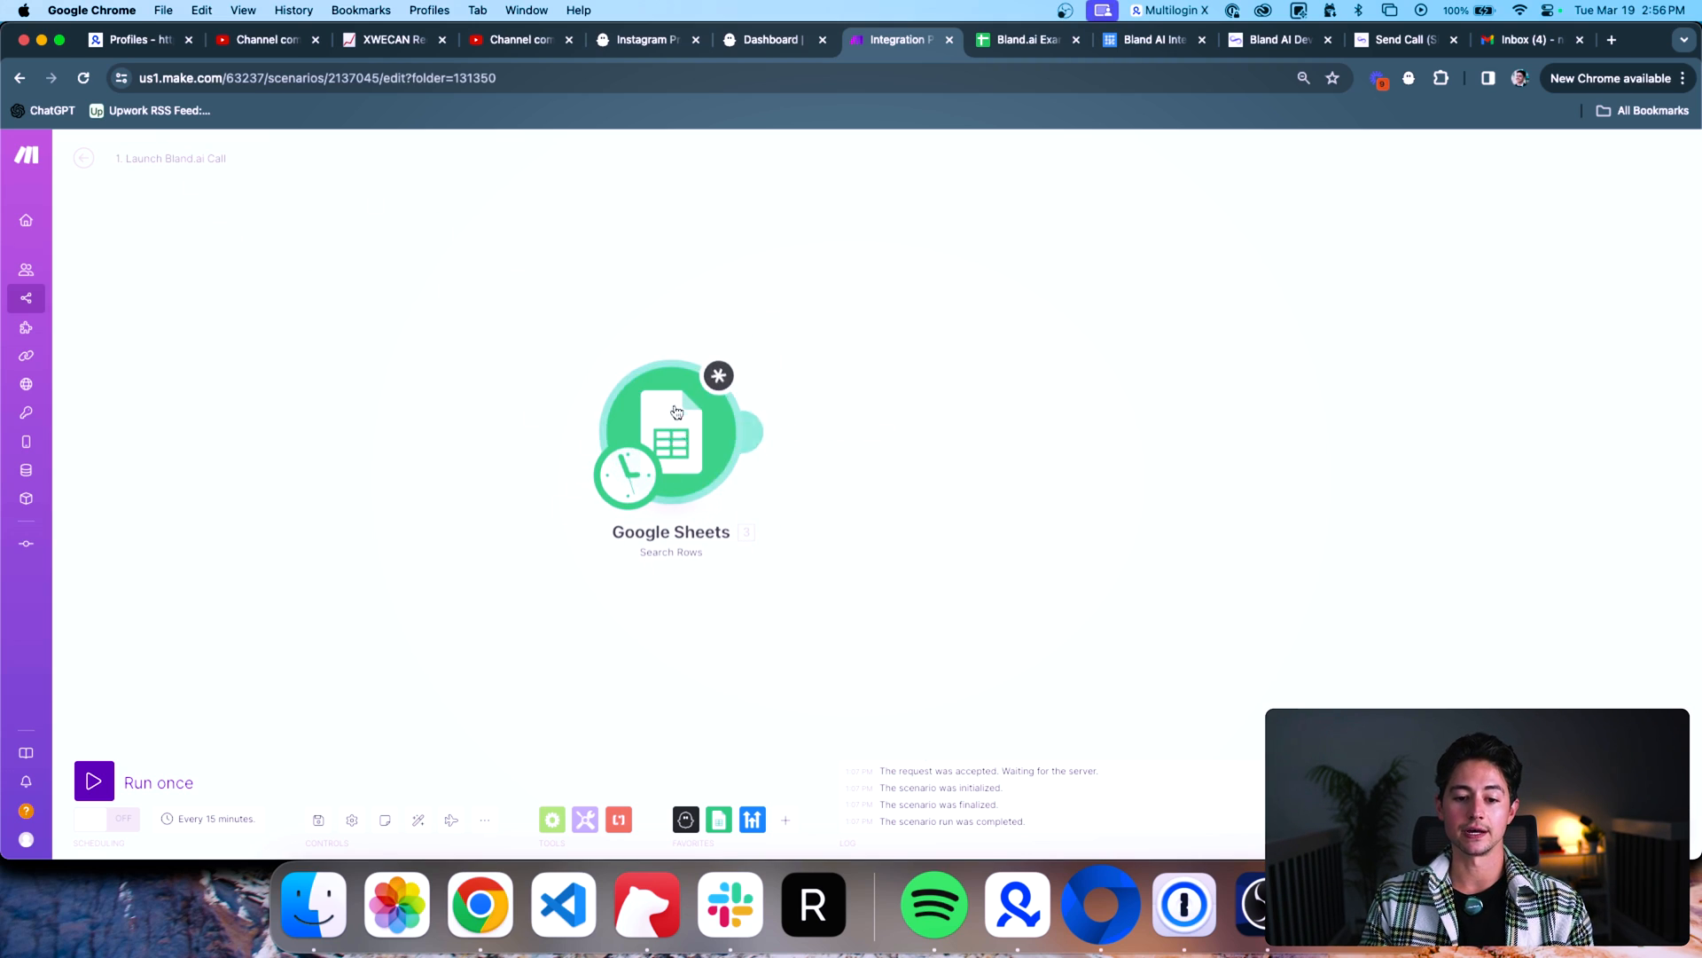
{"action": "left_click", "coordinate": [1021, 41]}
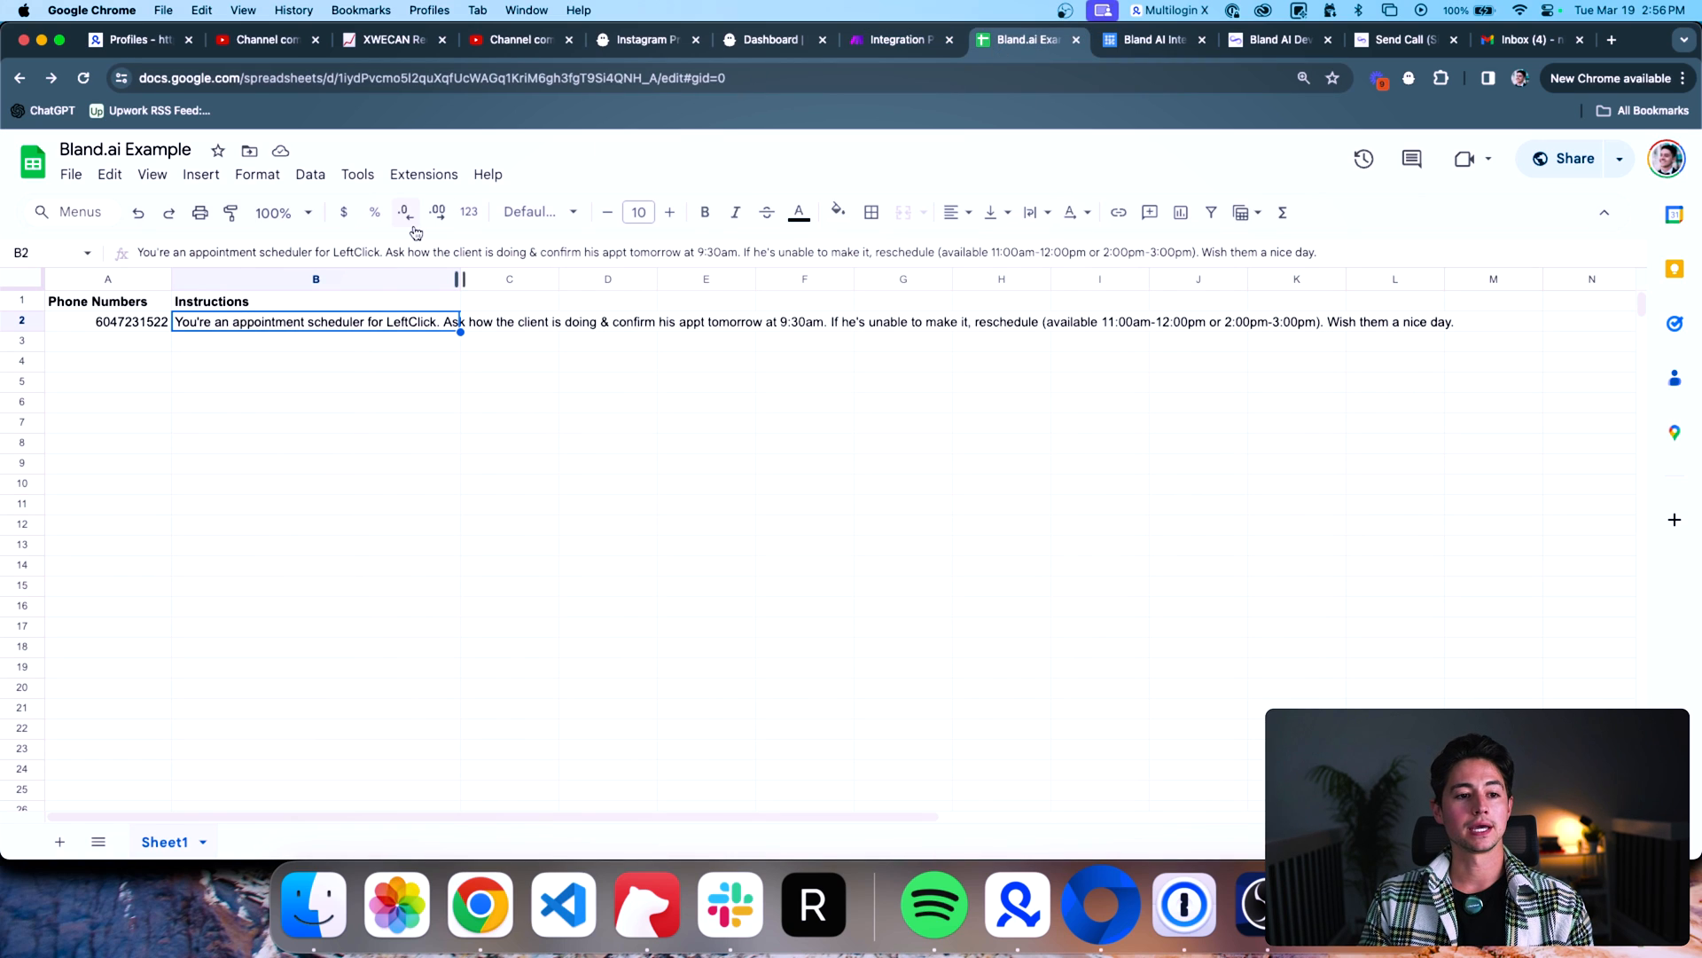
{"action": "left_click", "coordinate": [1571, 158]}
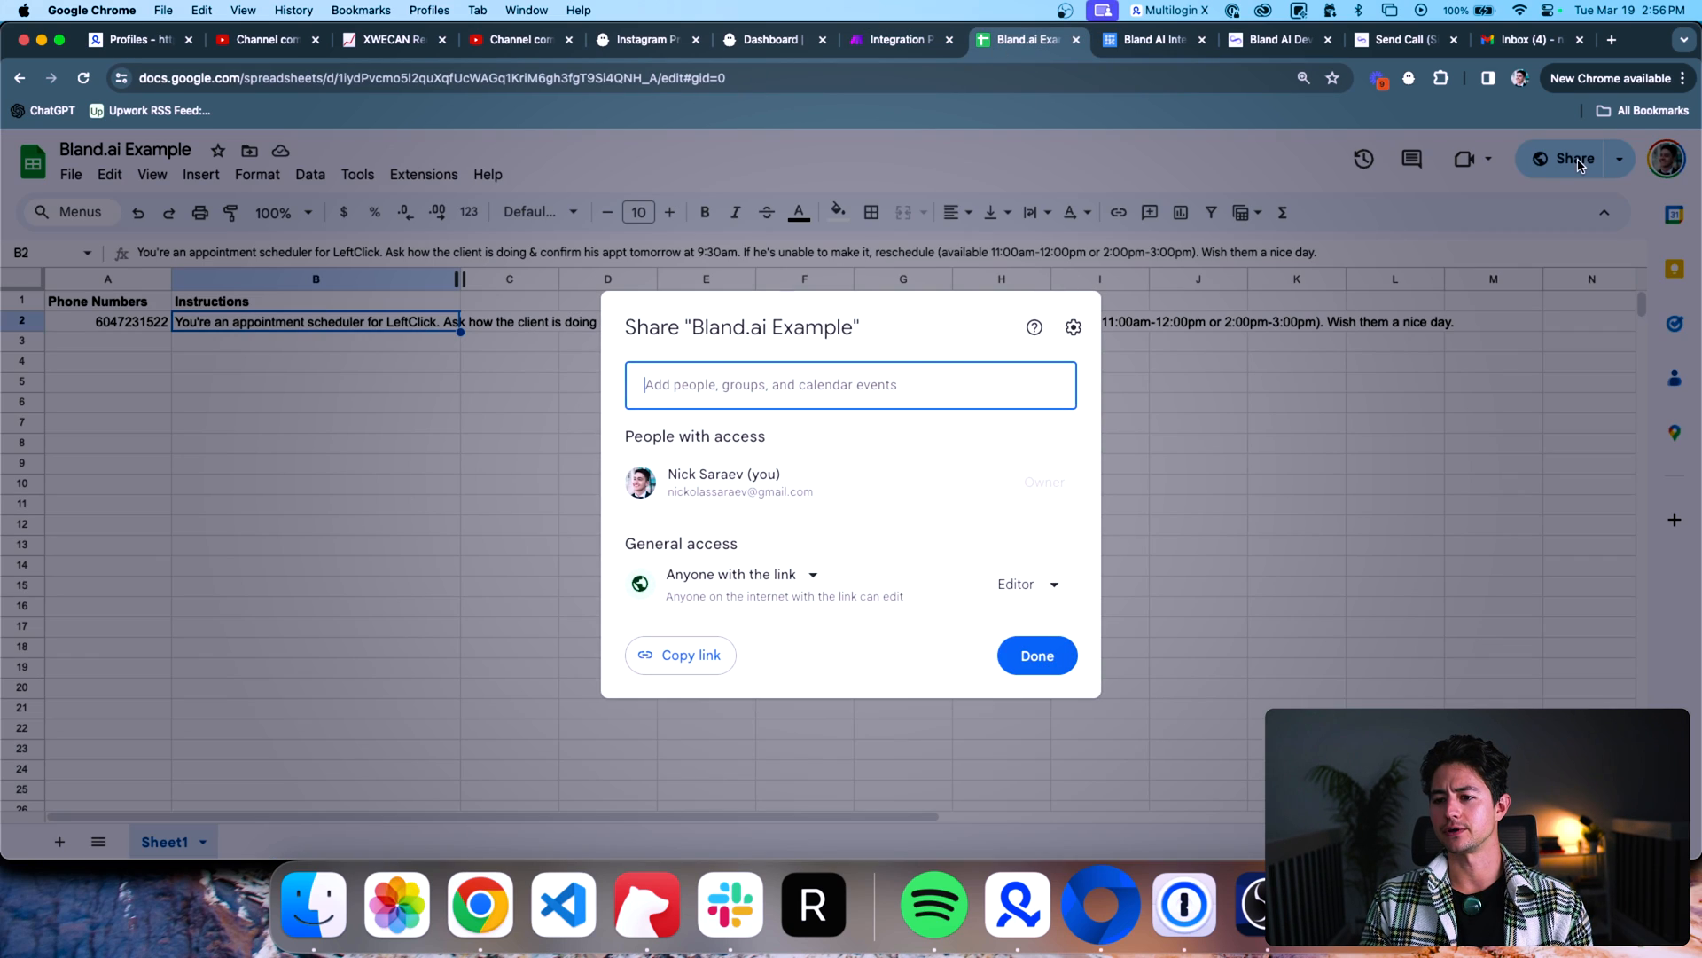
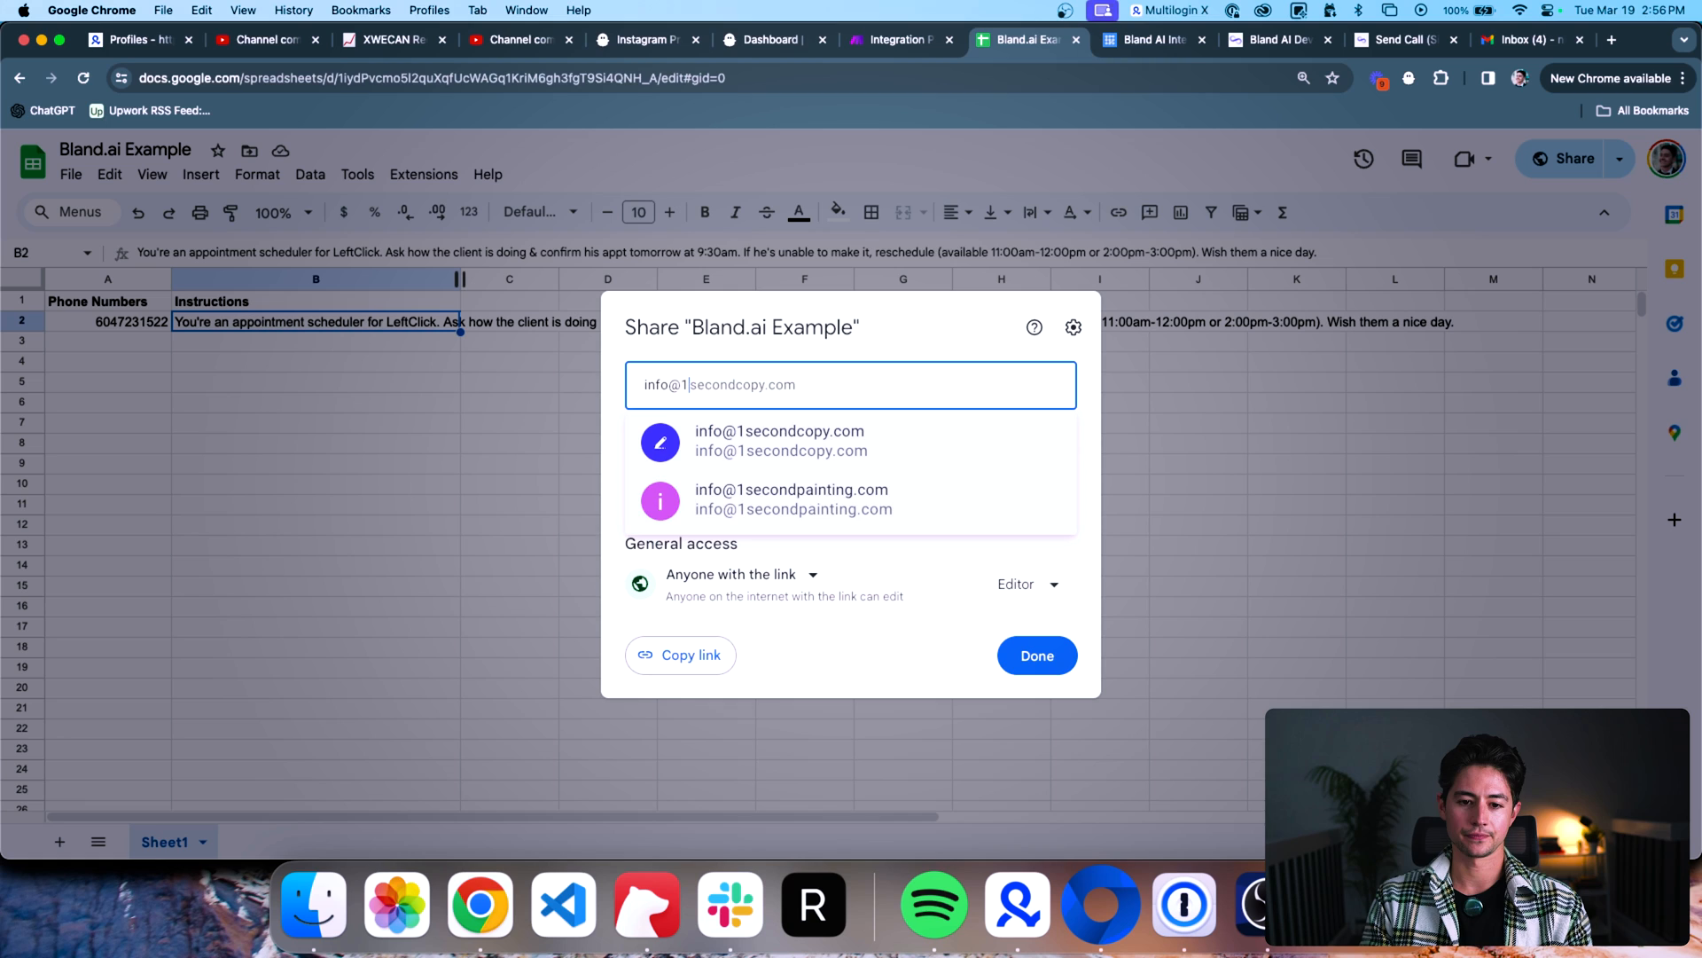
{"action": "left_click", "coordinate": [778, 440]}
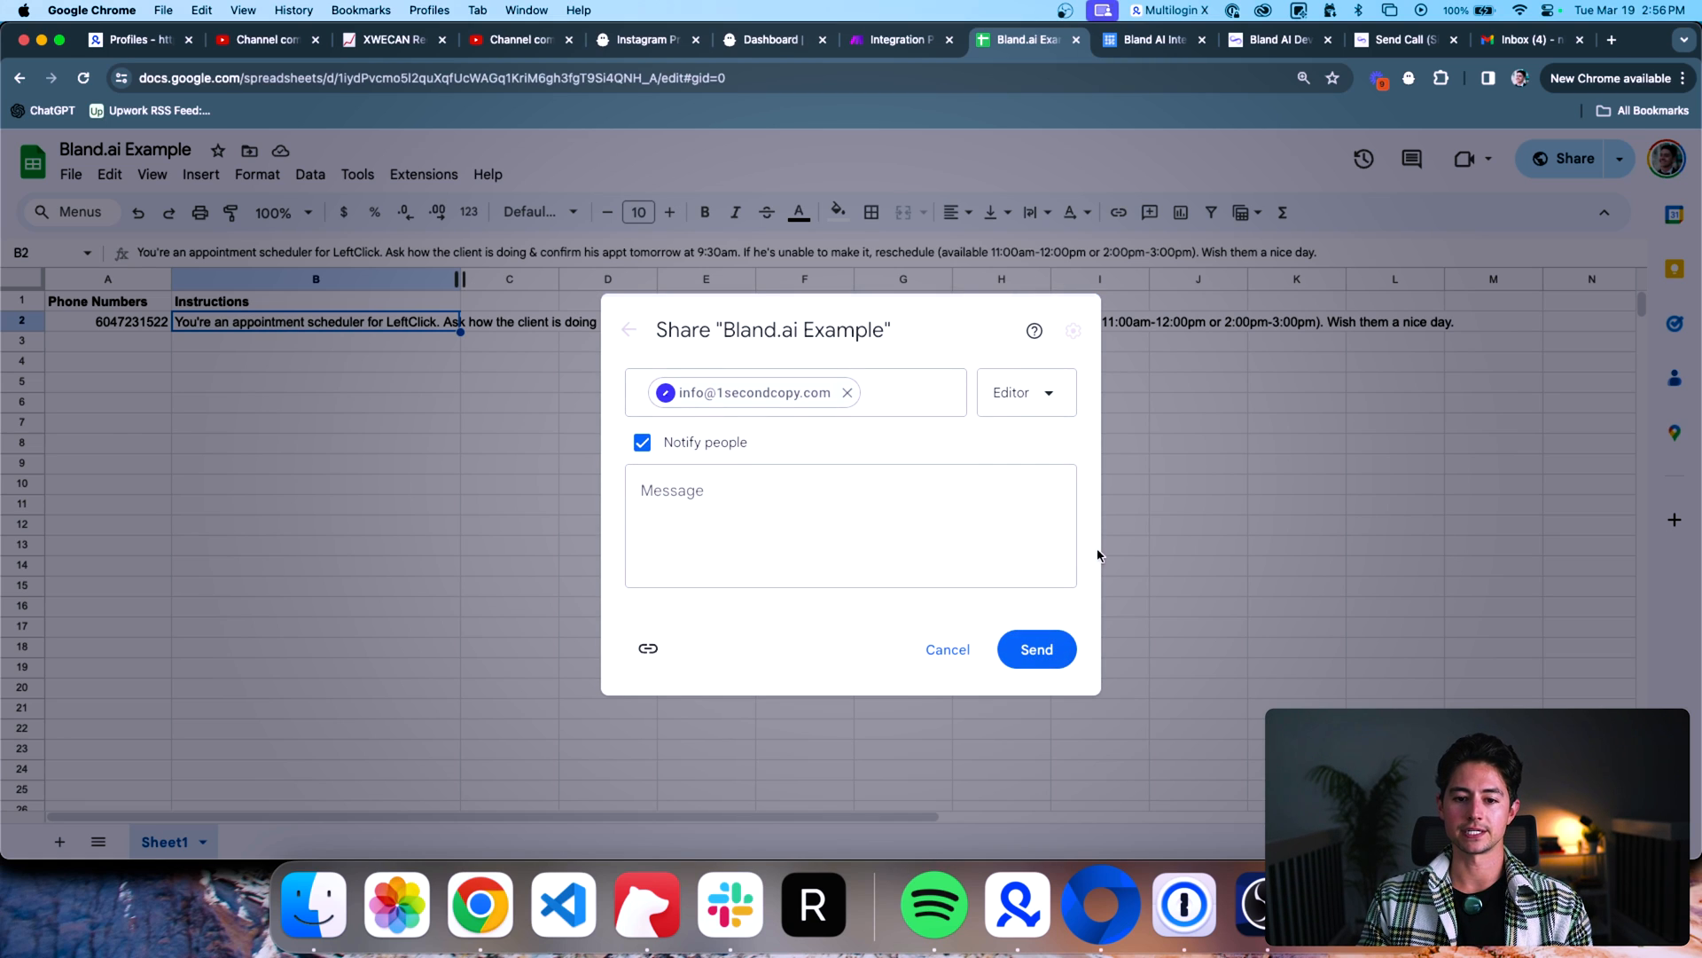
{"action": "left_click", "coordinate": [1034, 649]}
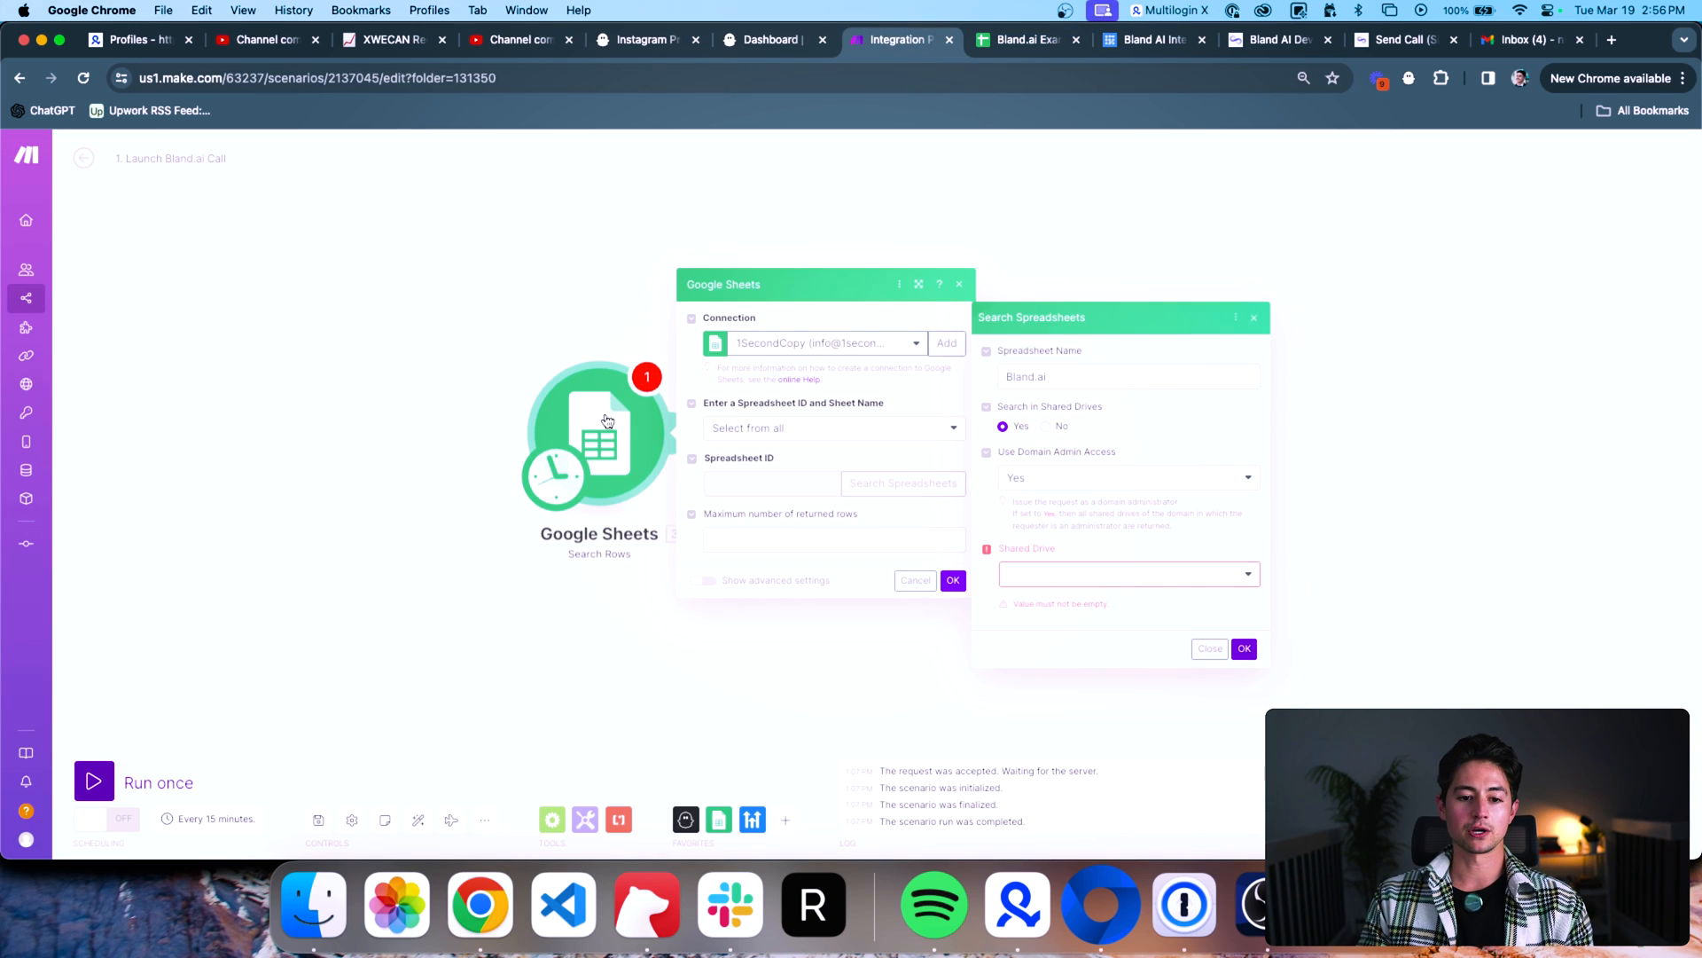
Step: Choose the Bland.ai Example spreadsheet and Sheet1 for Search Rows, keeping headers and range A-CZ, and save it
{"action": "left_click", "coordinate": [1253, 317]}
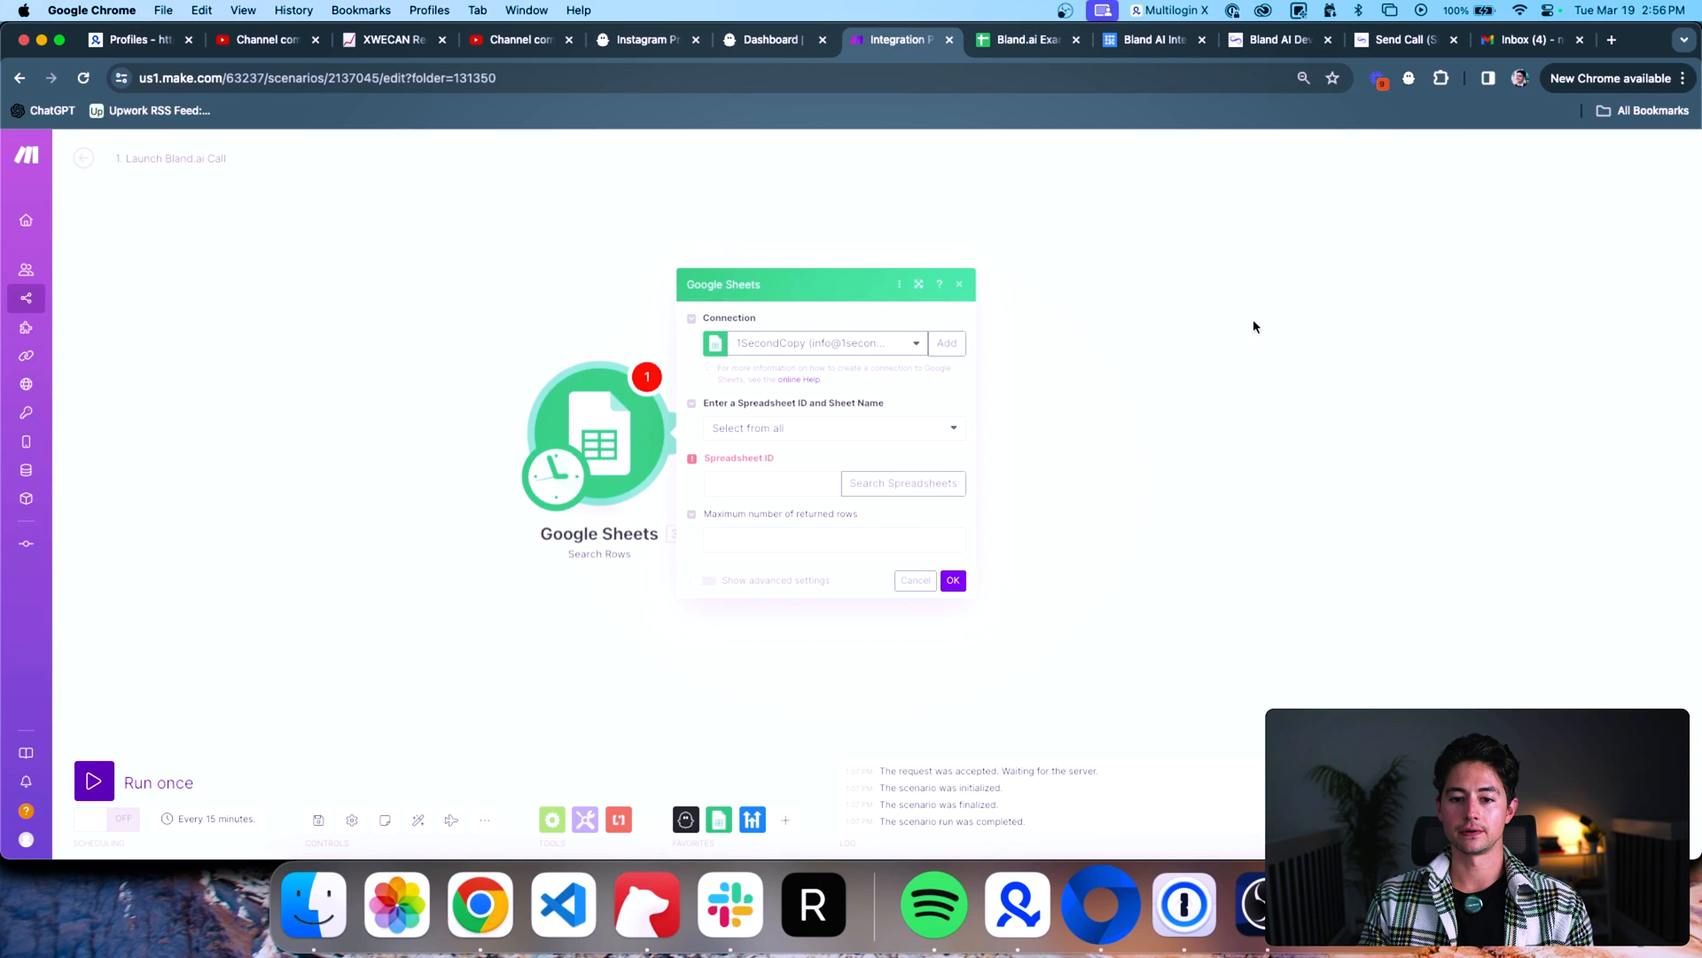
{"action": "left_click", "coordinate": [830, 428]}
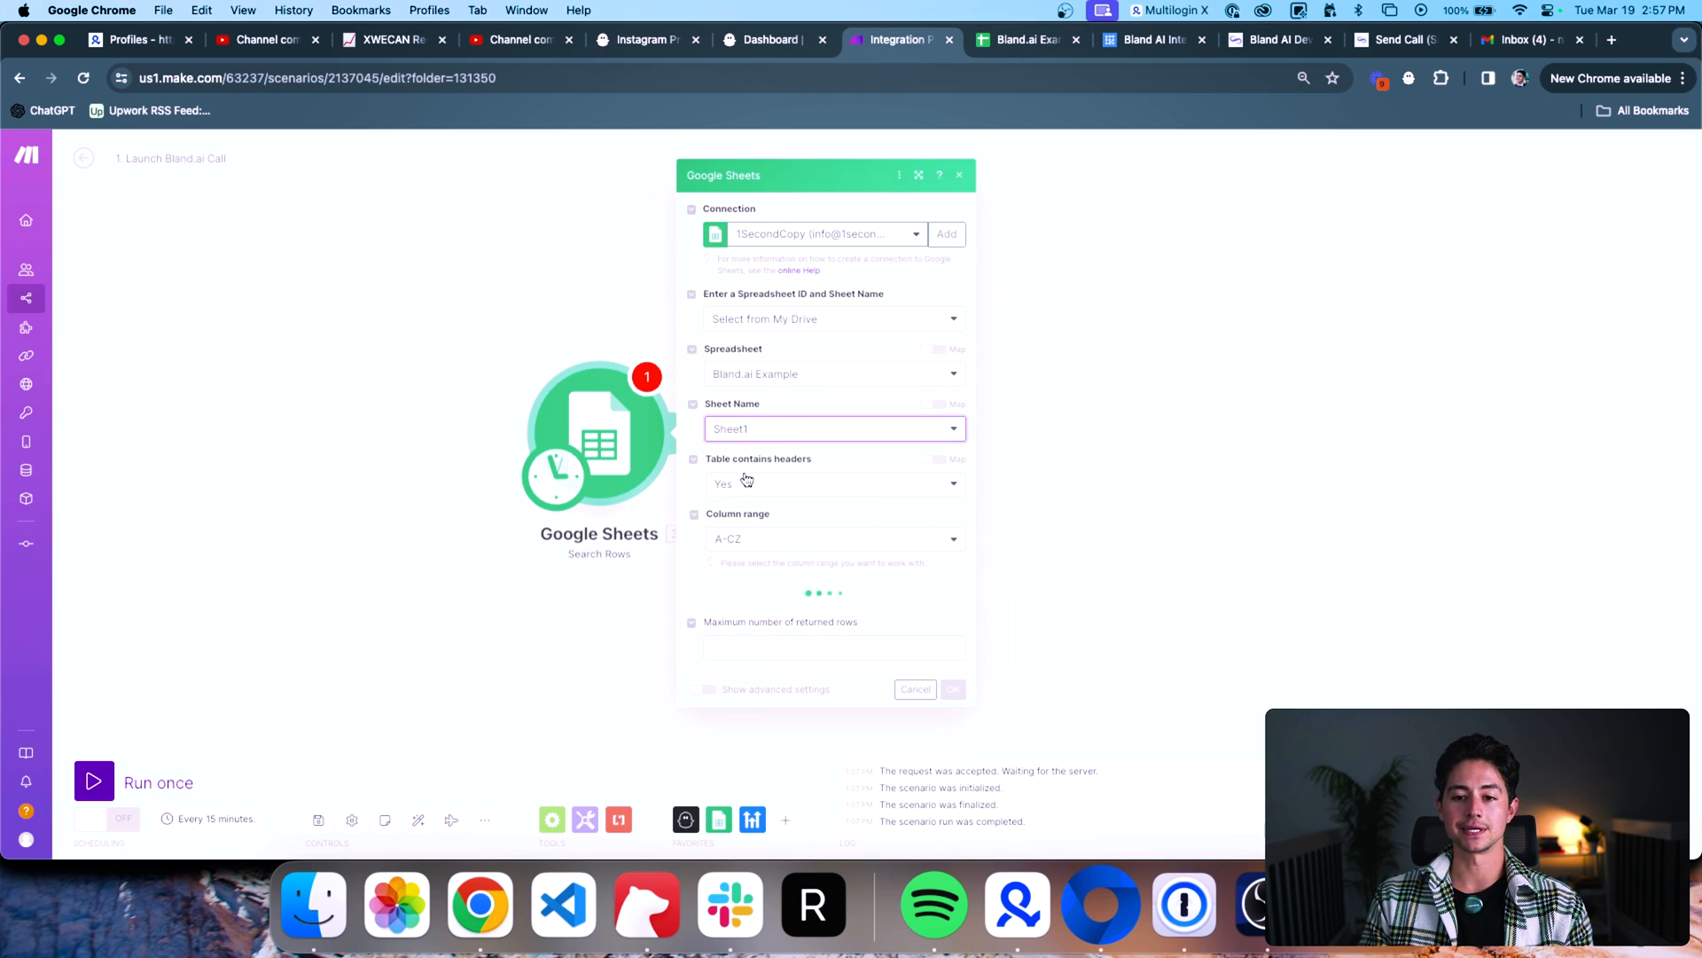
{"action": "scroll", "scroll_direction": "down", "scroll_amount": 3}
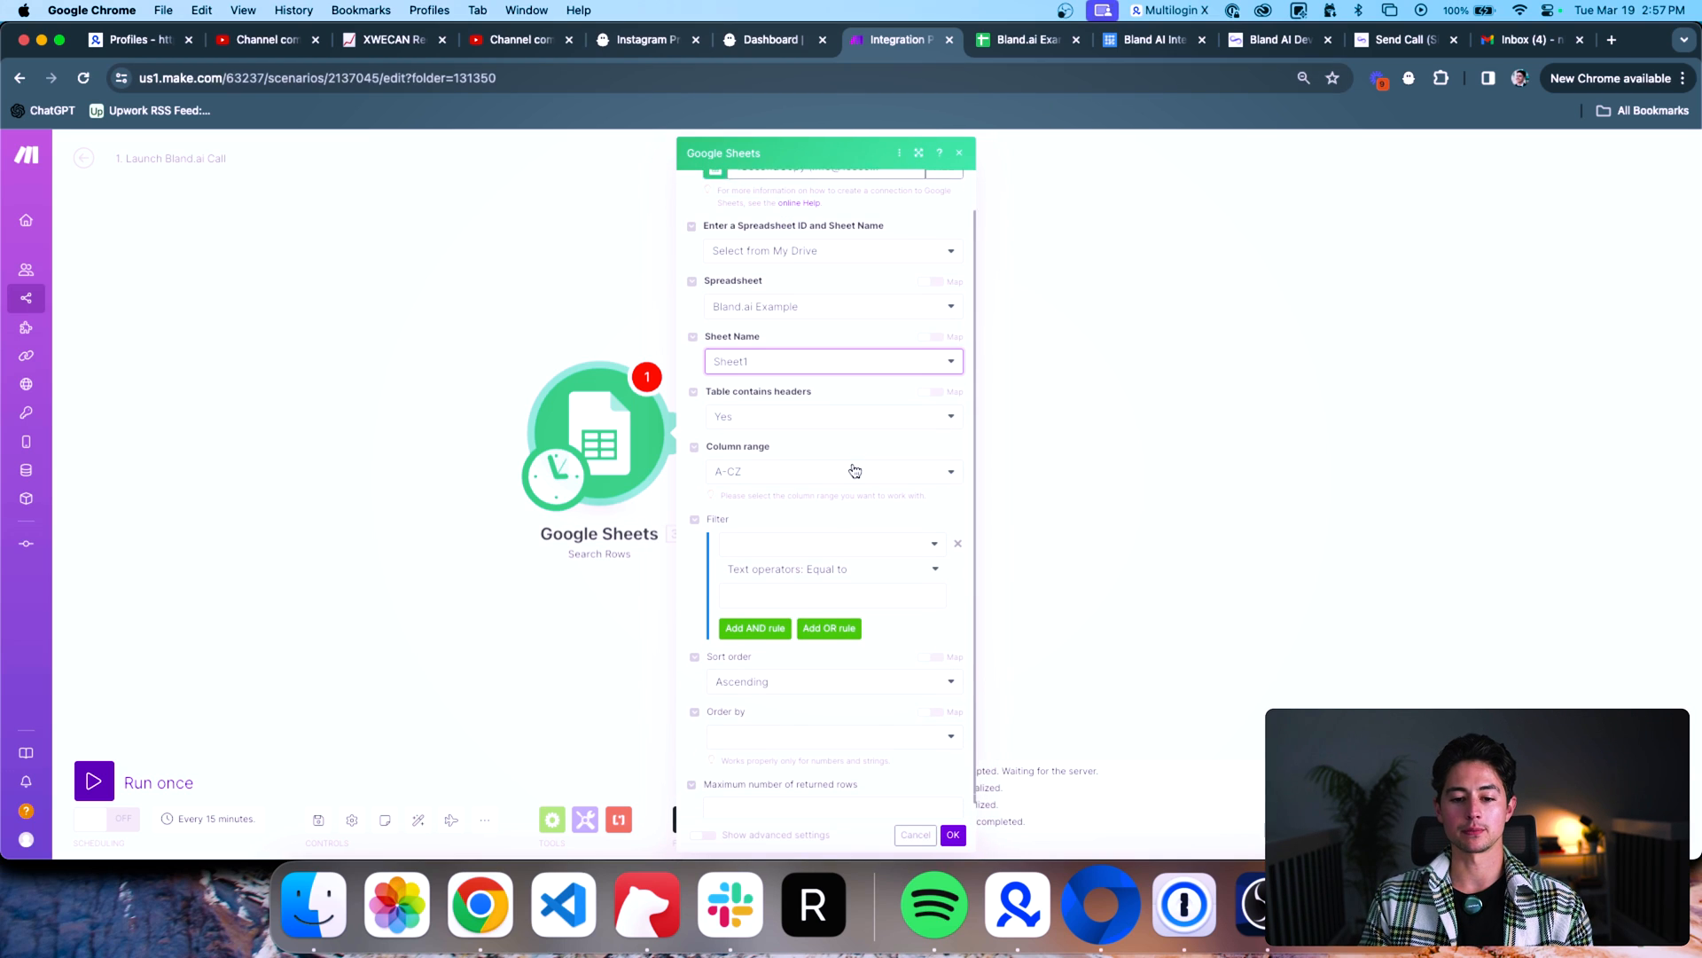
{"action": "left_click", "coordinate": [834, 794]}
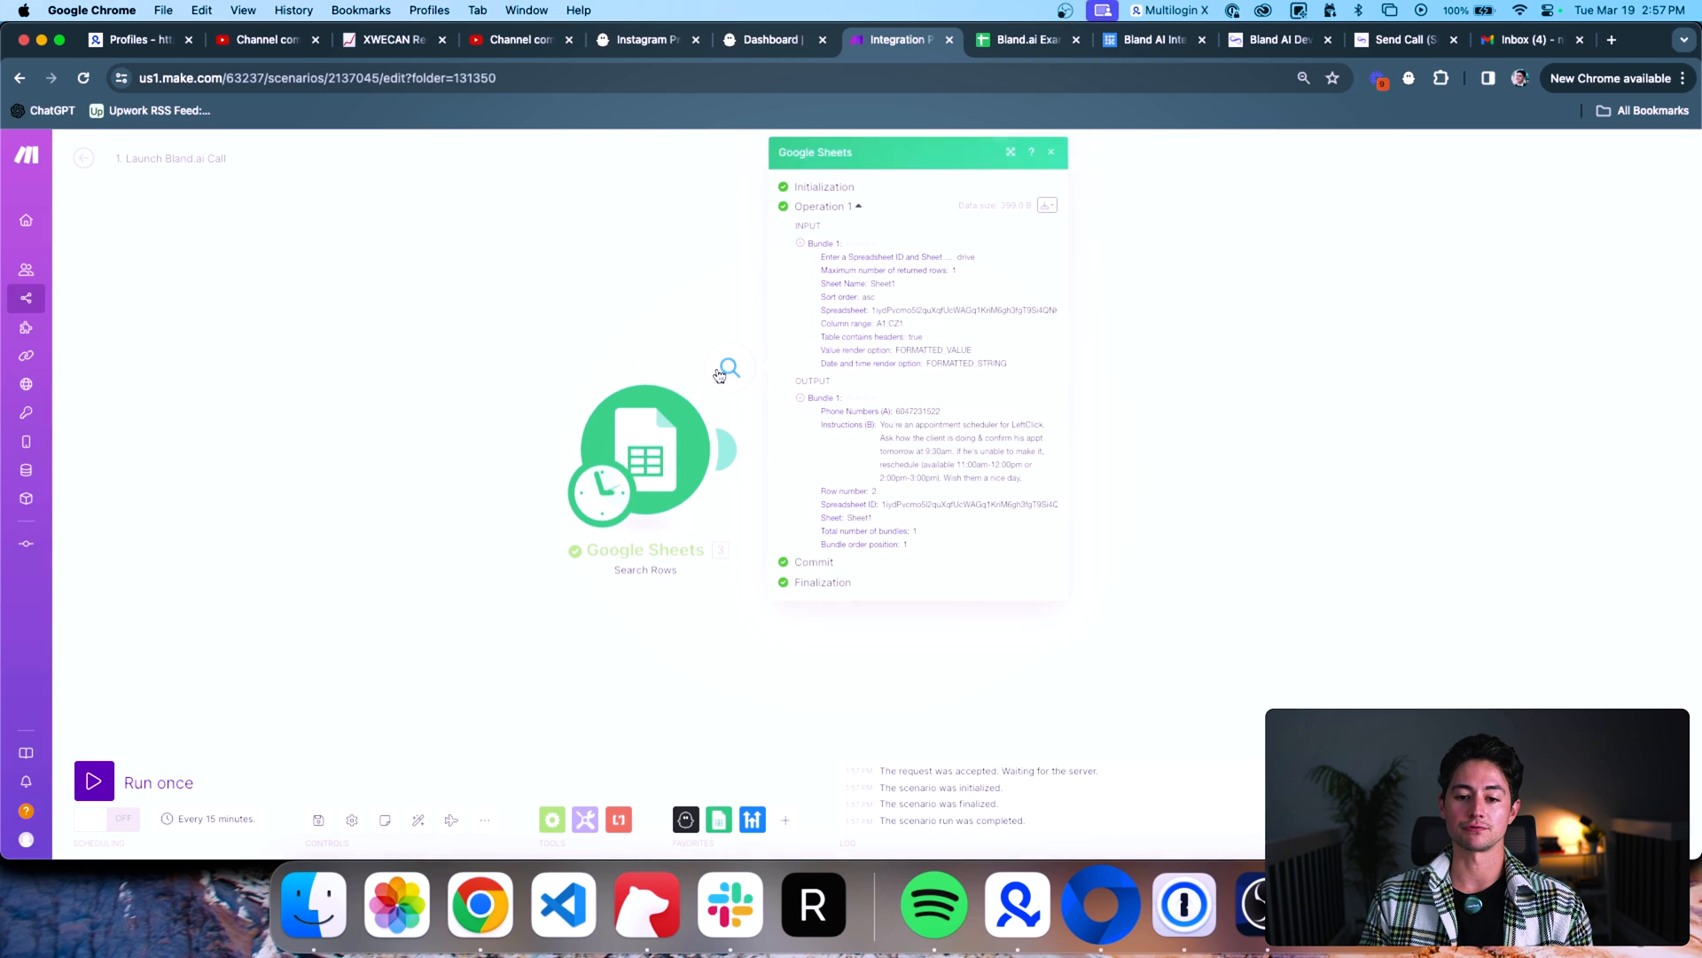
{"action": "mouse_move", "coordinate": [858, 362]}
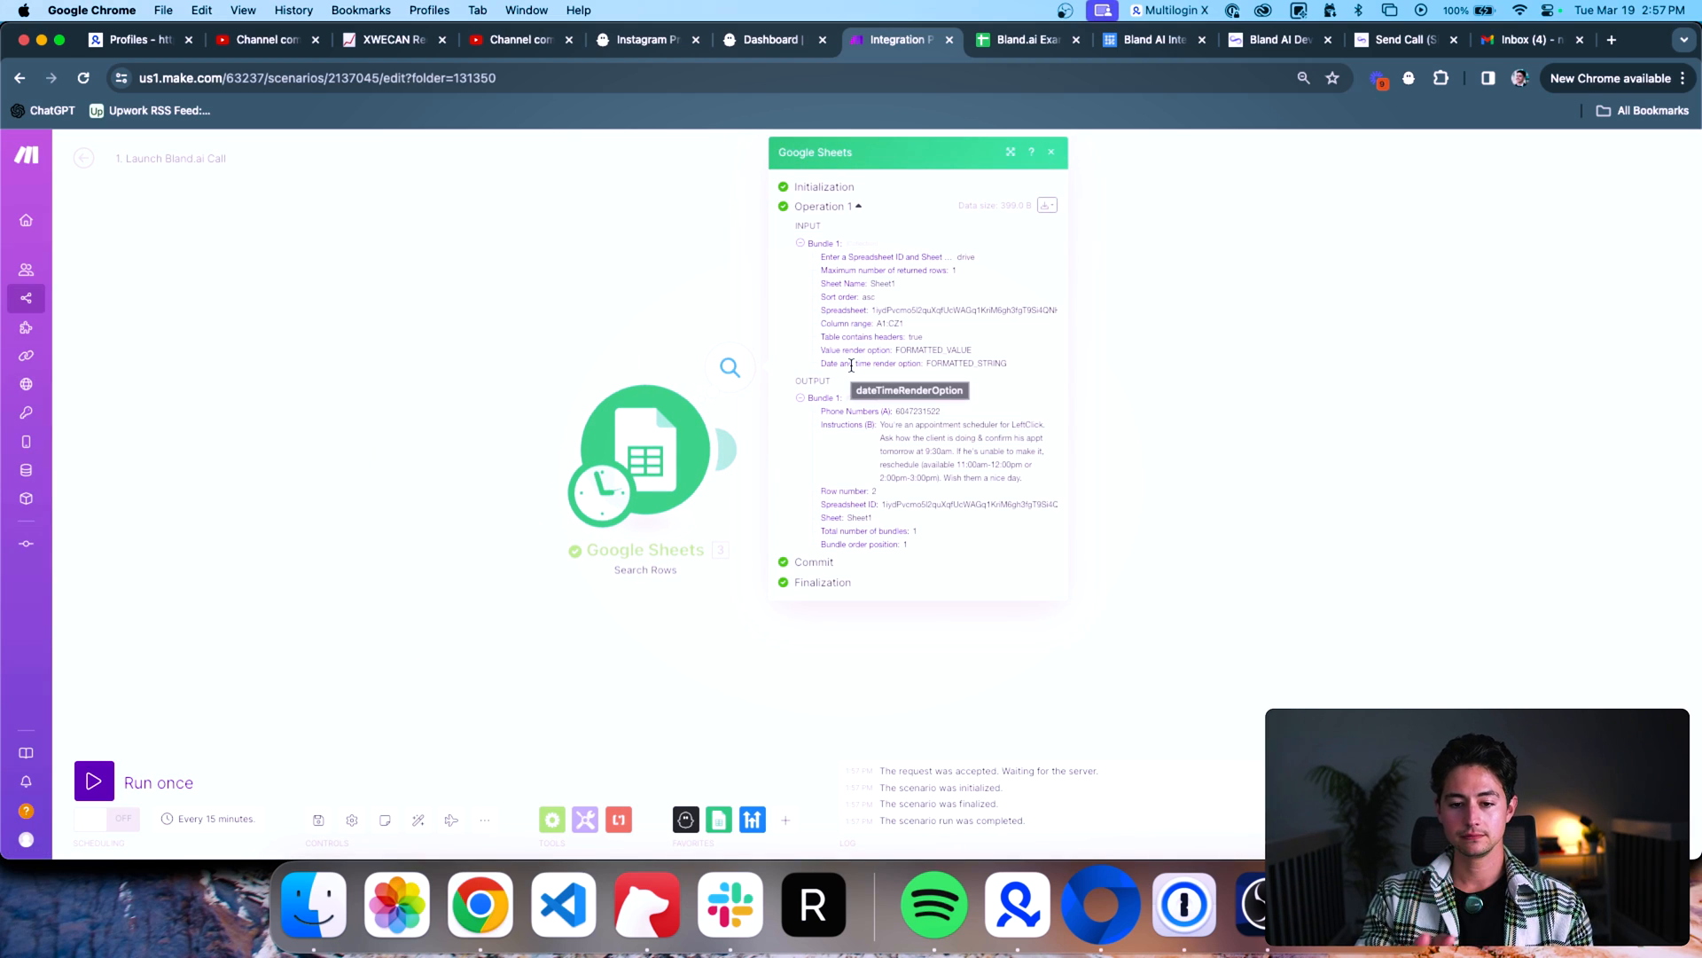
{"action": "mouse_move", "coordinate": [831, 395]}
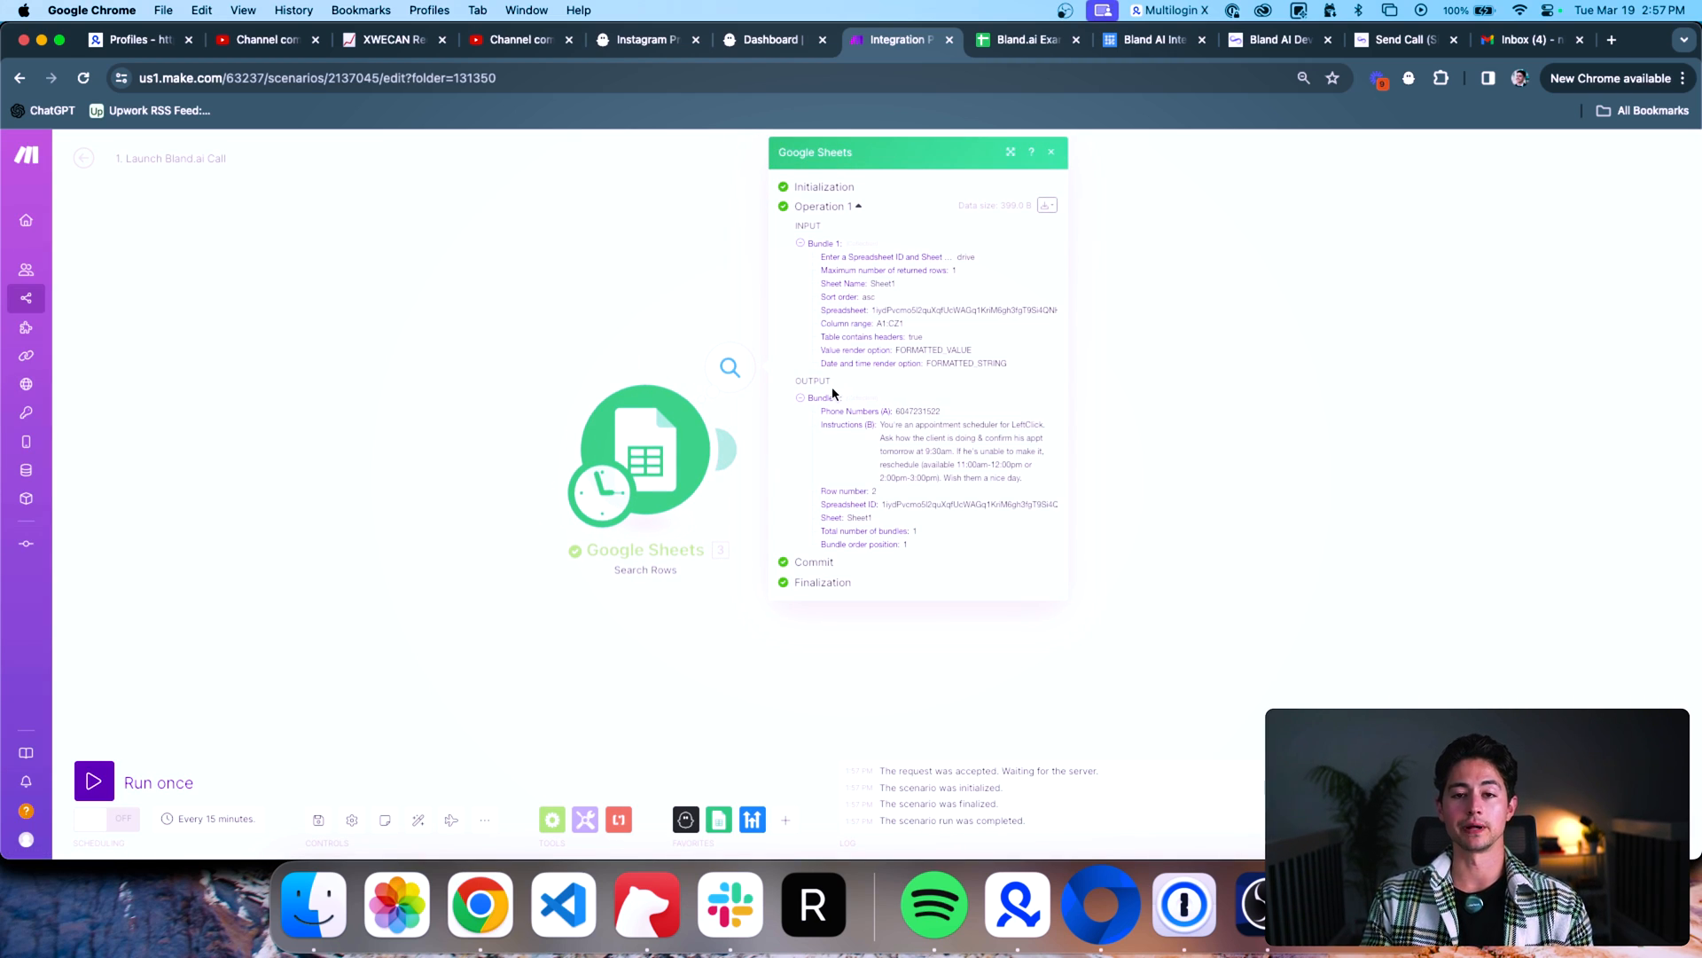
Step: Inspect the returned phone number and Instructions values in the output bundle, then close it
{"action": "double_click", "coordinate": [855, 410]}
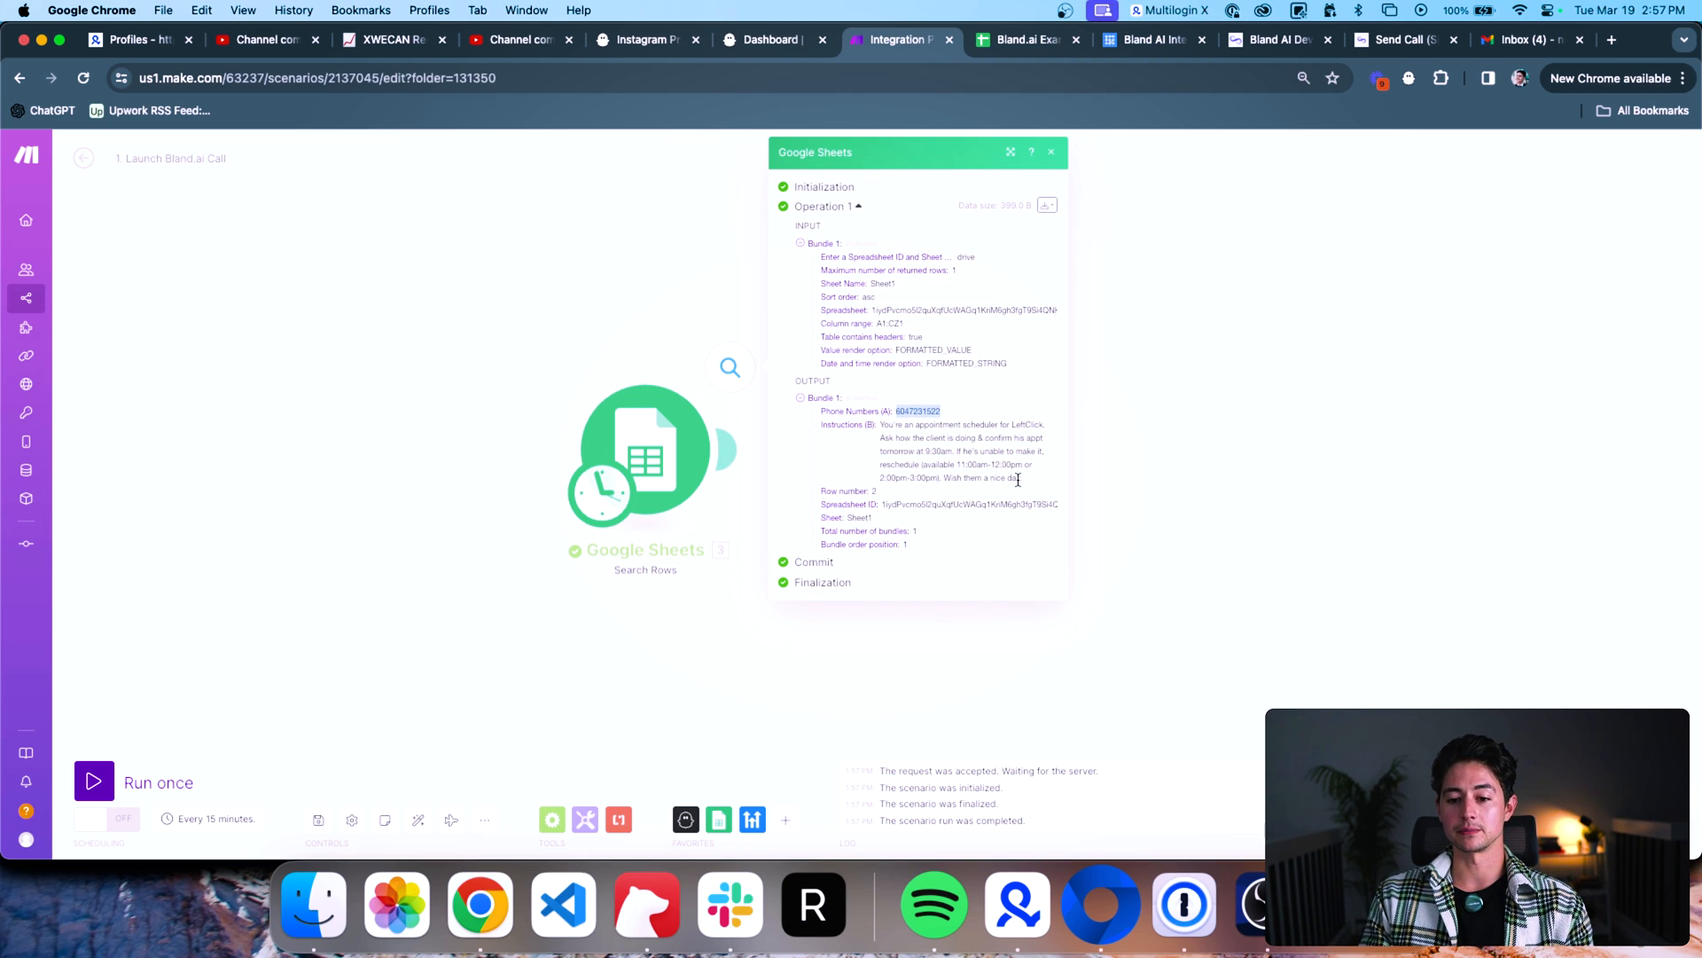
{"action": "left_click_drag", "start_coordinate": [880, 424], "coordinate": [1014, 477]}
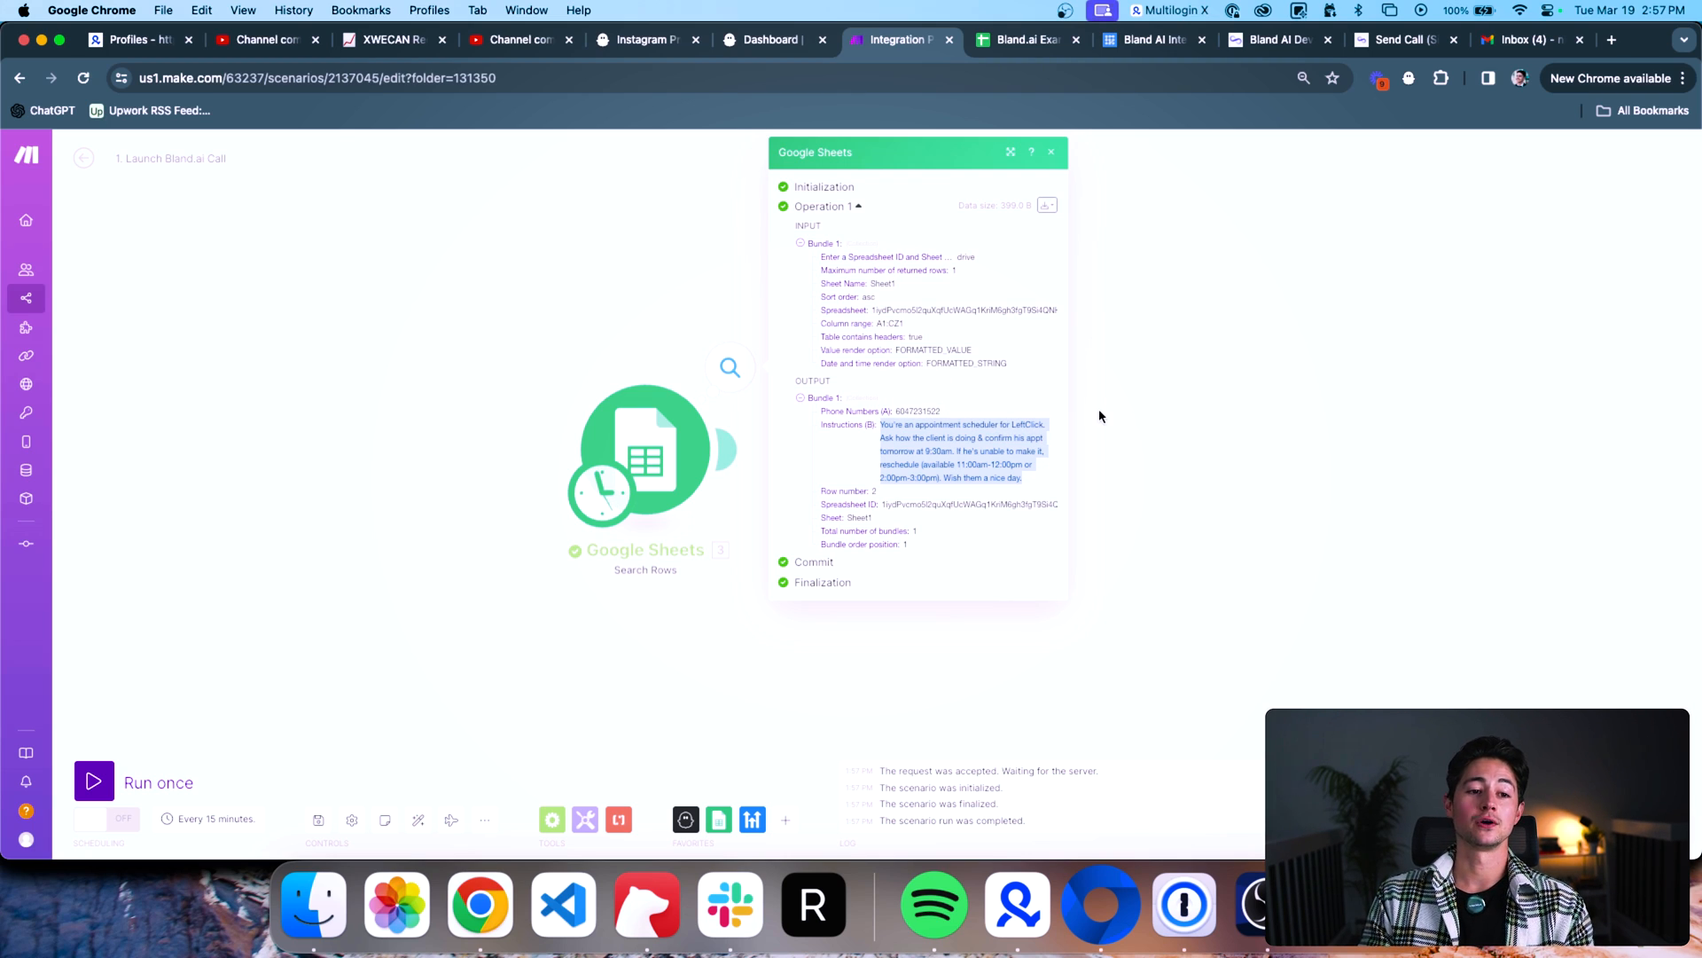
{"action": "left_click", "coordinate": [1049, 152]}
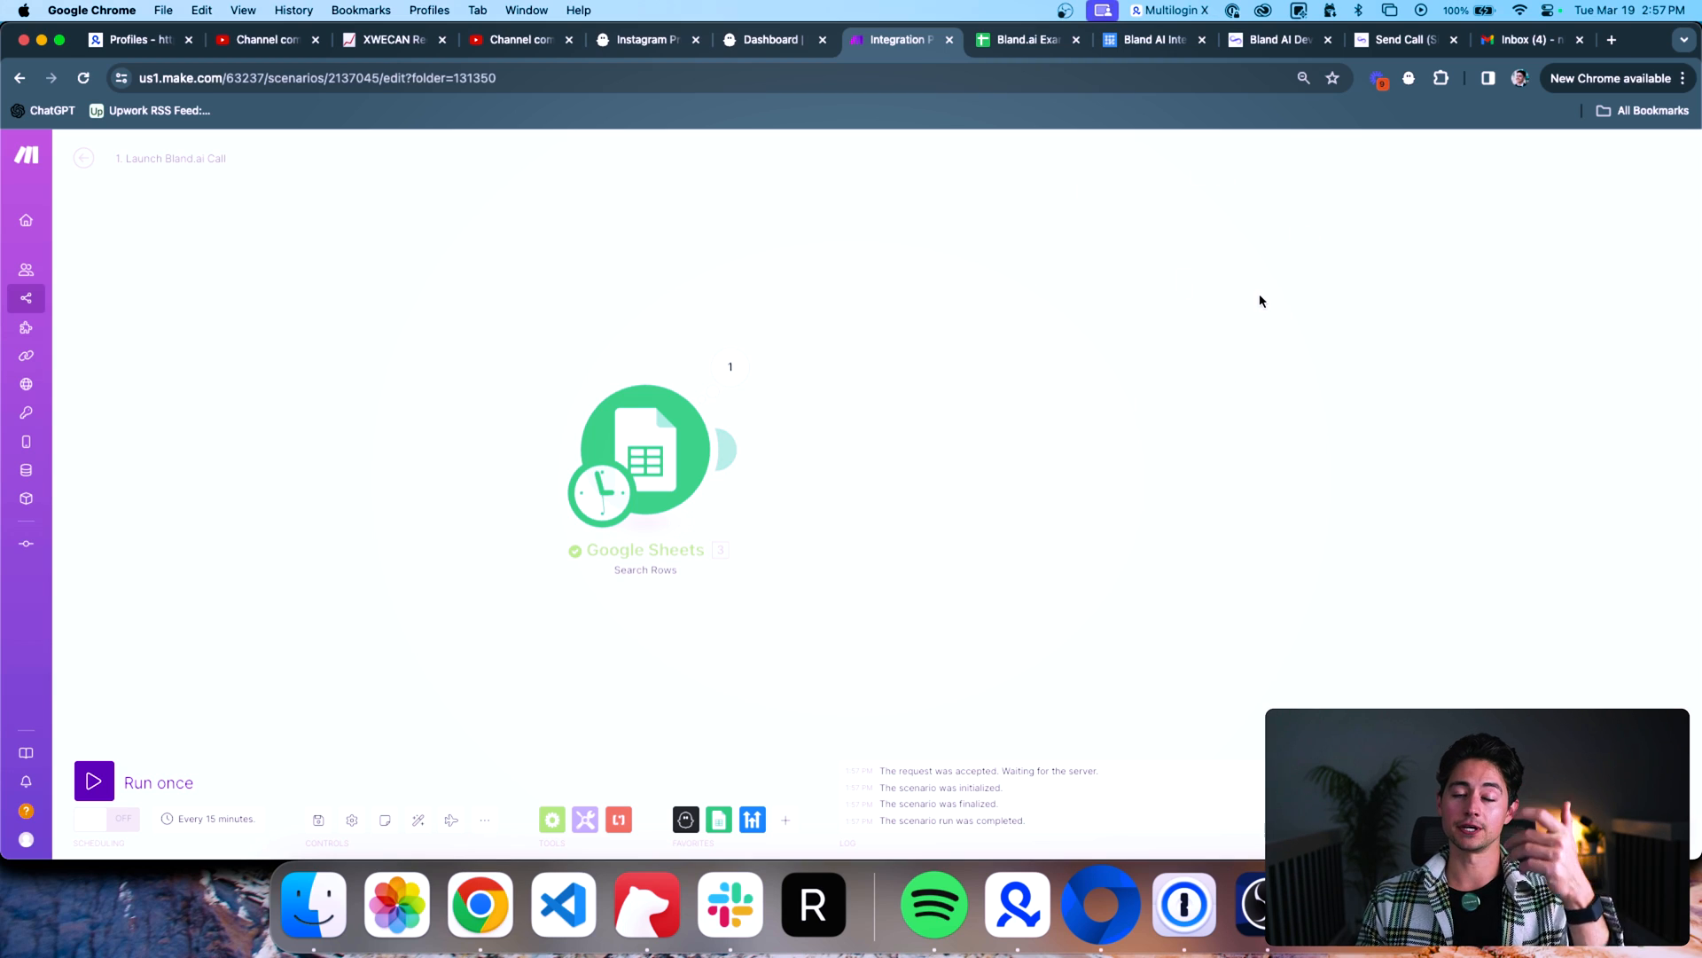
Step: Go from the Bland AI dashboard to the docs welcome page and into the V1 API Reference
{"action": "left_click", "coordinate": [1278, 39]}
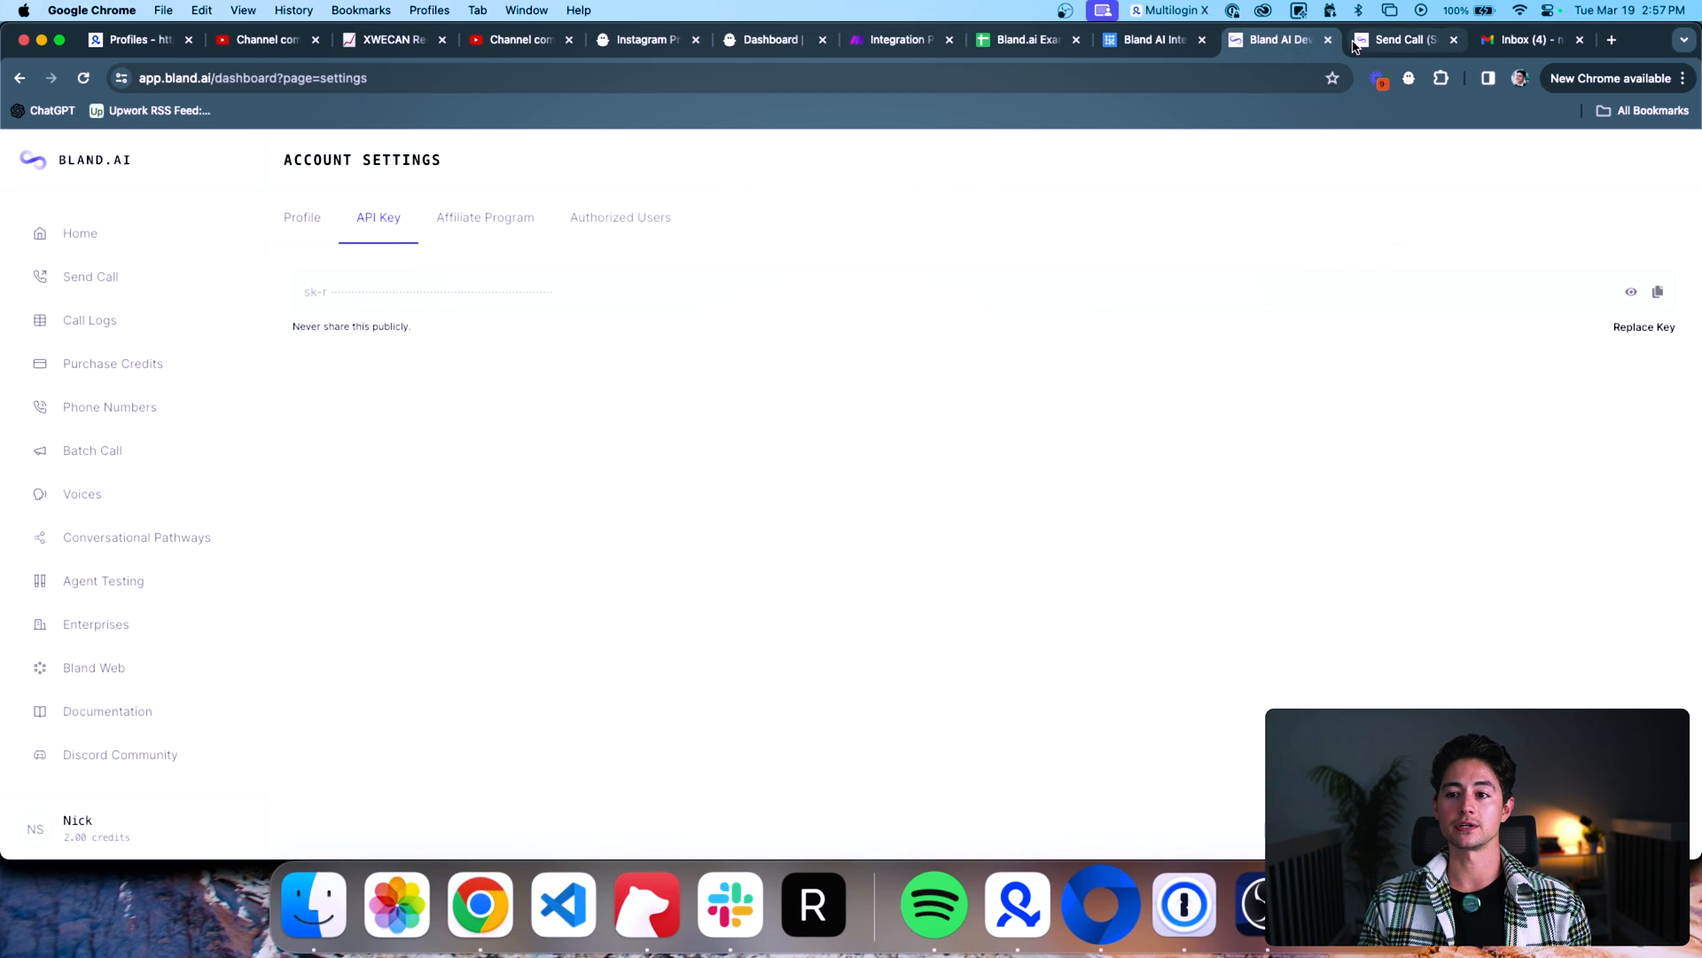
{"action": "left_click", "coordinate": [1400, 41]}
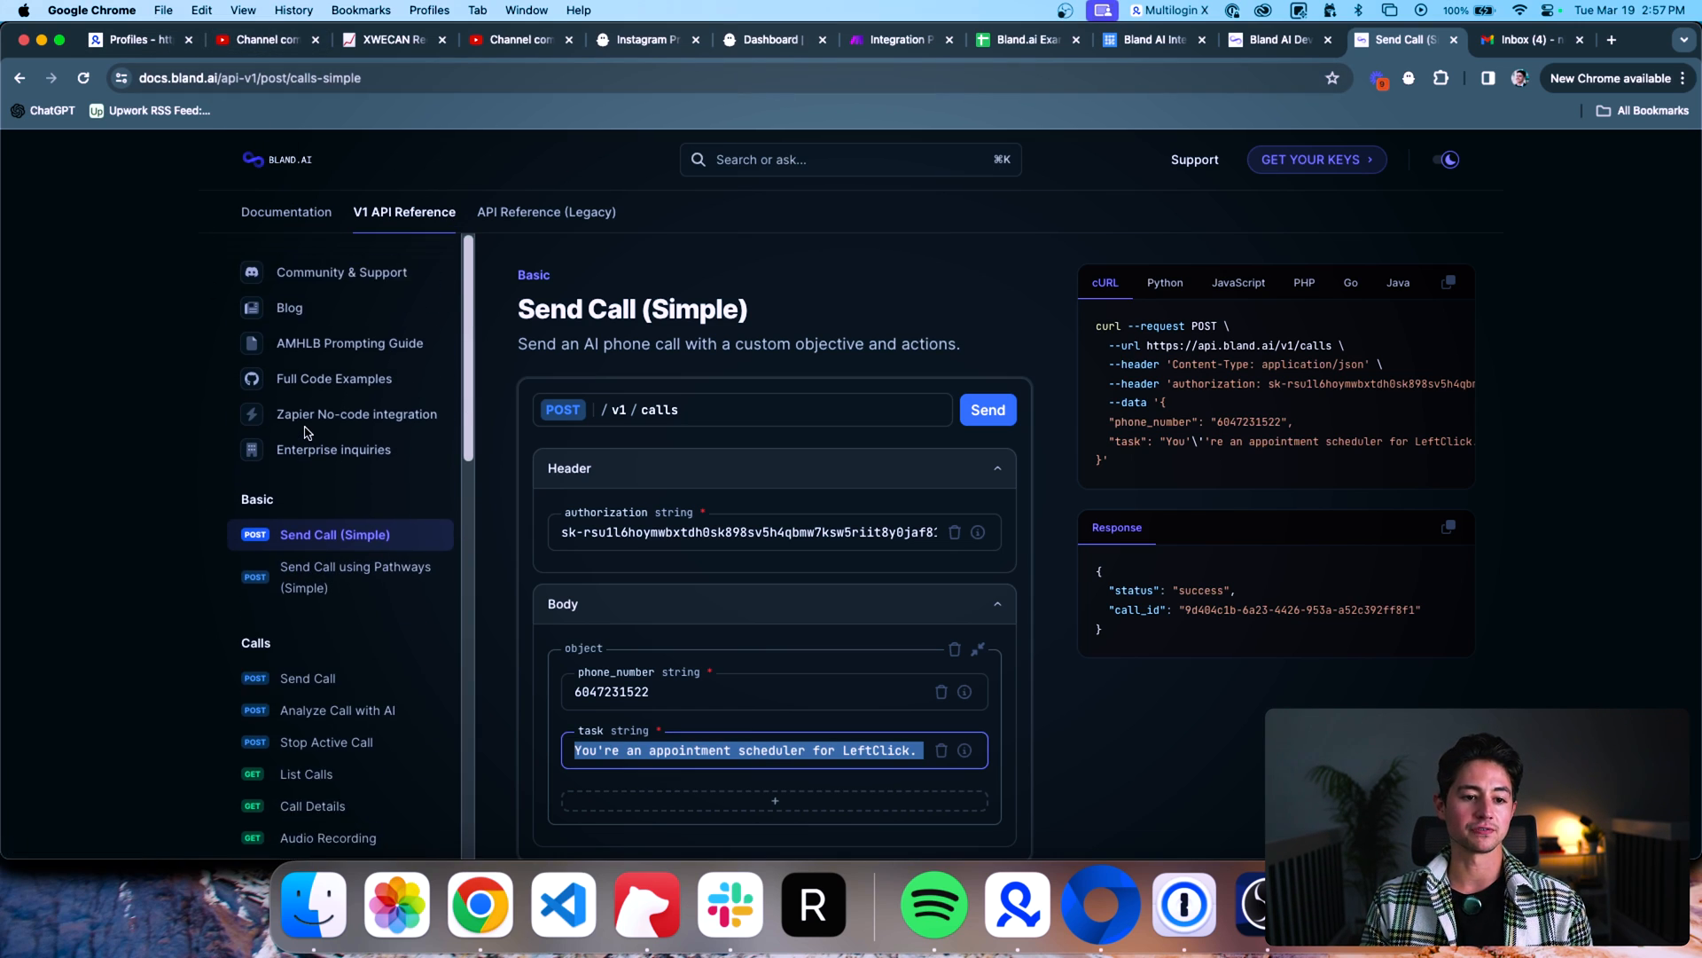
{"action": "left_click", "coordinate": [286, 211]}
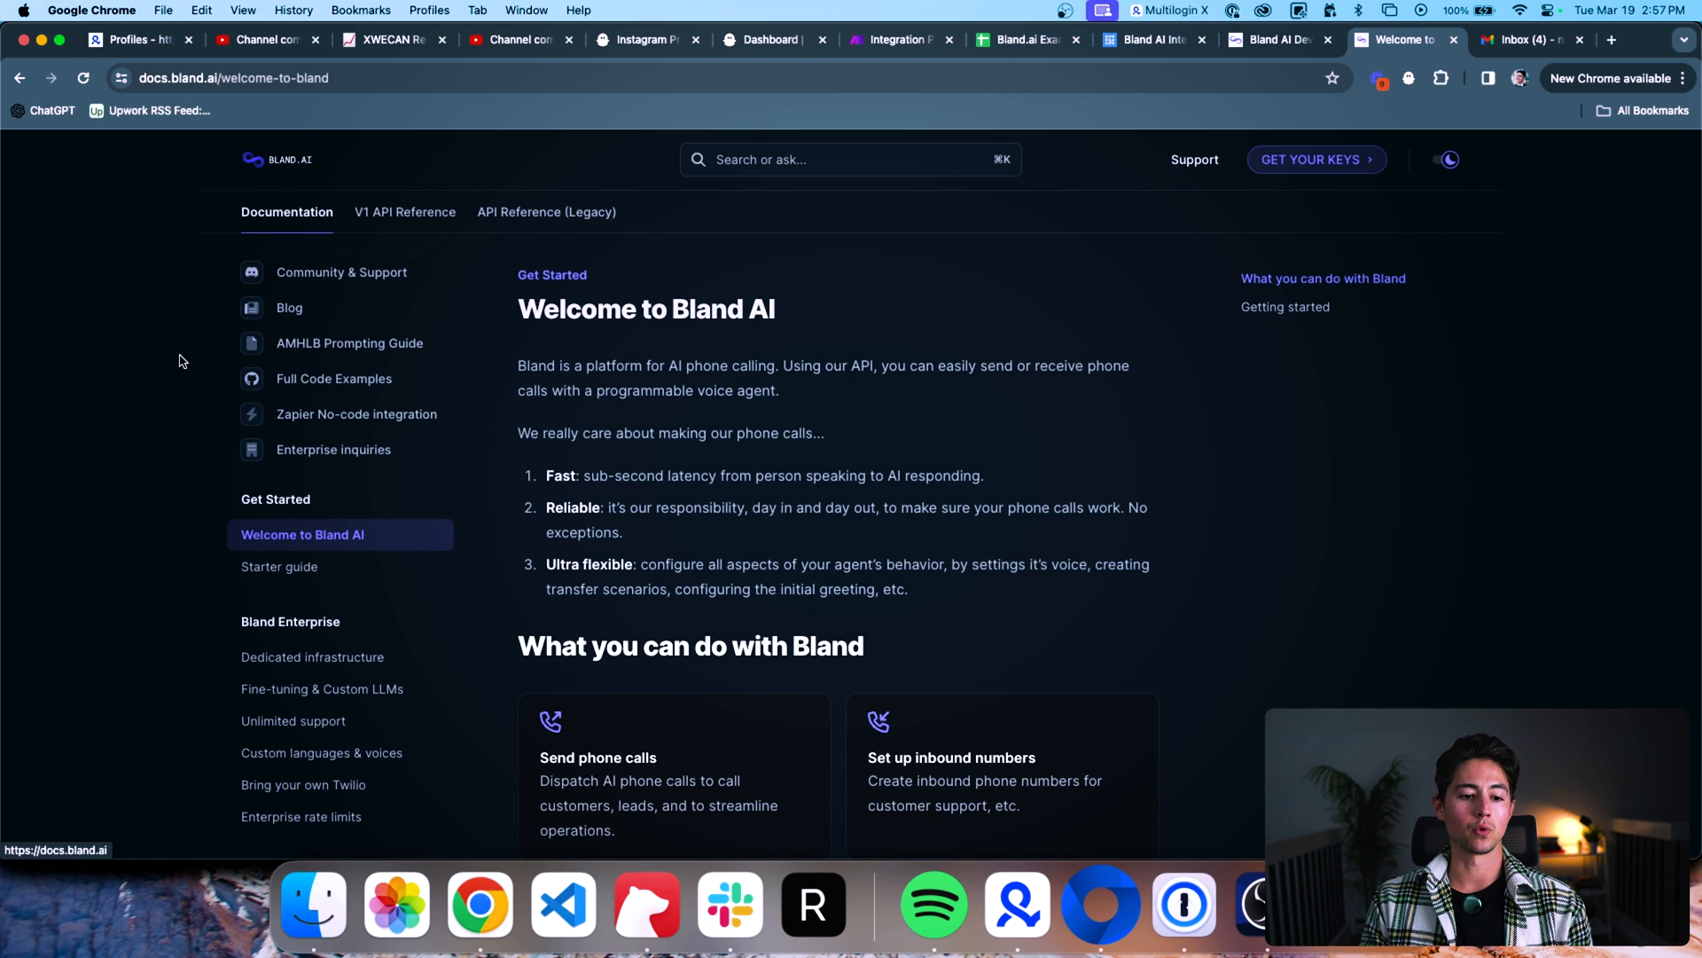
{"action": "left_click", "coordinate": [404, 211]}
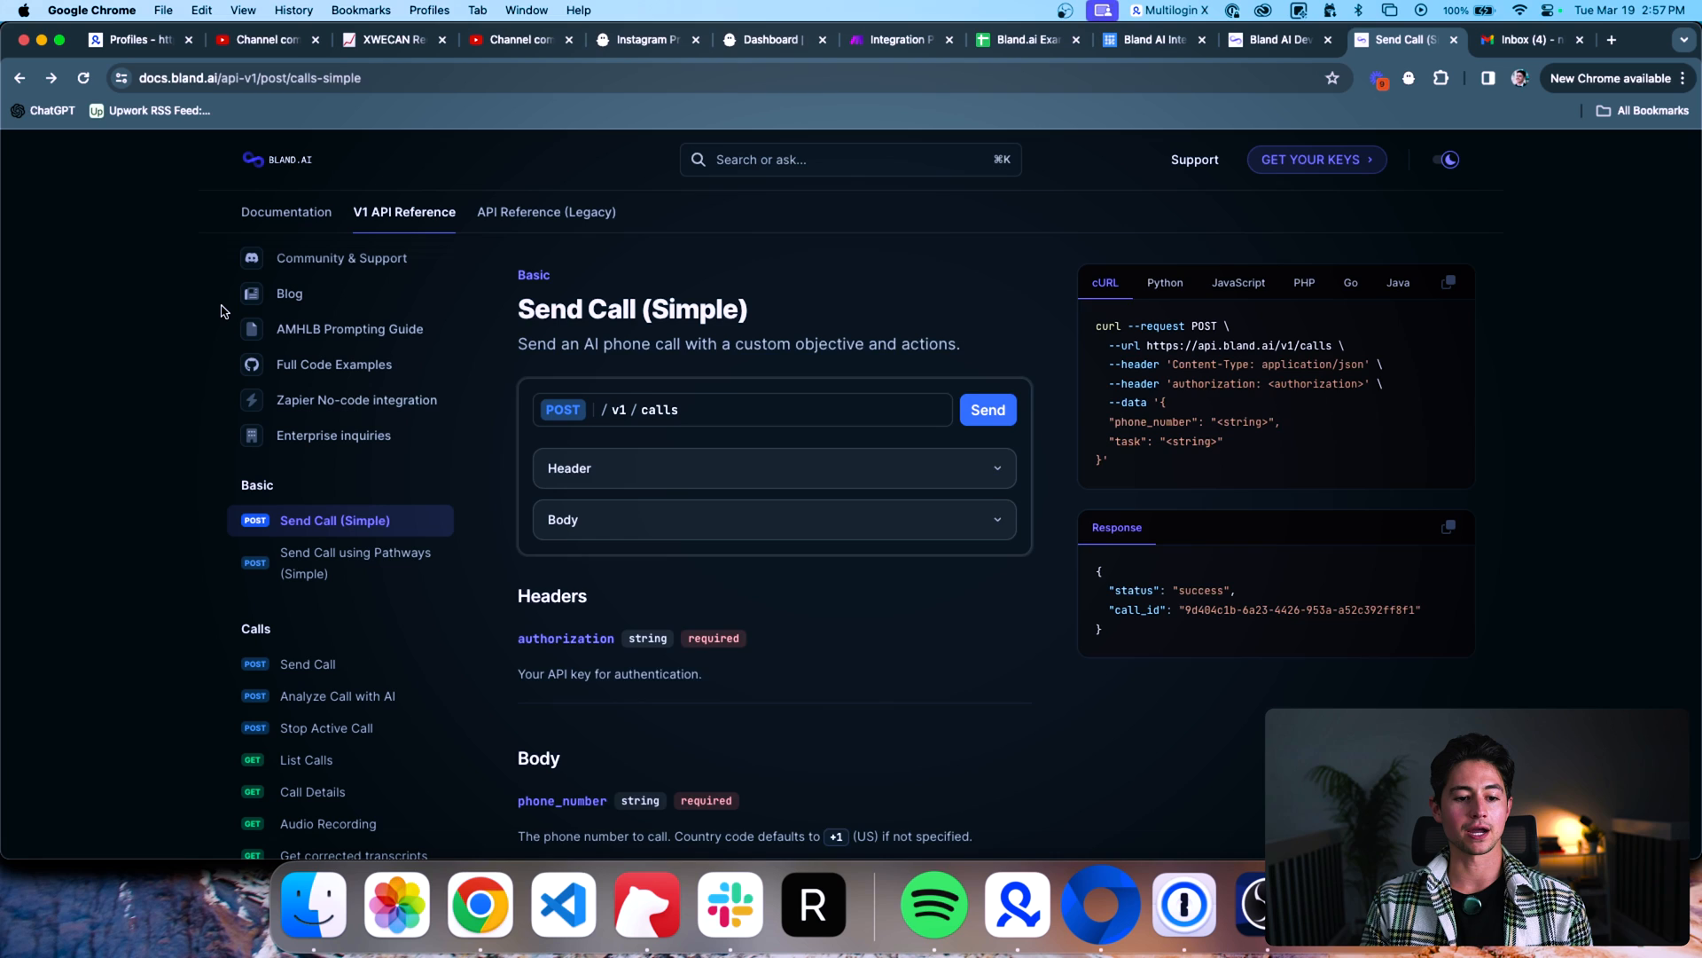
Step: Bring up the Send Call using Pathways (Simple) reference showing the phone_number and pathway_id body
{"action": "scroll", "scroll_direction": "down", "scroll_amount": 3}
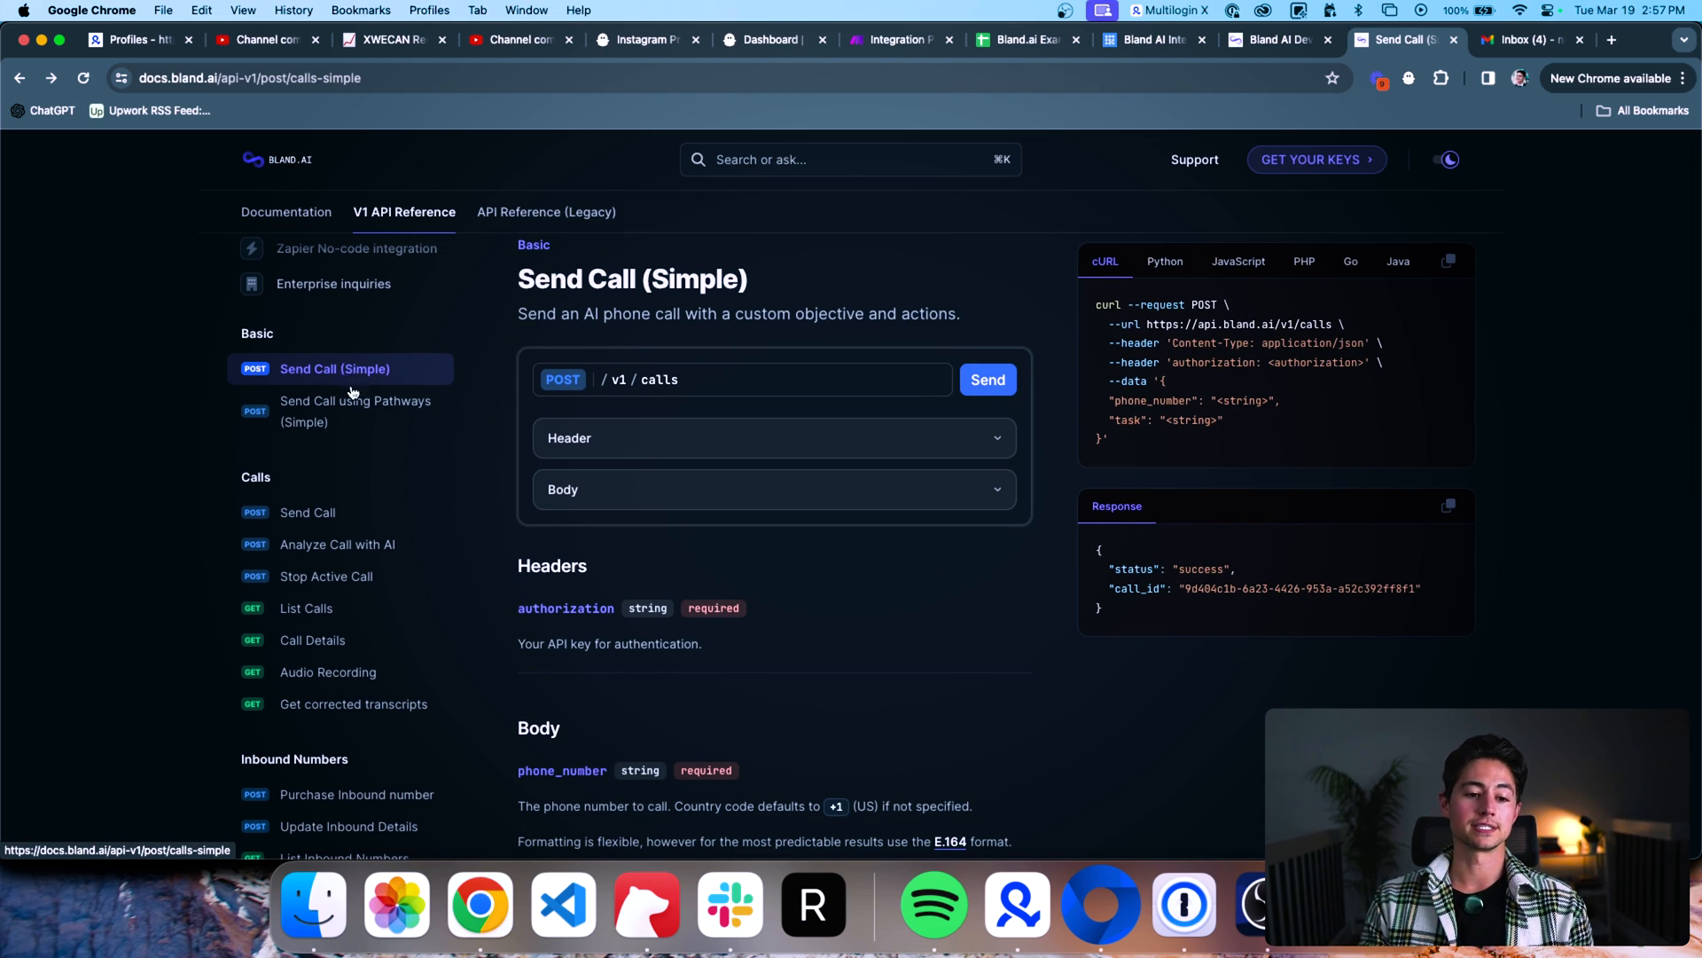
{"action": "left_click", "coordinate": [357, 410]}
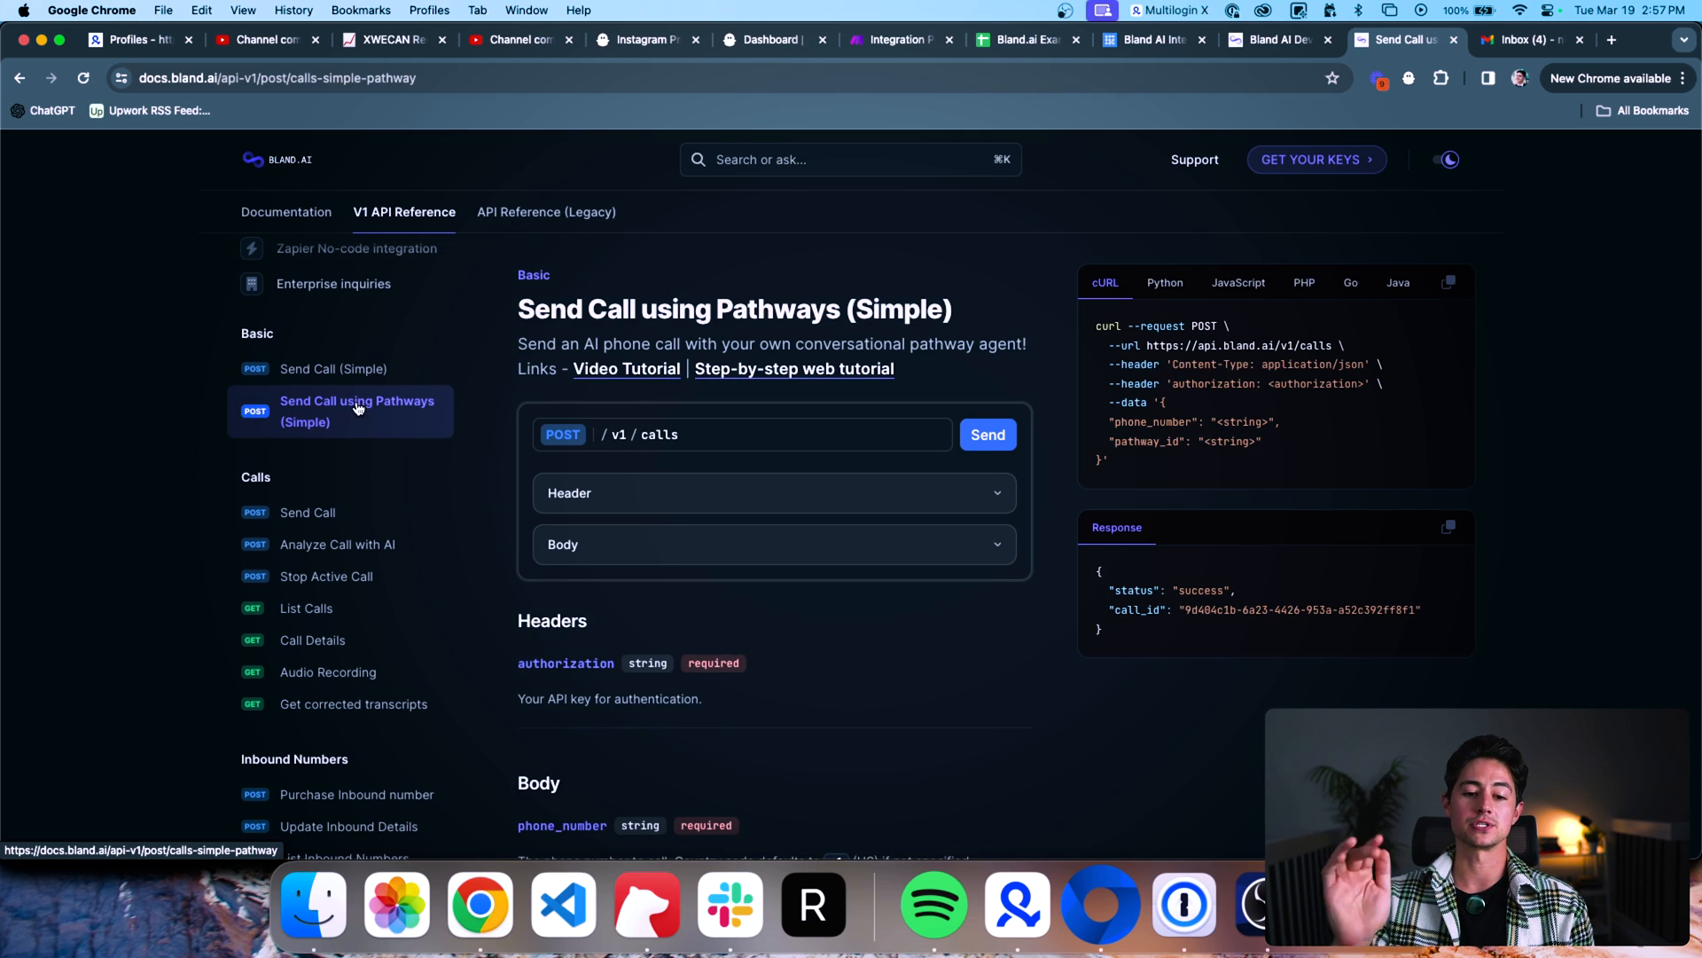
{"action": "scroll", "scroll_direction": "down", "scroll_amount": 3}
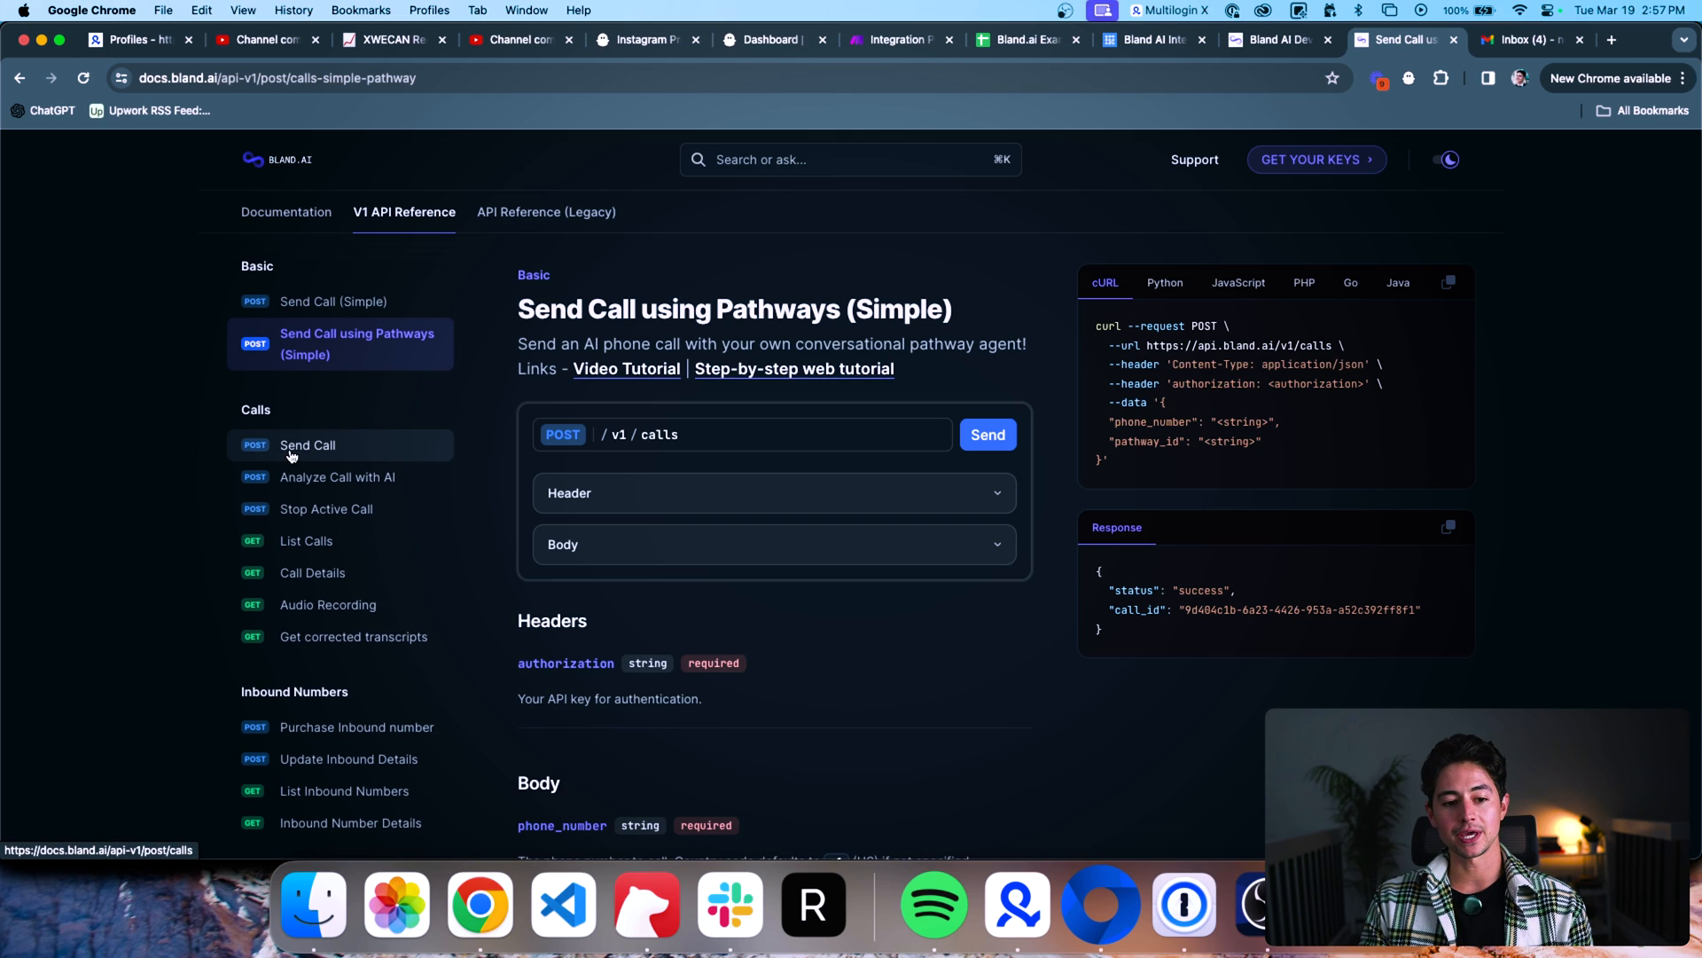
Step: Read through the full Send Call reference's cURL body of optional parameters to the end
{"action": "left_click", "coordinate": [307, 444]}
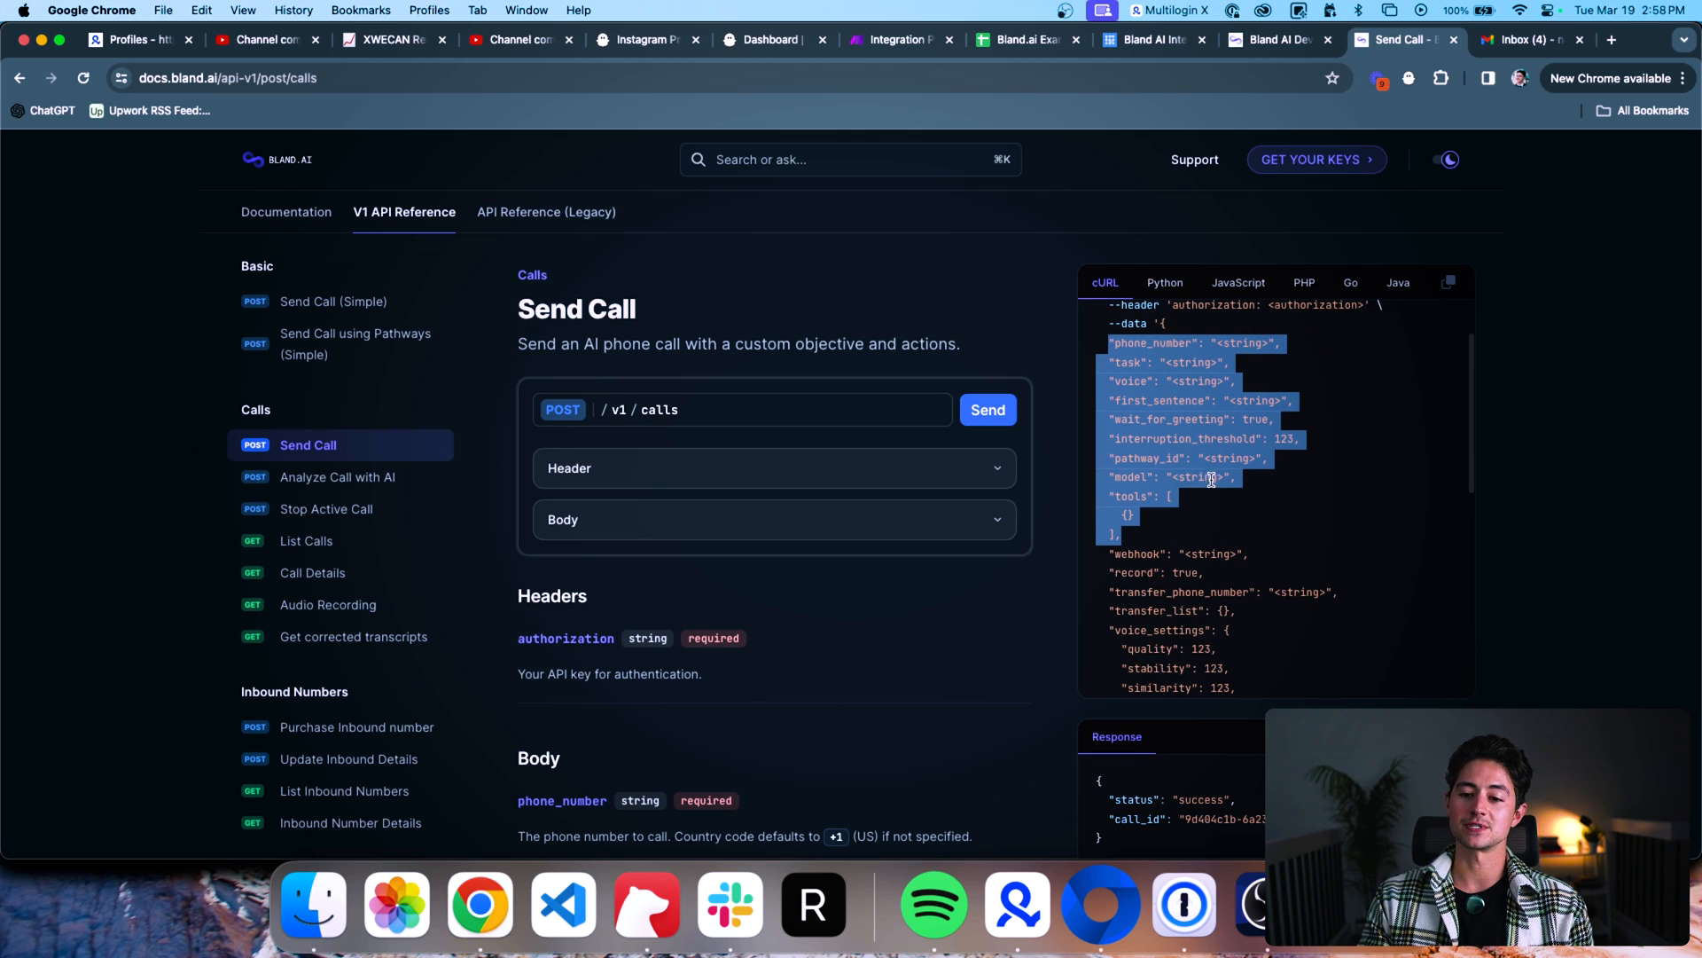
{"action": "scroll", "scroll_direction": "down", "scroll_amount": 3}
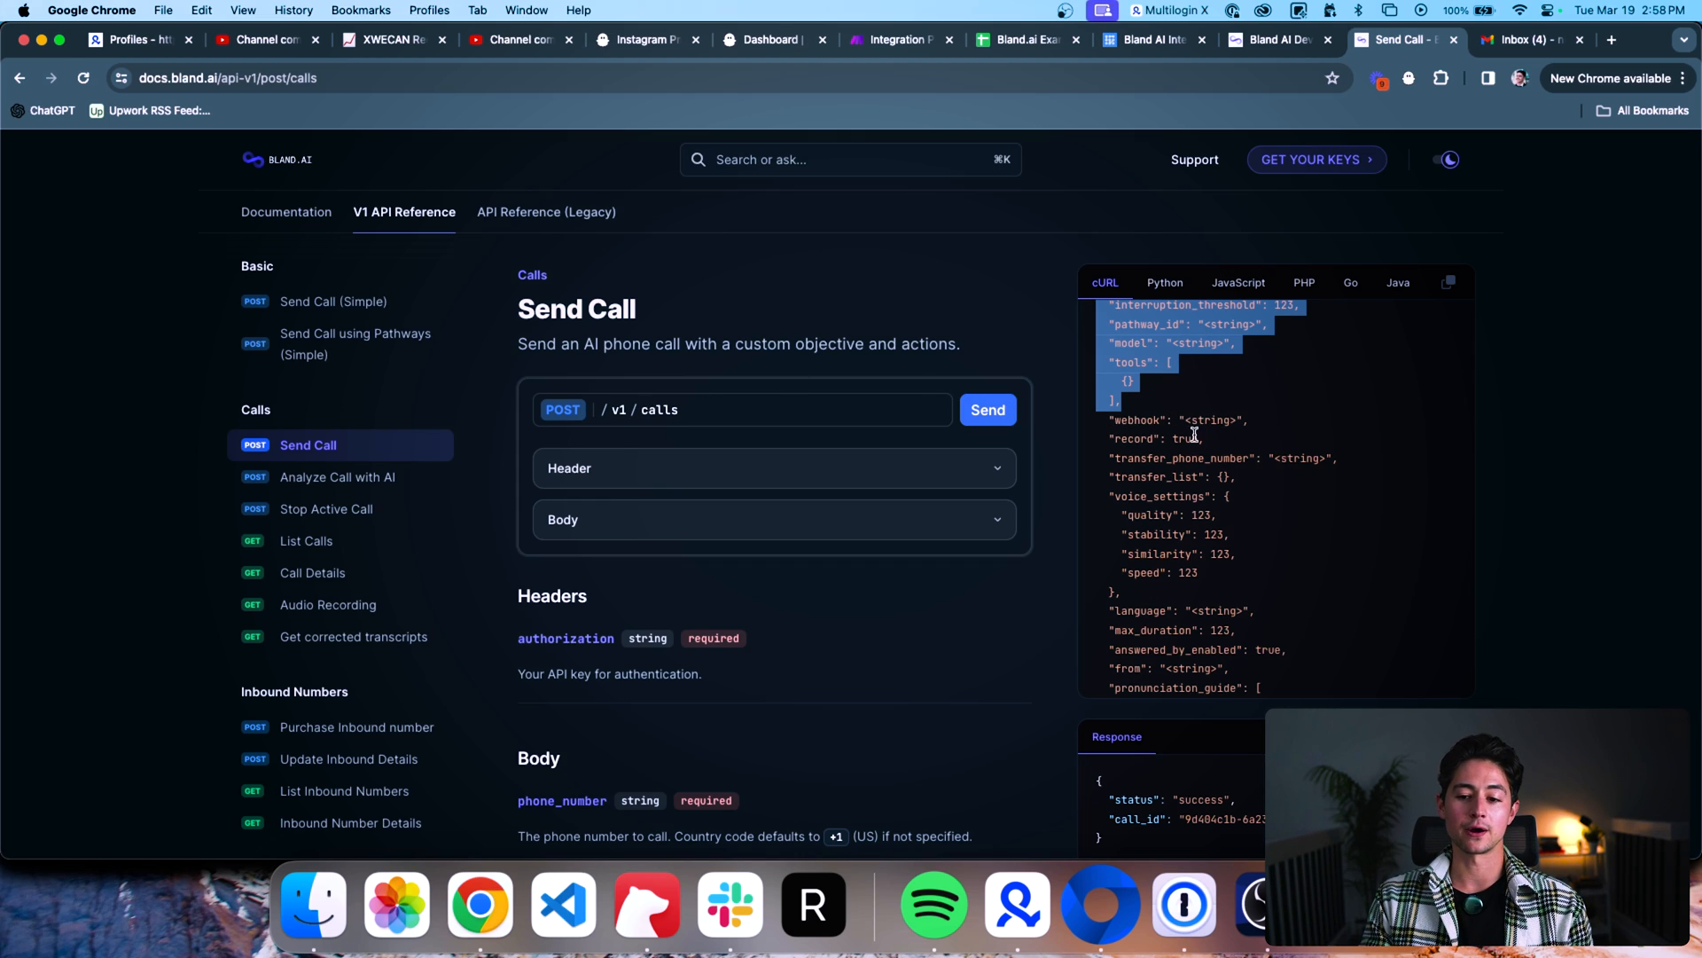
{"action": "scroll", "scroll_direction": "down", "scroll_amount": 3}
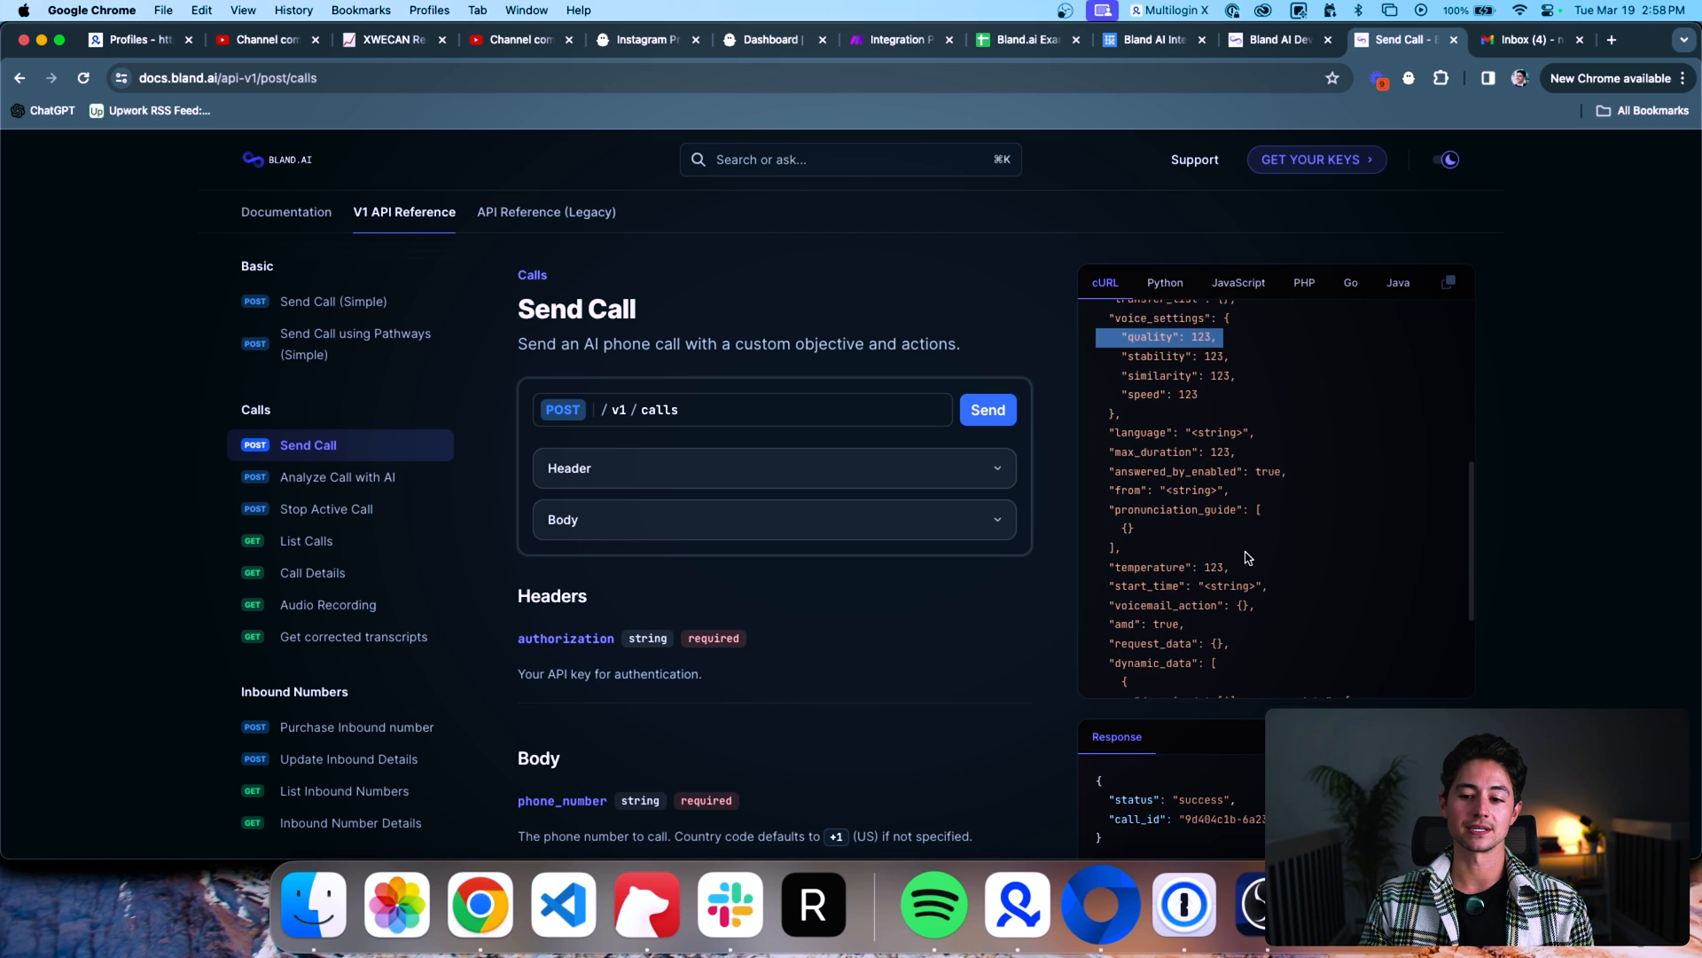
{"action": "scroll", "scroll_direction": "down", "scroll_amount": 3}
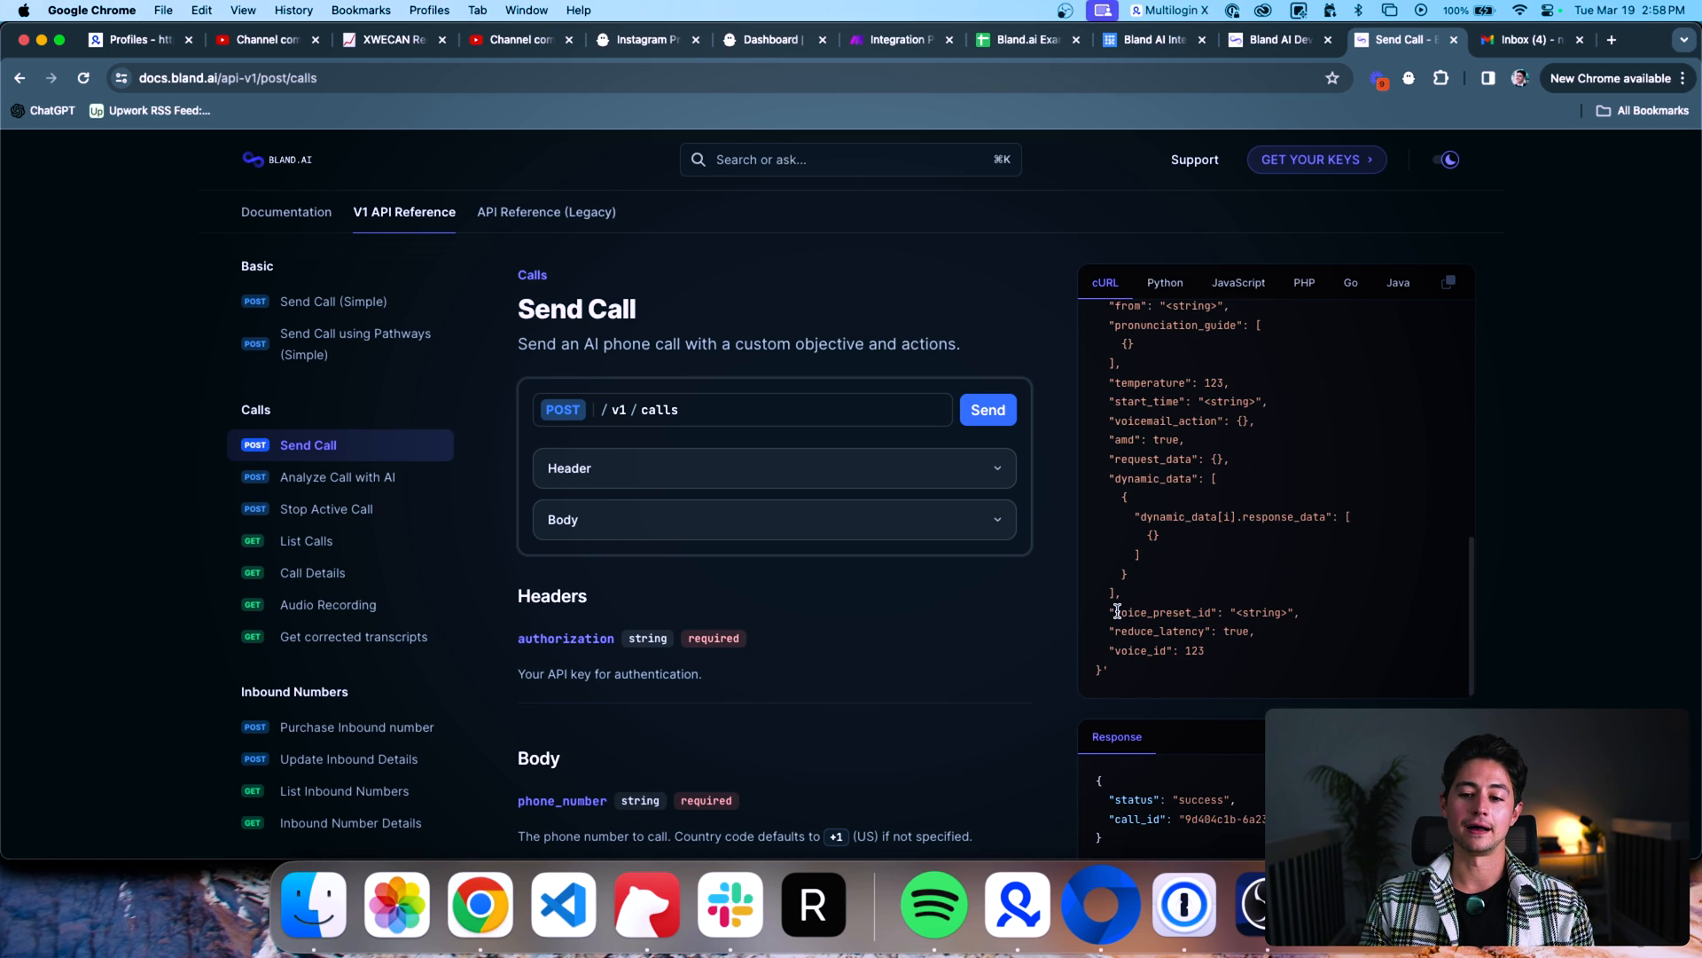
{"action": "mouse_move", "coordinate": [1249, 468]}
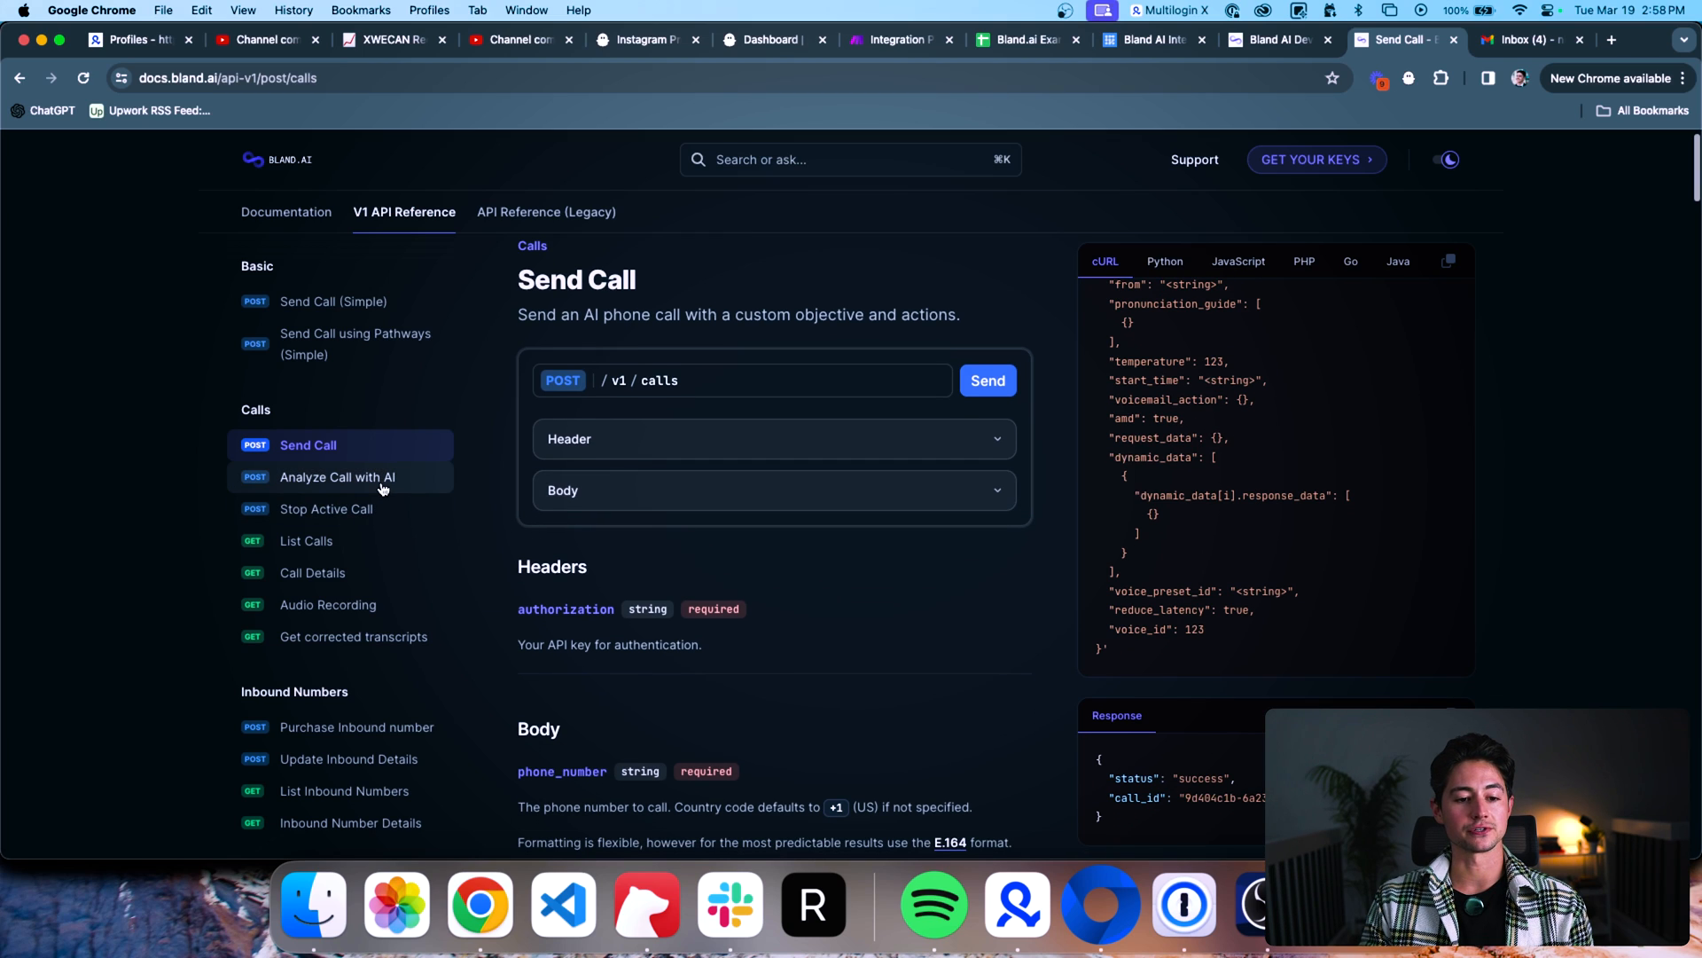
Step: Review the Analyze Call with AI reference's goal-and-questions body and sample answers response
{"action": "left_click", "coordinate": [337, 477]}
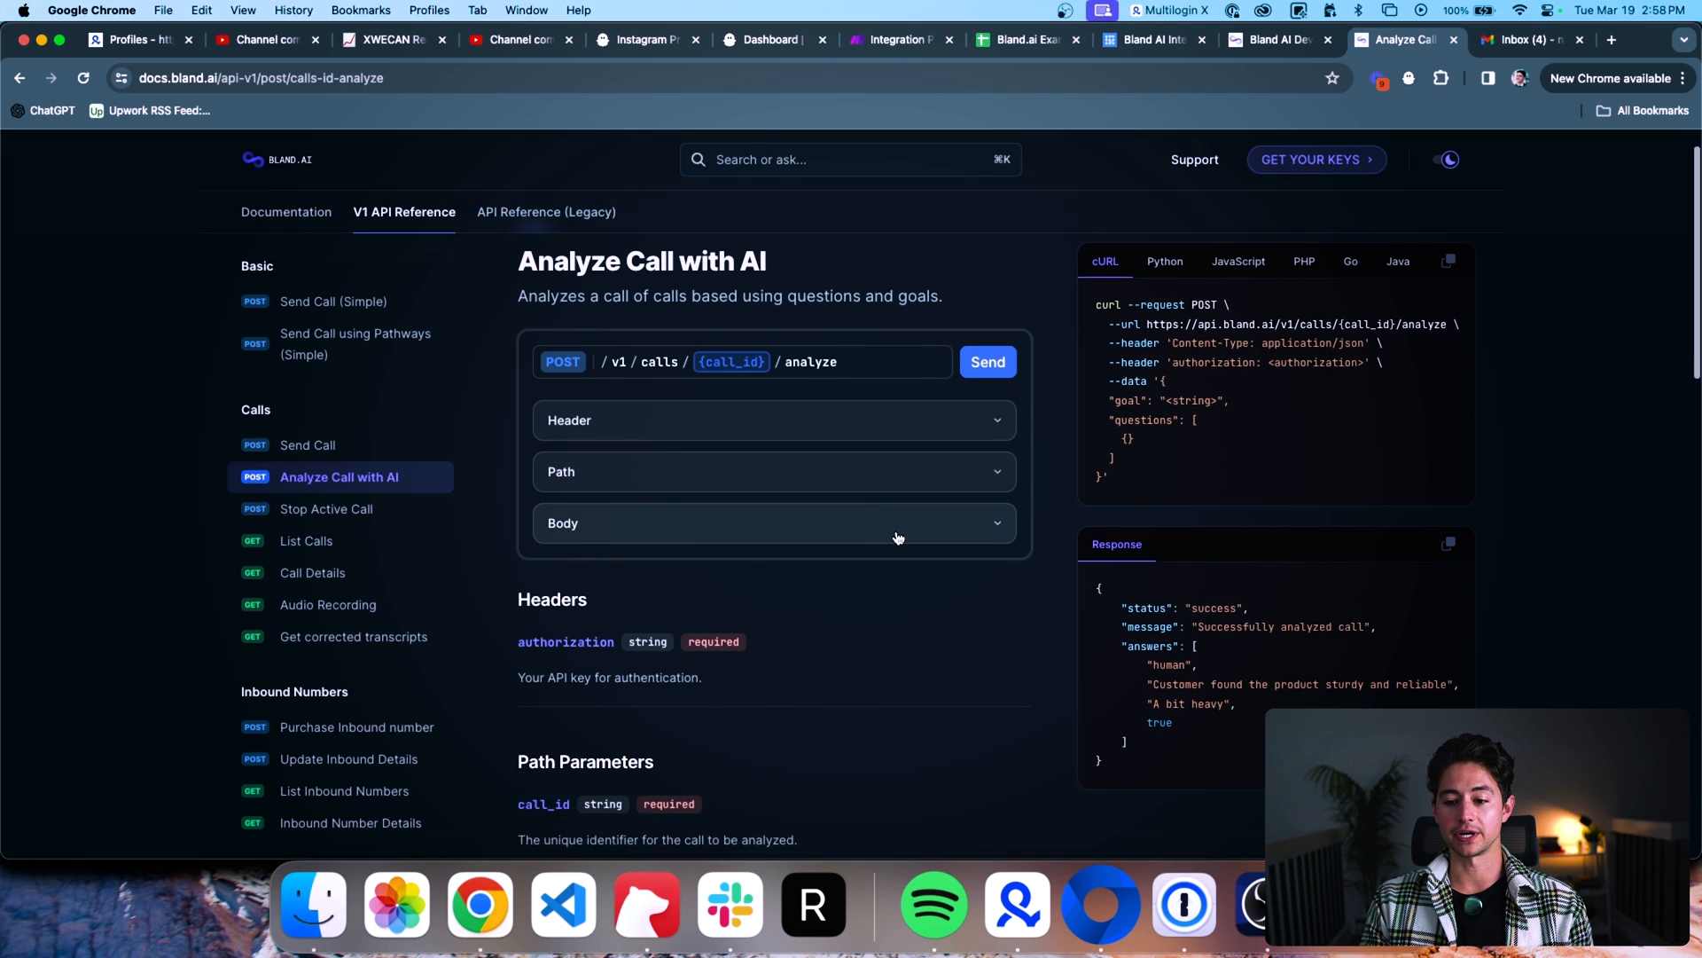
{"action": "scroll", "scroll_direction": "down", "scroll_amount": 3}
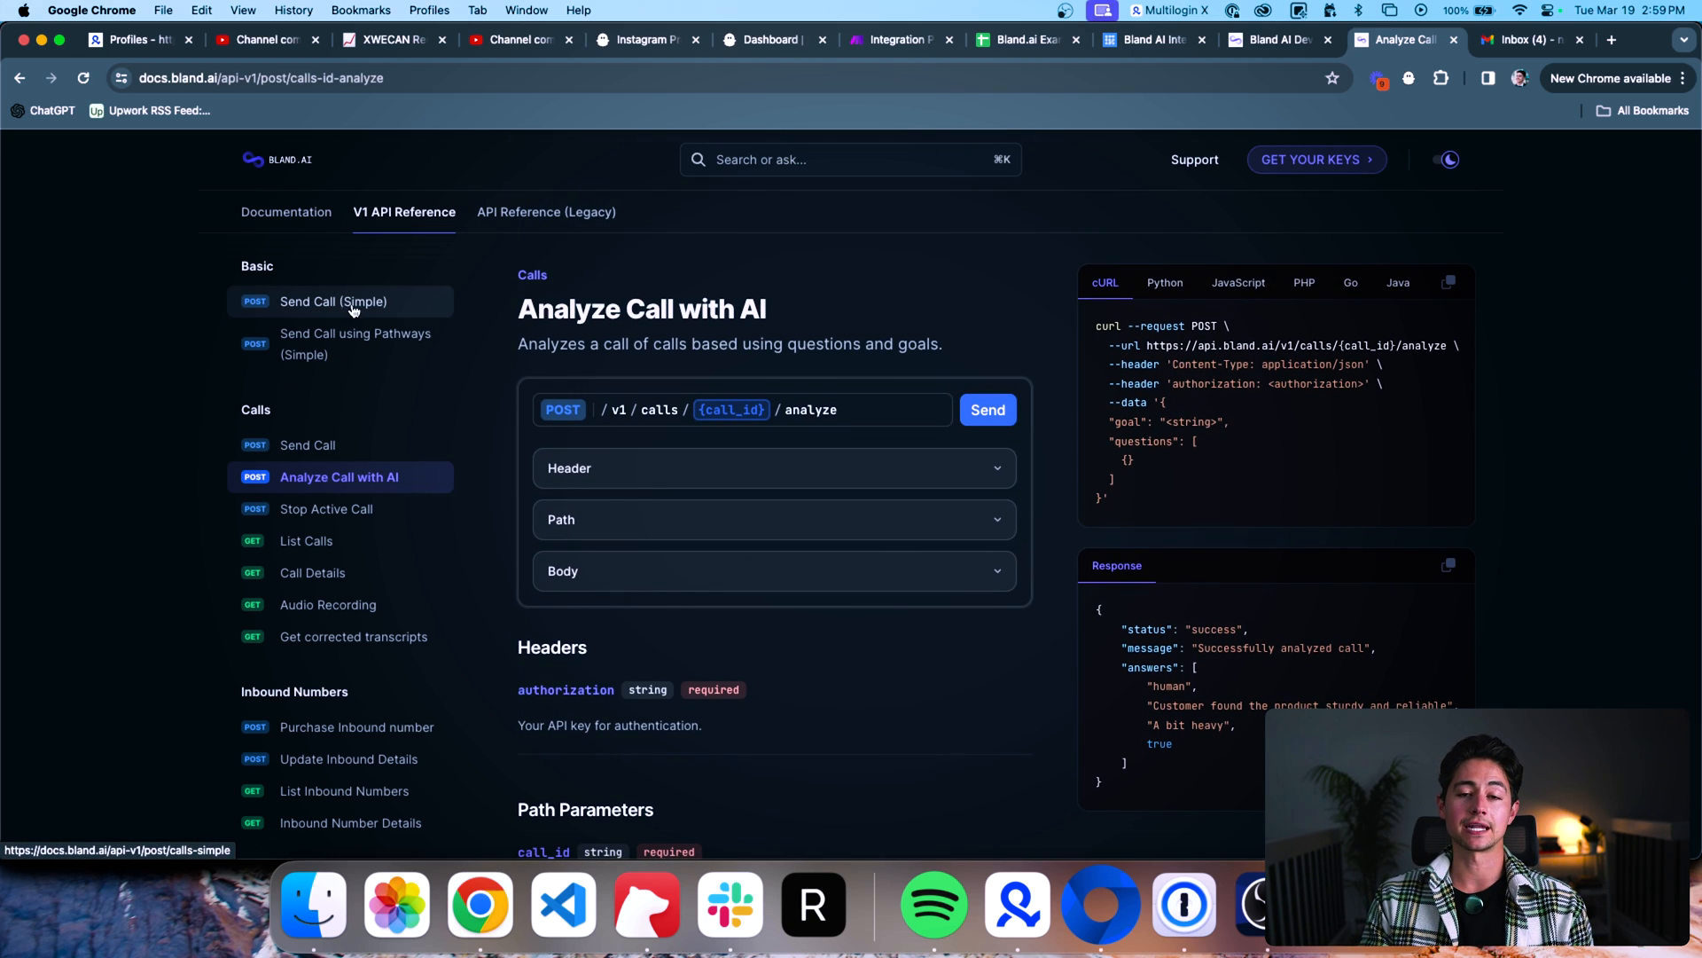
{"action": "left_click", "coordinate": [335, 302]}
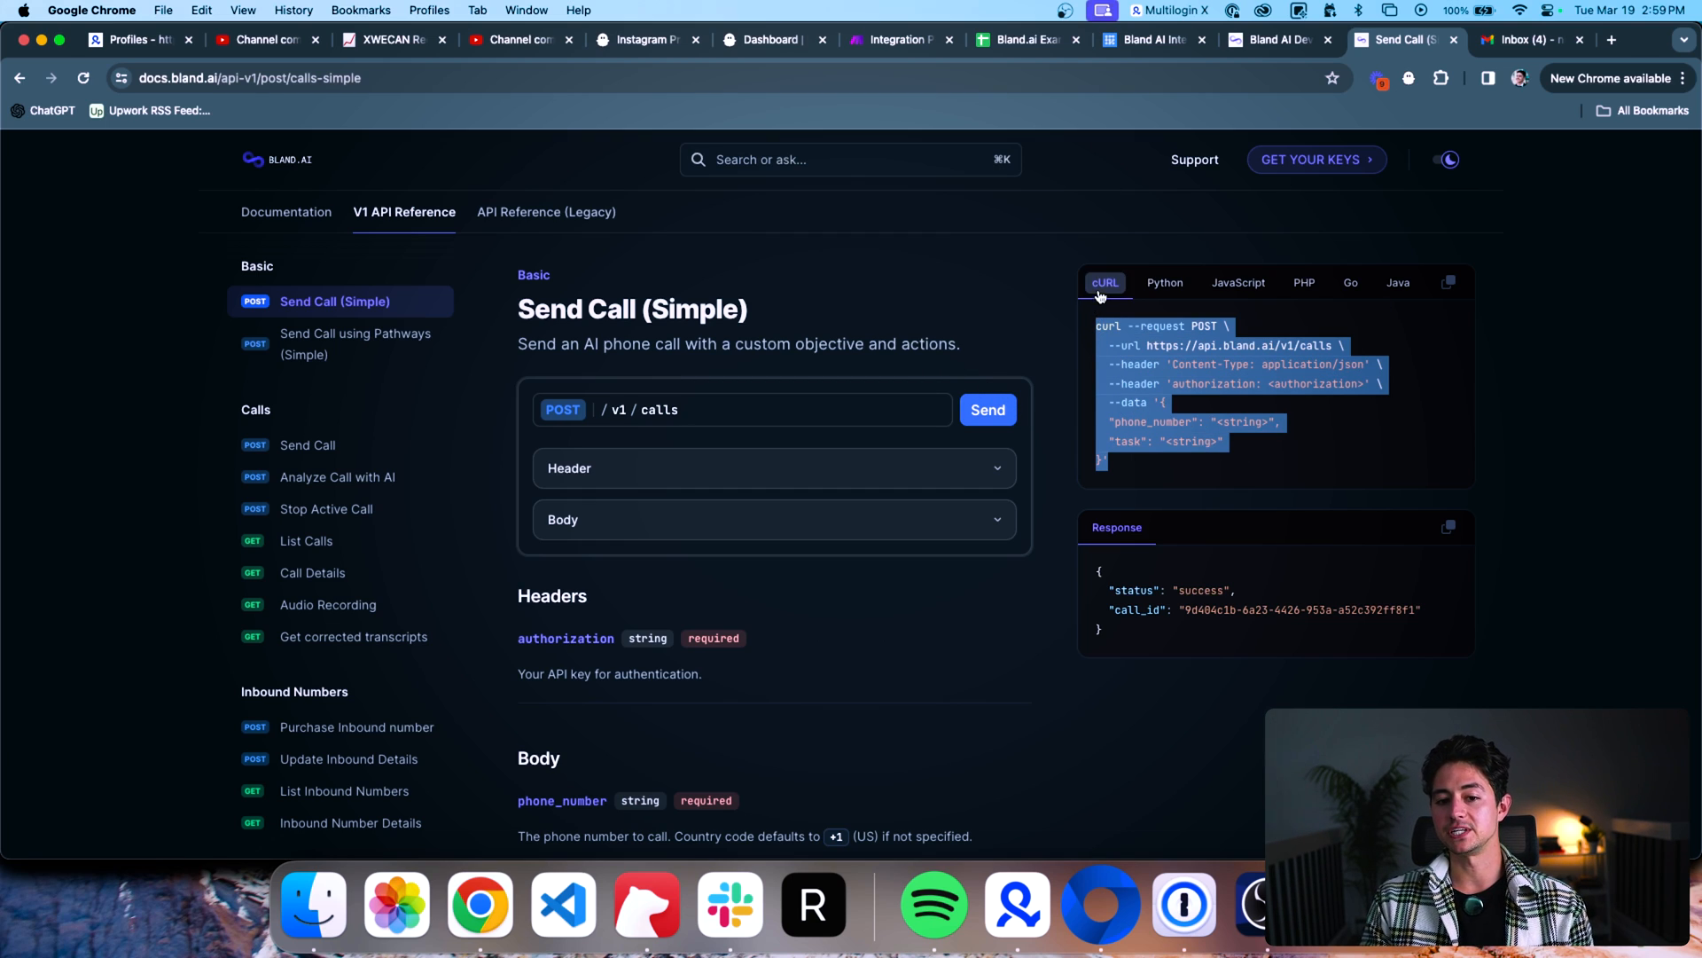
{"action": "left_click", "coordinate": [1124, 327]}
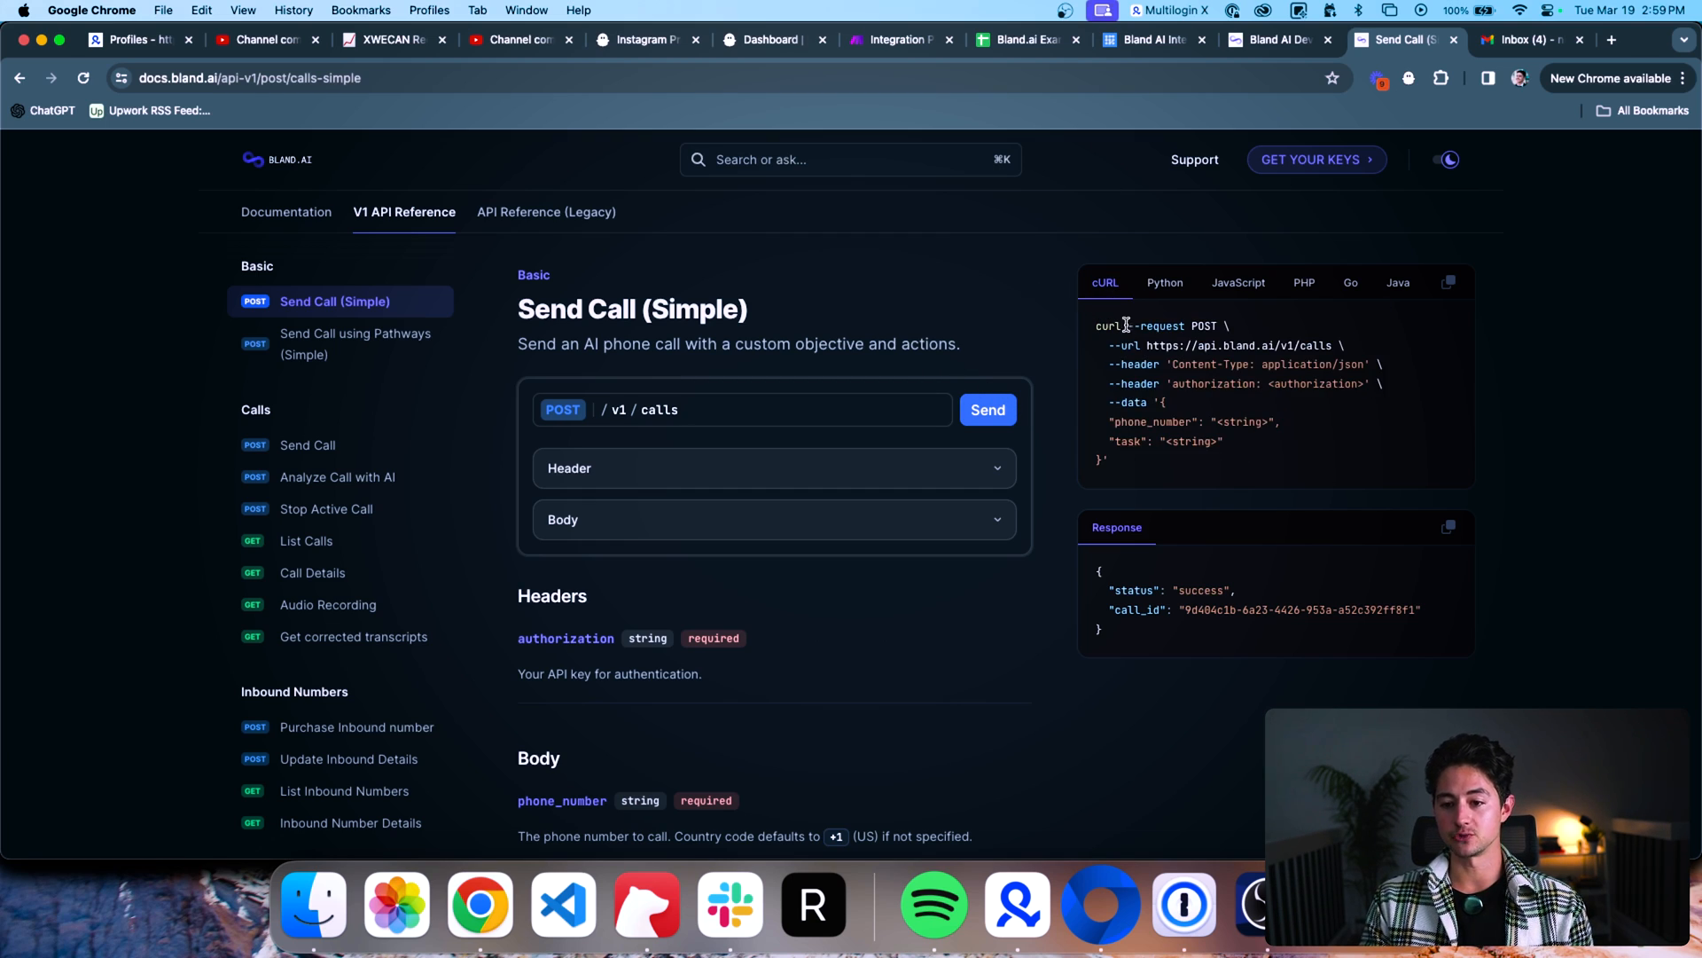
{"action": "double_click", "coordinate": [1166, 346]}
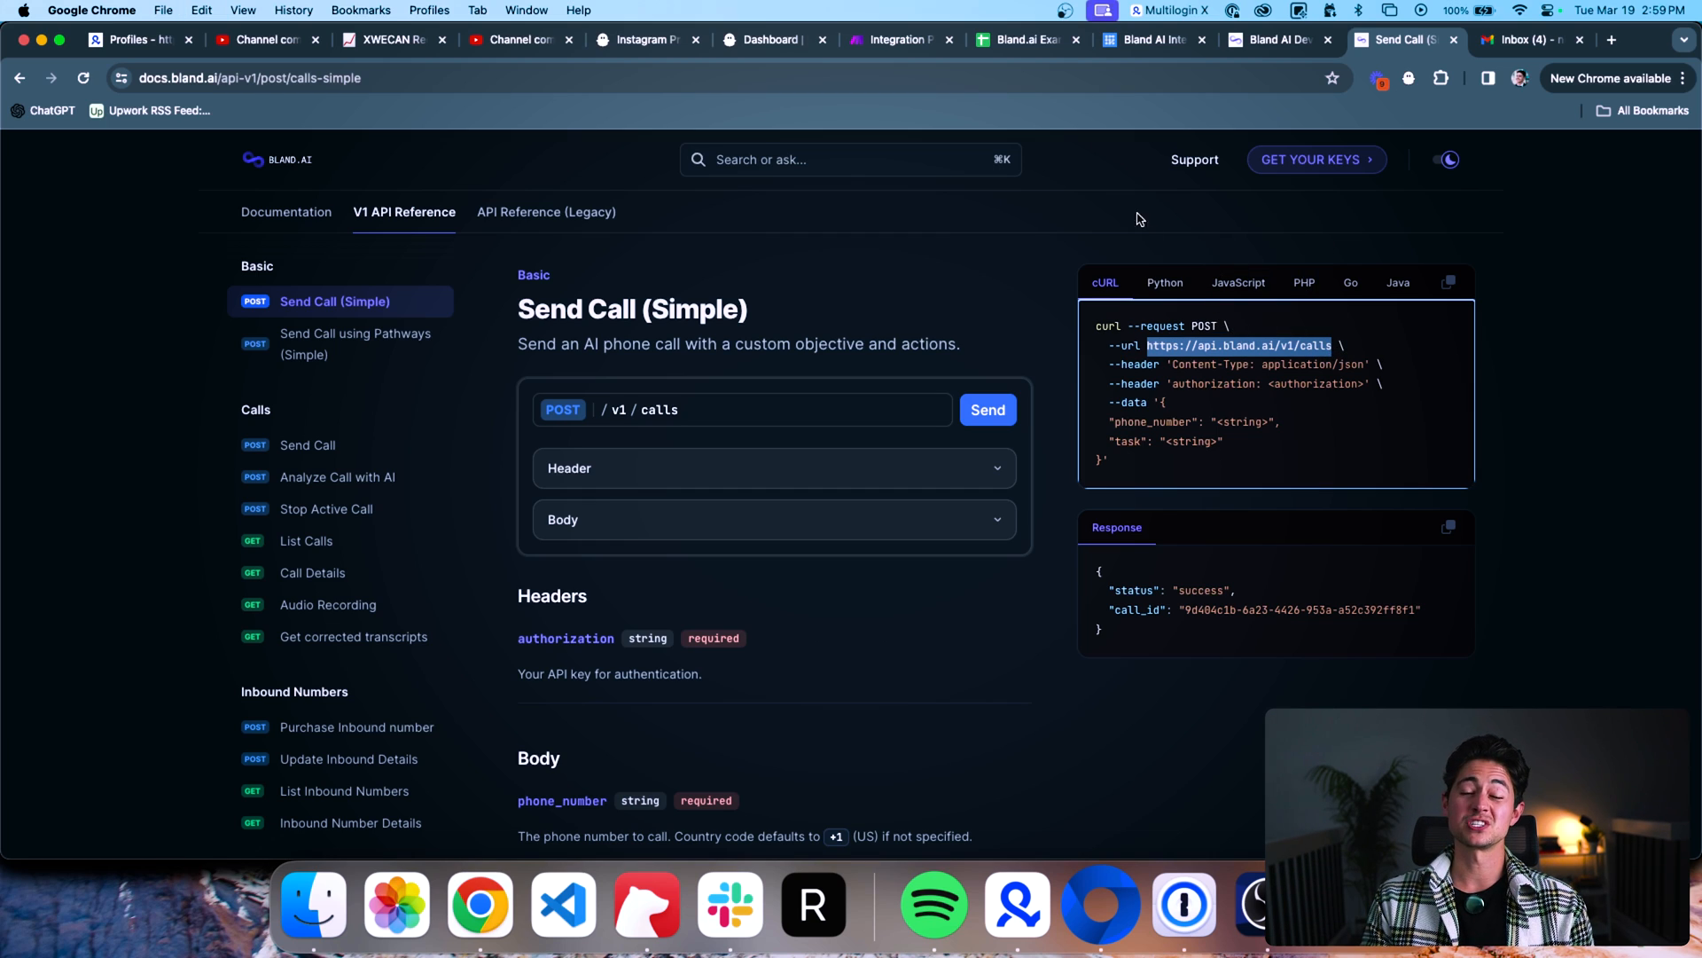
{"action": "left_click", "coordinate": [899, 41]}
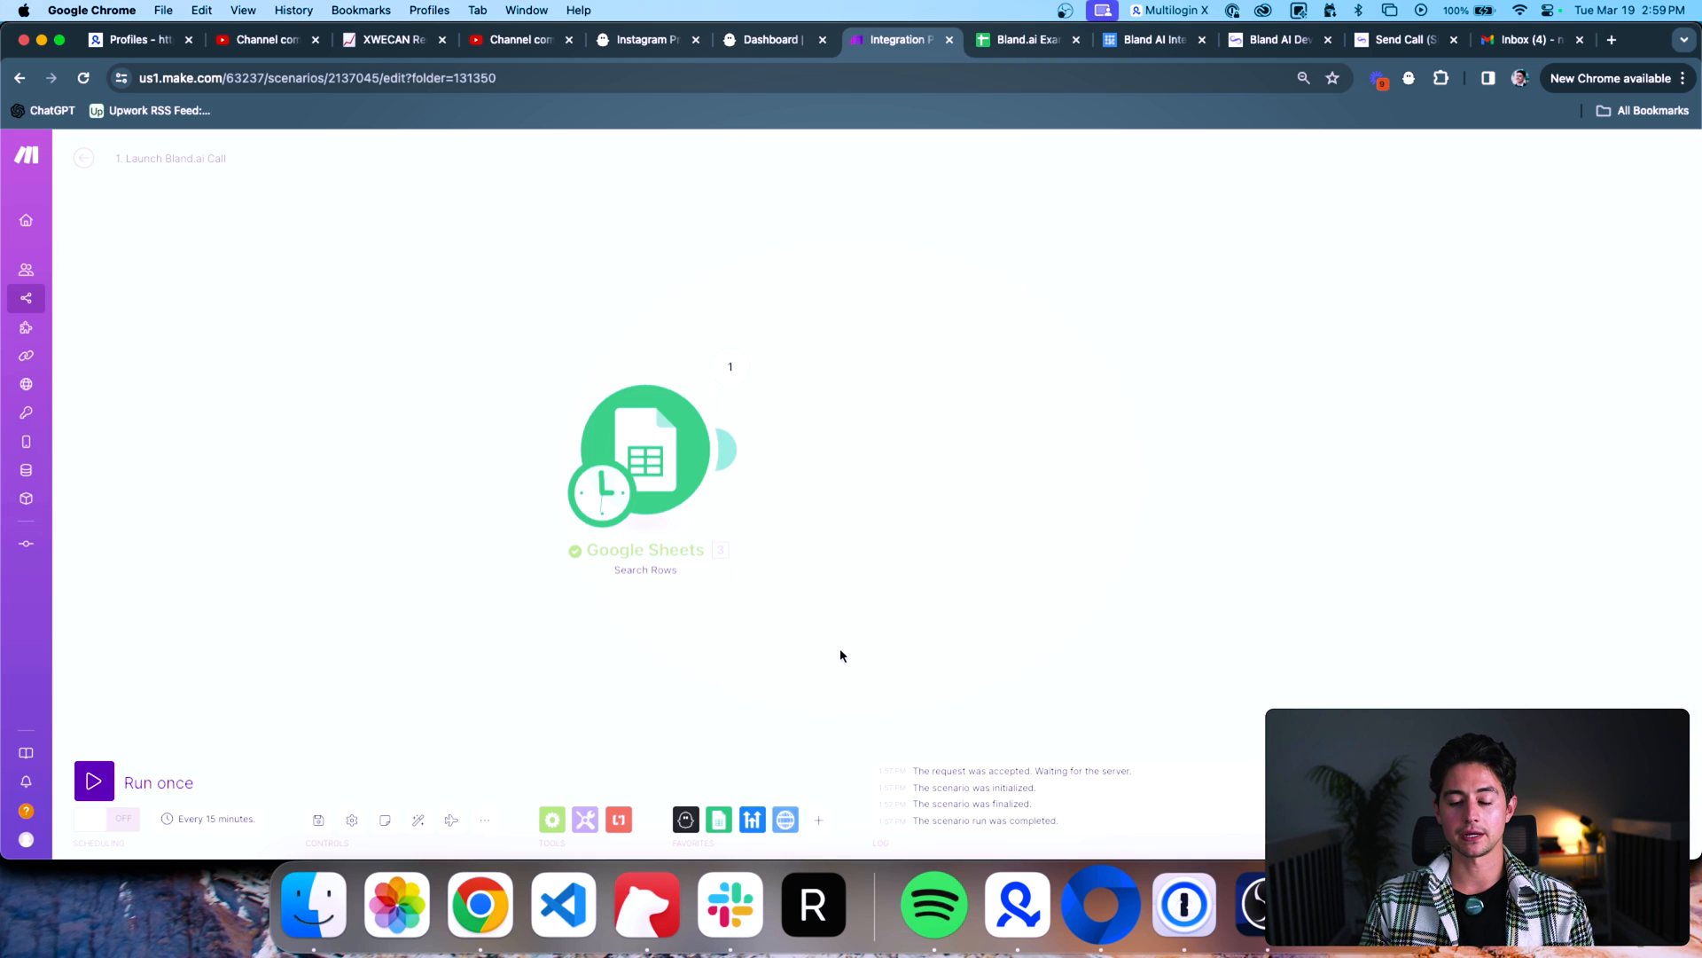
{"action": "left_click", "coordinate": [785, 819]}
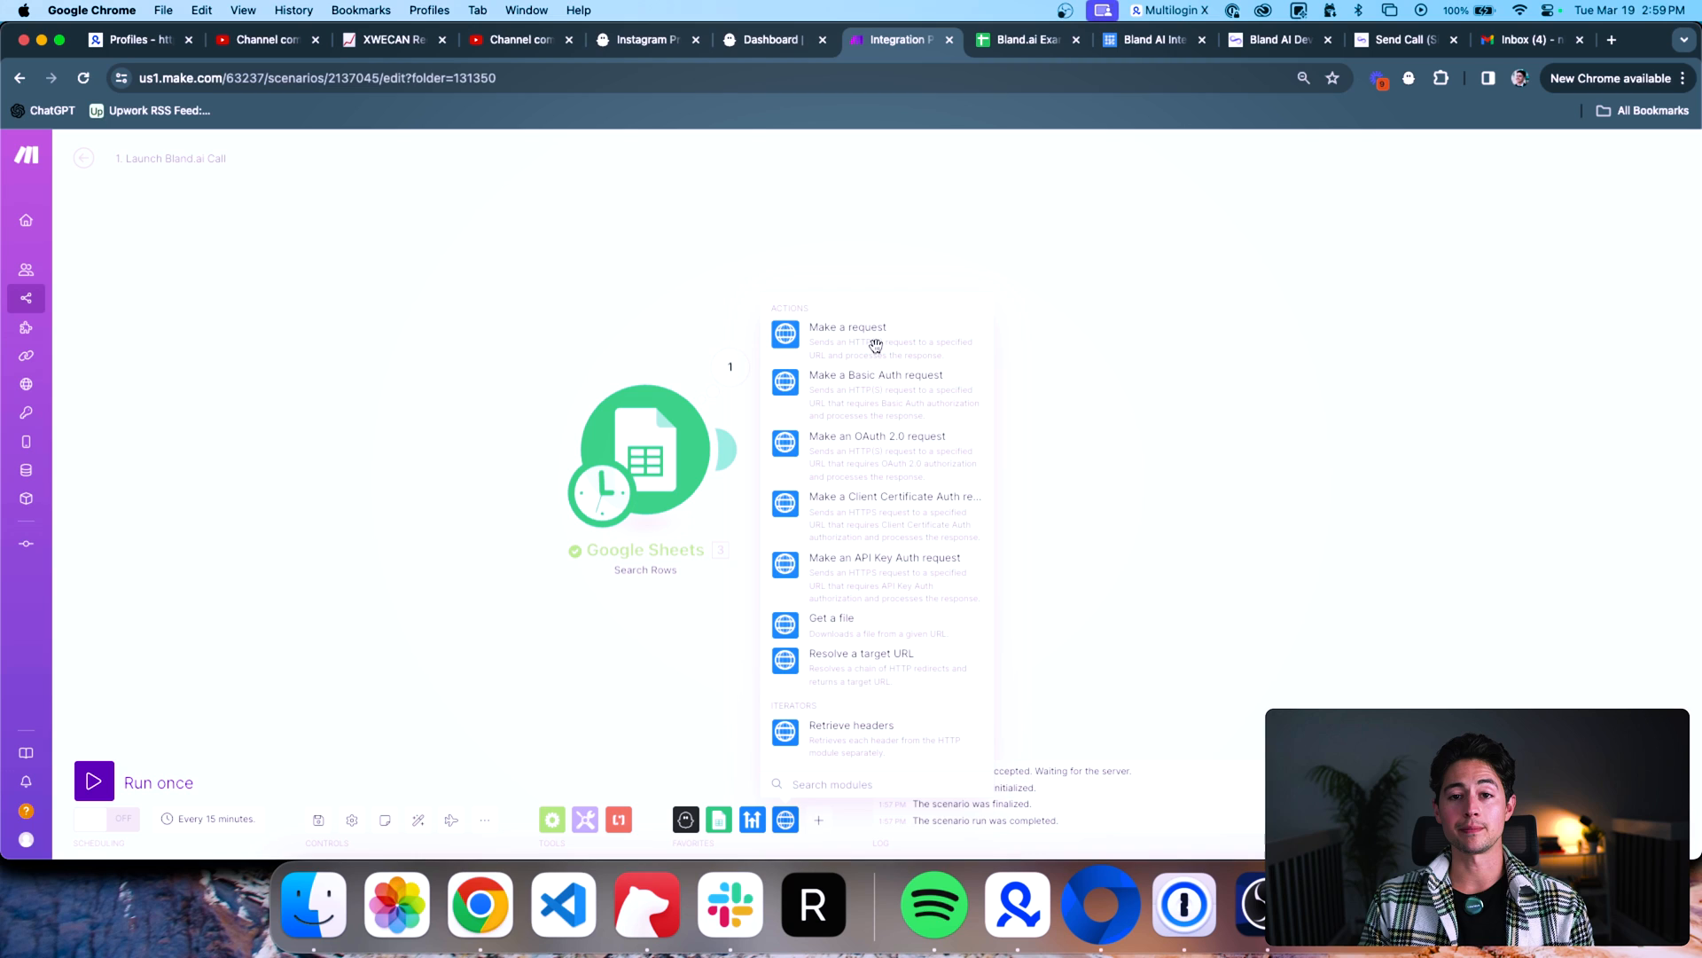
{"action": "left_click", "coordinate": [848, 326]}
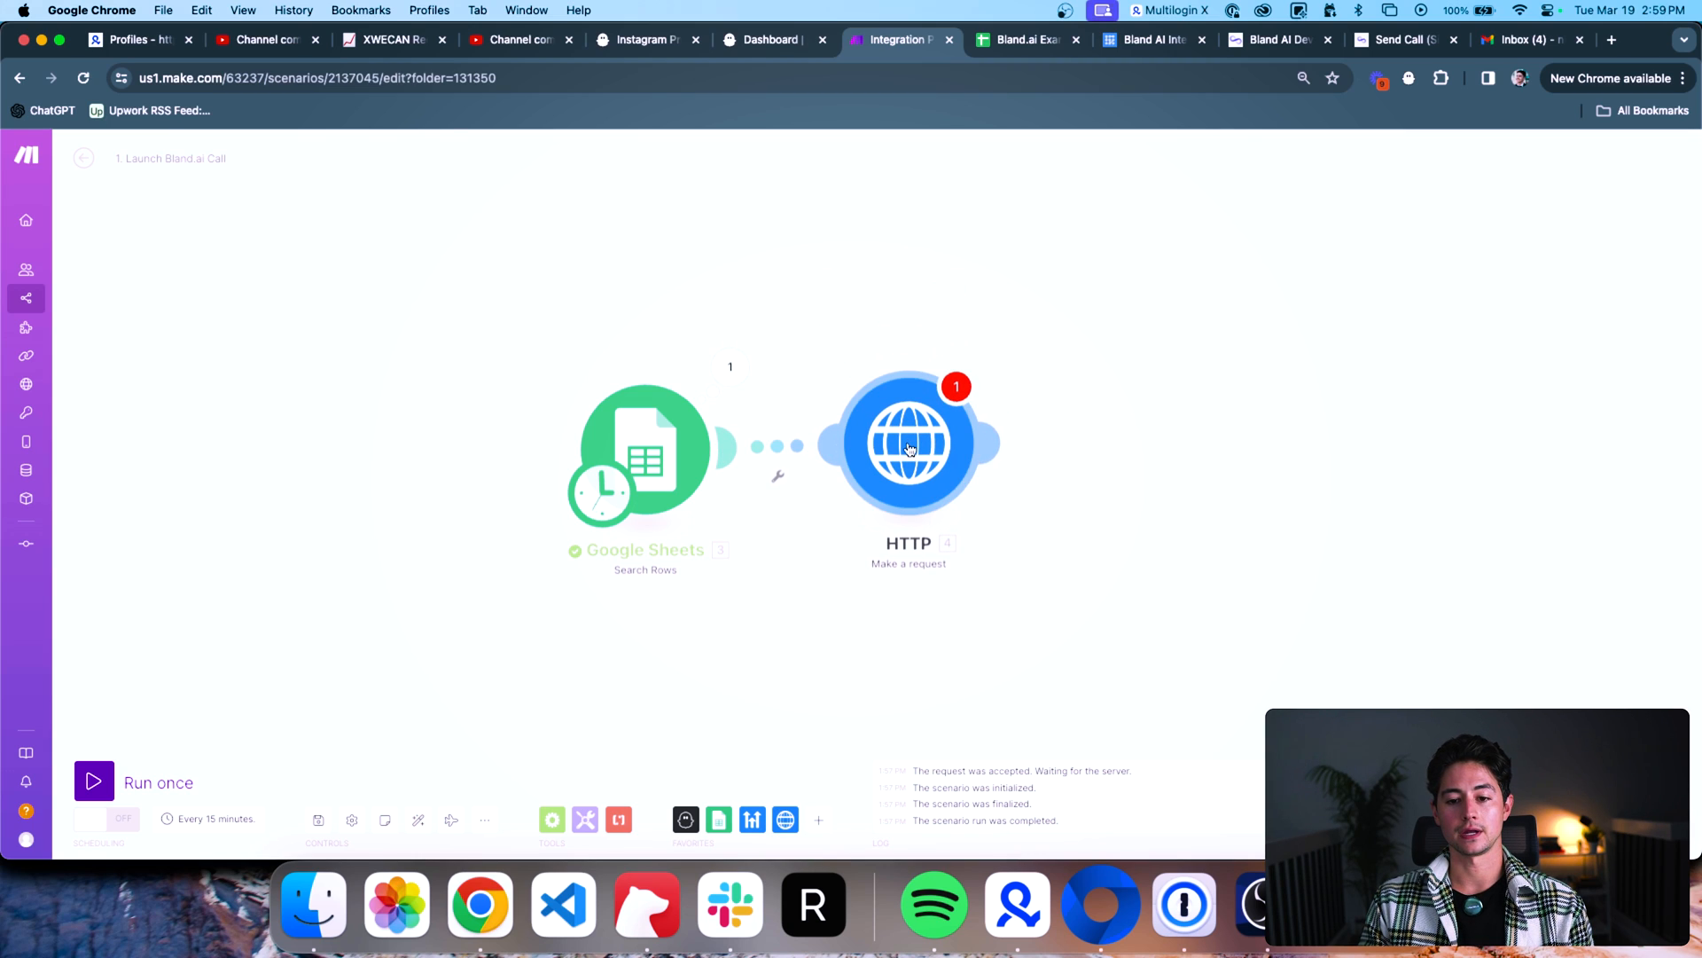
{"action": "left_click", "coordinate": [908, 442]}
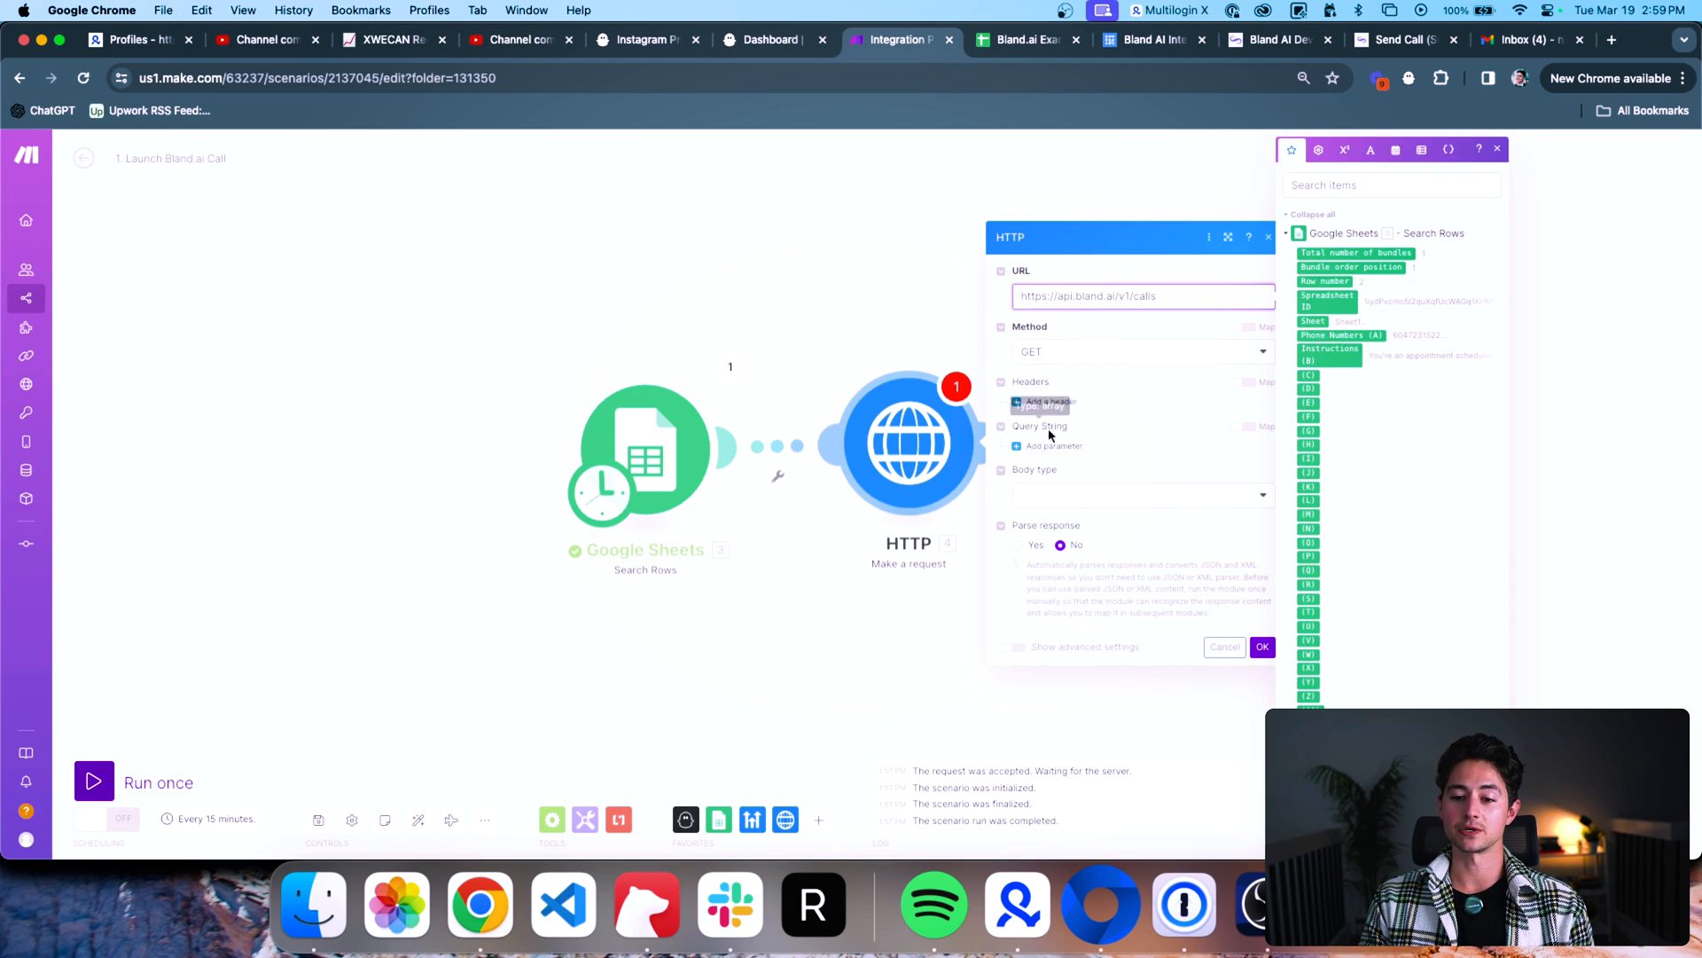
{"action": "left_click", "coordinate": [1401, 40]}
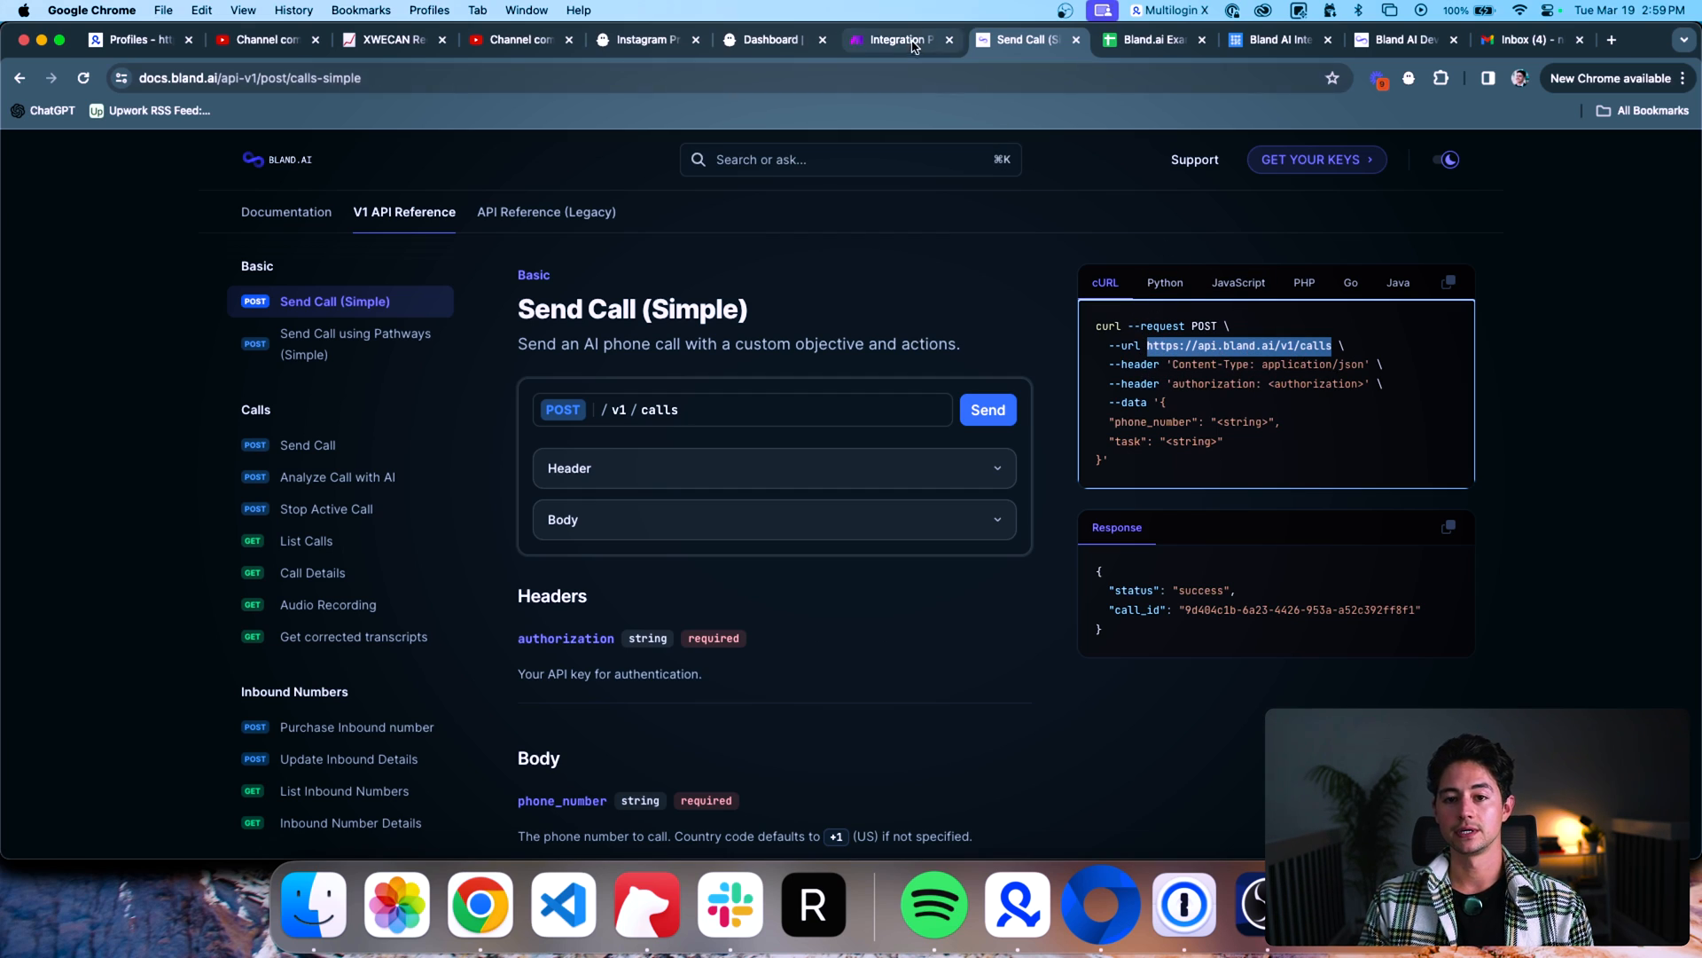
Step: Add headers Content-Type: application/json and authorization with the Bland API key copied from the docs
{"action": "left_click", "coordinate": [895, 41]}
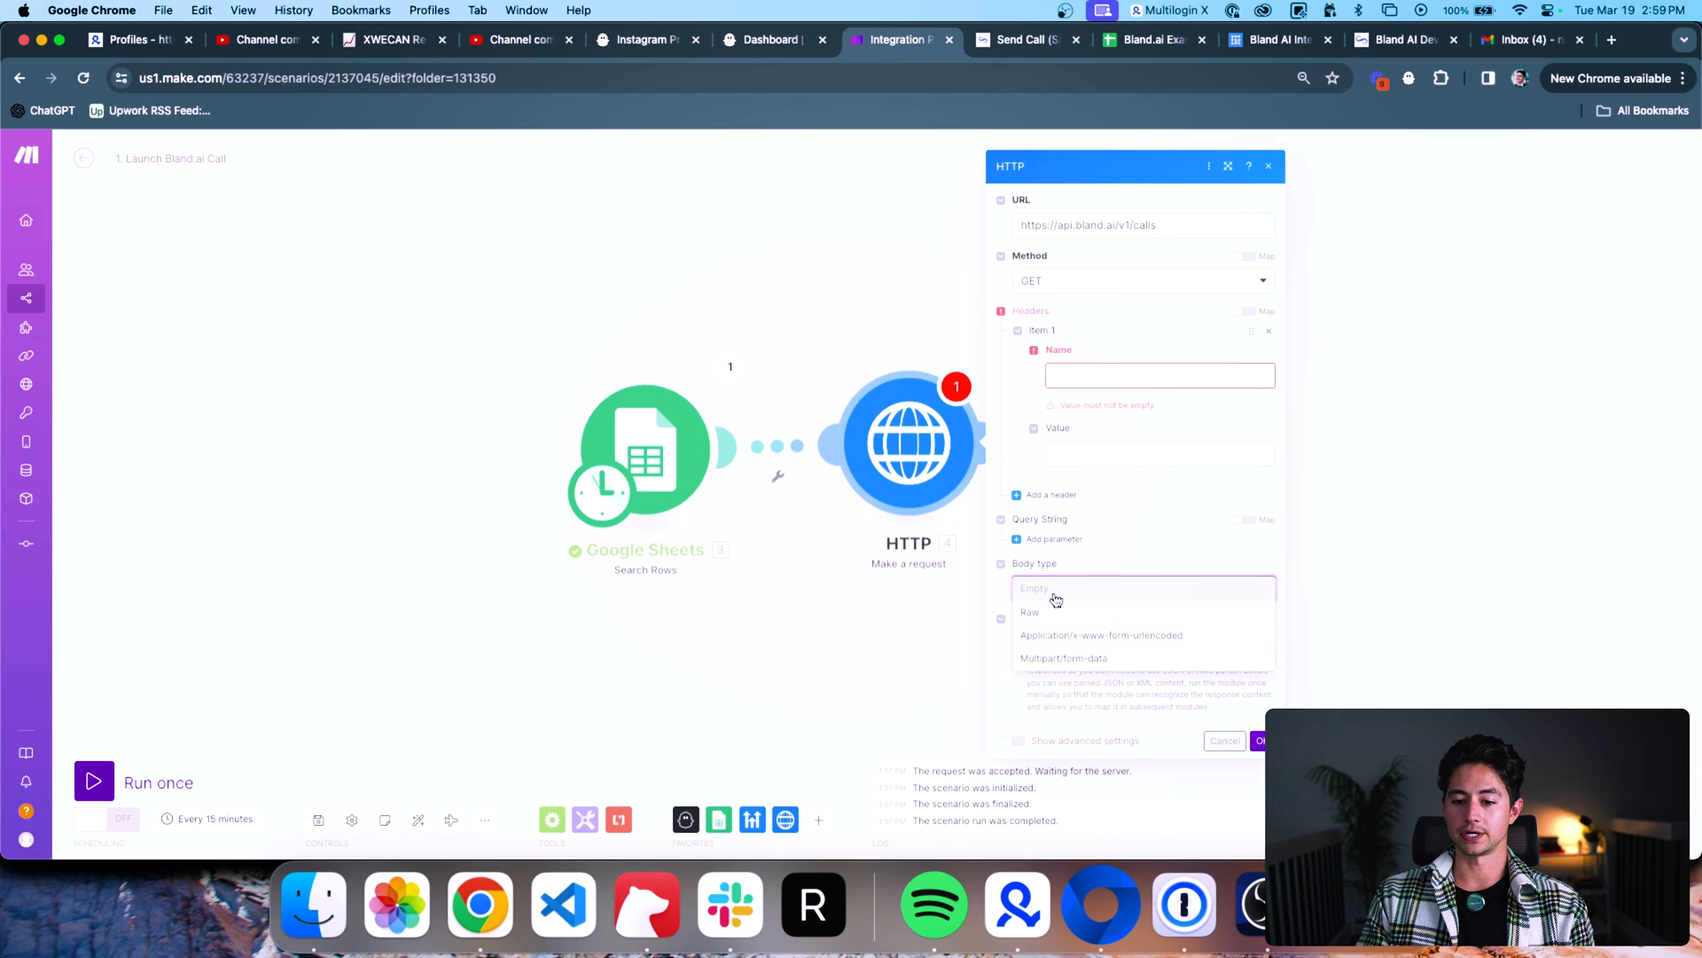
{"action": "left_click", "coordinate": [1158, 376]}
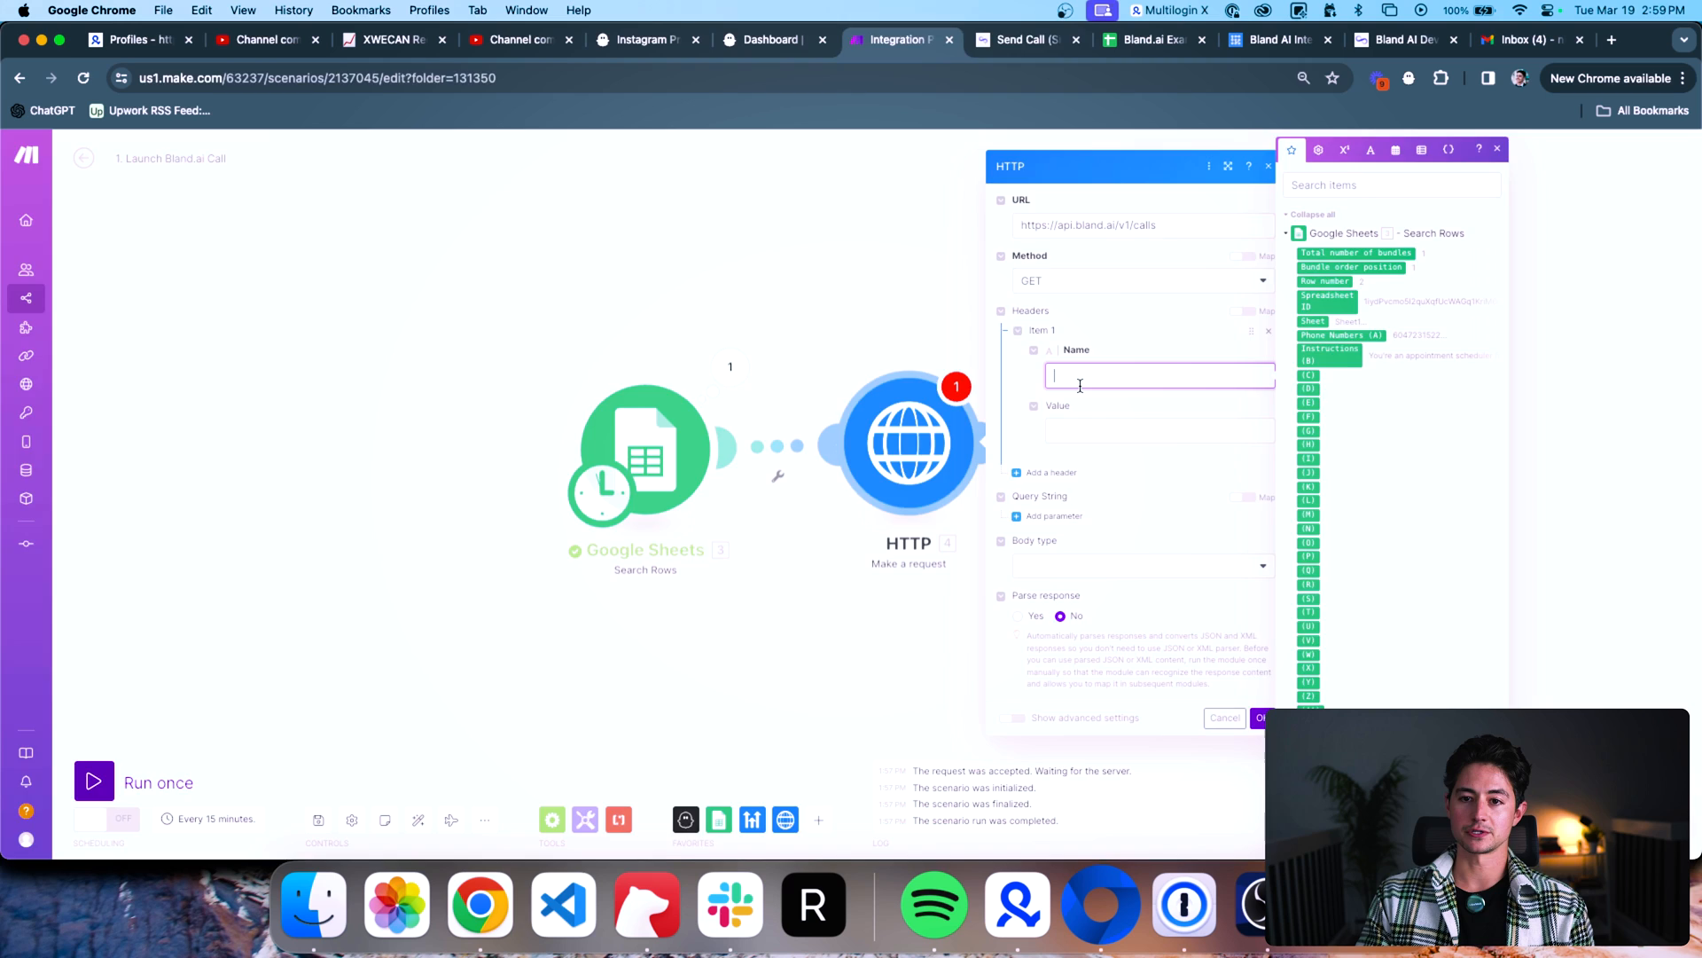
{"action": "left_click", "coordinate": [1021, 41]}
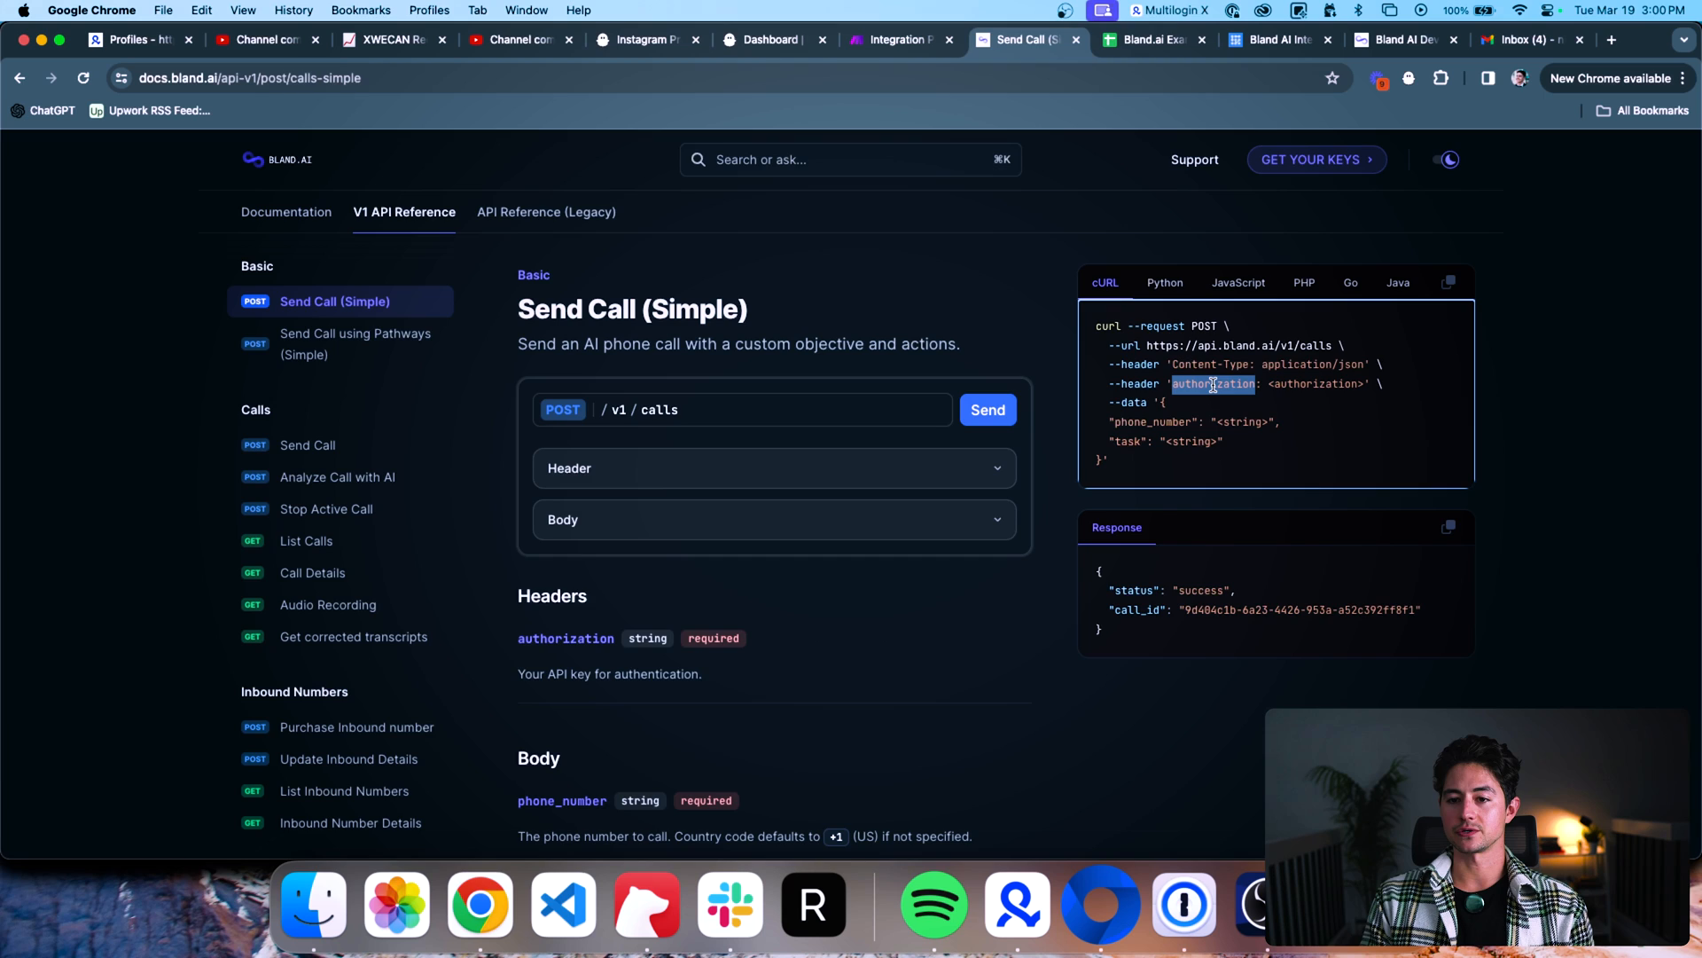
{"action": "left_click", "coordinate": [899, 40]}
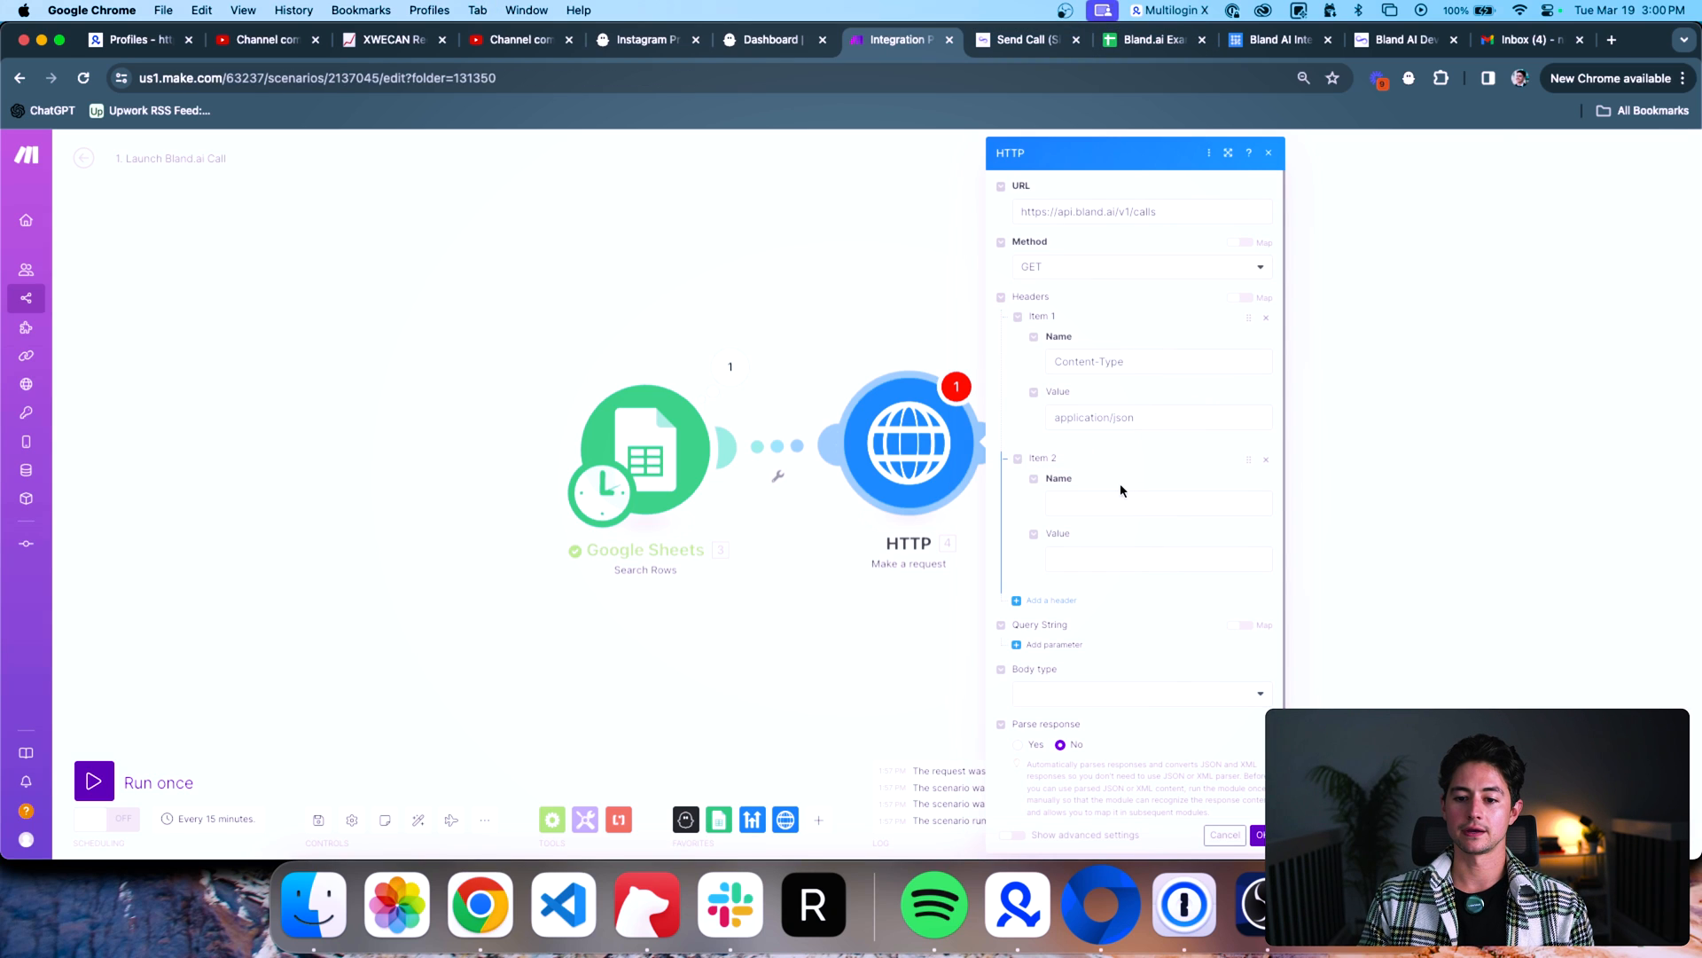
{"action": "left_click", "coordinate": [1022, 39]}
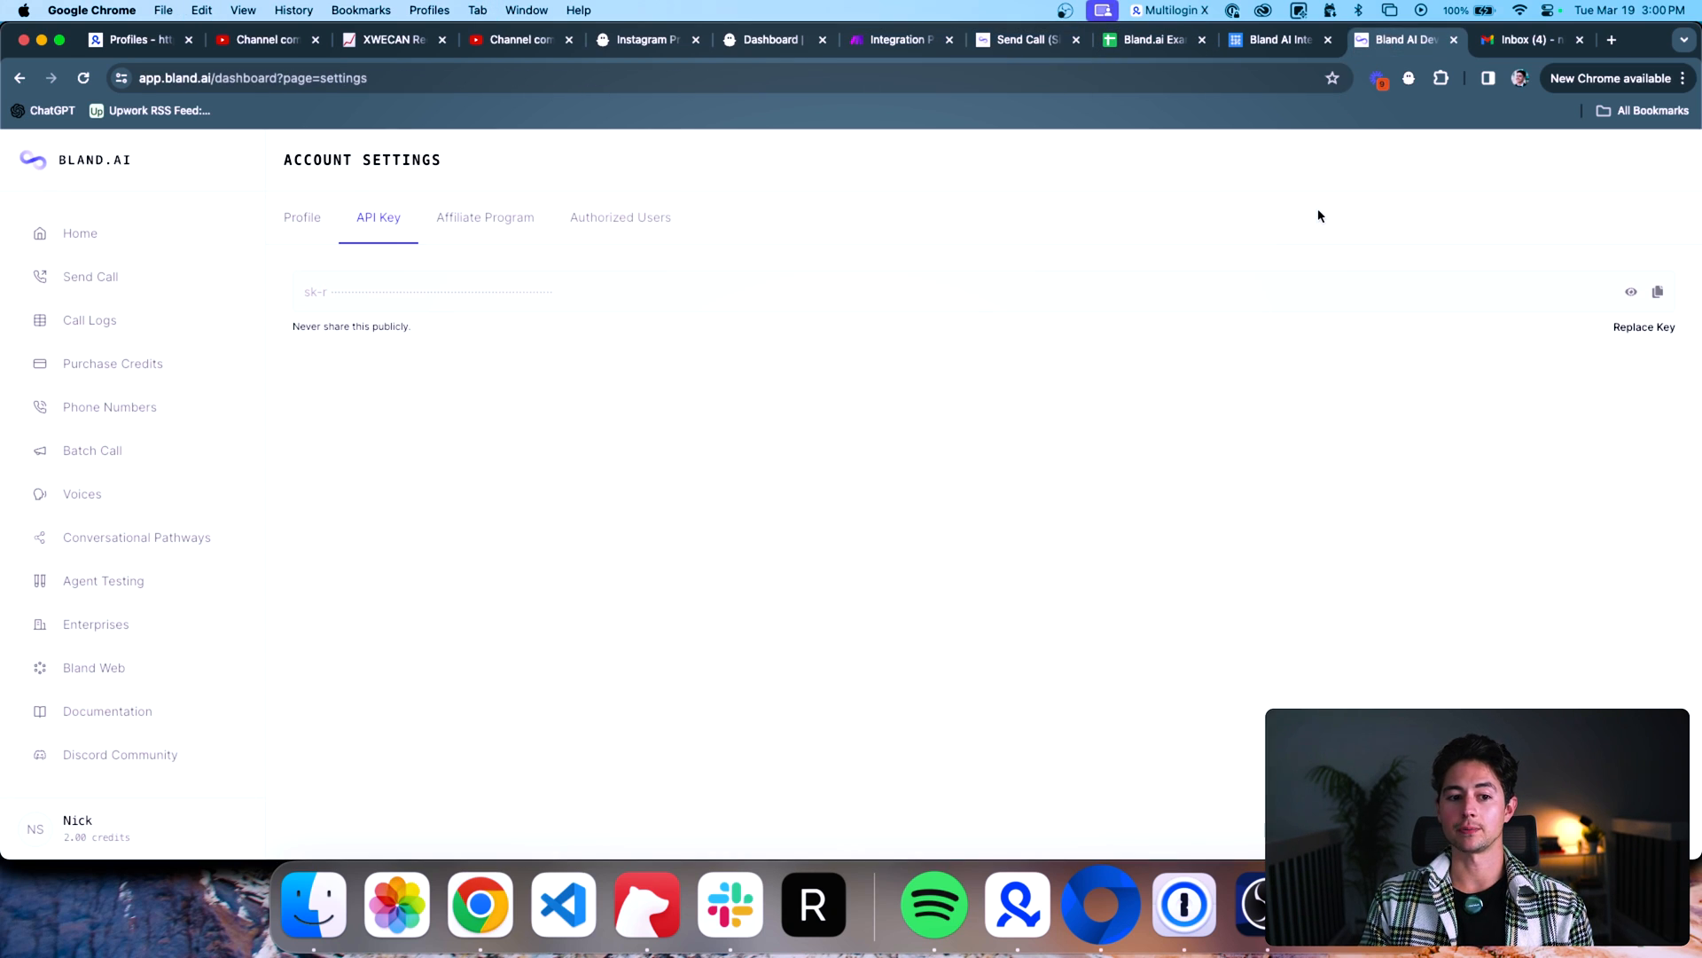
{"action": "left_click", "coordinate": [1150, 40]}
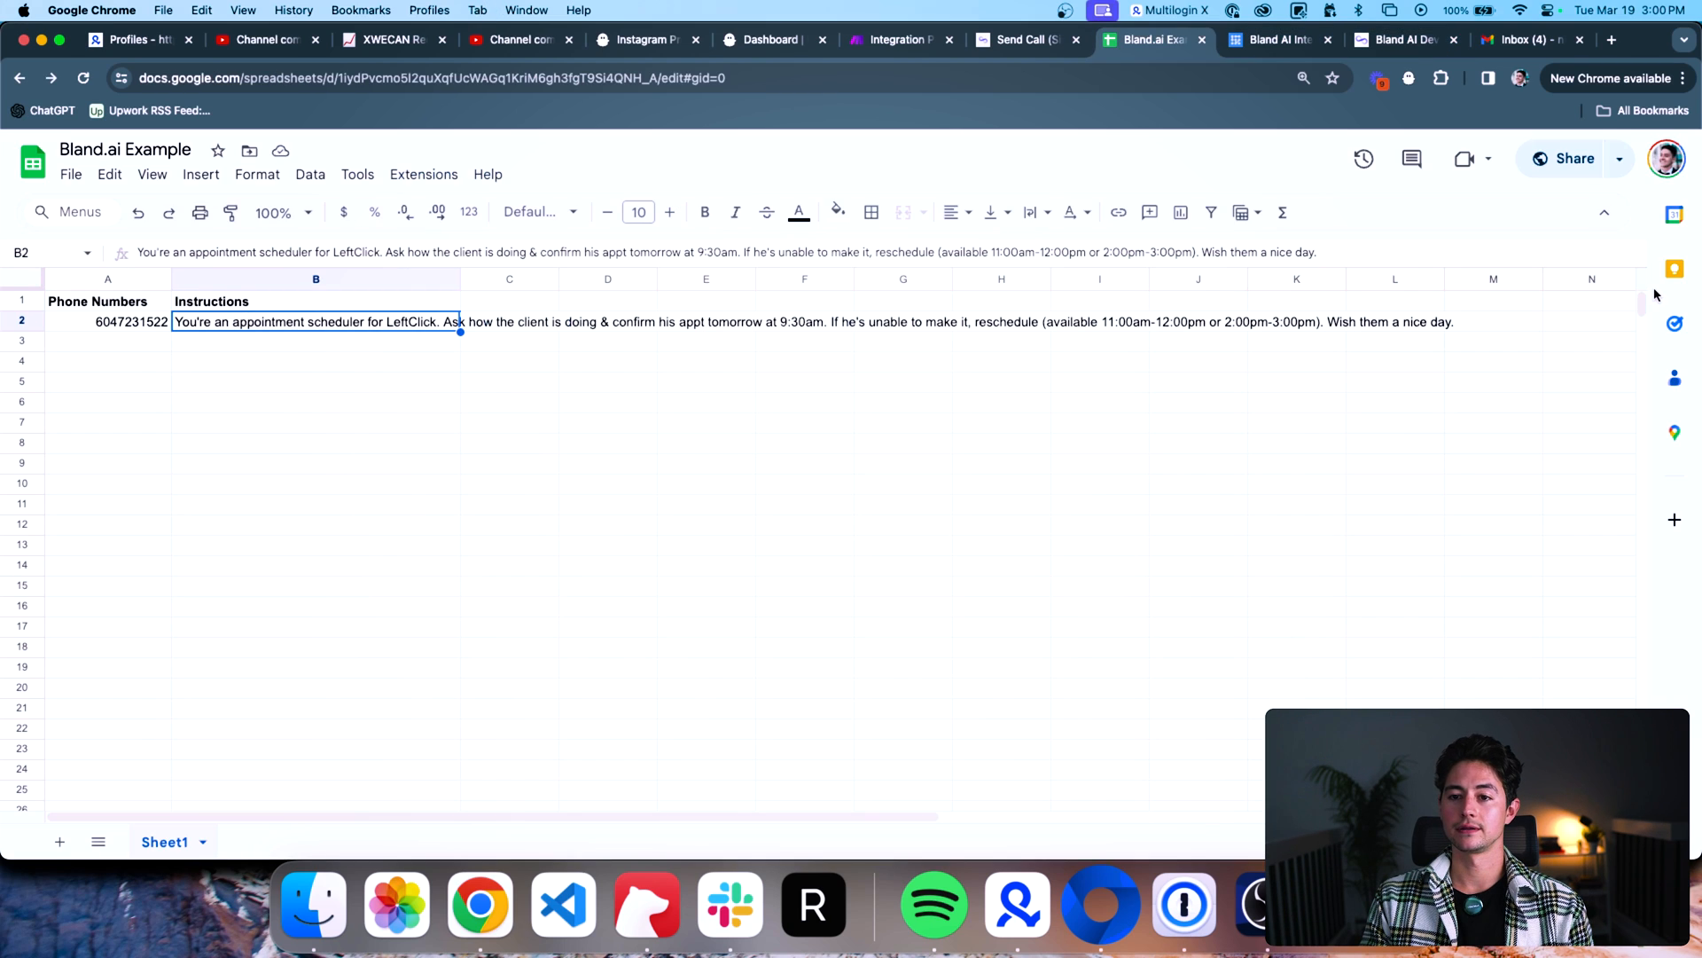
{"action": "left_click", "coordinate": [895, 40]}
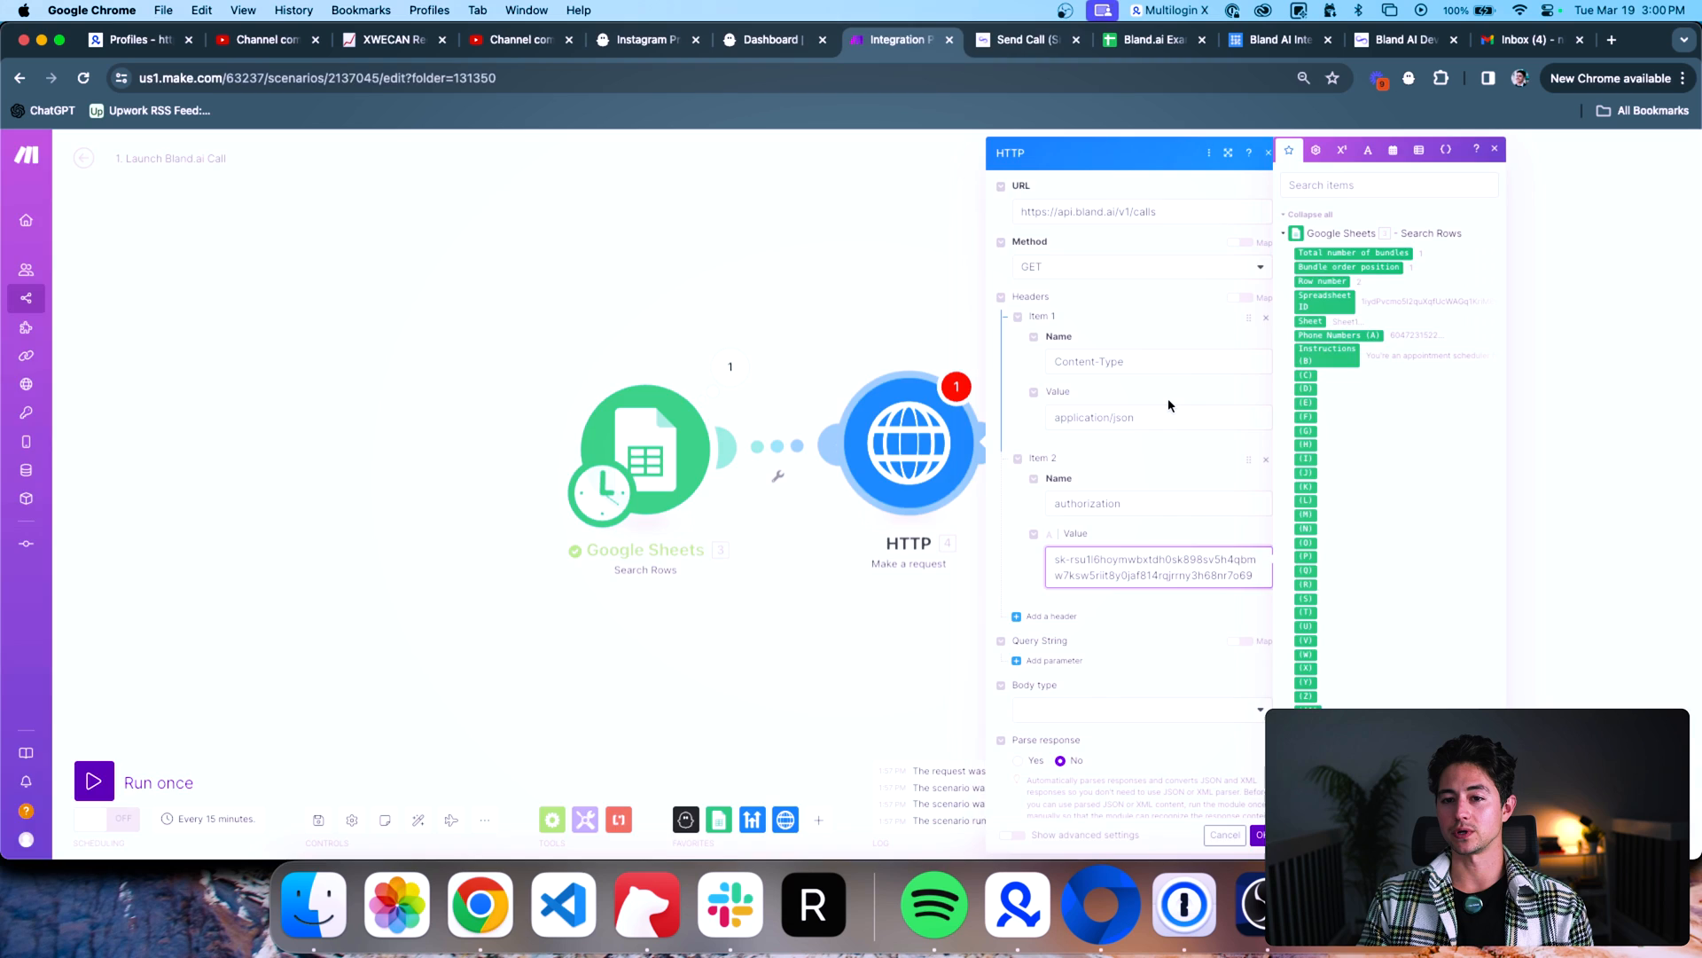
{"action": "left_click", "coordinate": [1023, 41]}
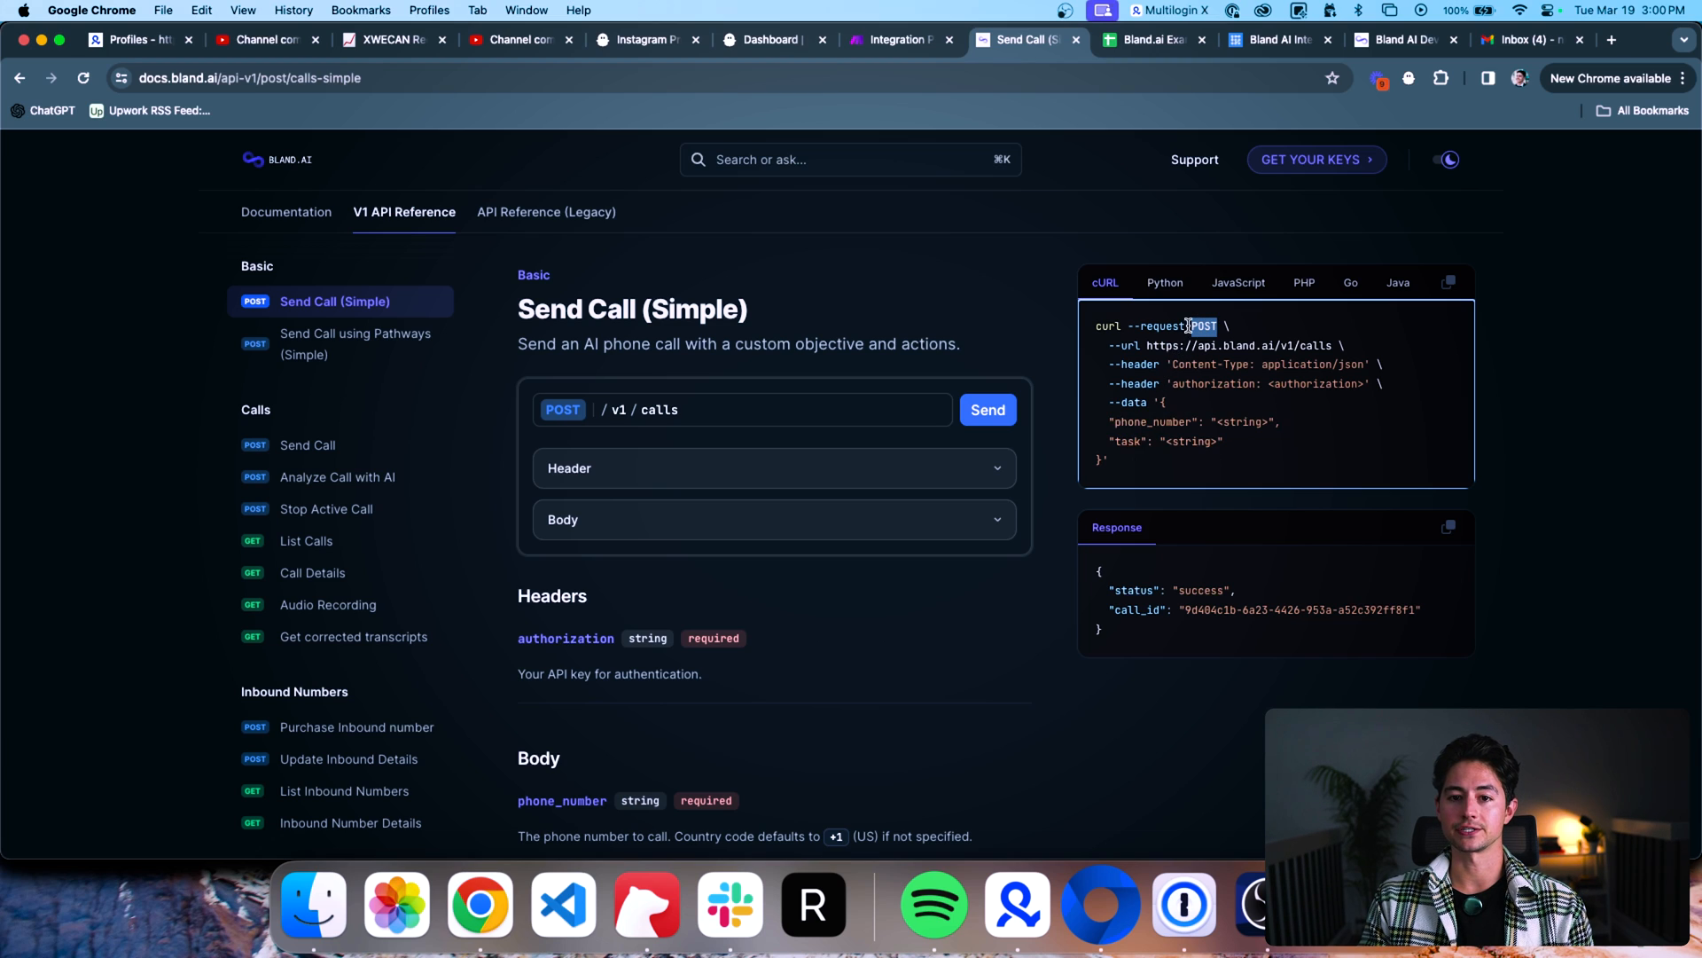
Step: Set the method to POST with a Raw JSON body holding phone_number and task placeholders
{"action": "left_click", "coordinate": [896, 41]}
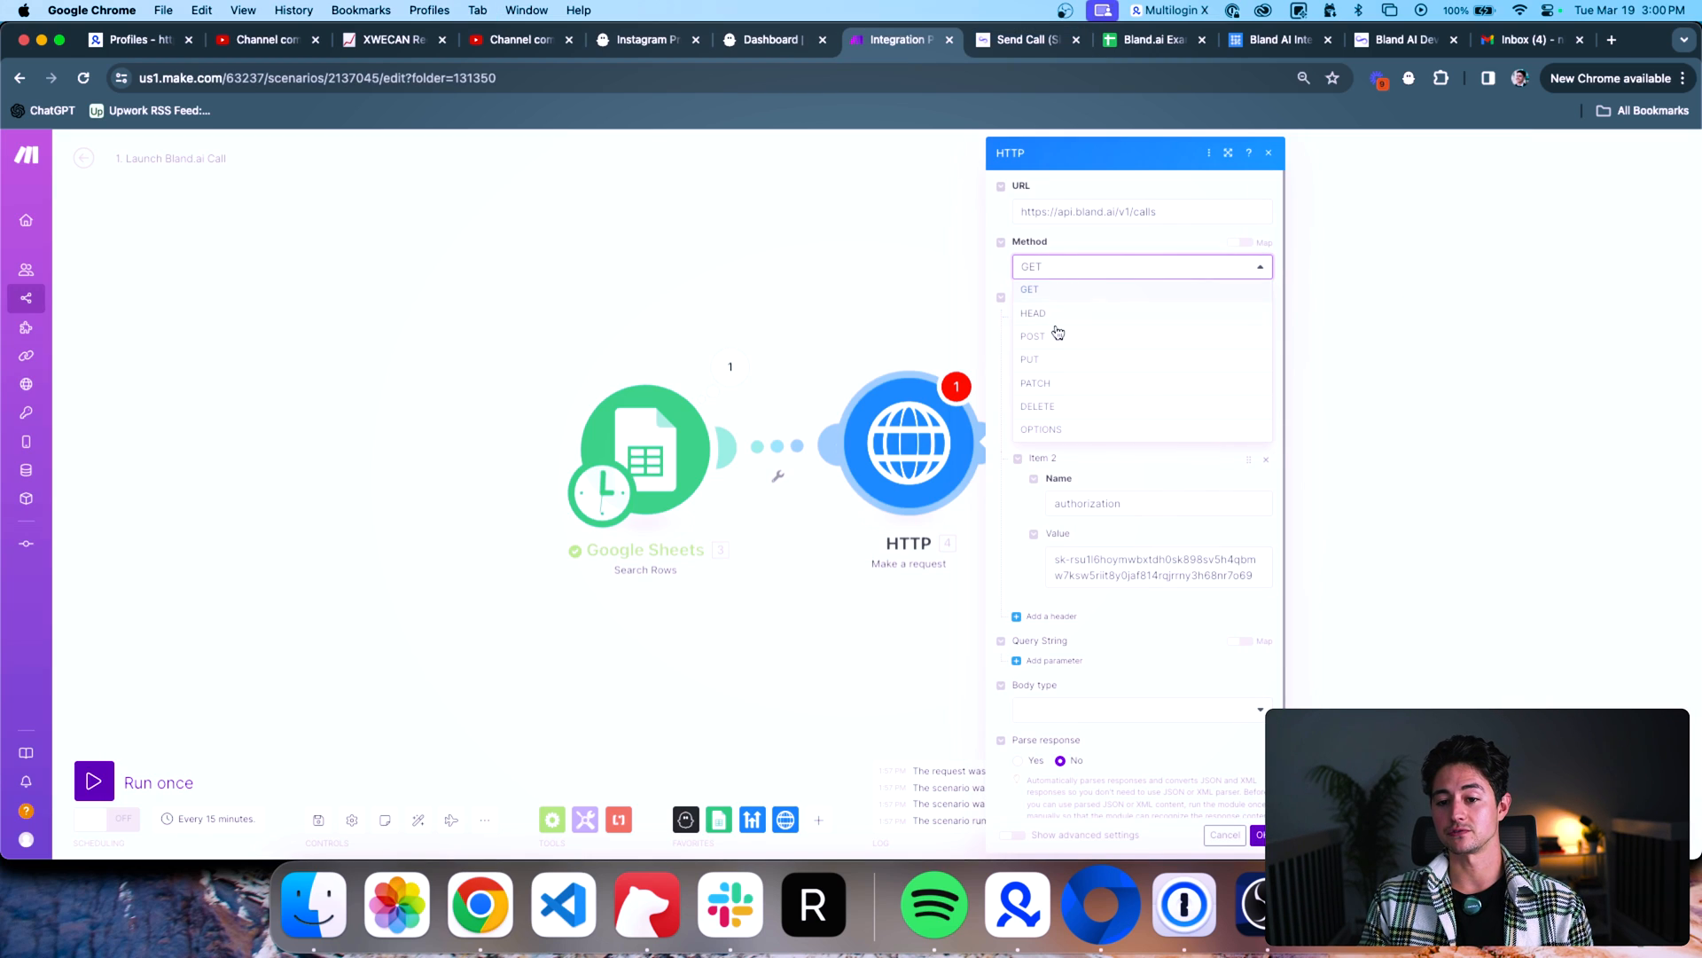
{"action": "left_click", "coordinate": [1022, 39]}
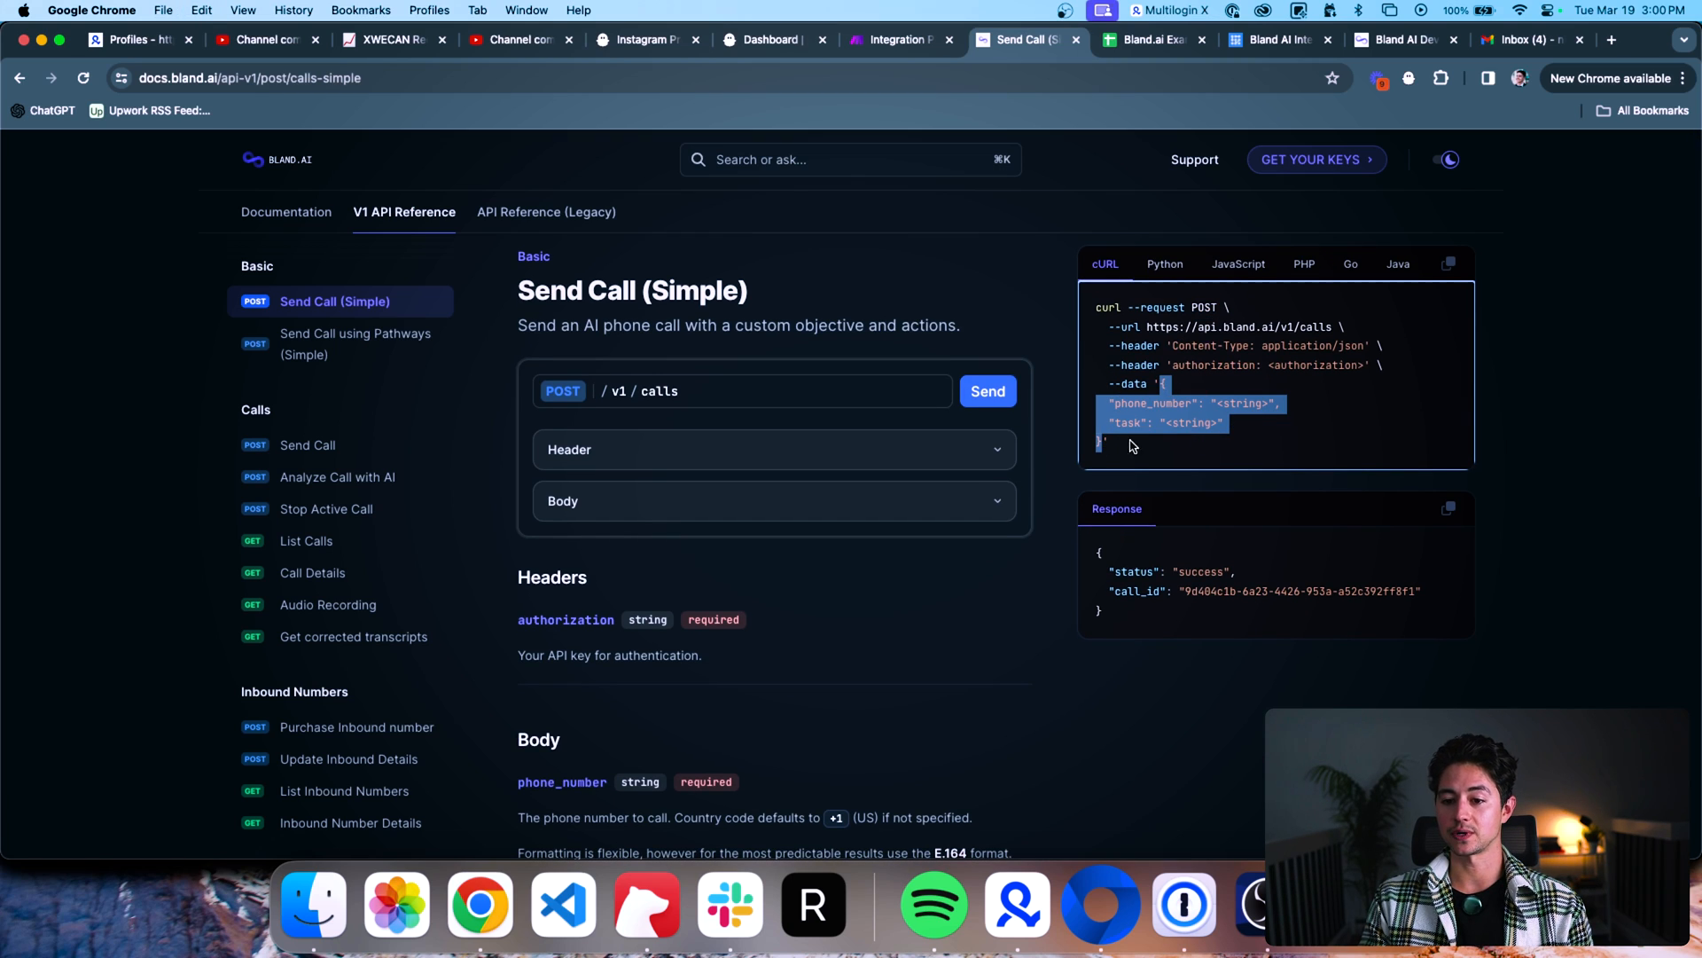
{"action": "left_click", "coordinate": [899, 39]}
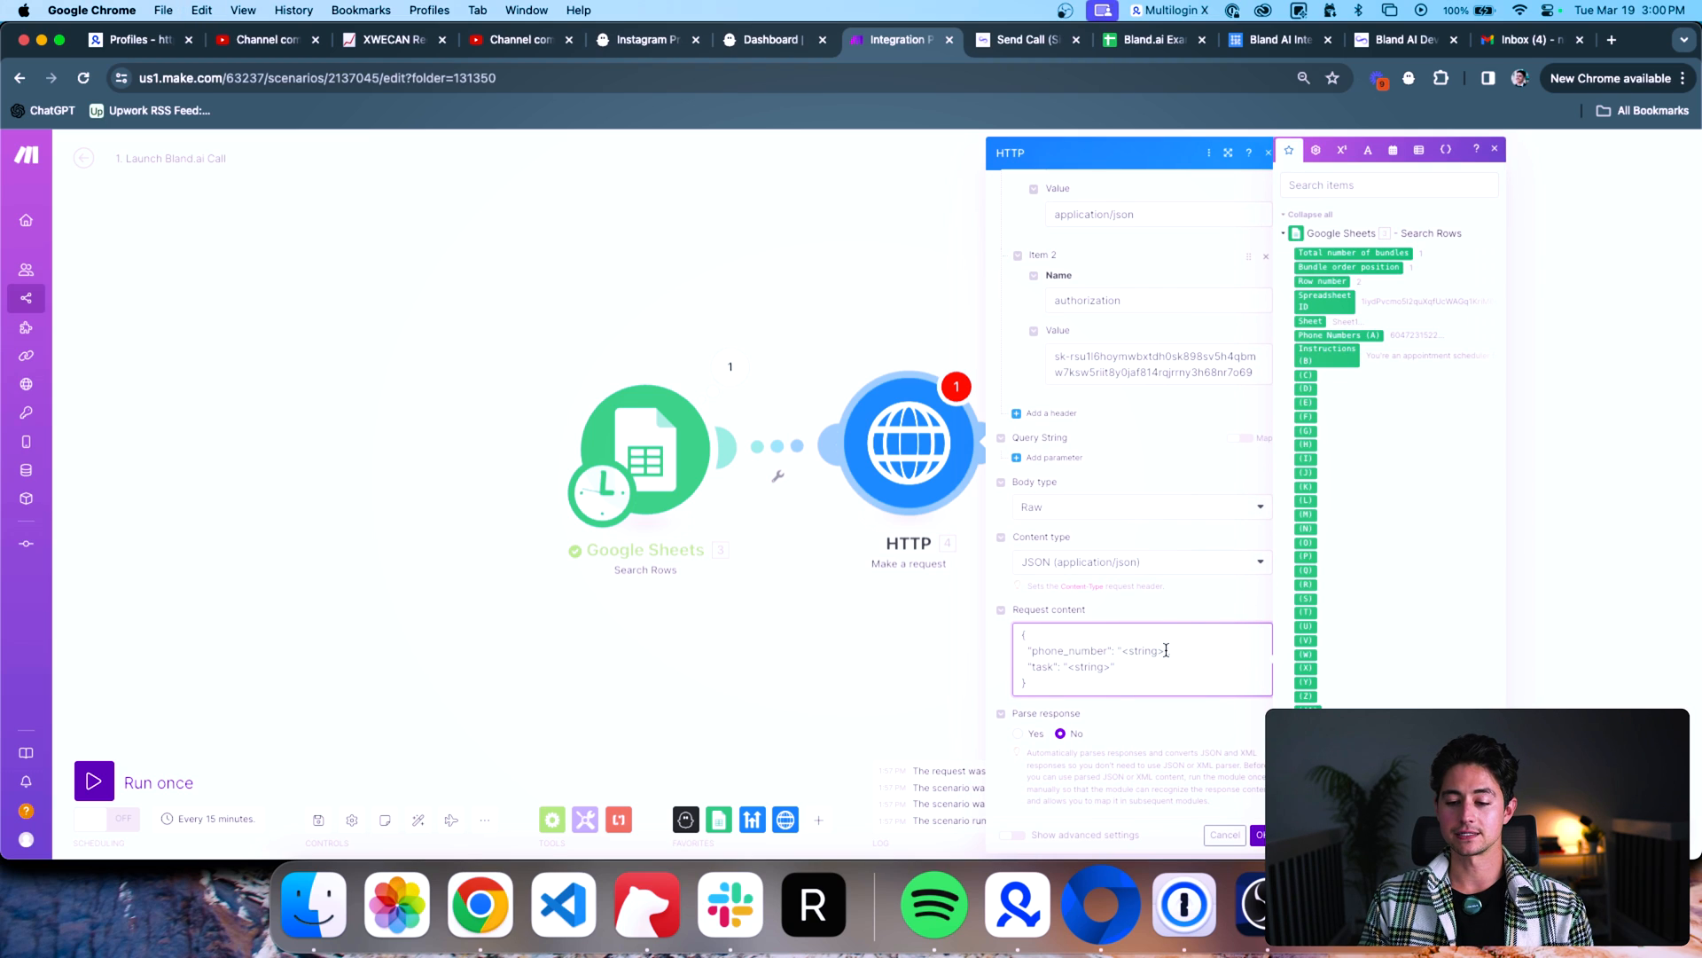
Step: Map Phone Numbers (A) to phone_number and Instructions (B) to task, then save the module
{"action": "double_click", "coordinate": [1143, 651]}
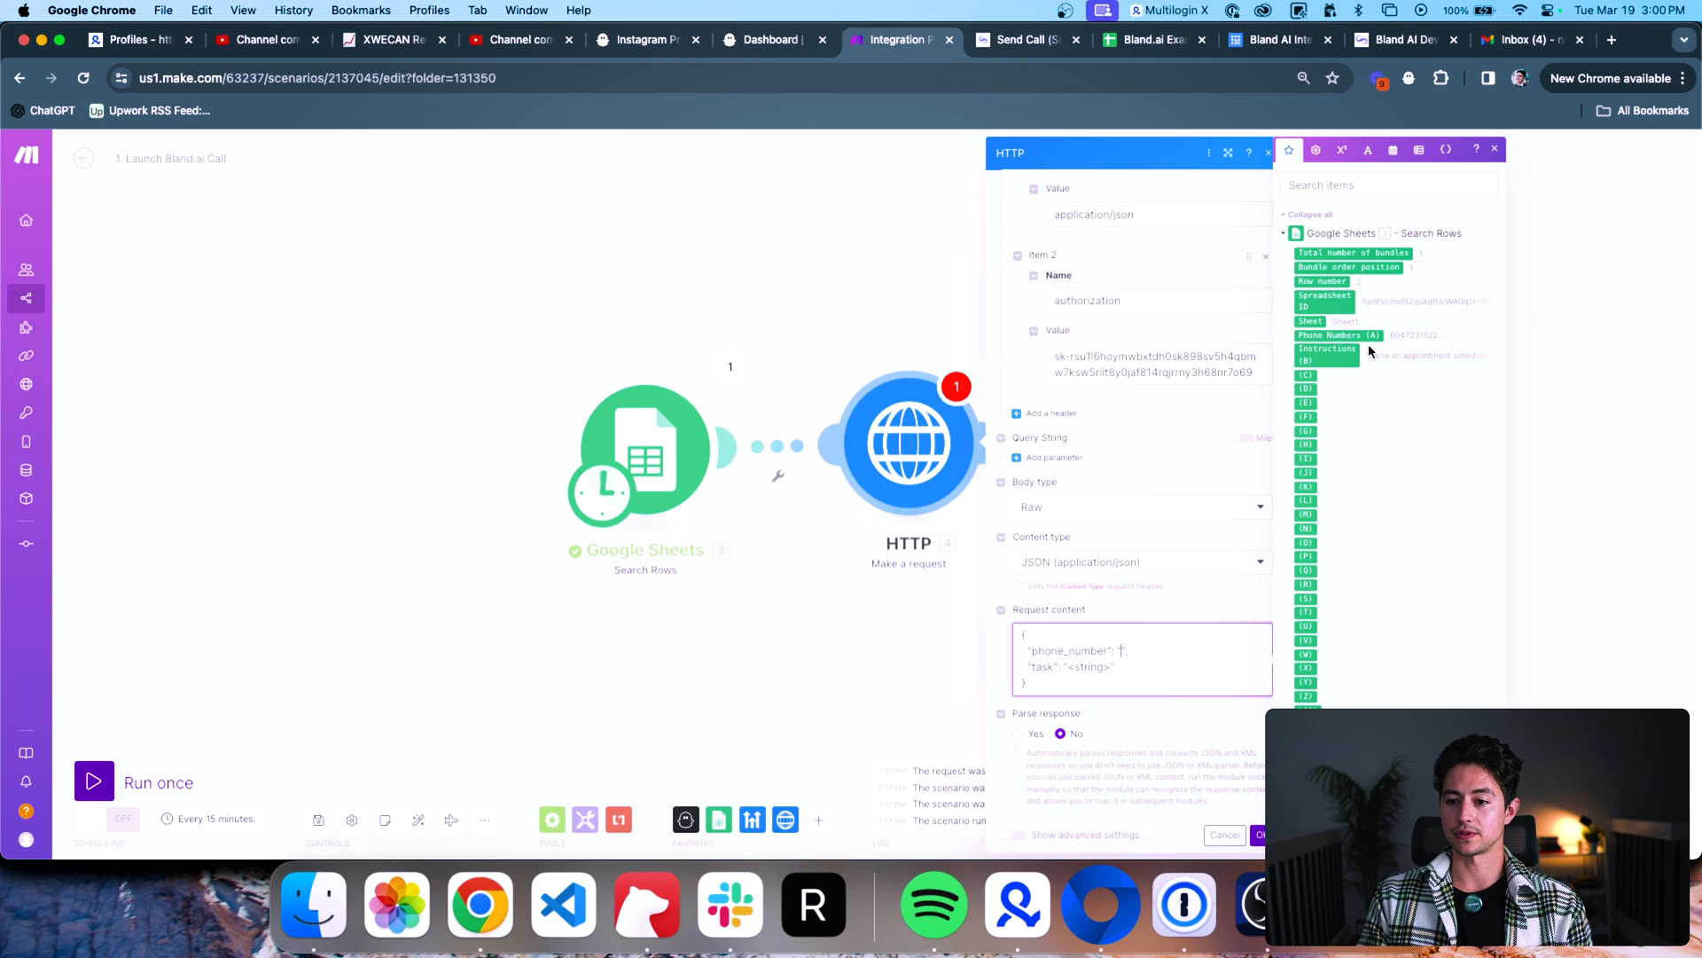
{"action": "left_click", "coordinate": [1340, 335]}
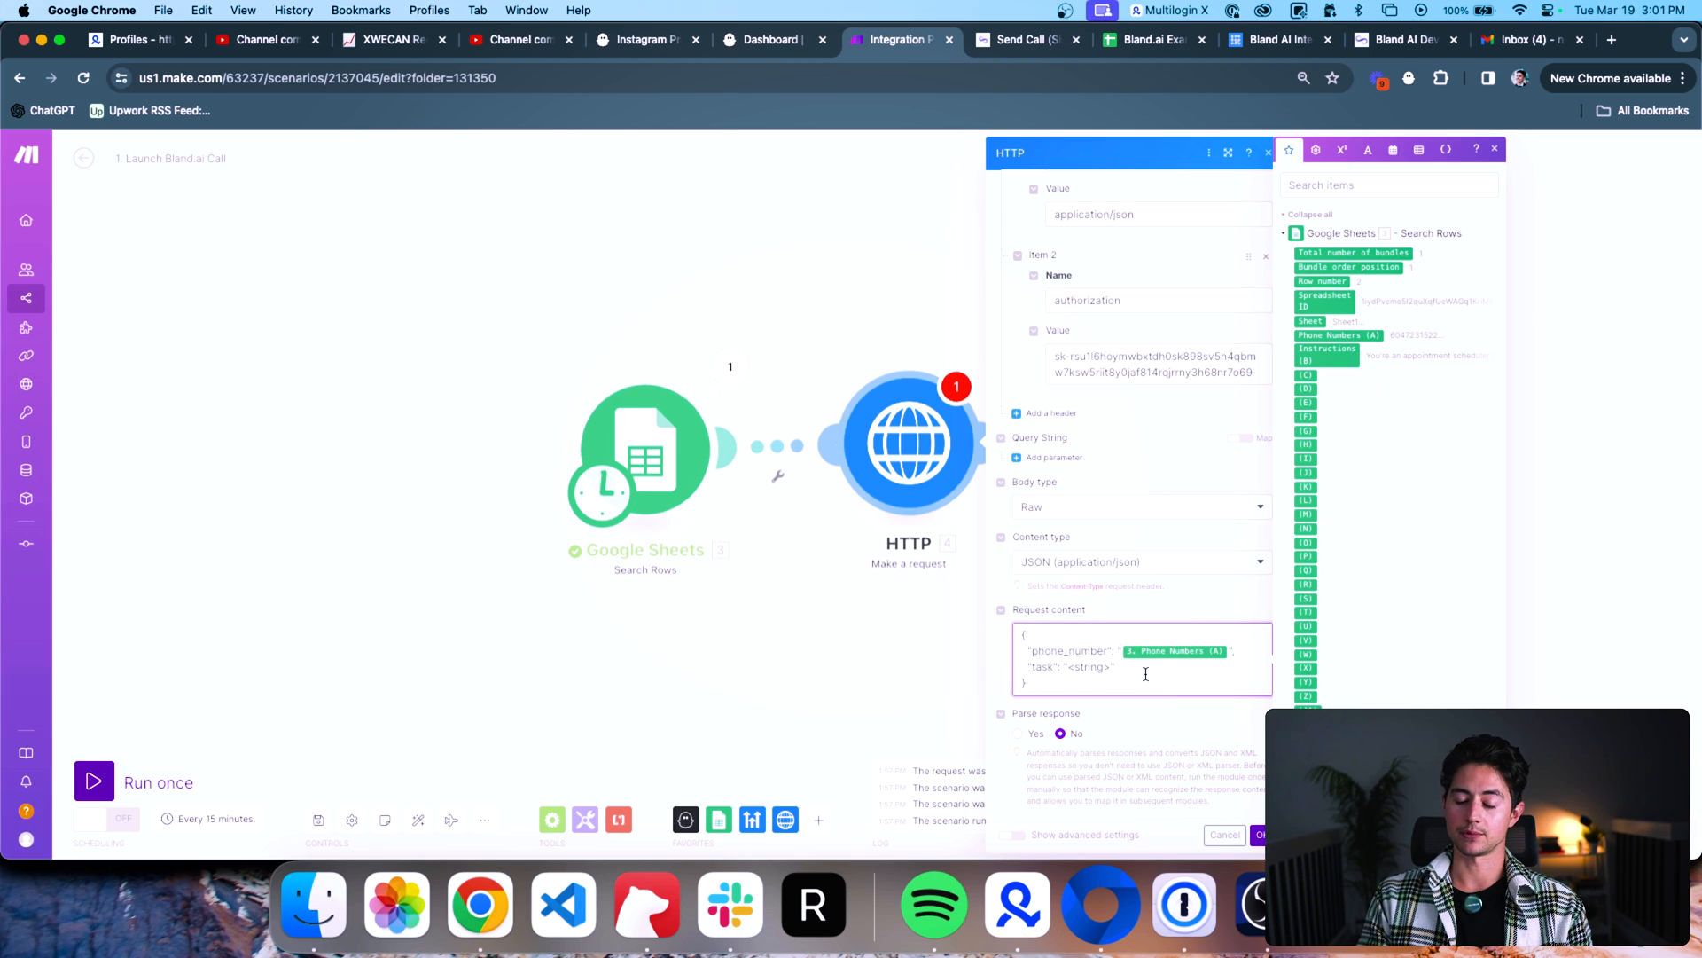
{"action": "double_click", "coordinate": [1089, 666]}
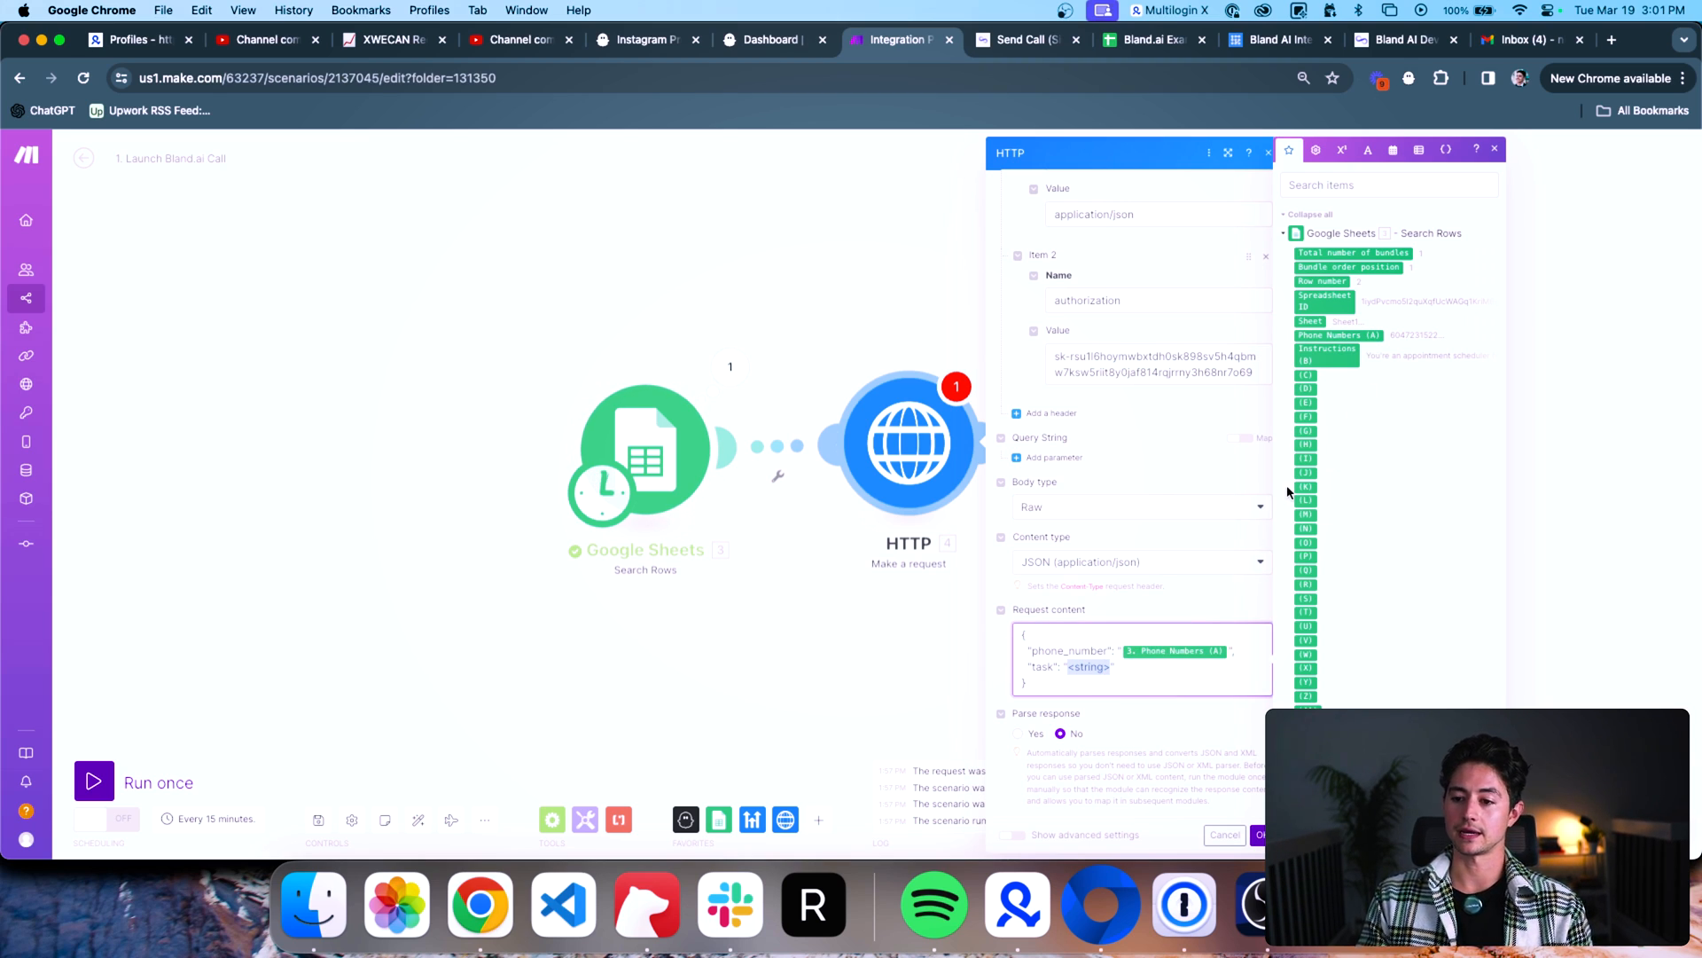
{"action": "left_click", "coordinate": [1326, 351]}
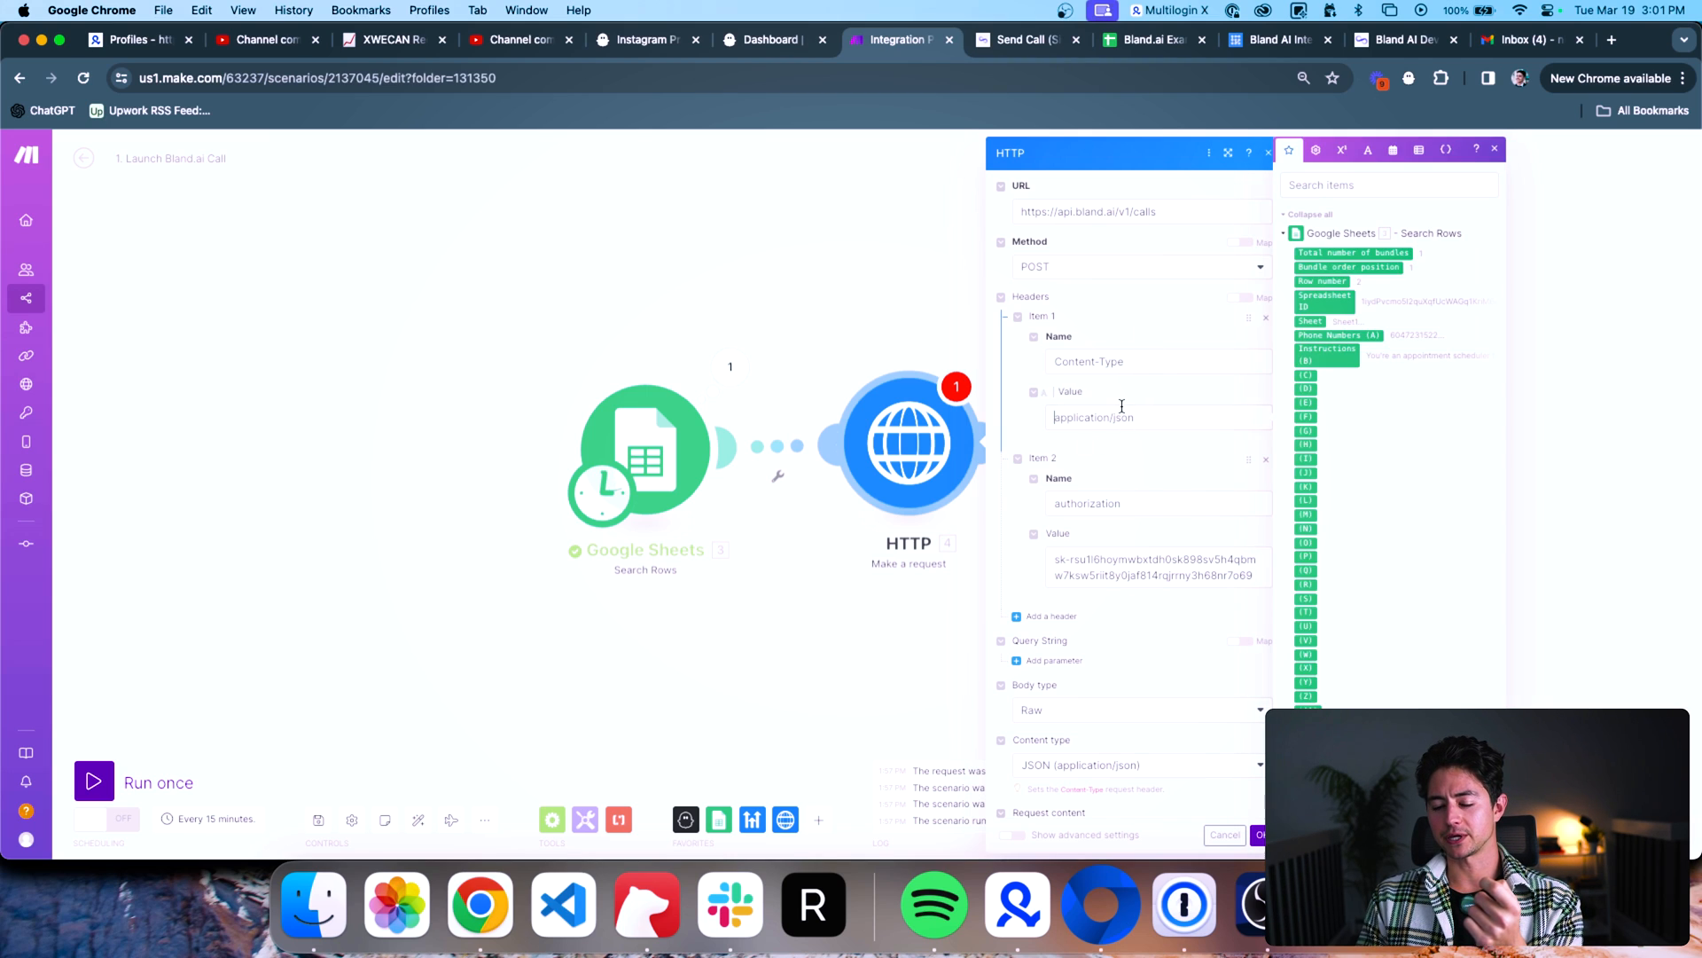
{"action": "scroll", "scroll_direction": "down", "scroll_amount": 3}
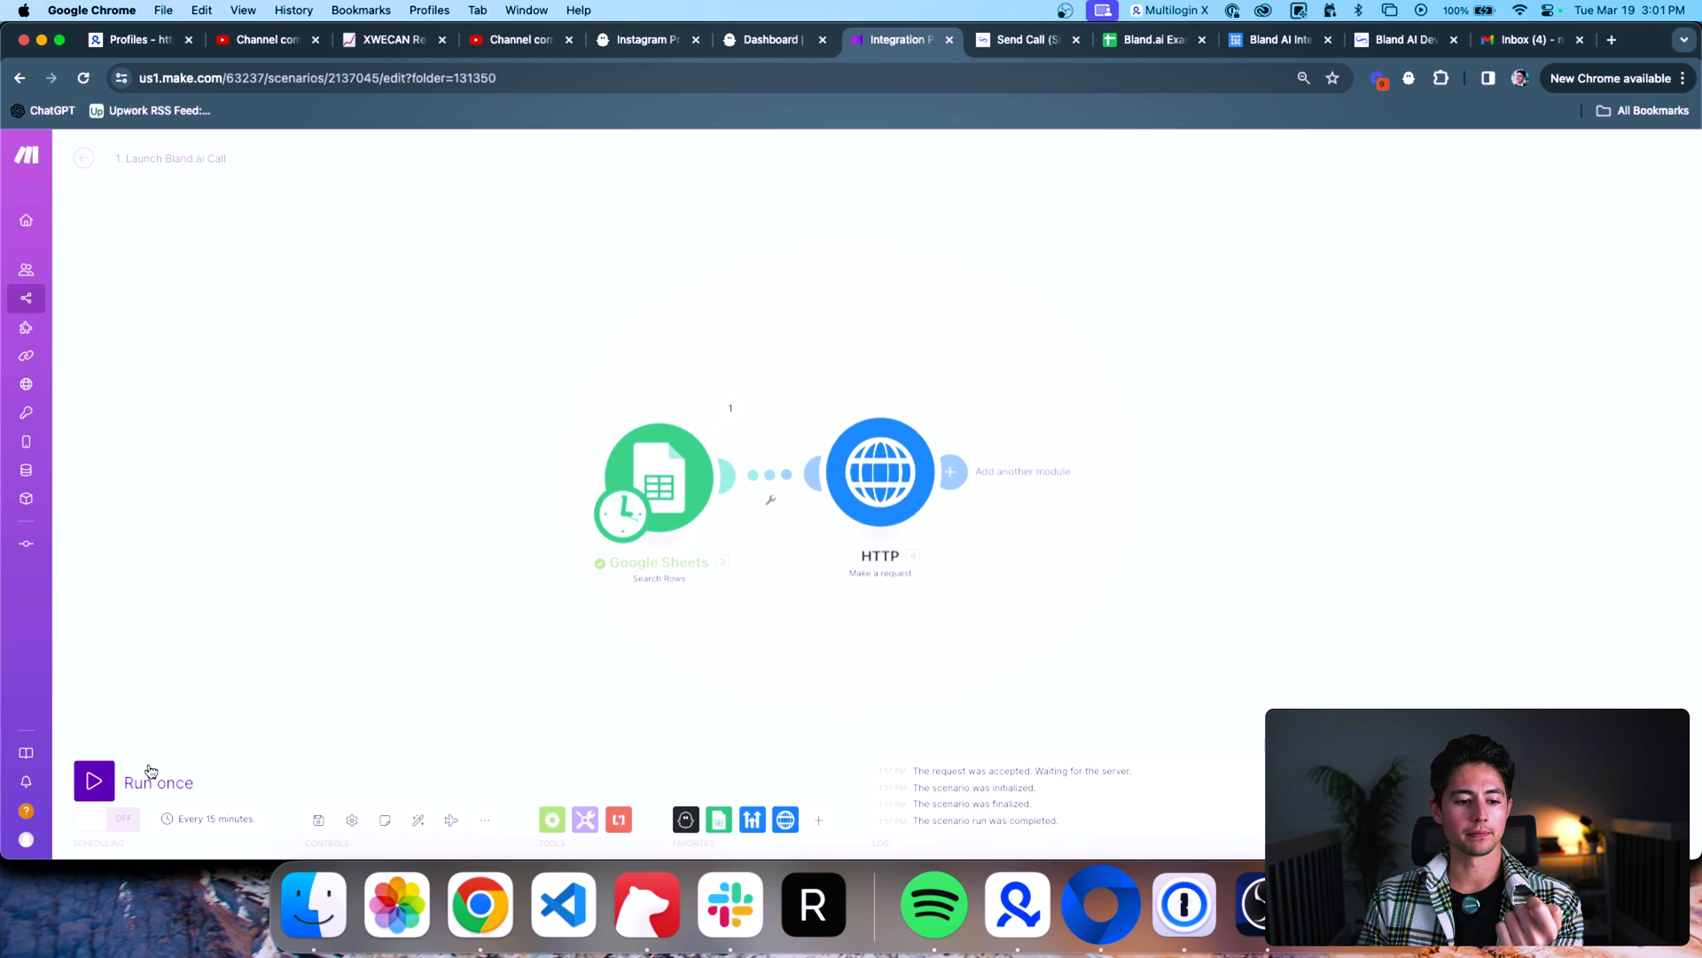
Step: Run the scenario once and confirm the HTTP module returned 200 'Call successfully queued'
{"action": "left_click", "coordinate": [93, 781]}
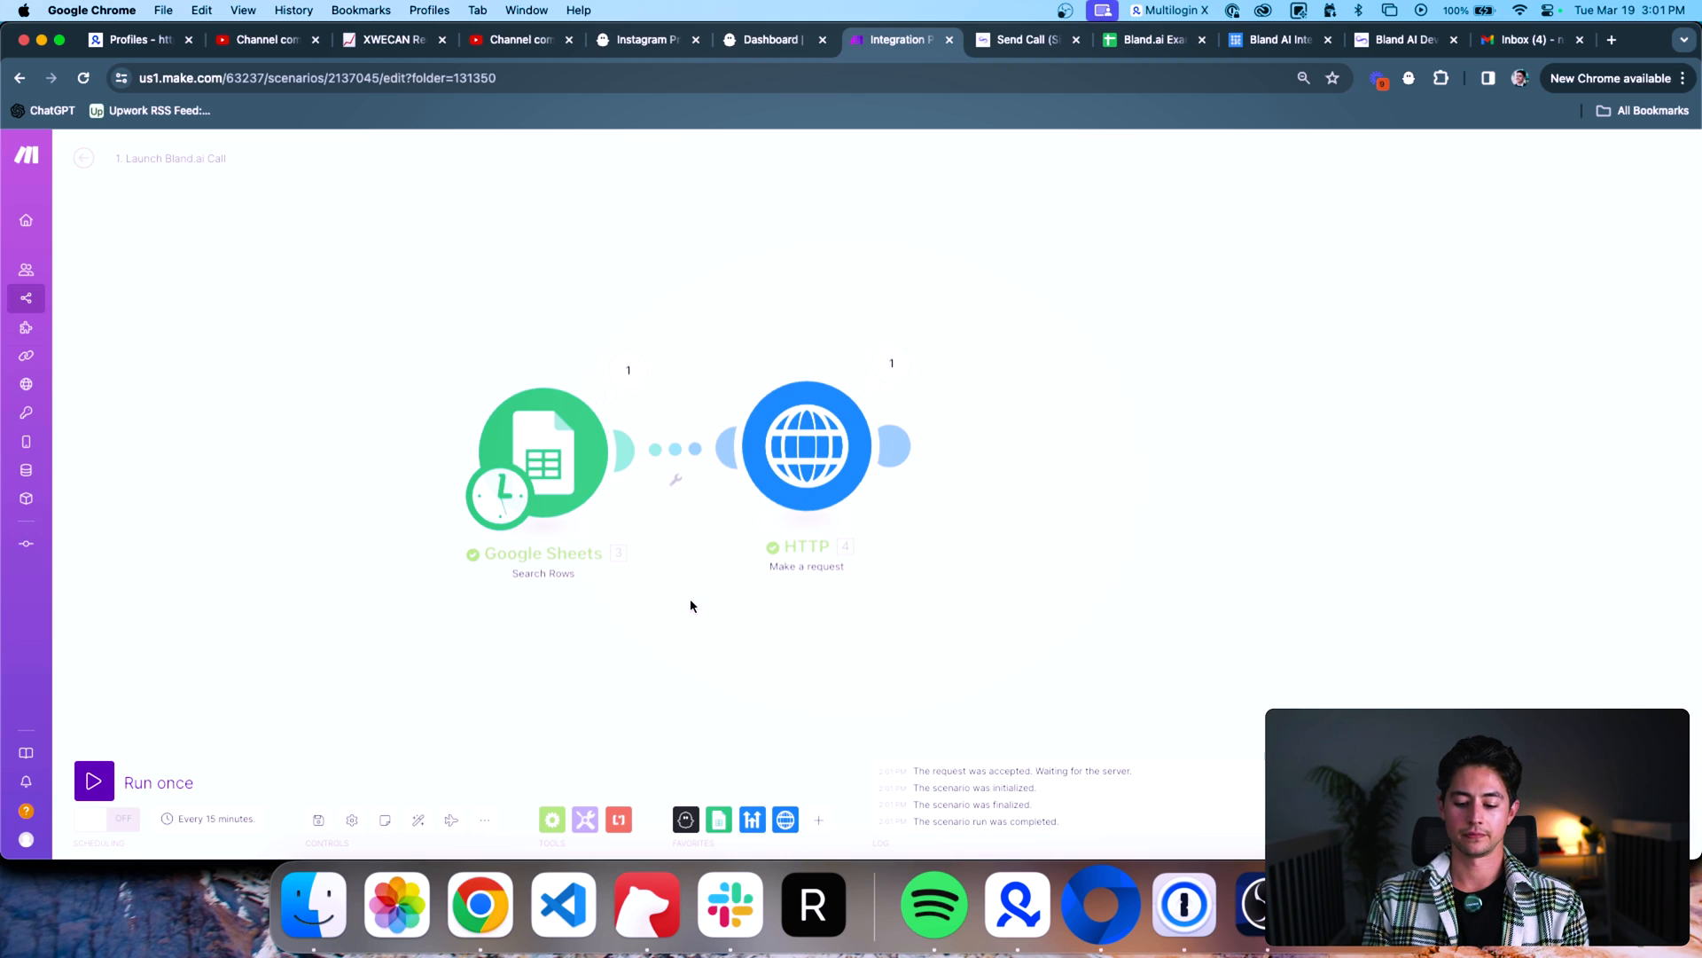
{"action": "mouse_move", "coordinate": [890, 359]}
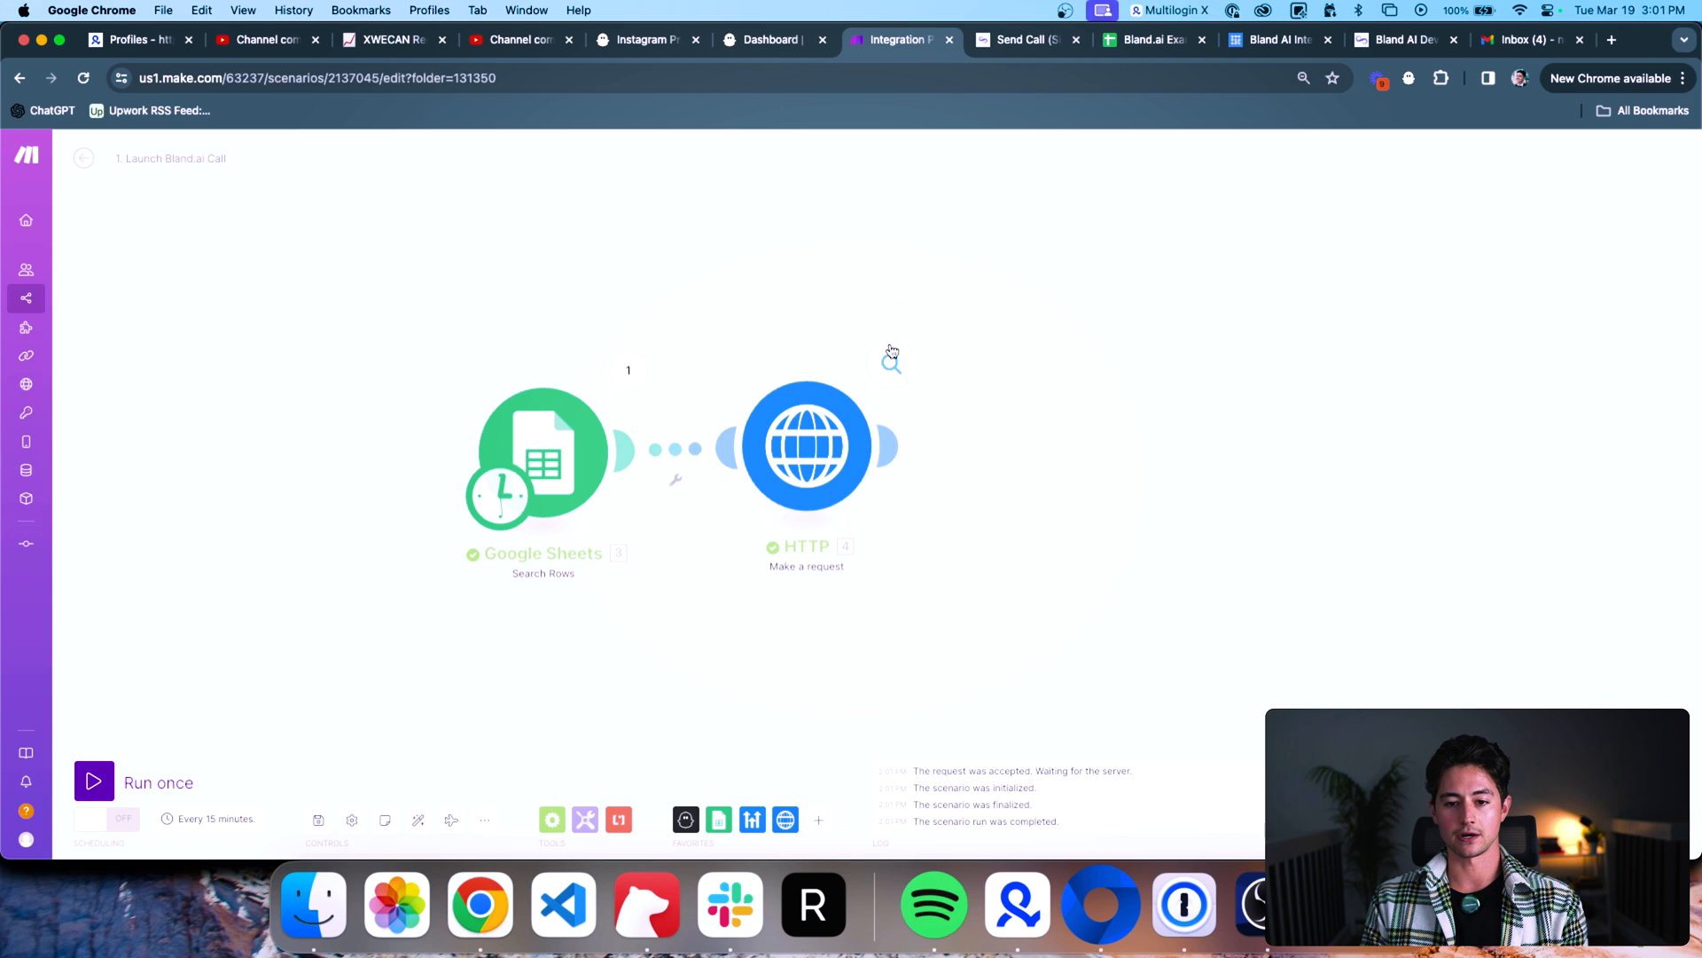
{"action": "left_click", "coordinate": [807, 443]}
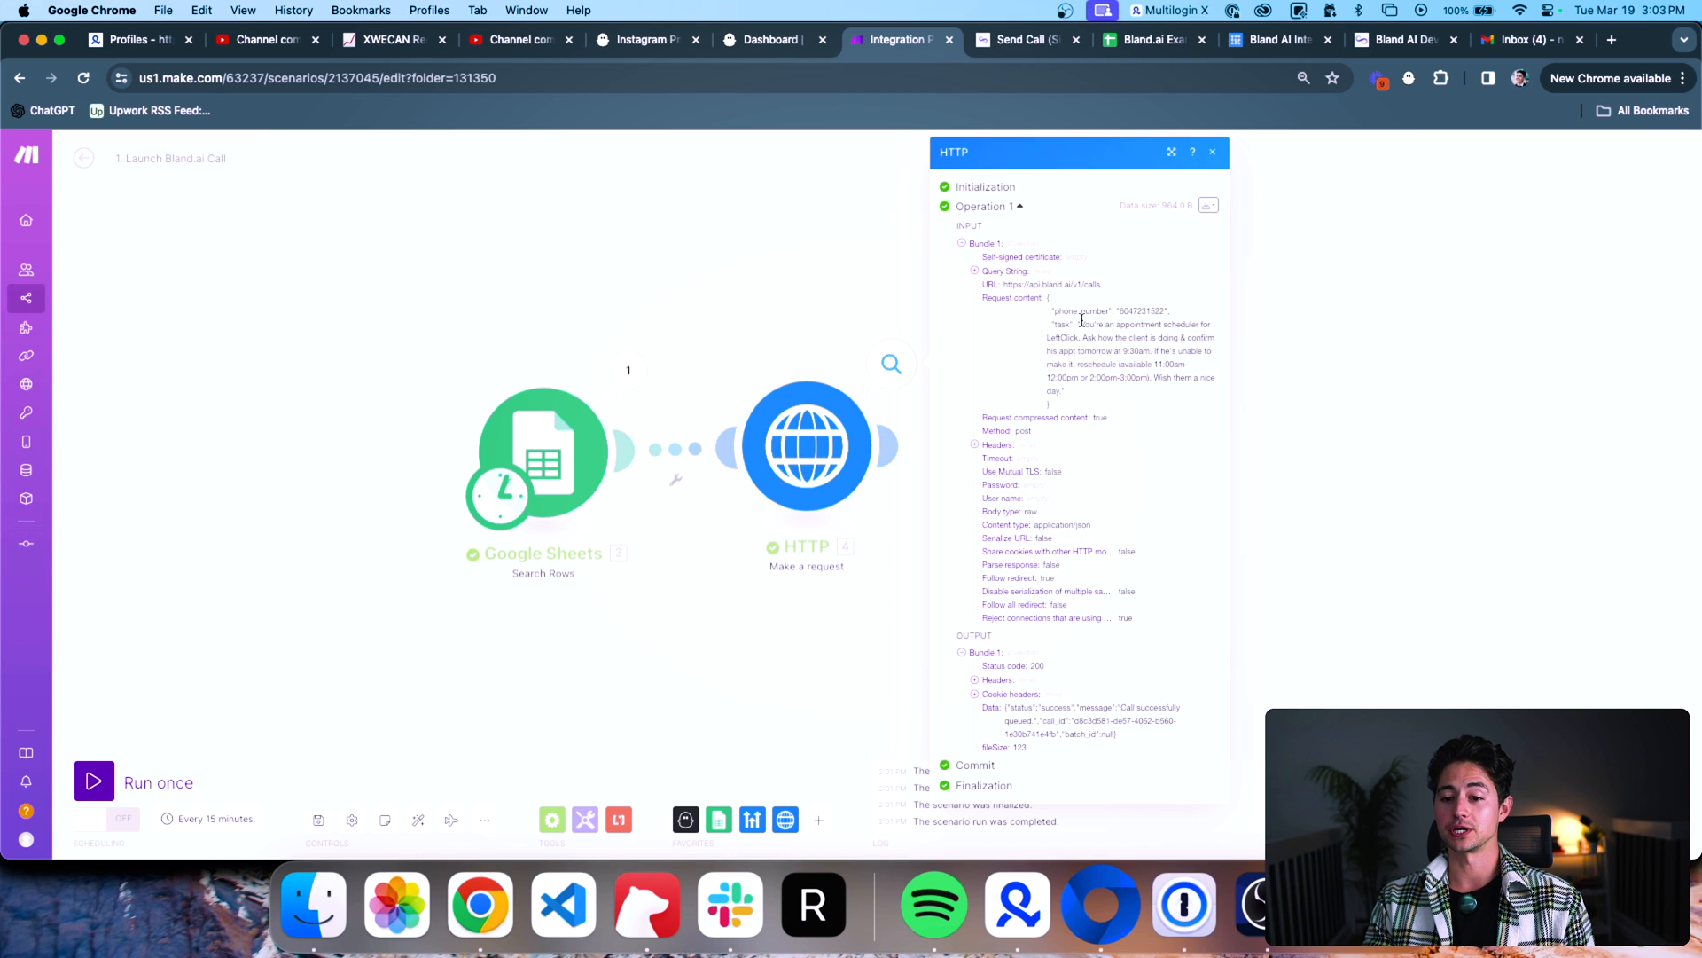
{"action": "mouse_move", "coordinate": [1266, 585]}
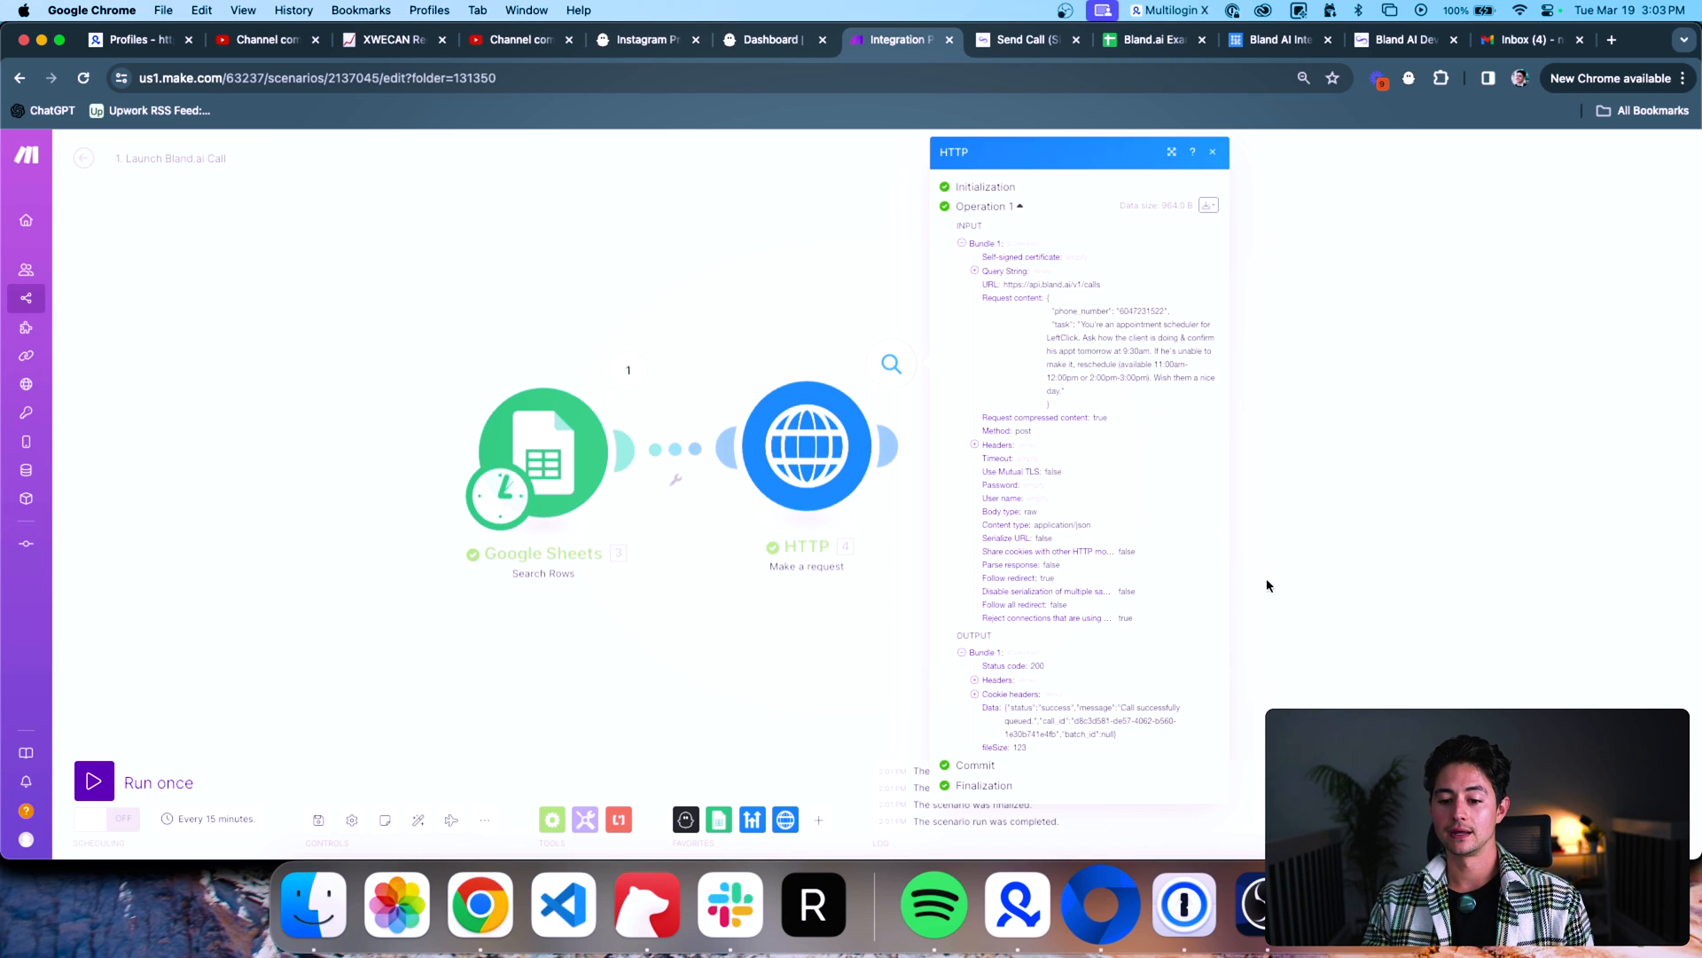
{"action": "left_click", "coordinate": [1213, 152]}
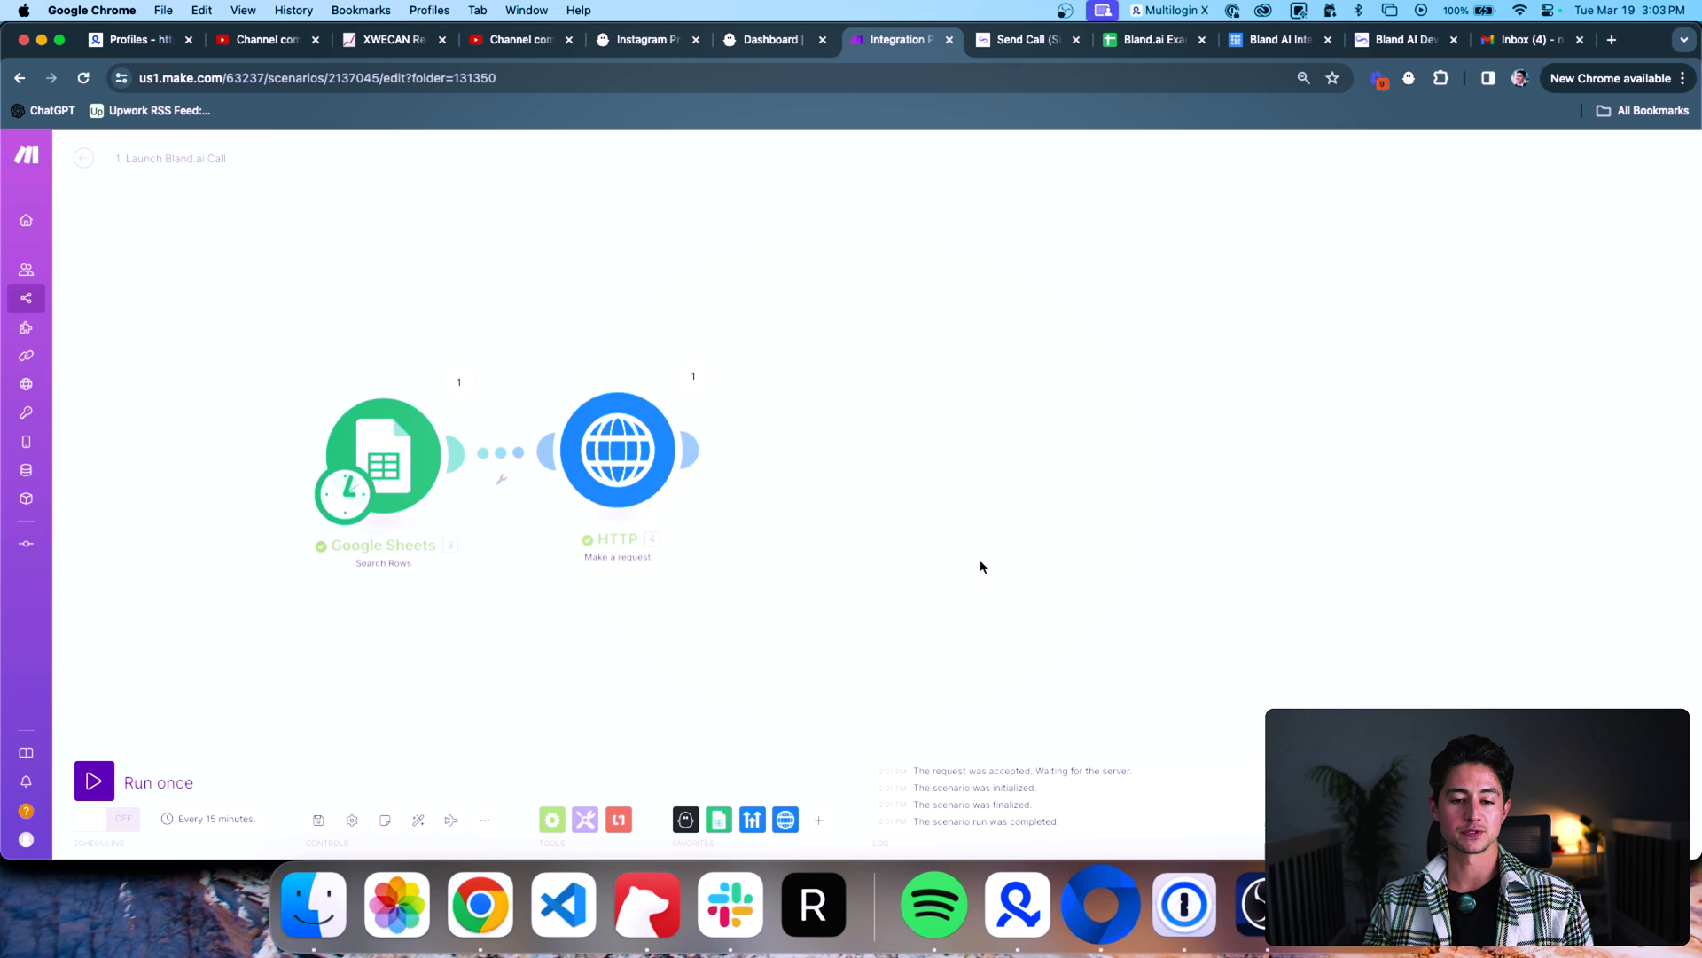
{"action": "mouse_move", "coordinate": [596, 357]}
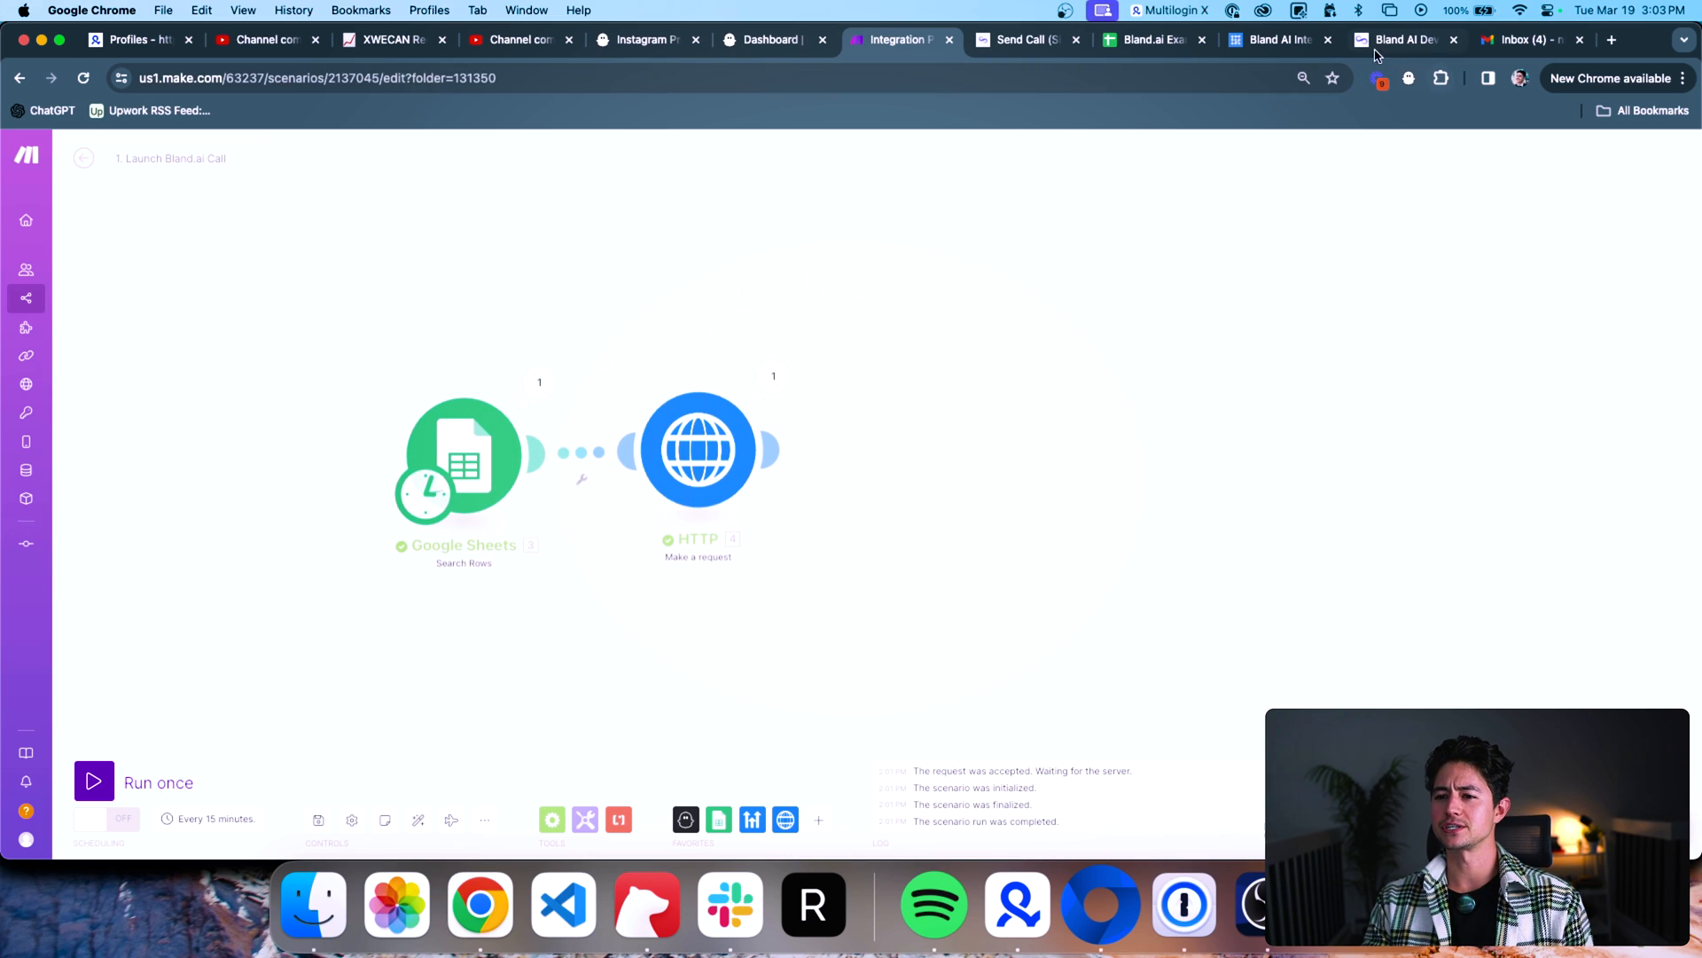
Step: Look up the Analyze Call with AI endpoint in the Bland docs and come back to the scenario
{"action": "left_click", "coordinate": [1023, 39]}
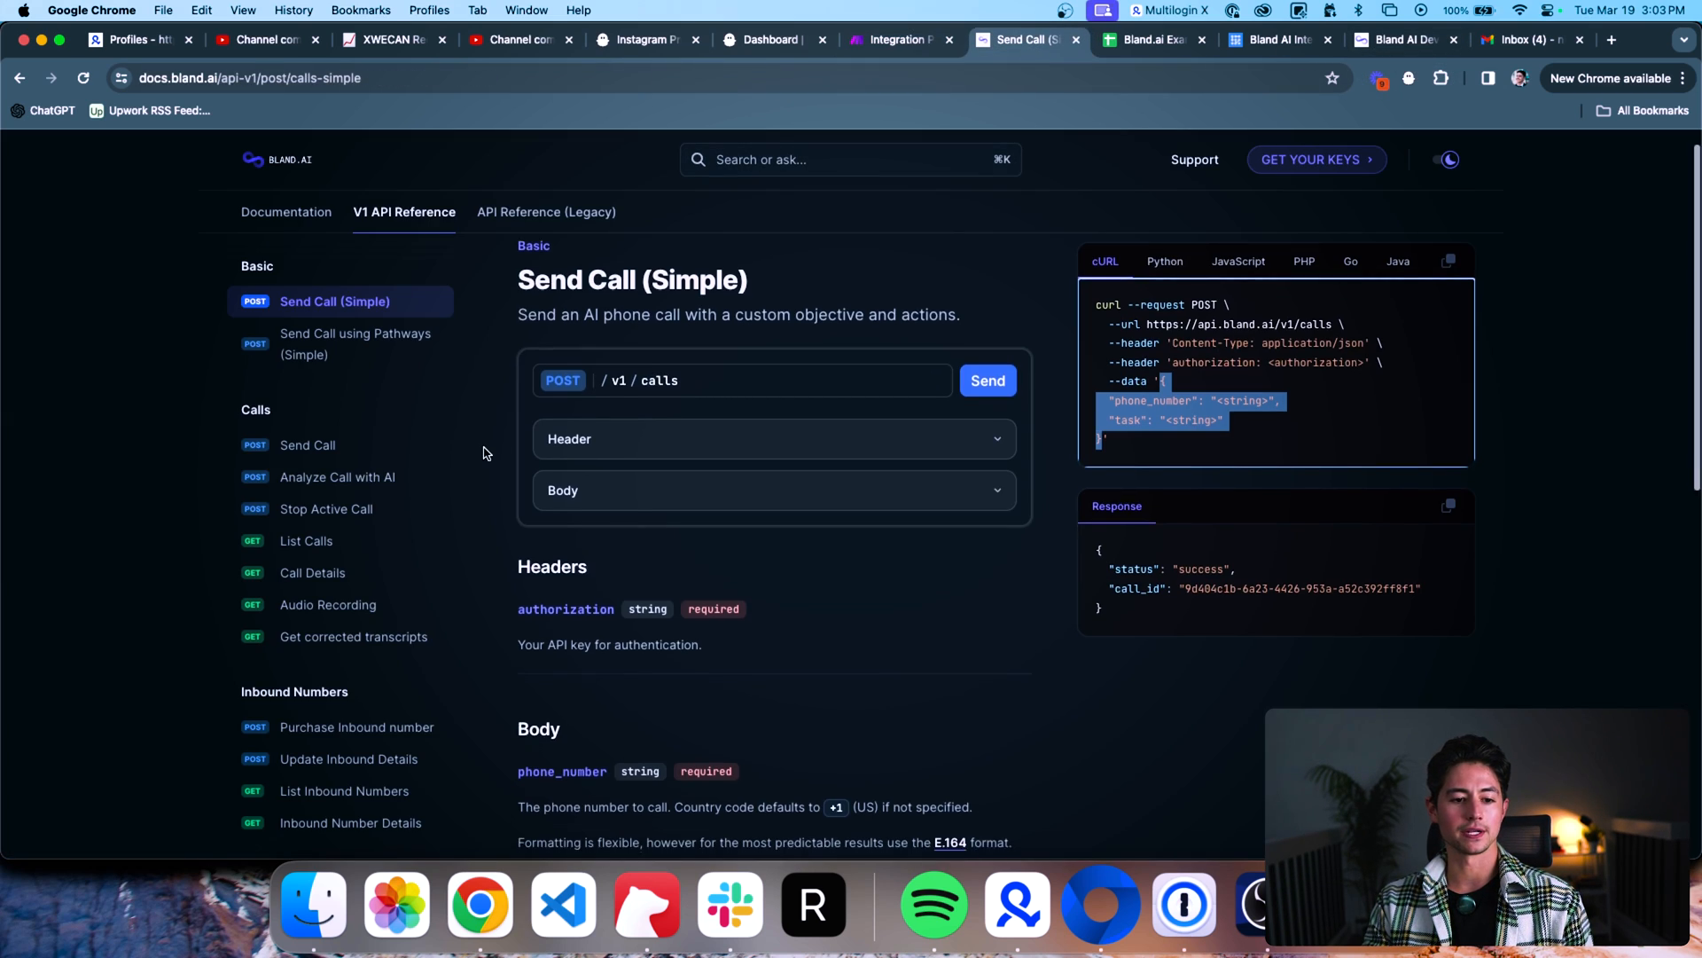
{"action": "left_click", "coordinate": [337, 476]}
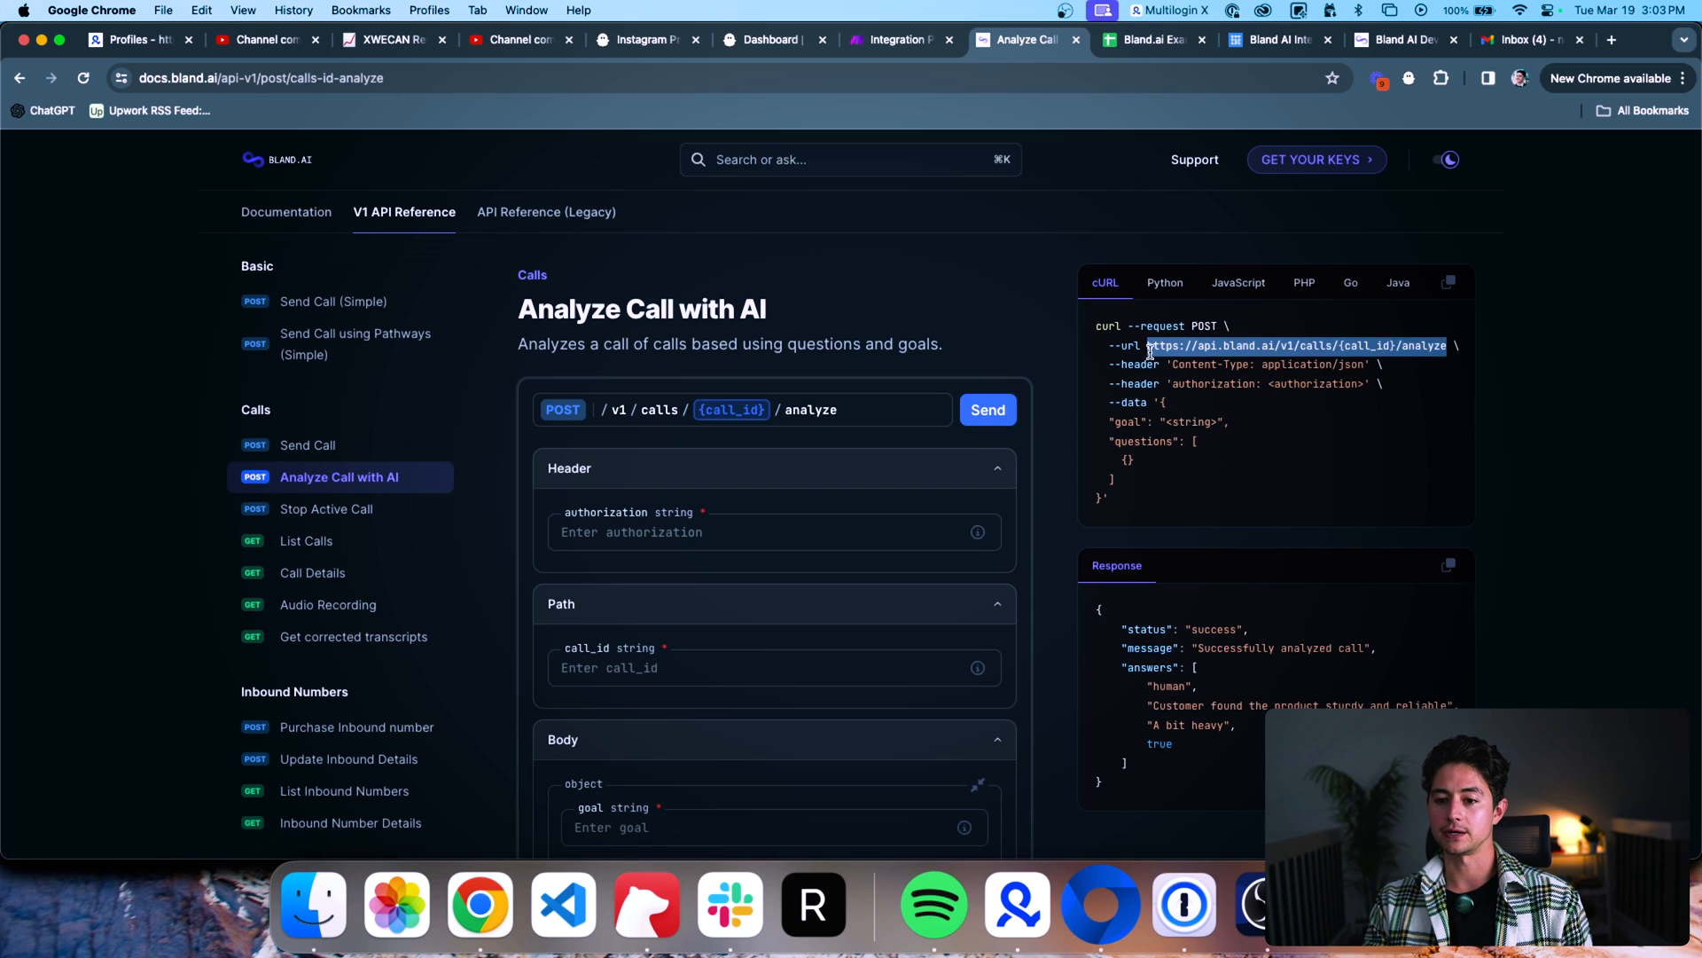
{"action": "mouse_move", "coordinate": [823, 253]}
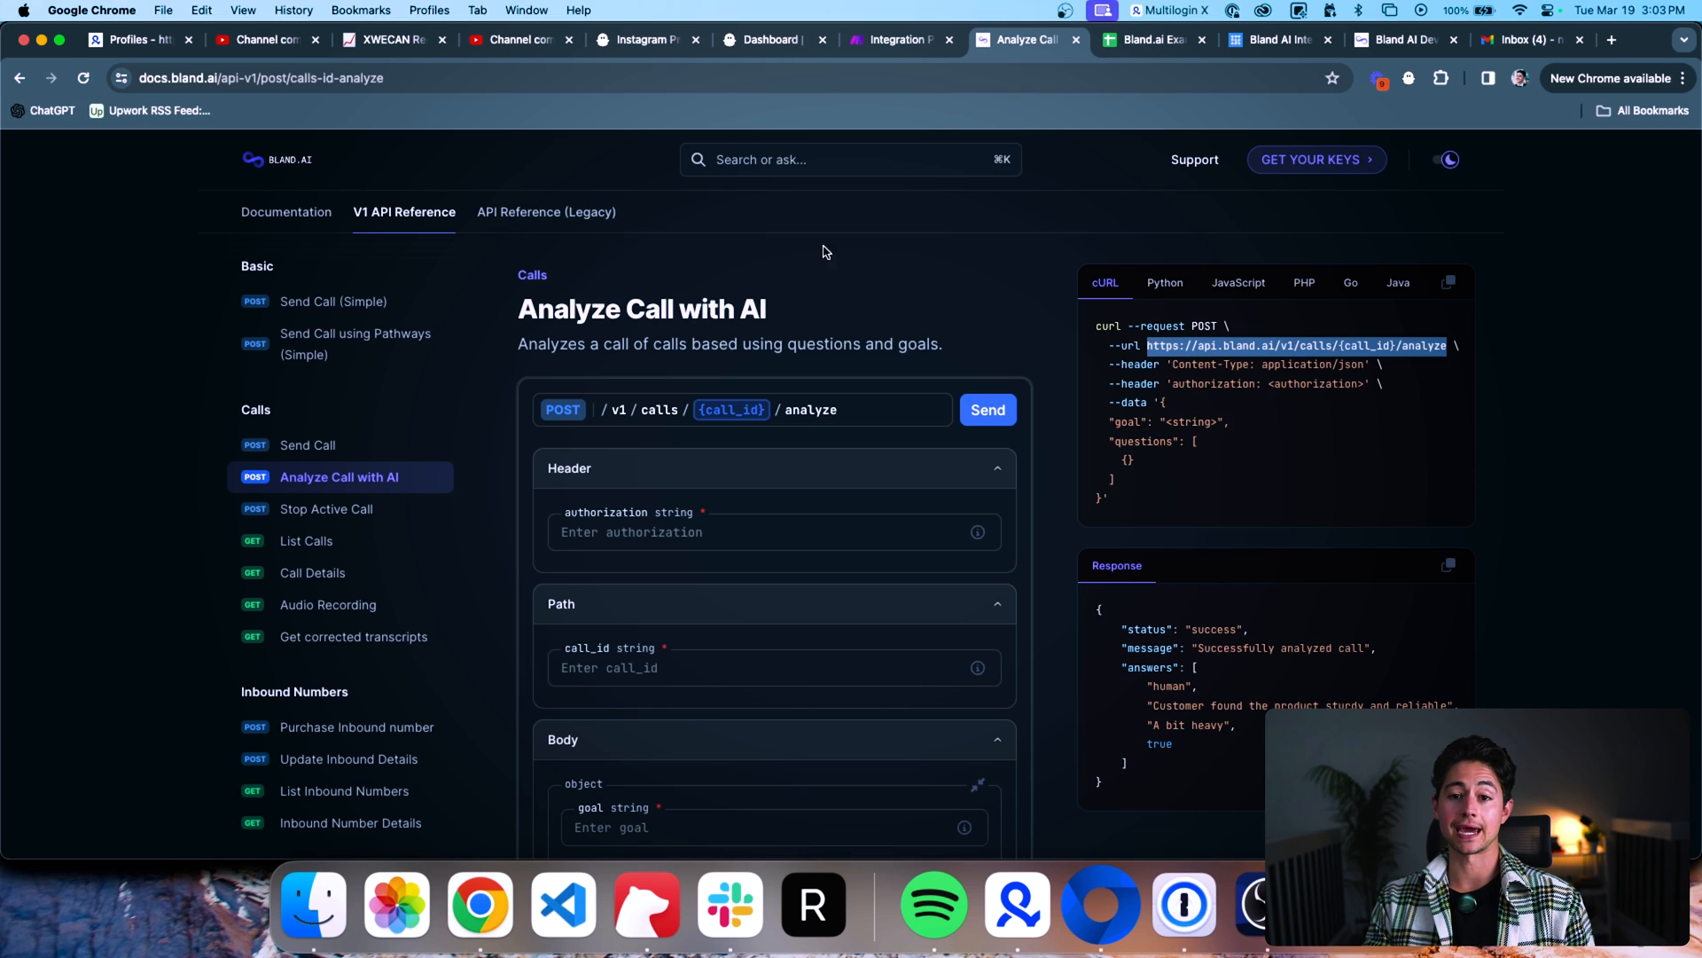
{"action": "left_click", "coordinate": [899, 39]}
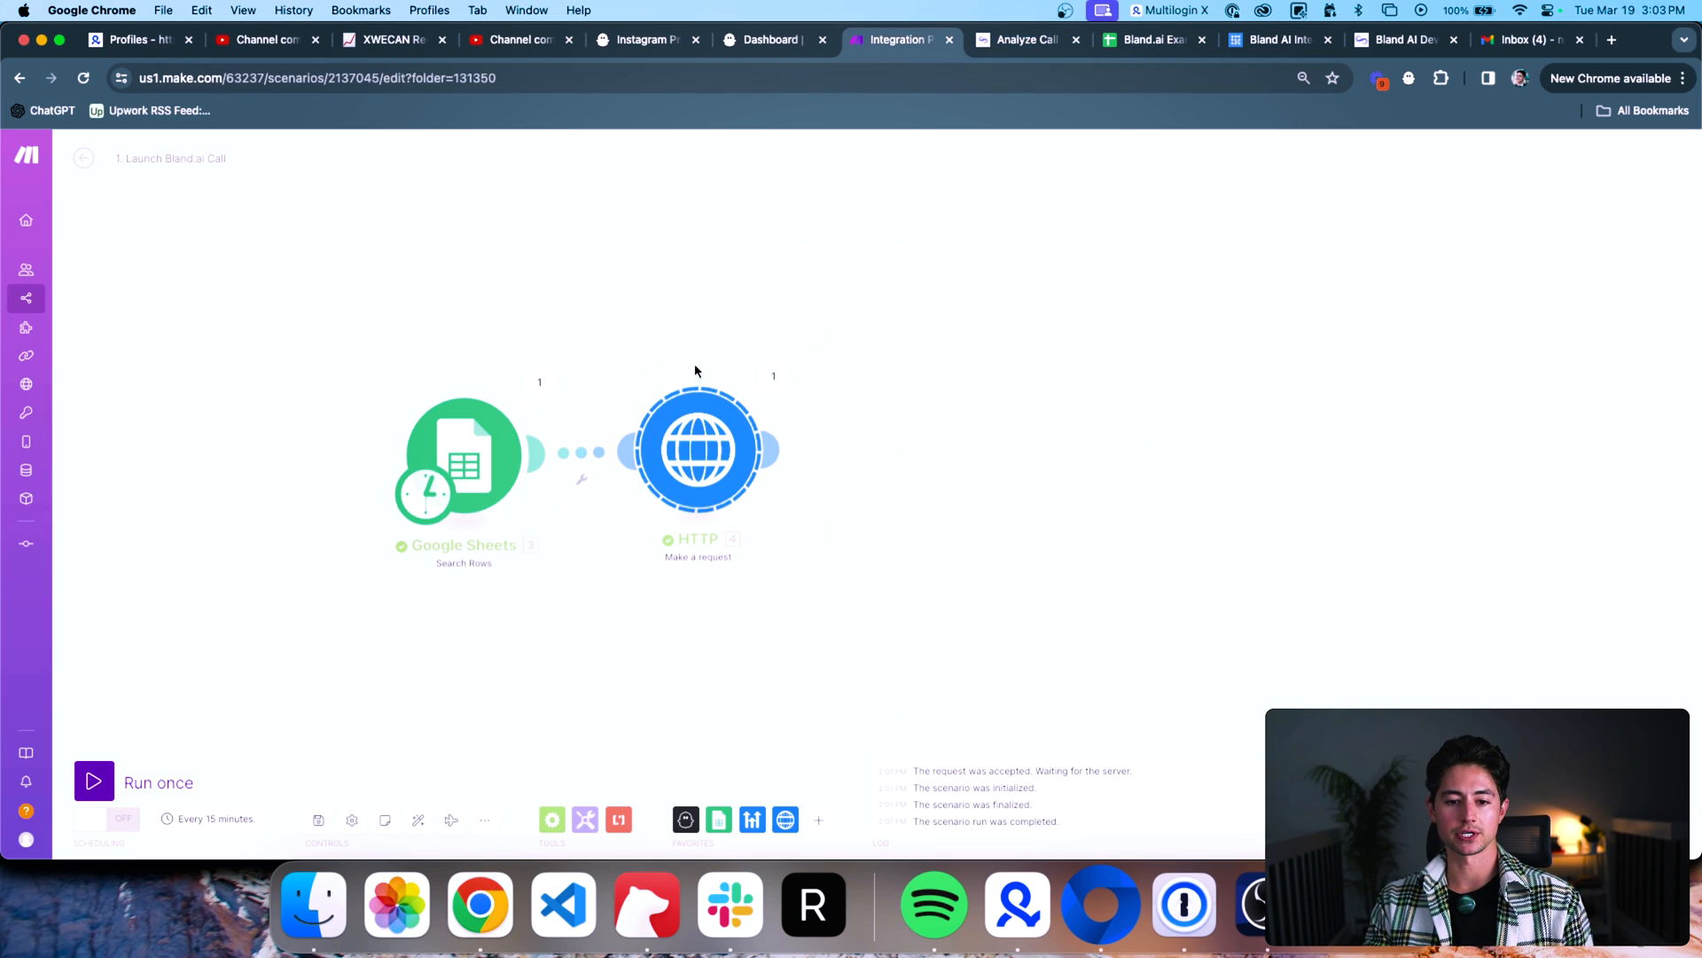
Step: Clear the new HTTP module's URL and review the Analyze Call docs' goal and questions fields
{"action": "left_click", "coordinate": [1098, 445]}
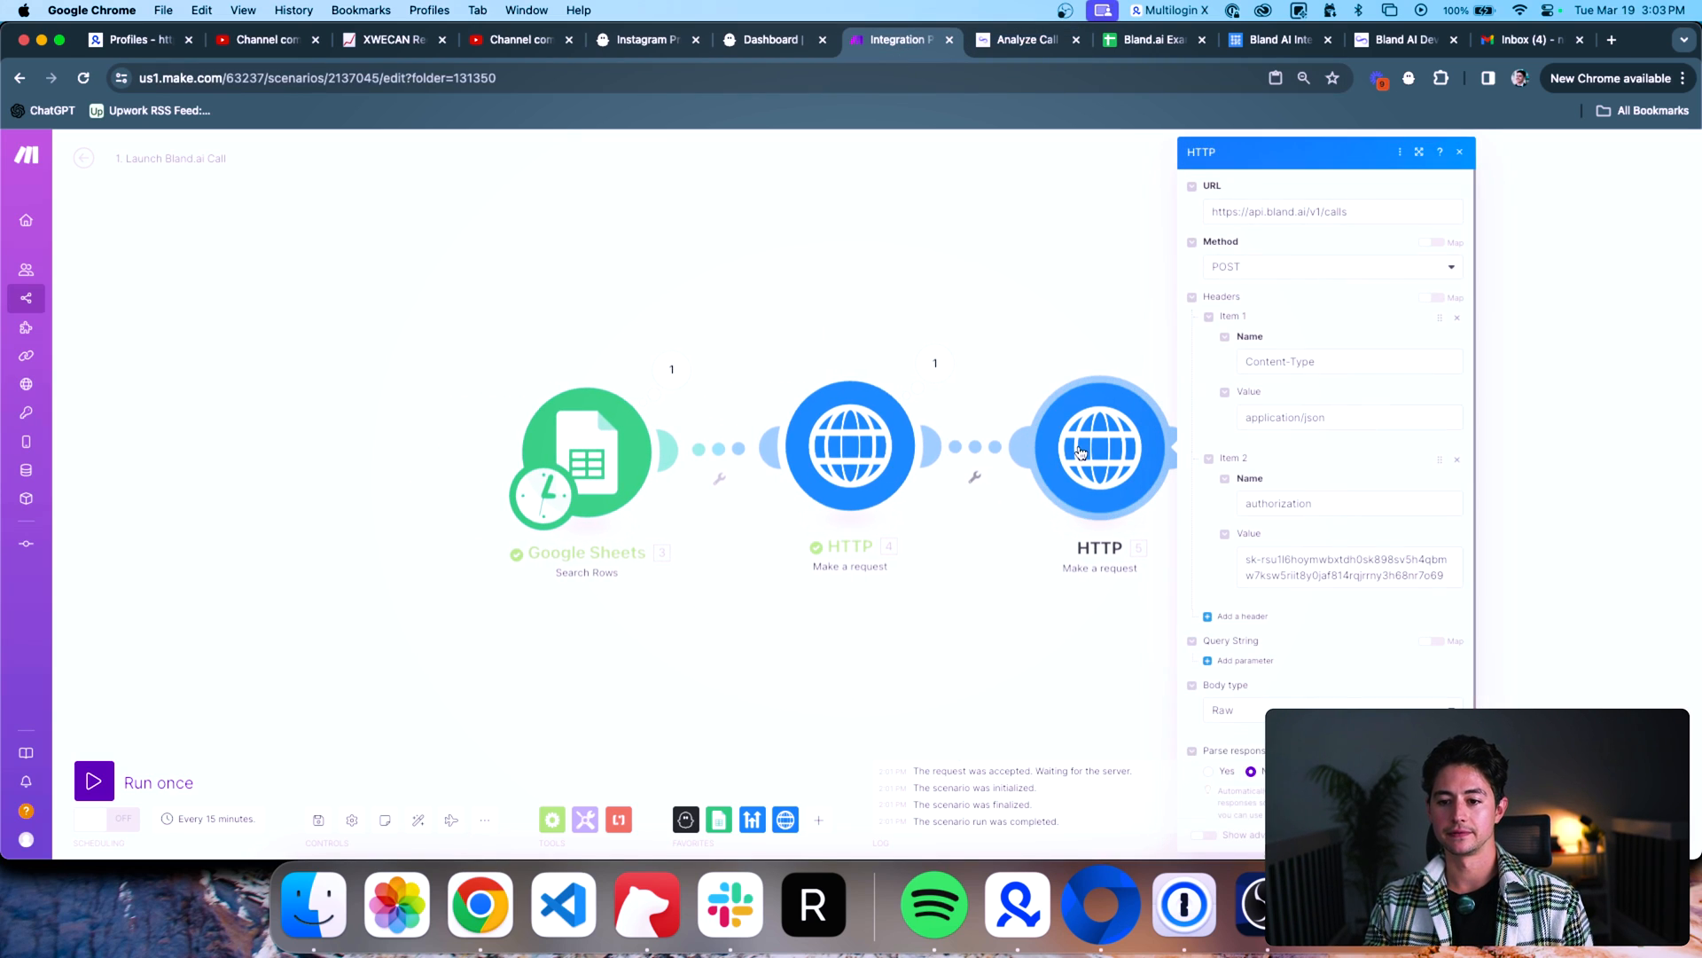
{"action": "left_click", "coordinate": [1279, 211]}
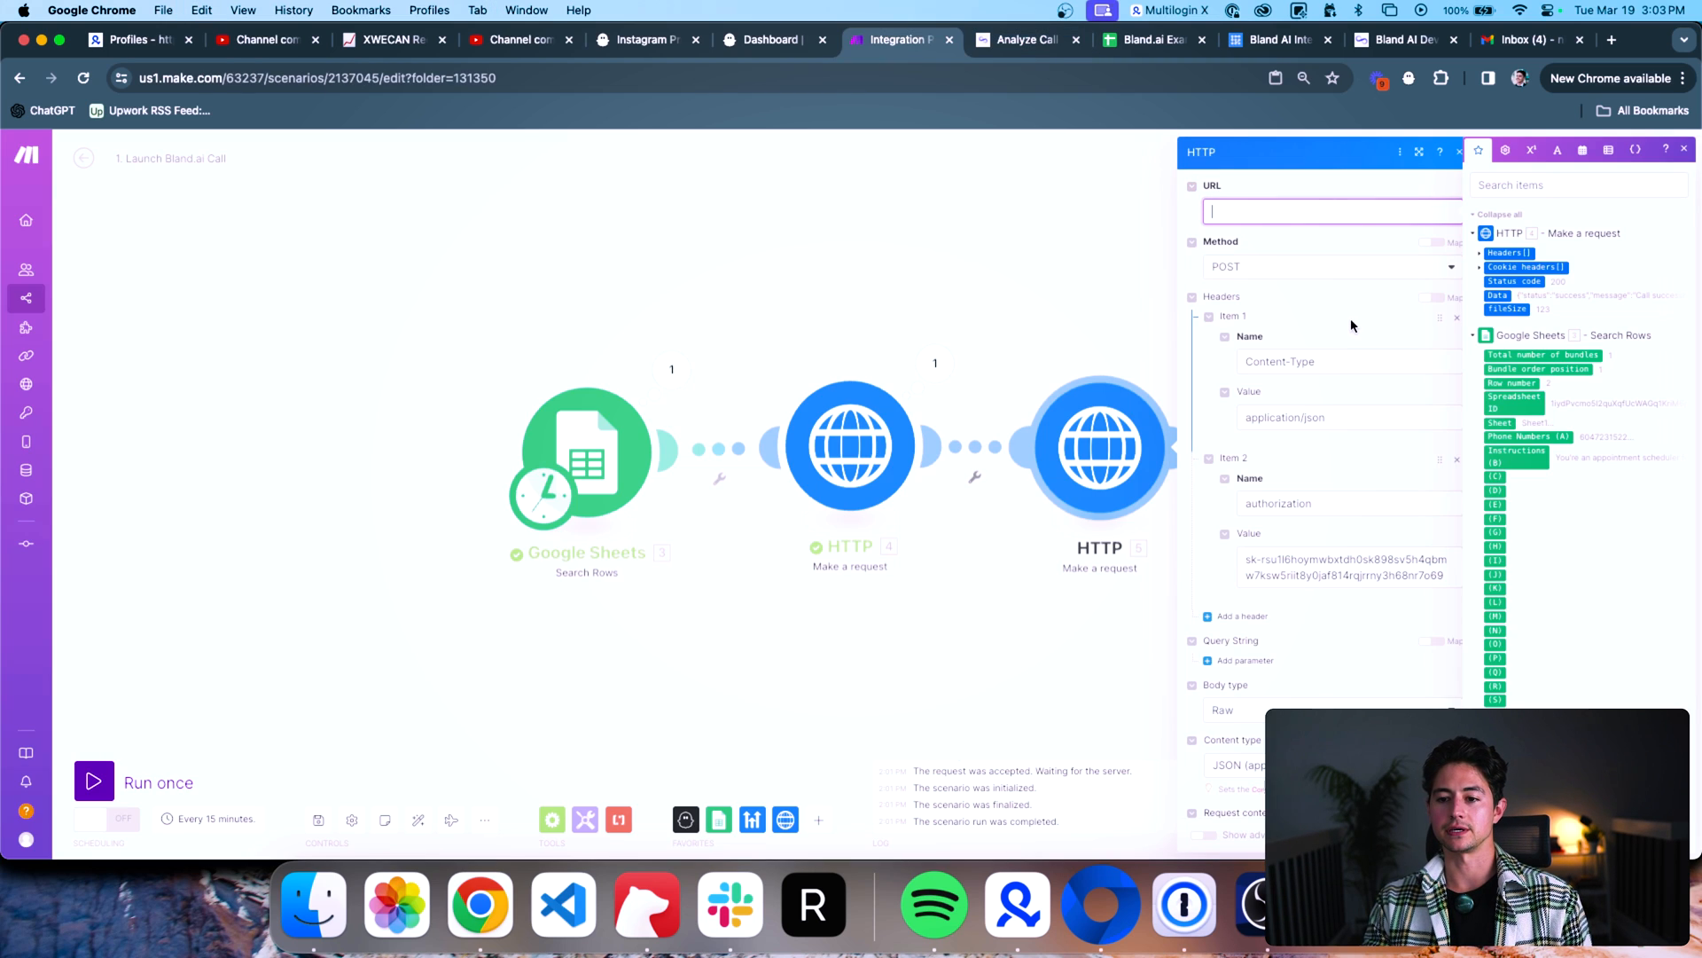
{"action": "left_click", "coordinate": [1021, 39]}
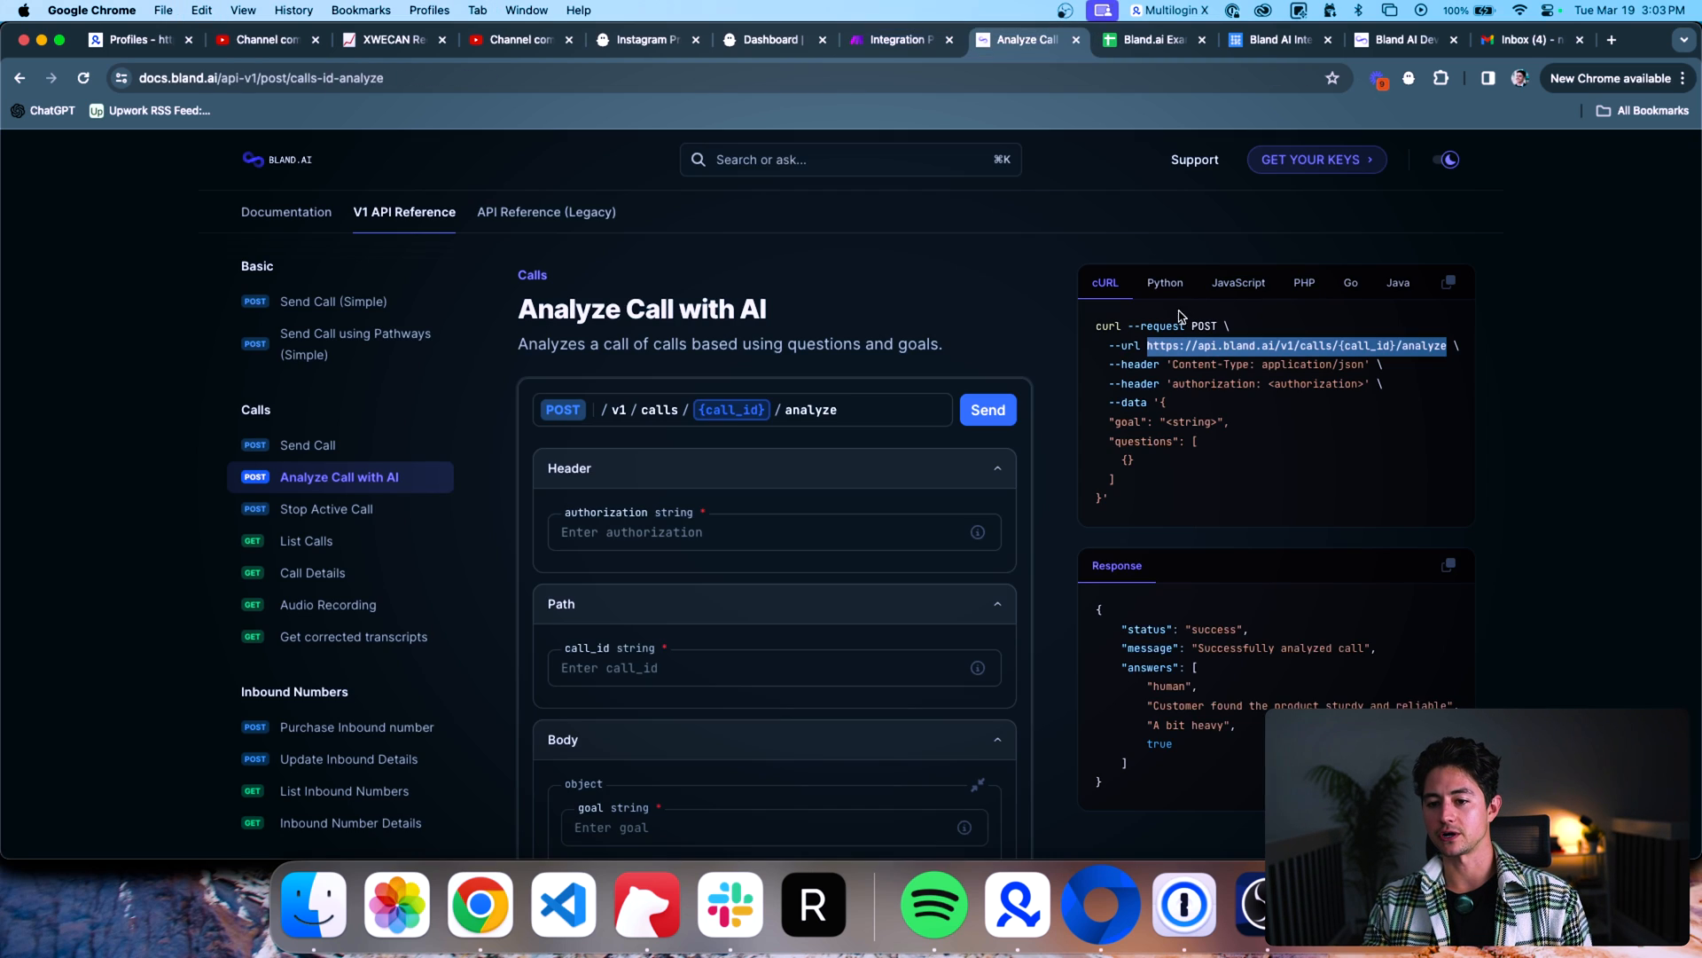
{"action": "scroll", "scroll_direction": "down", "scroll_amount": 3}
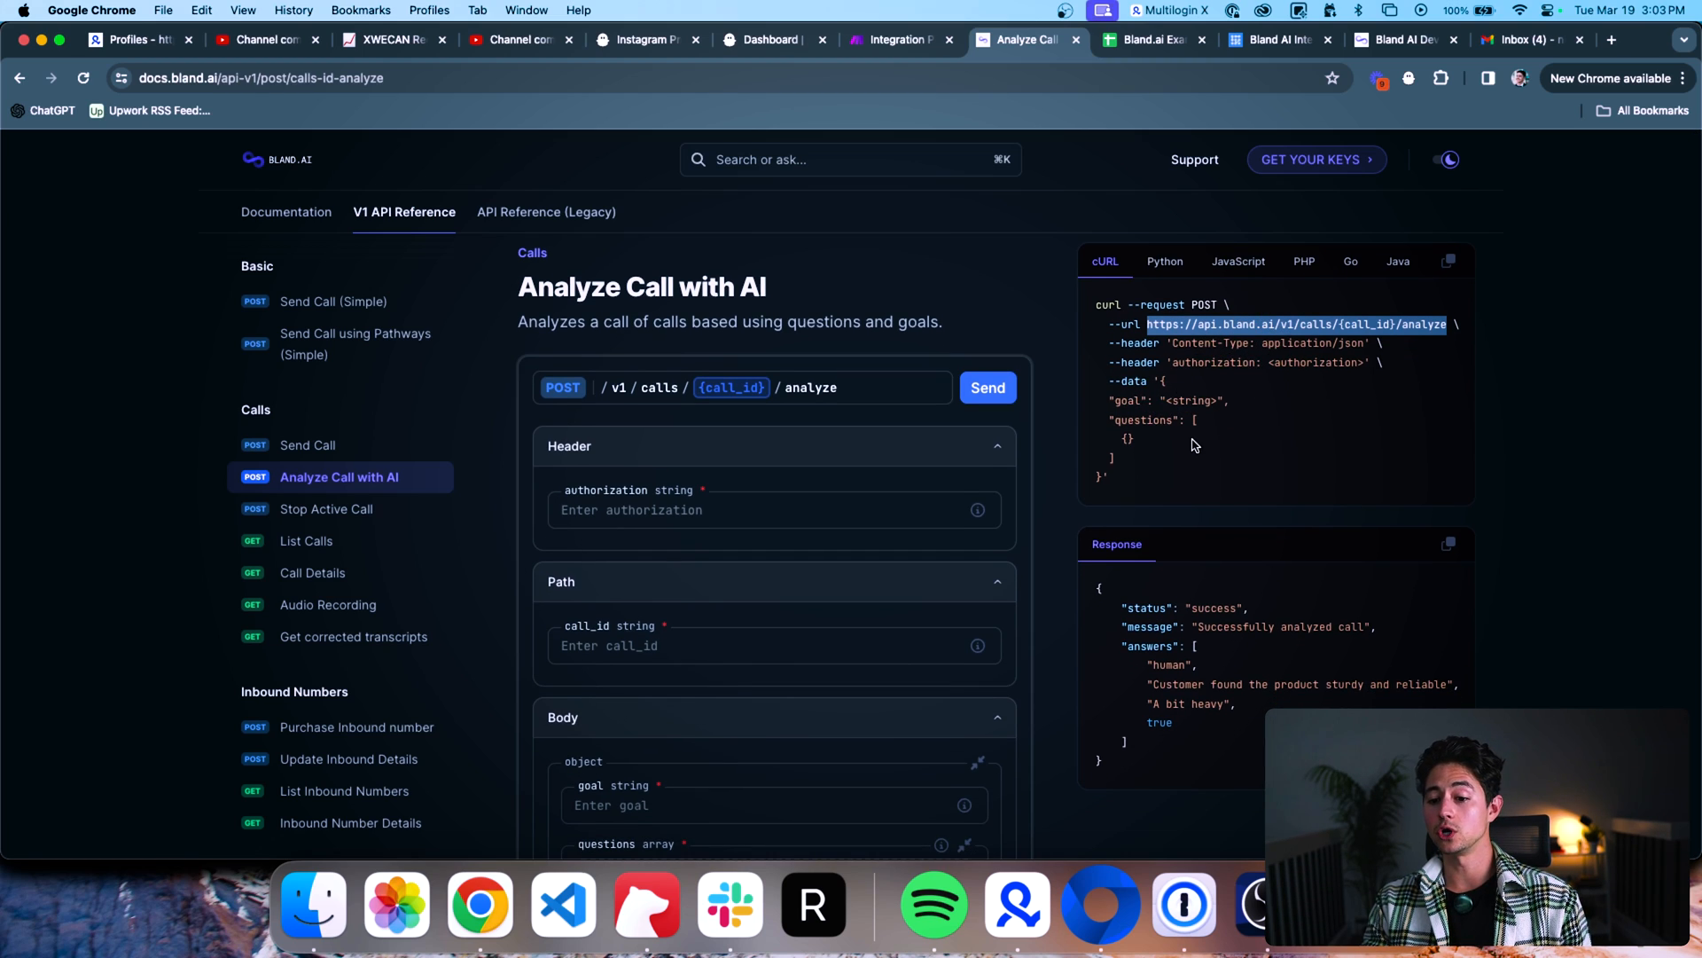
{"action": "scroll", "scroll_direction": "down", "scroll_amount": 3}
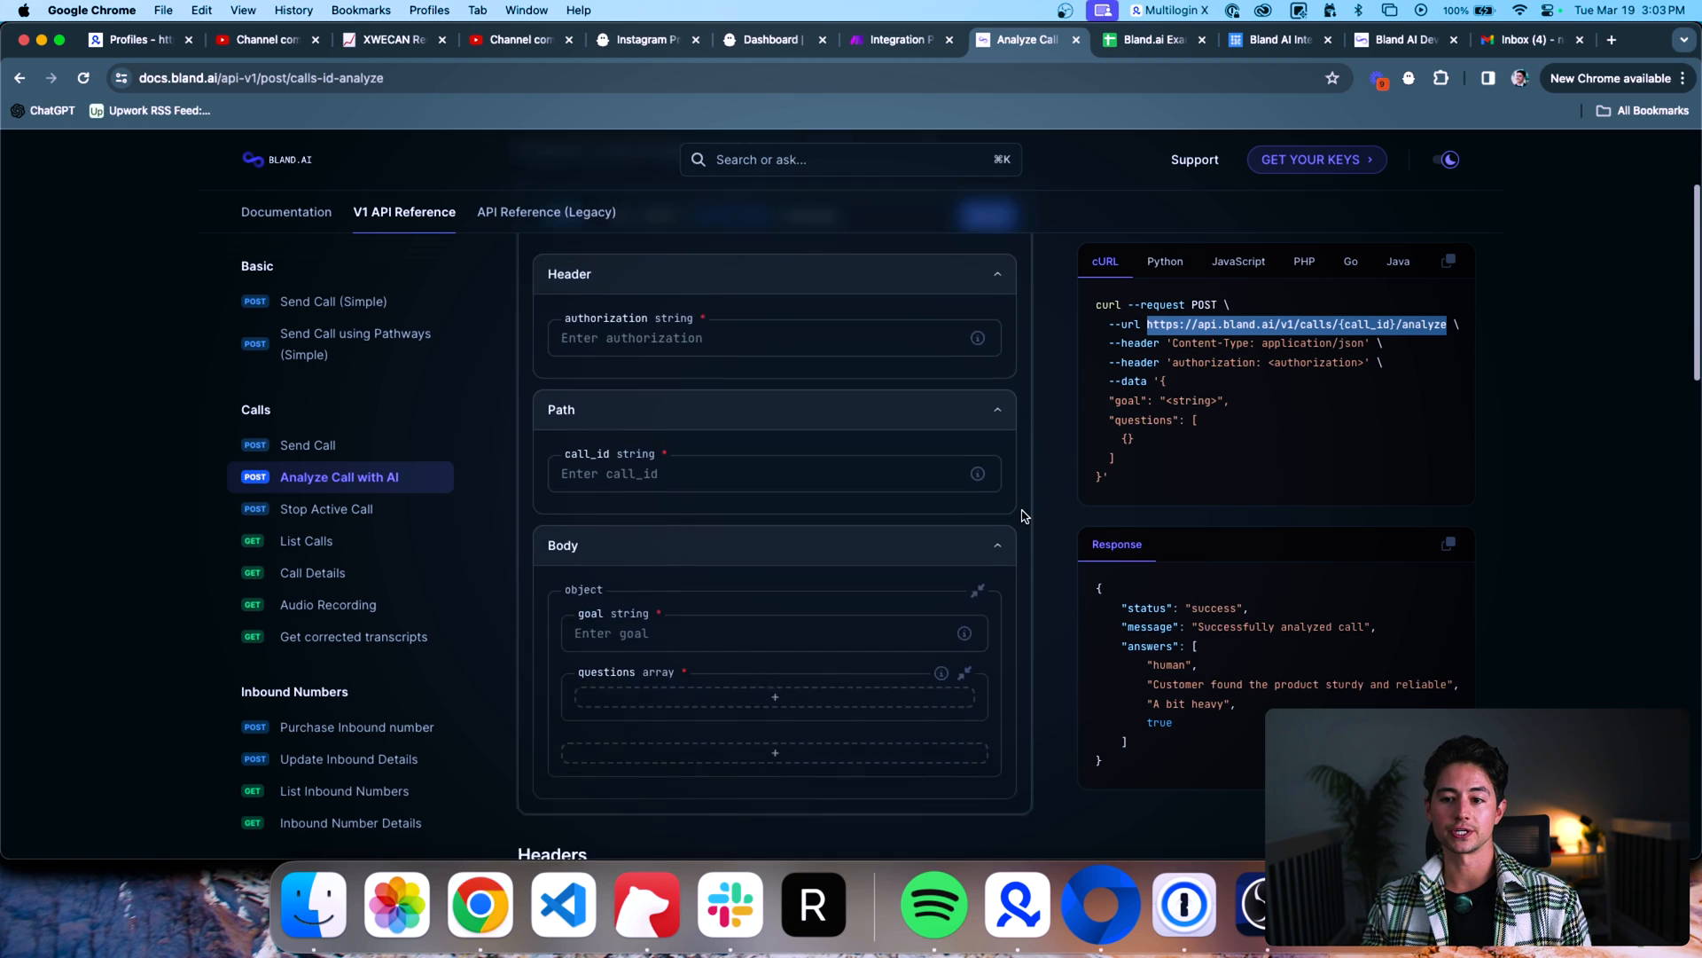
{"action": "scroll", "scroll_direction": "down", "scroll_amount": 3}
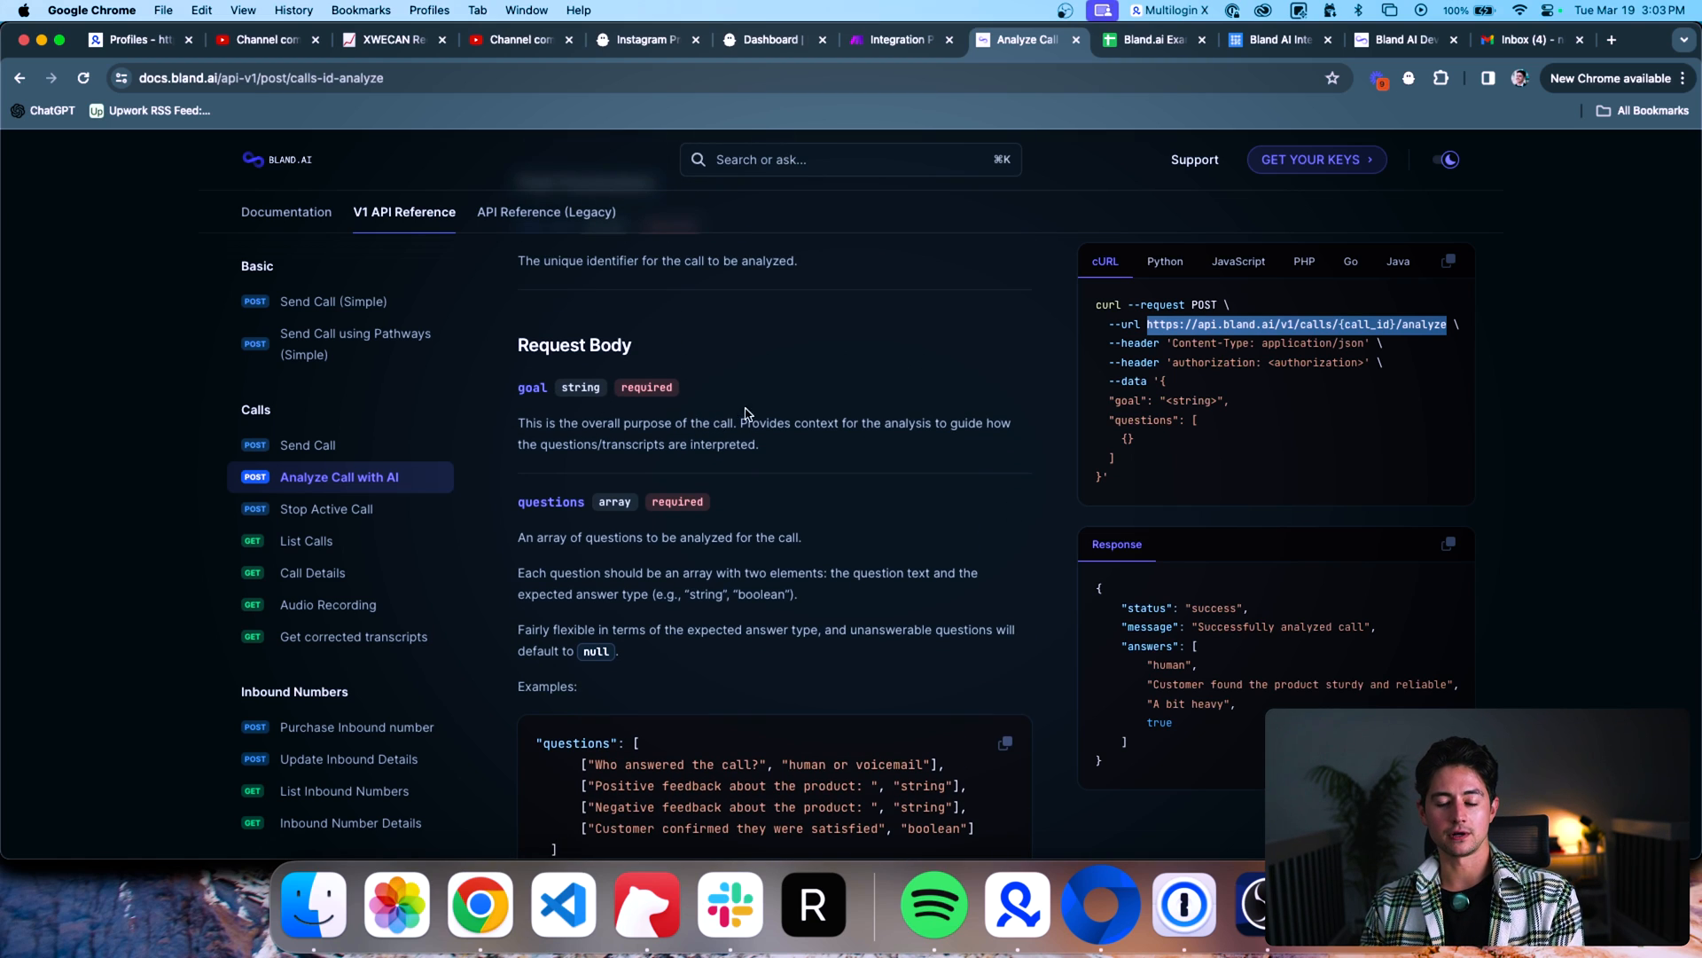
{"action": "mouse_move", "coordinate": [635, 438]}
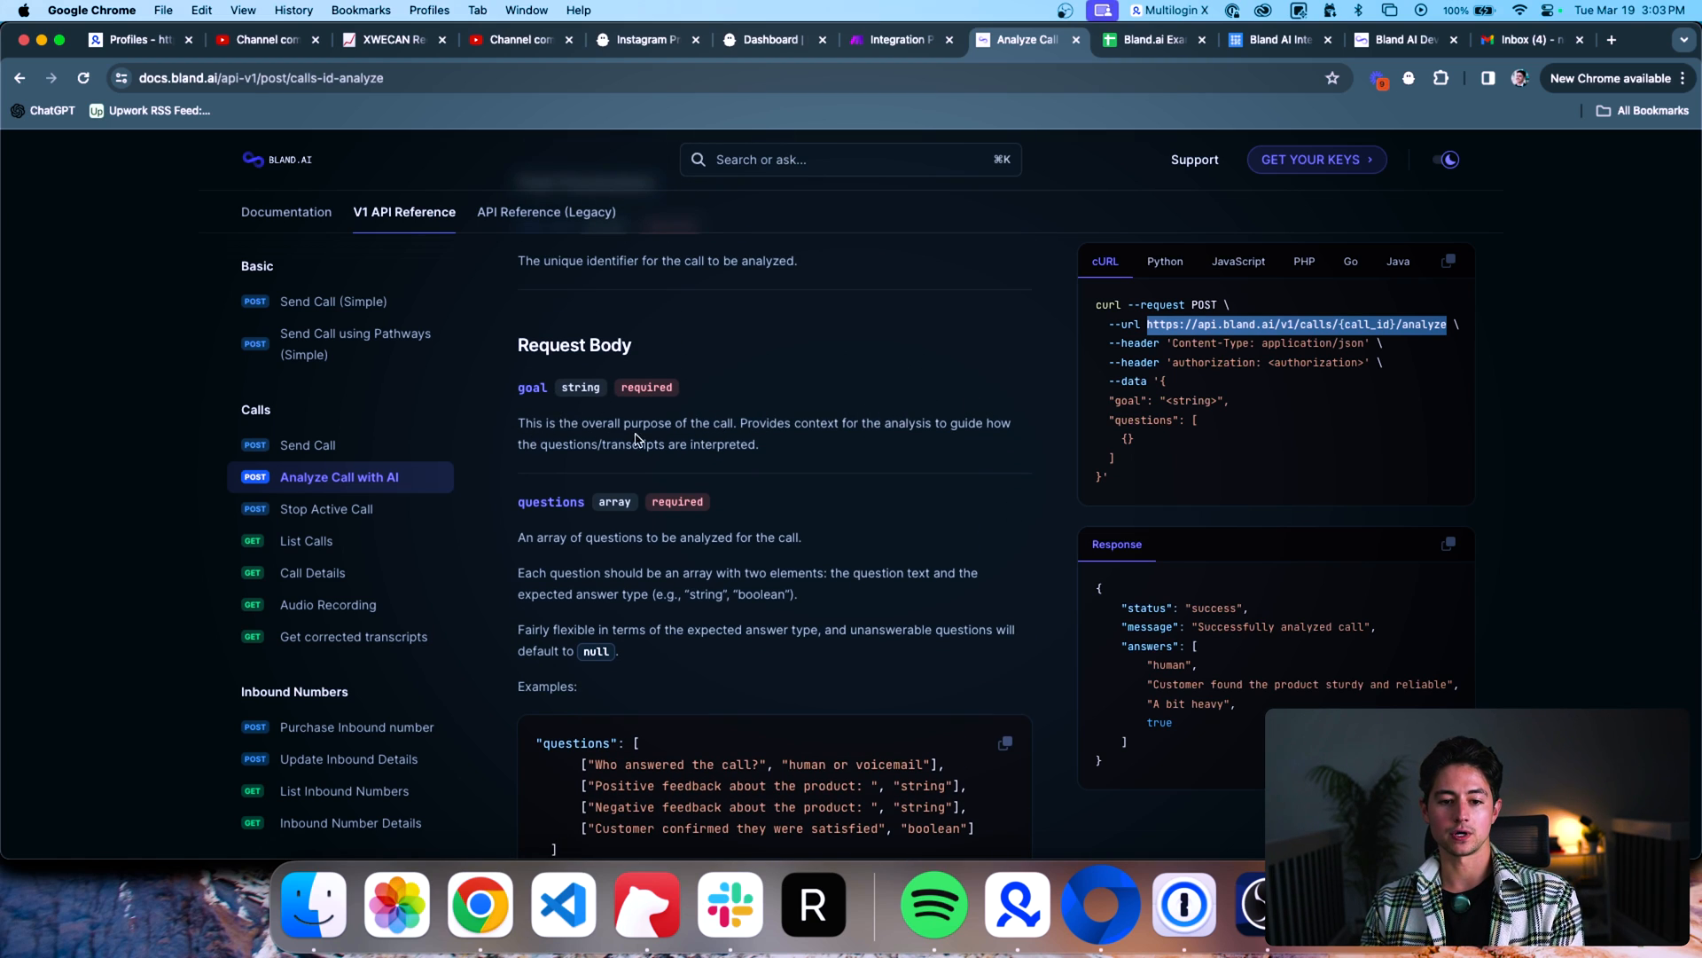
{"action": "left_click", "coordinate": [899, 39]}
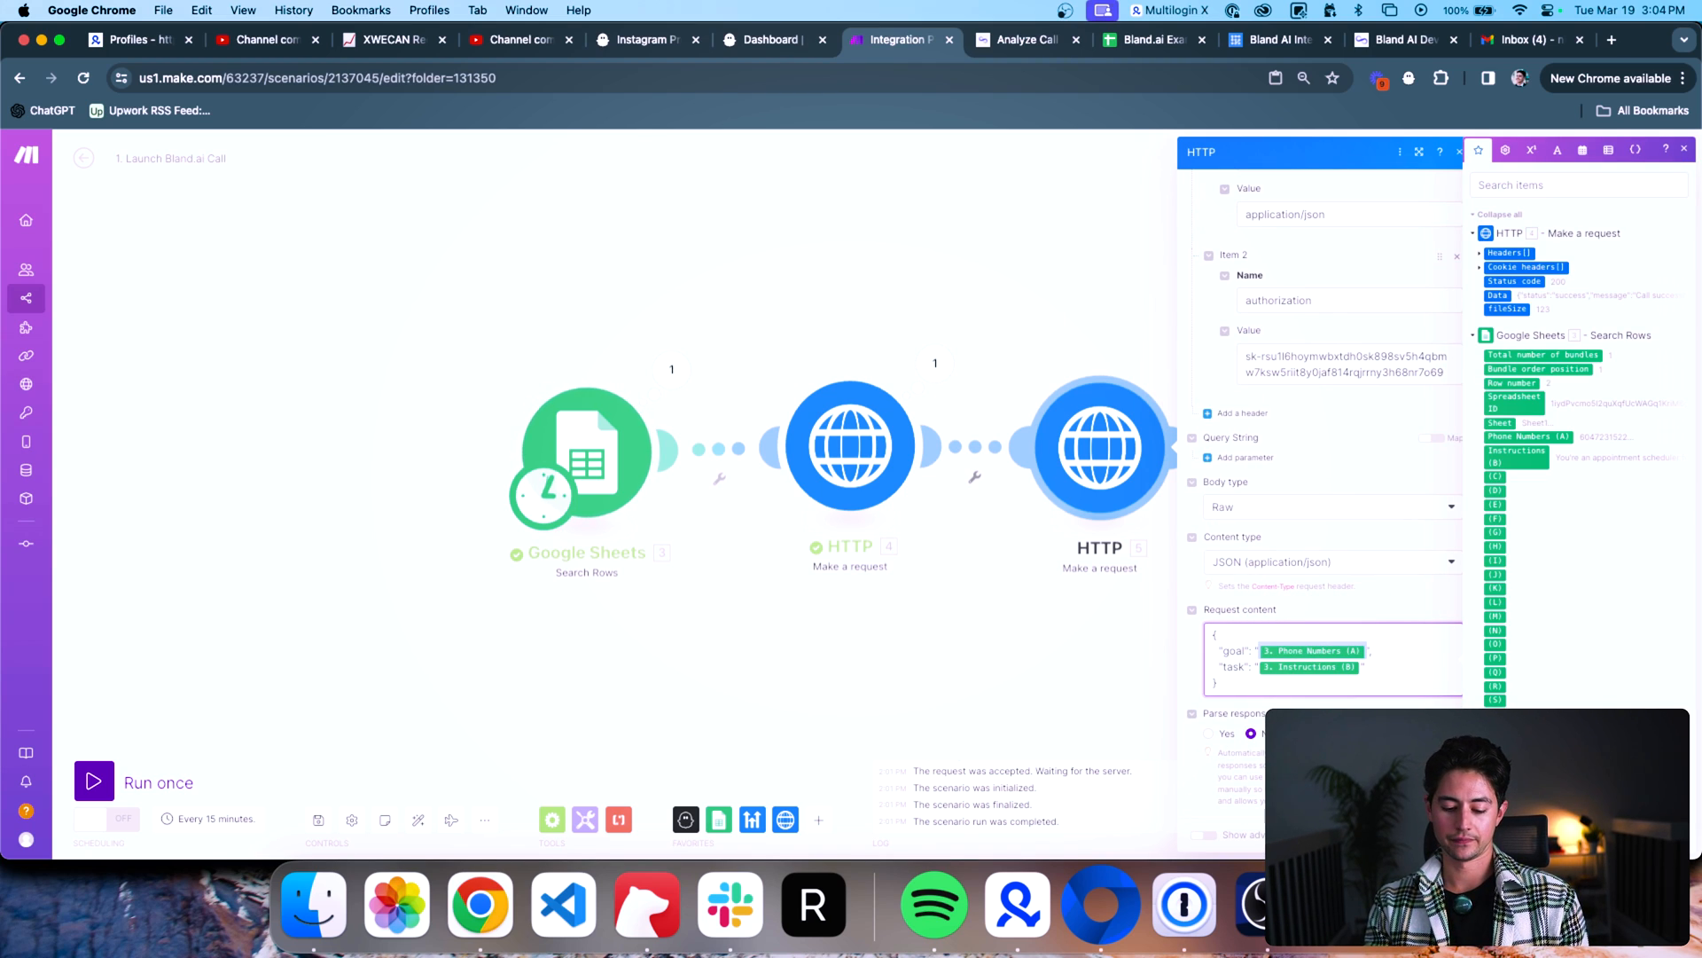
Step: Write the goal: Identify if the call was rescheduled and to what time in (24hr) format, so 13:00
{"action": "type", "text": "Identify \","}
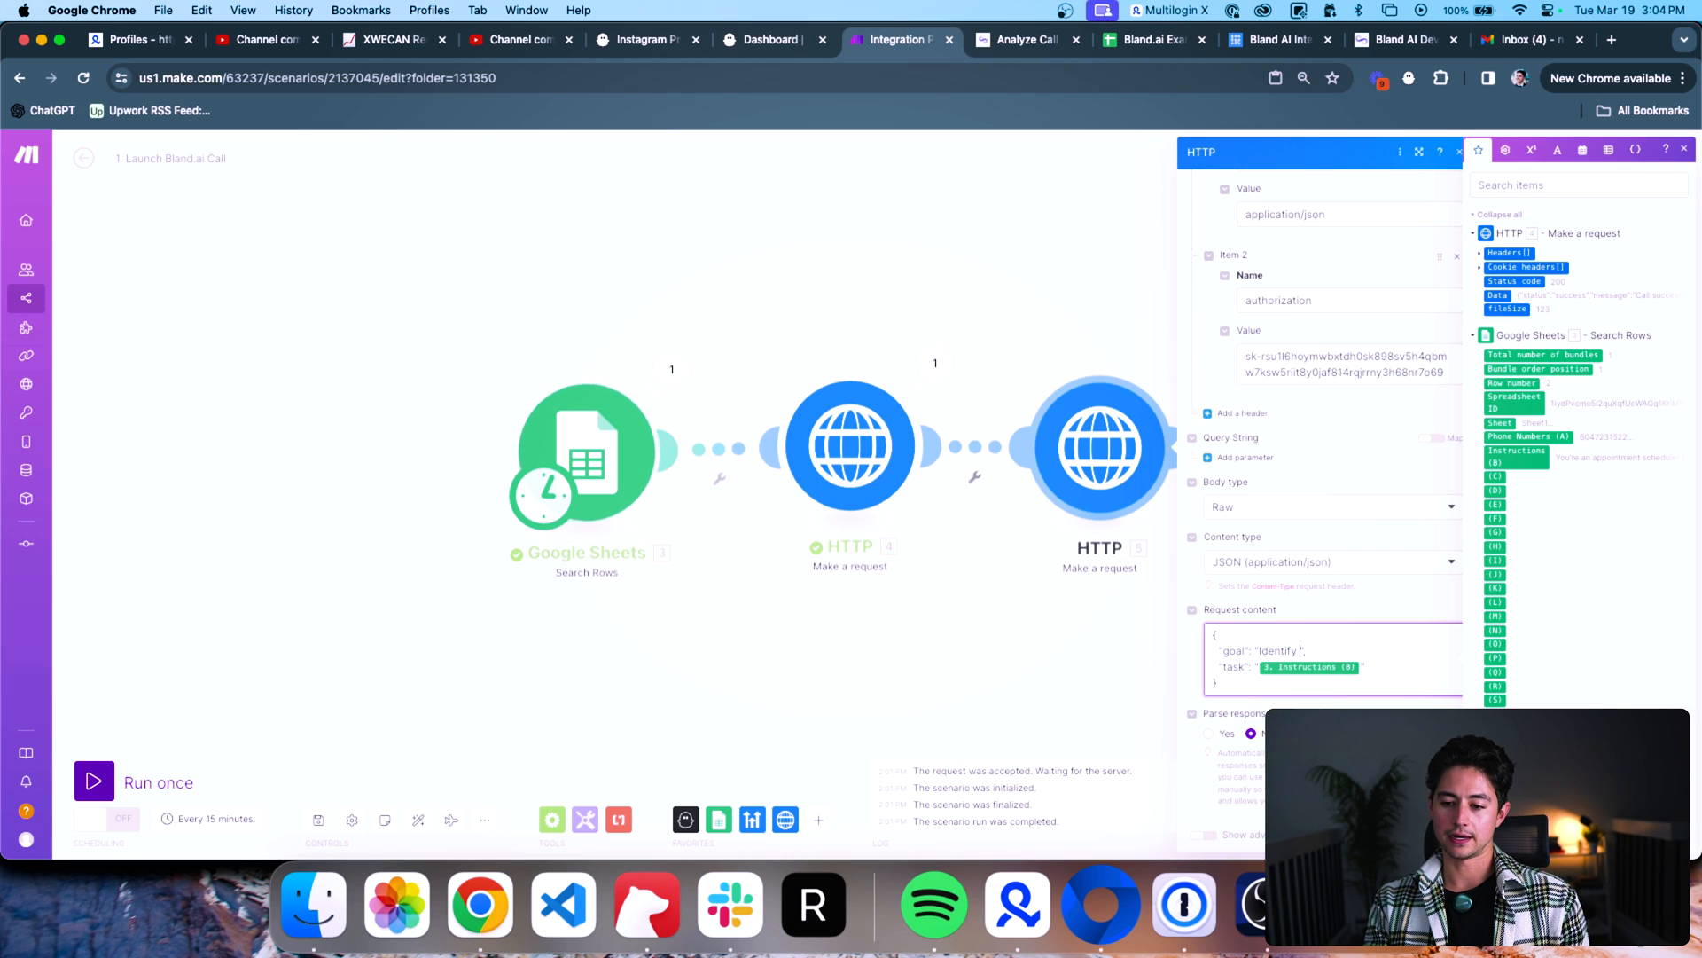
{"action": "type", "text": "if the call was rescheduled, and if so, what time it was rescheduled for. Write the time in military"}
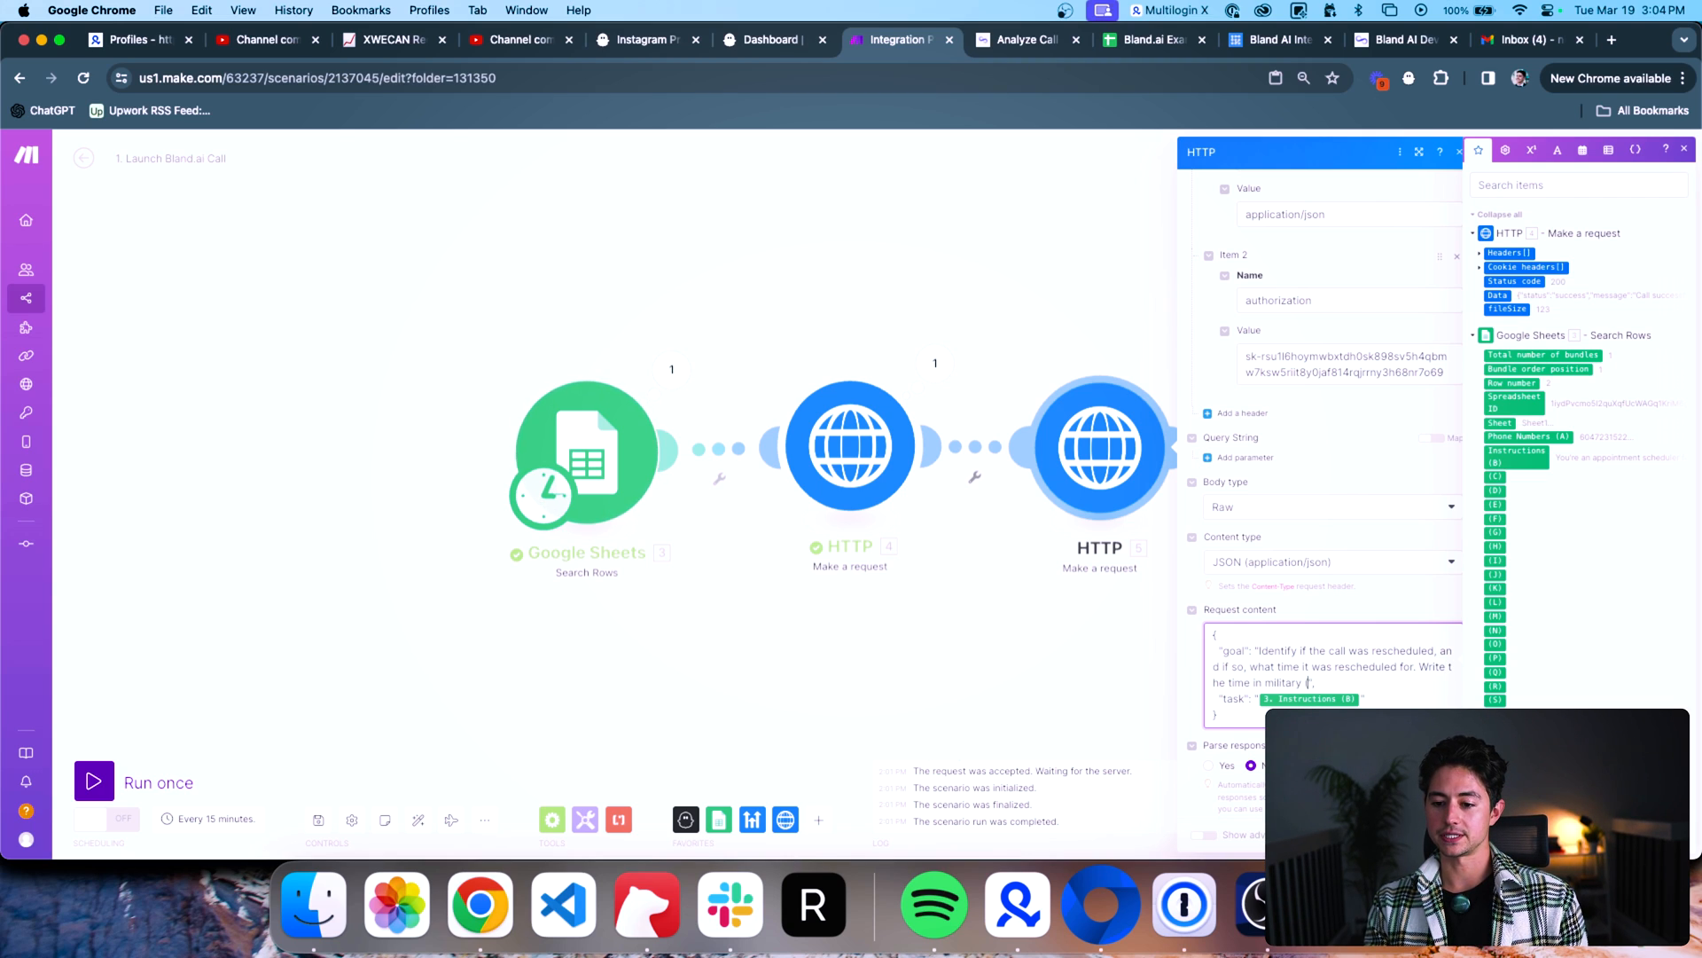
{"action": "type", "text": "(24hr) format"}
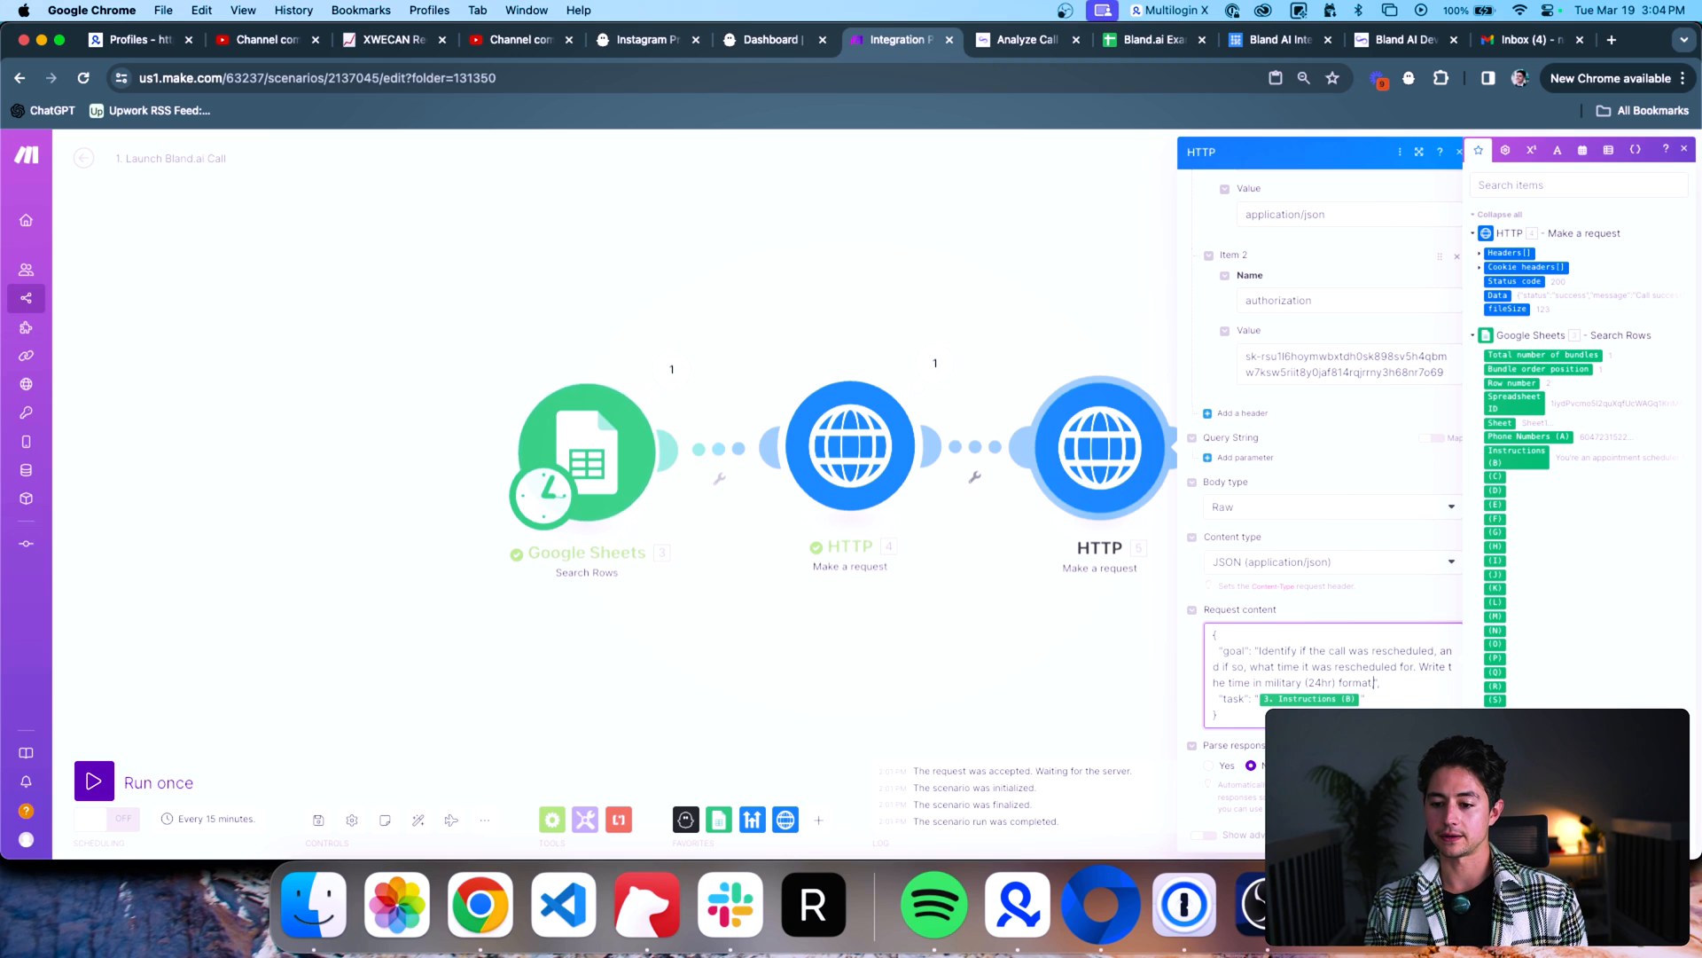
{"action": "type", "text": "so 13:00"}
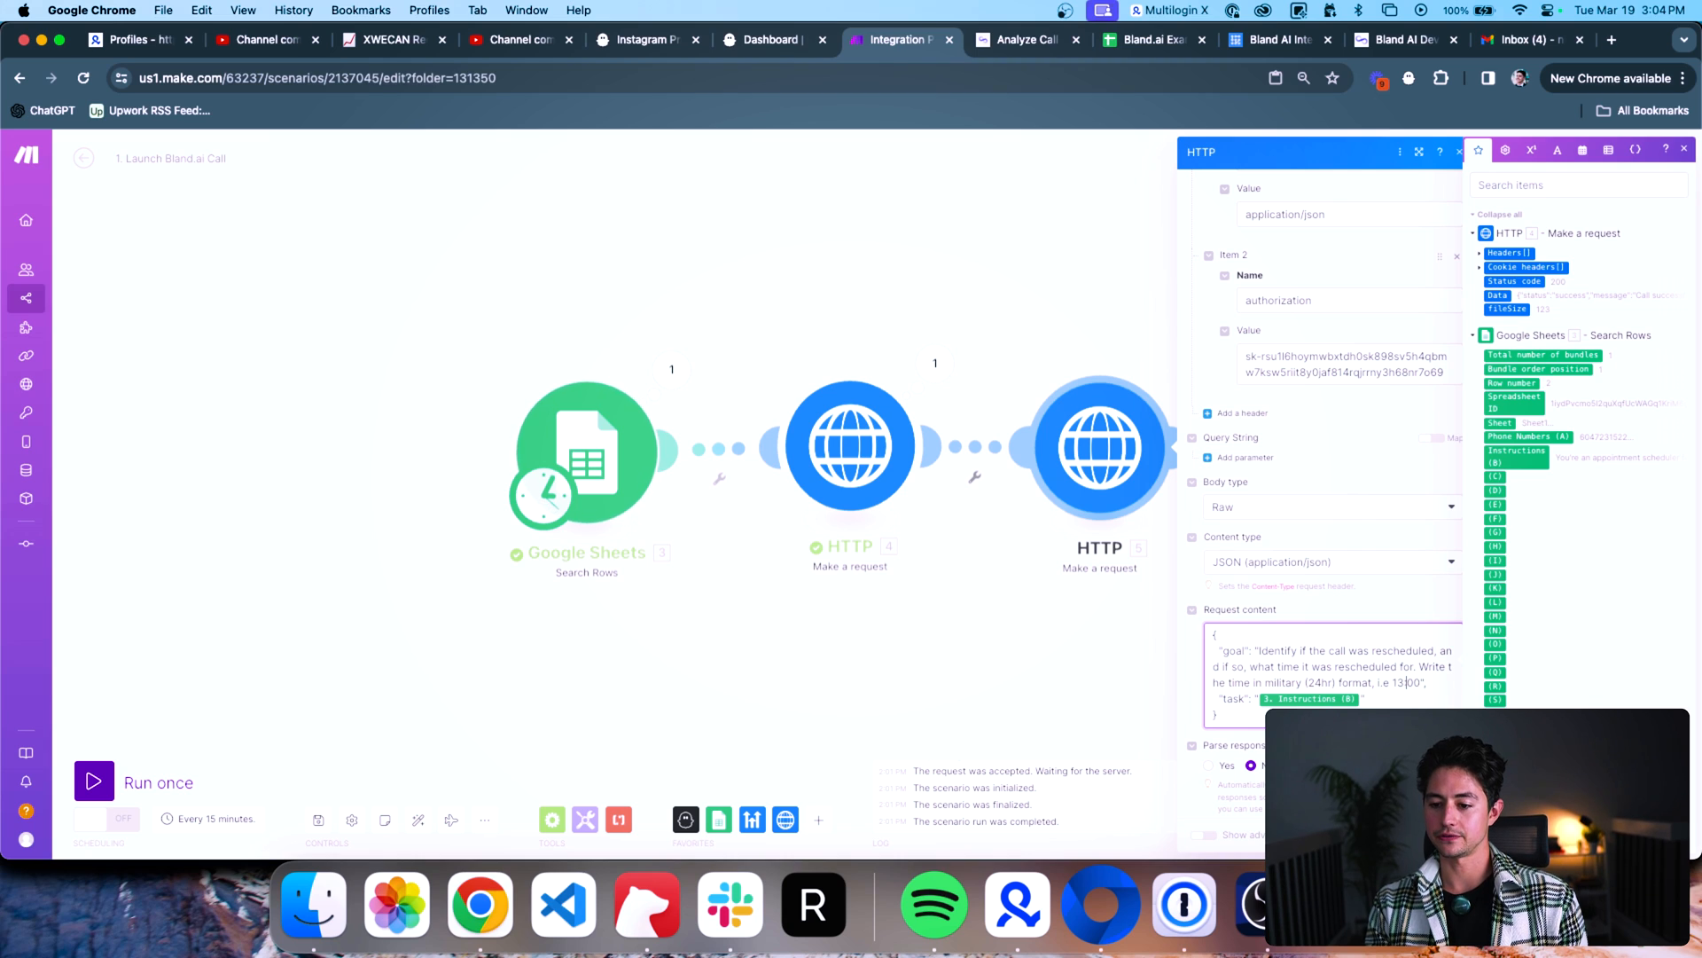
{"action": "left_click", "coordinate": [768, 41]}
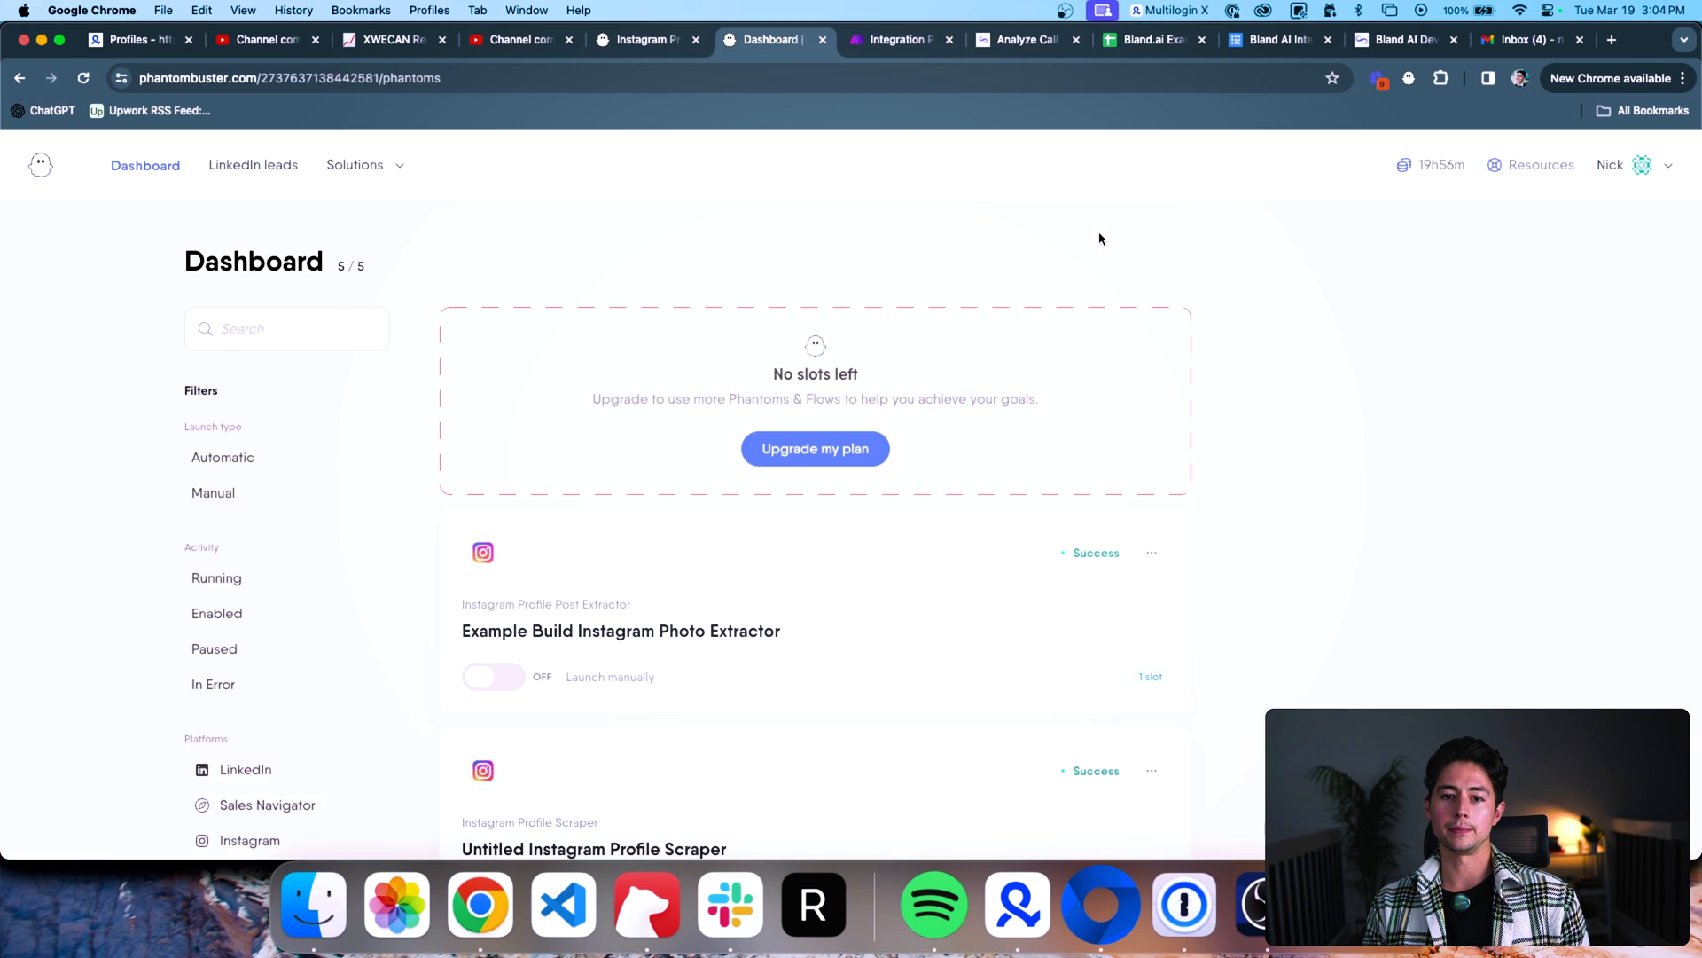
Step: Compare the docs' questions array example against the request content being written
{"action": "left_click", "coordinate": [1022, 39]}
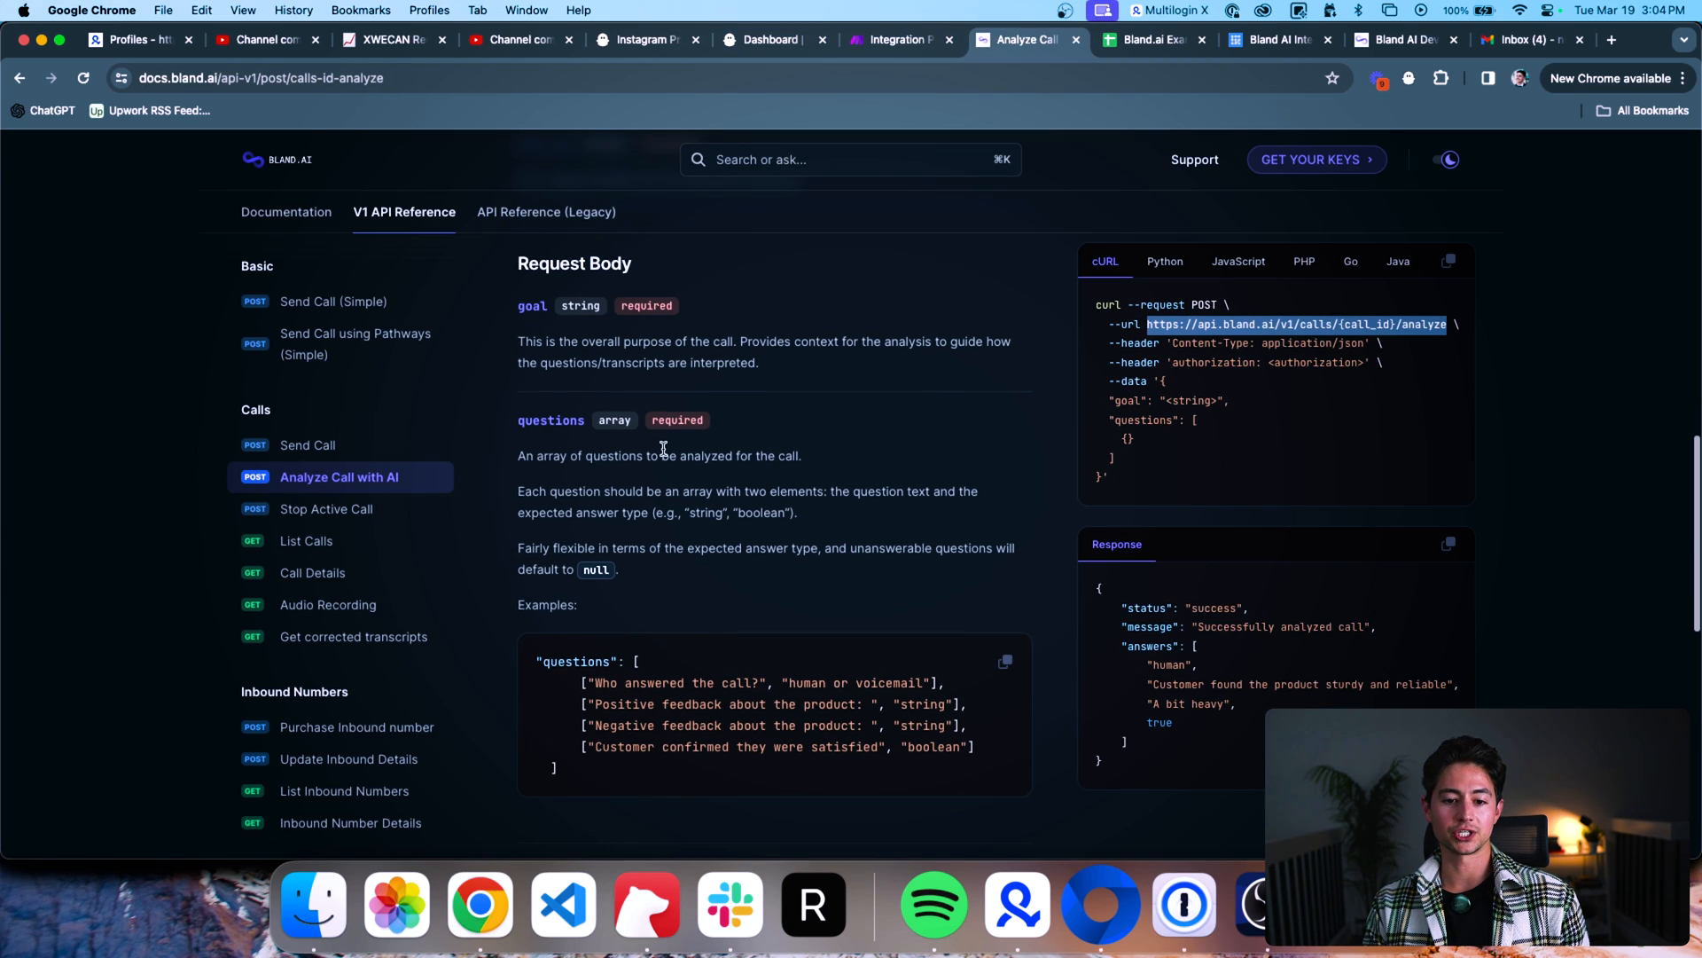
{"action": "scroll", "scroll_direction": "down", "scroll_amount": 3}
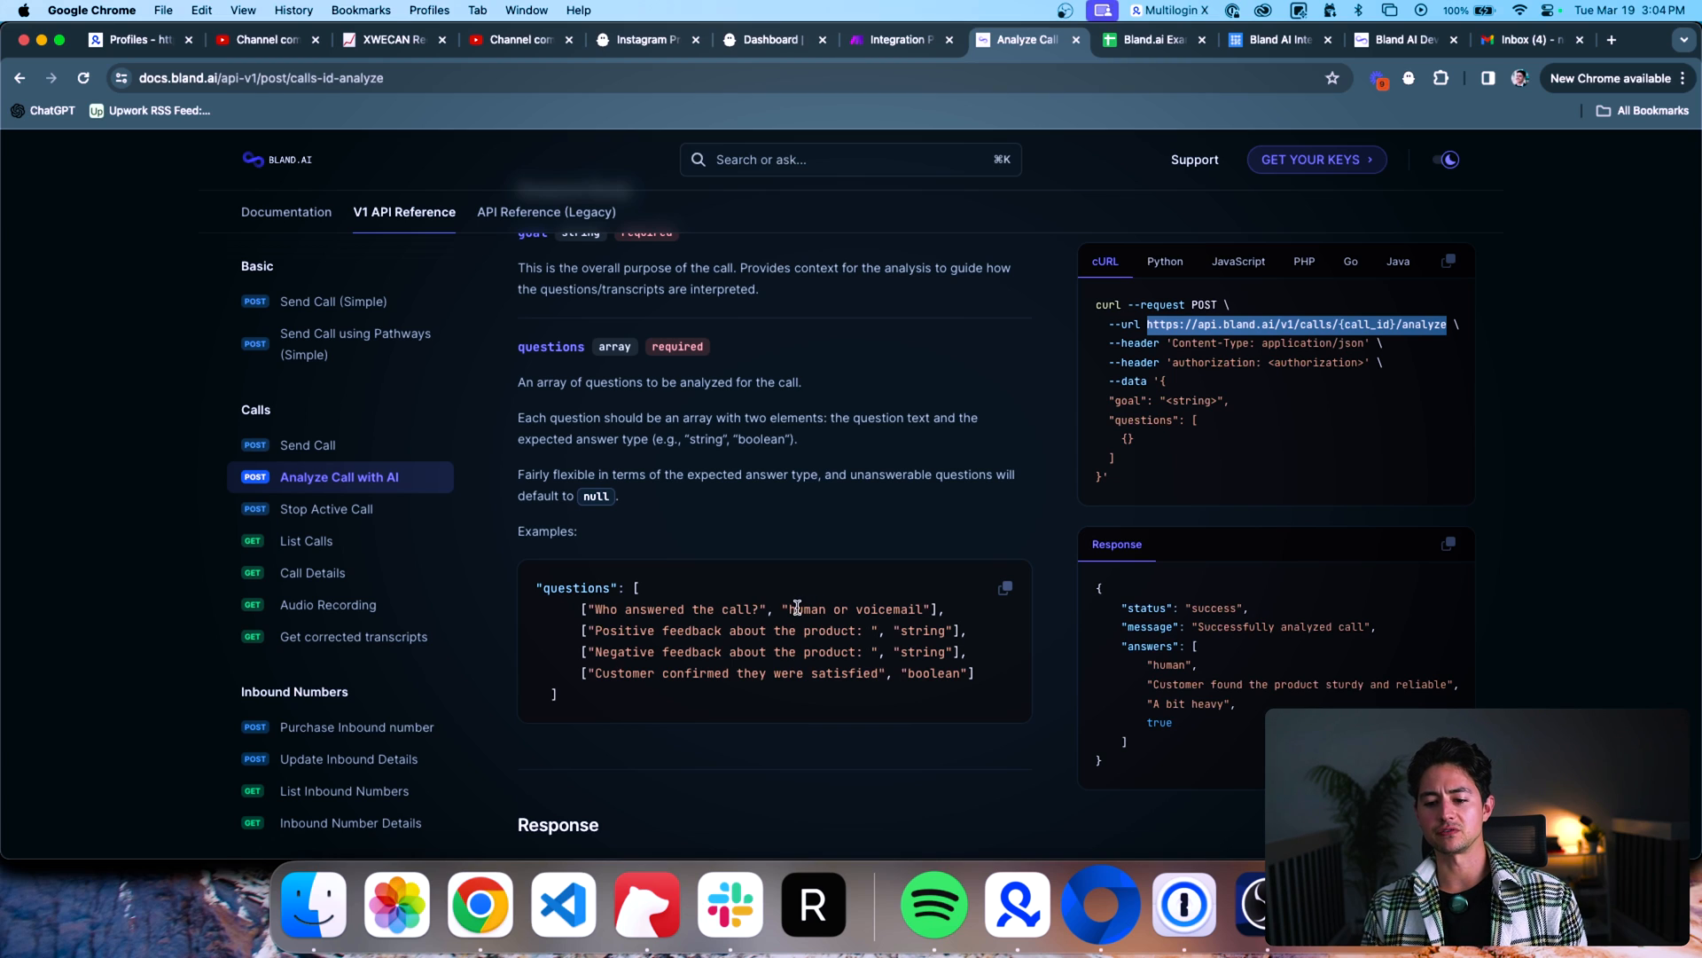
{"action": "mouse_move", "coordinate": [762, 587]}
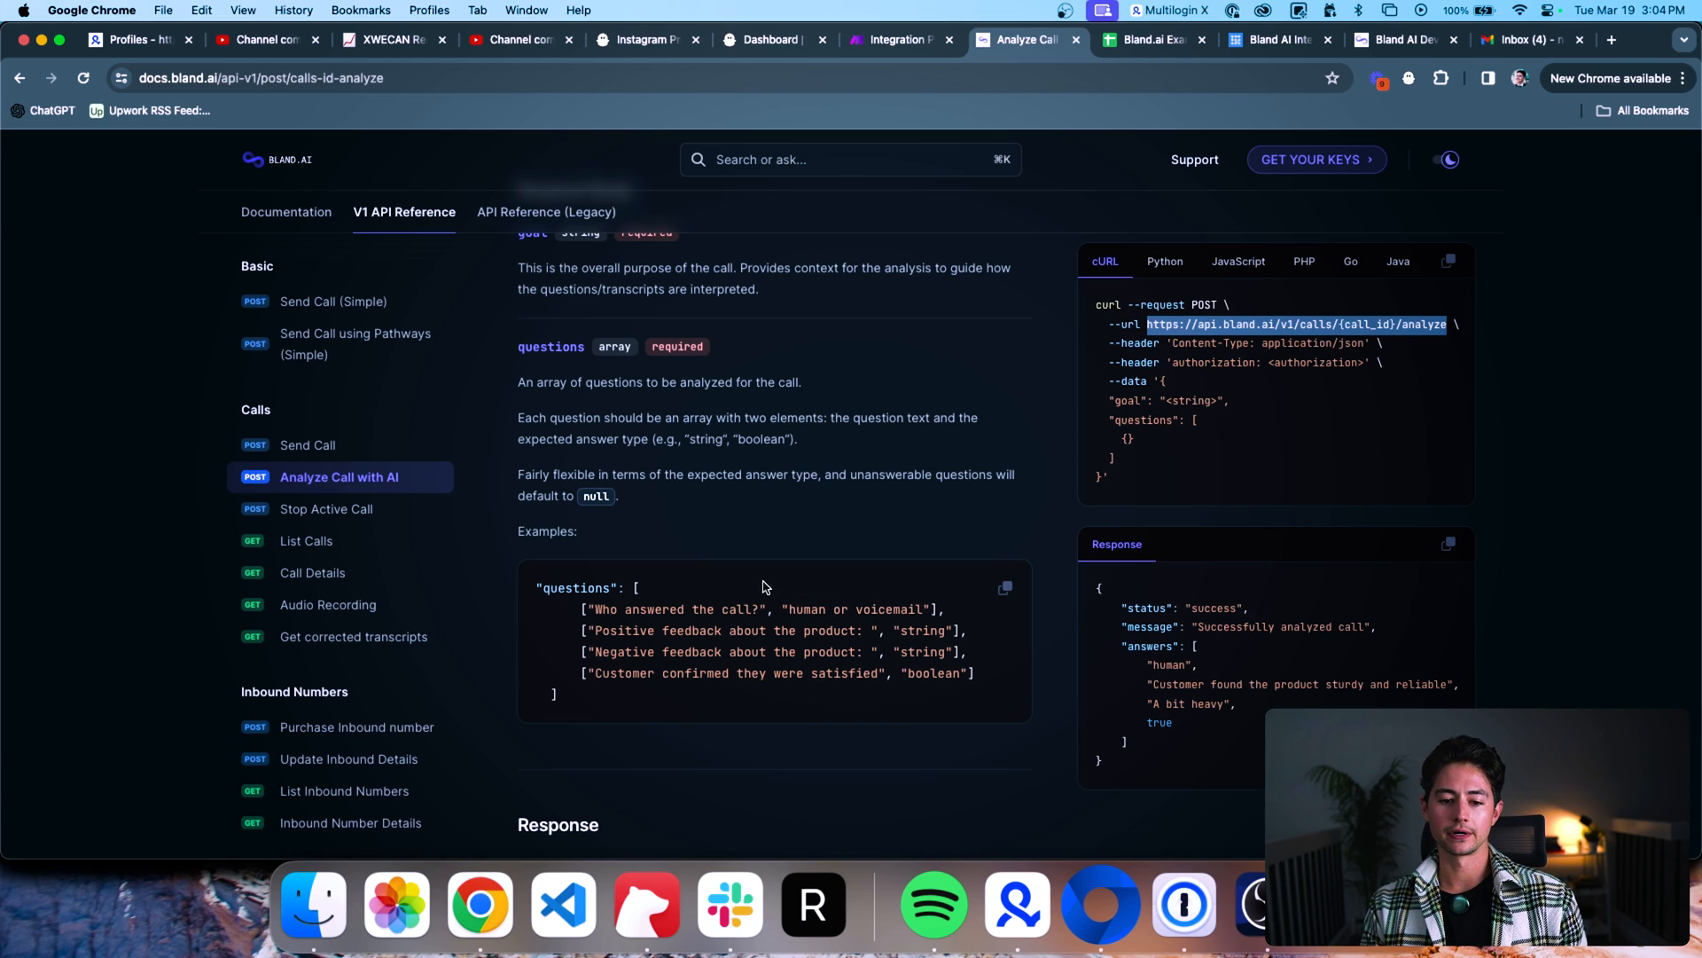
{"action": "left_click", "coordinate": [891, 39]}
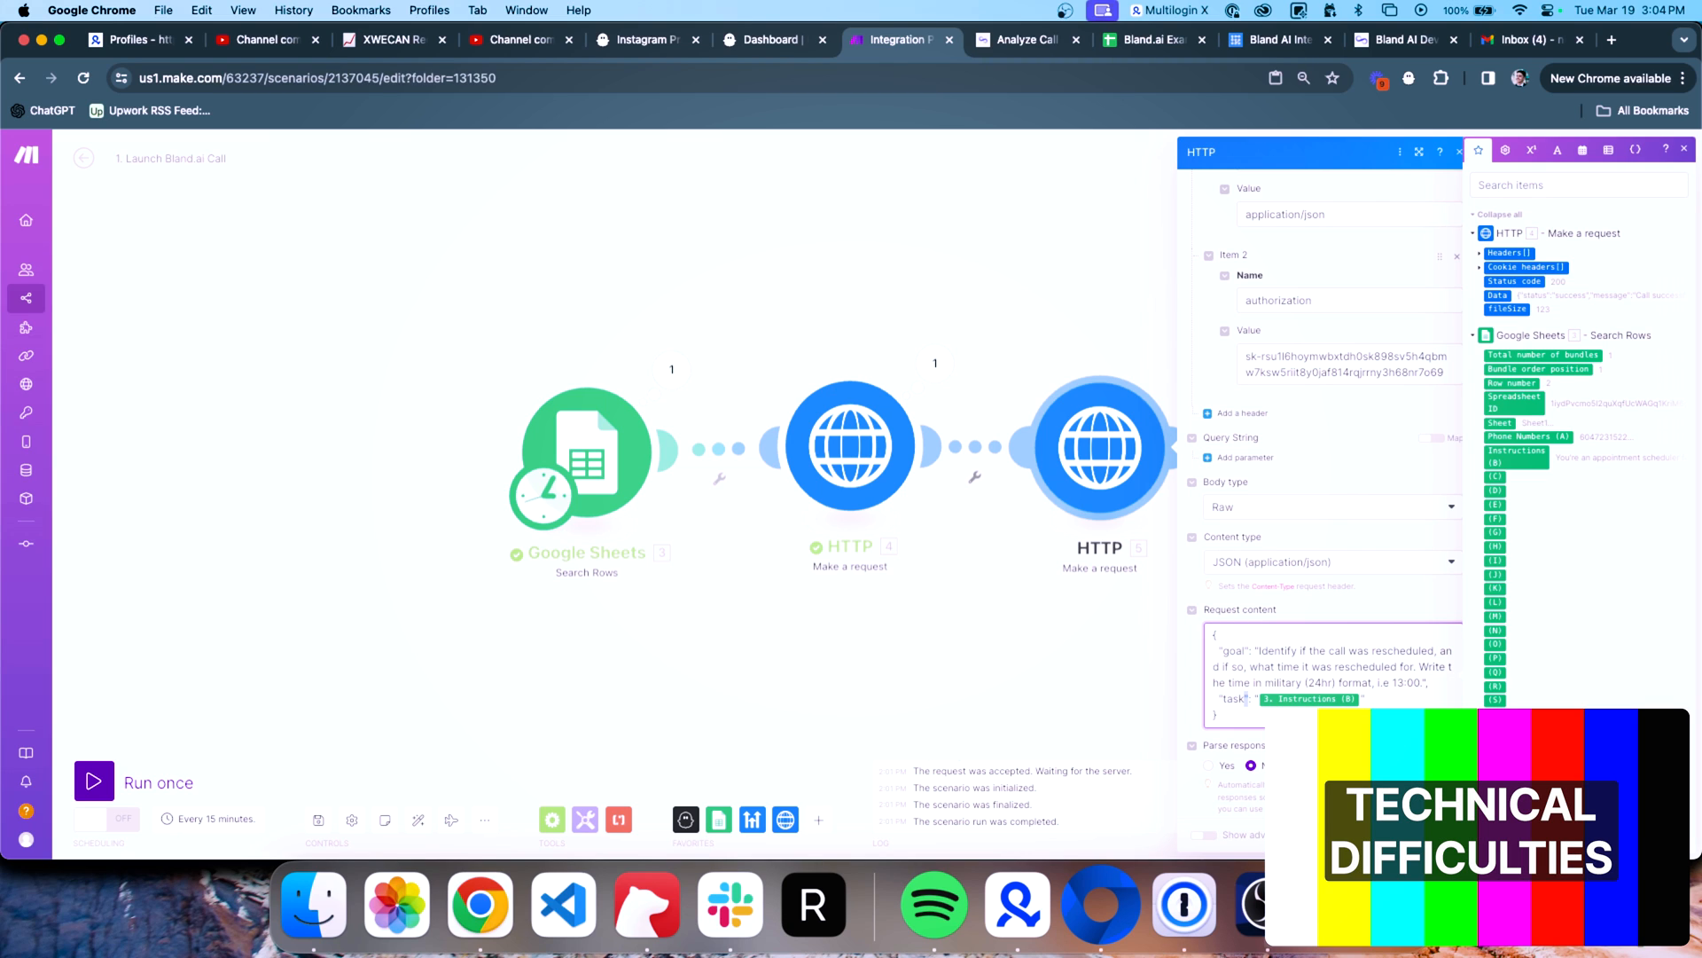
{"action": "left_click", "coordinate": [1018, 41]}
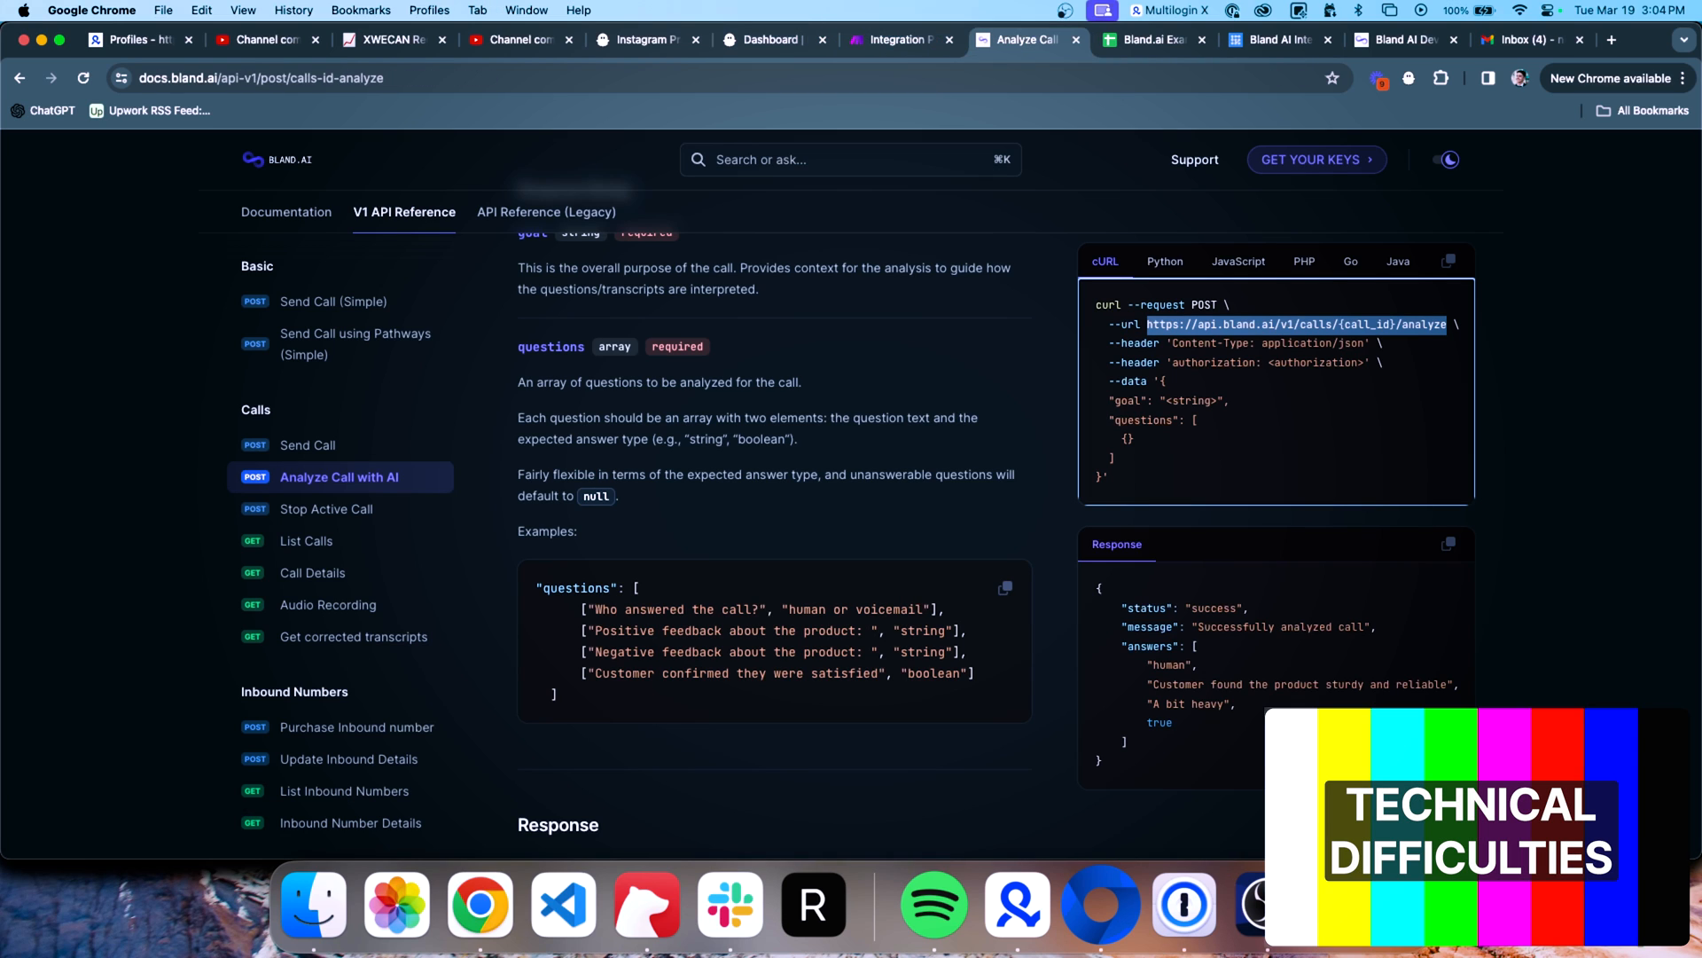
{"action": "left_click", "coordinate": [899, 41]}
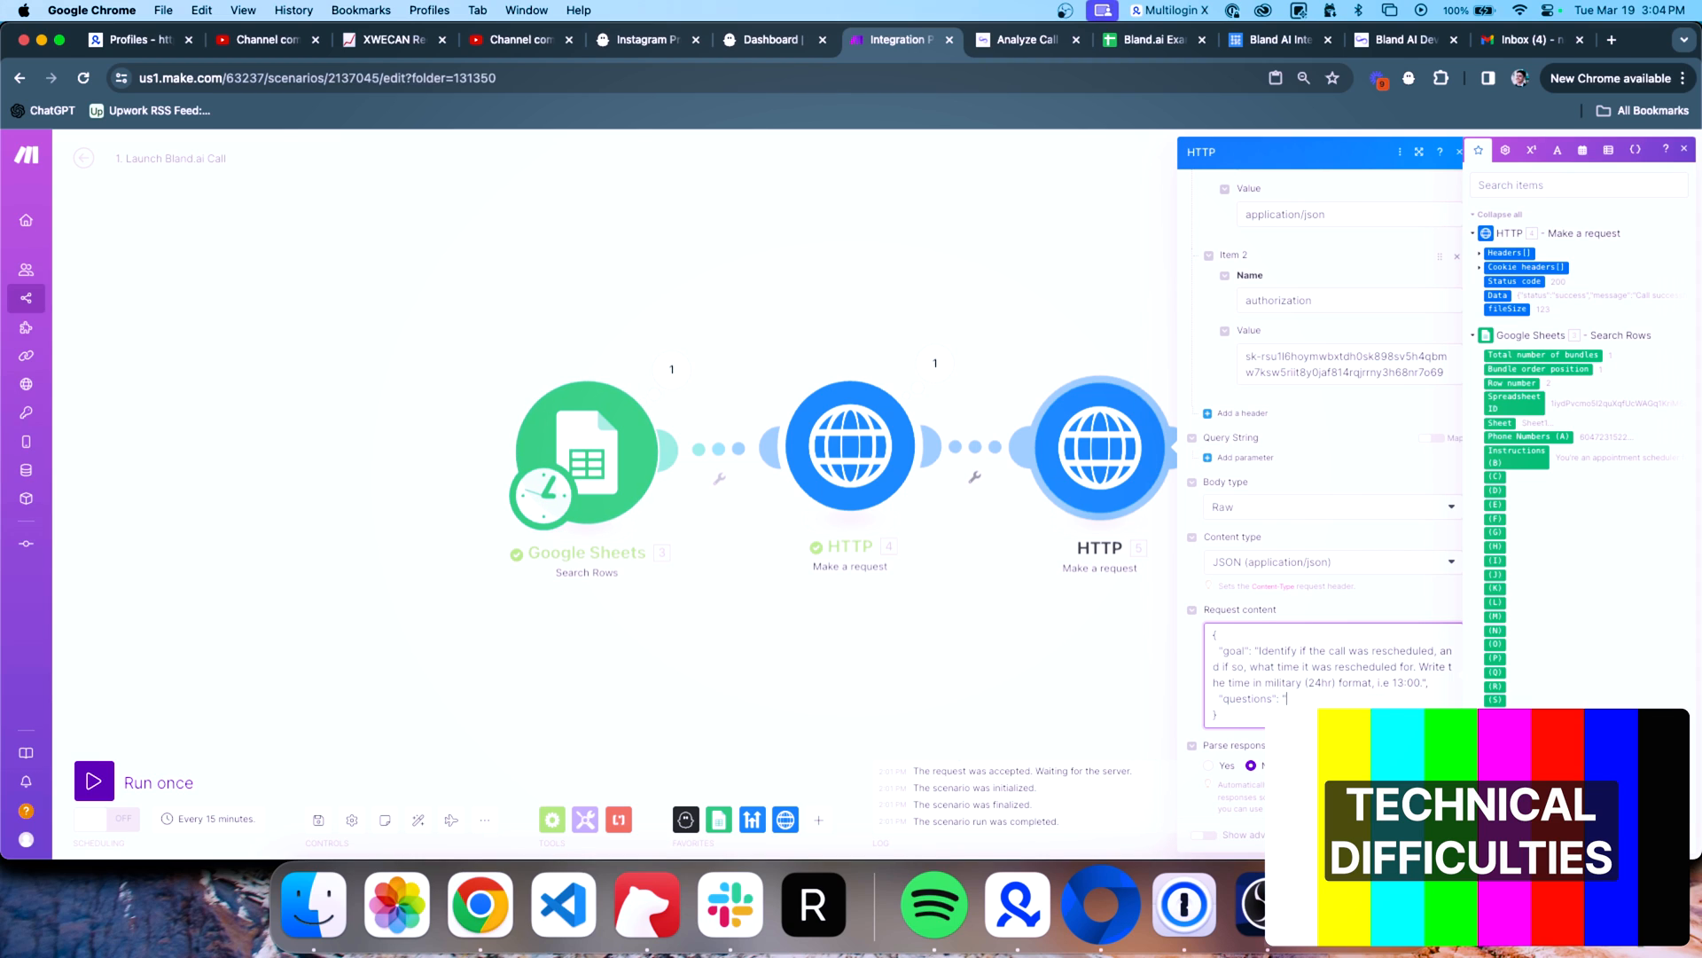
{"action": "left_click", "coordinate": [1021, 39]}
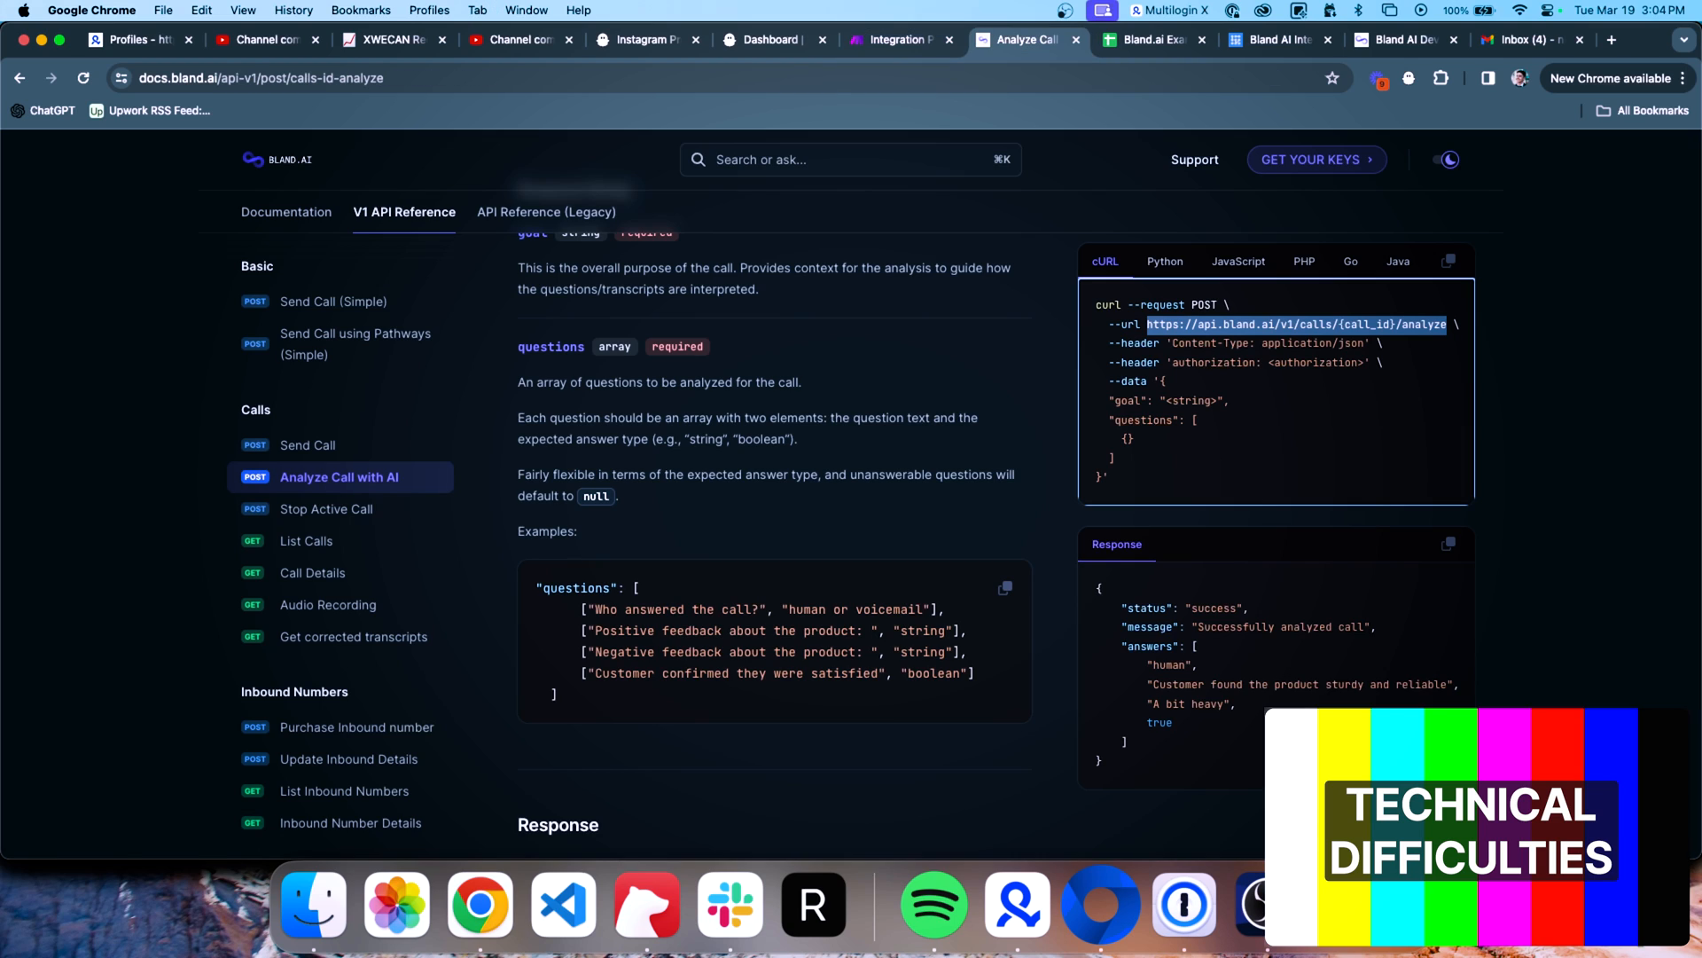
{"action": "left_click", "coordinate": [895, 41]}
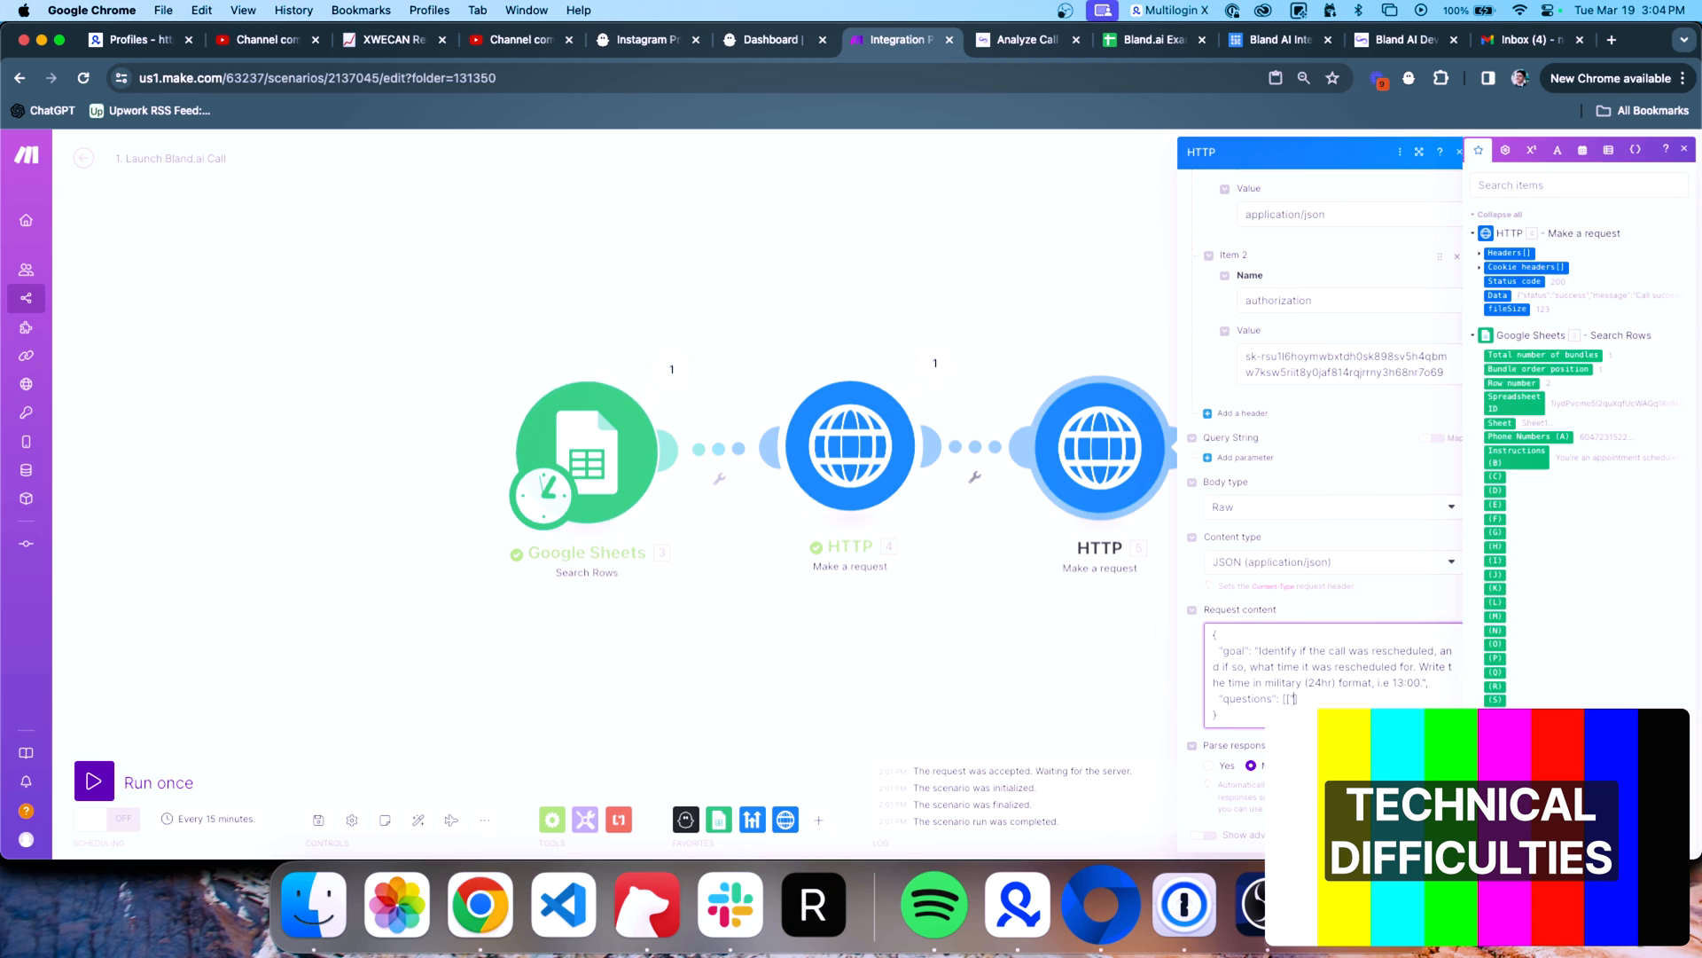
Step: Begin the questions array with 'Was the appointment rescheduled', checking it against the docs format
{"action": "type", "text": "Was the appointm"}
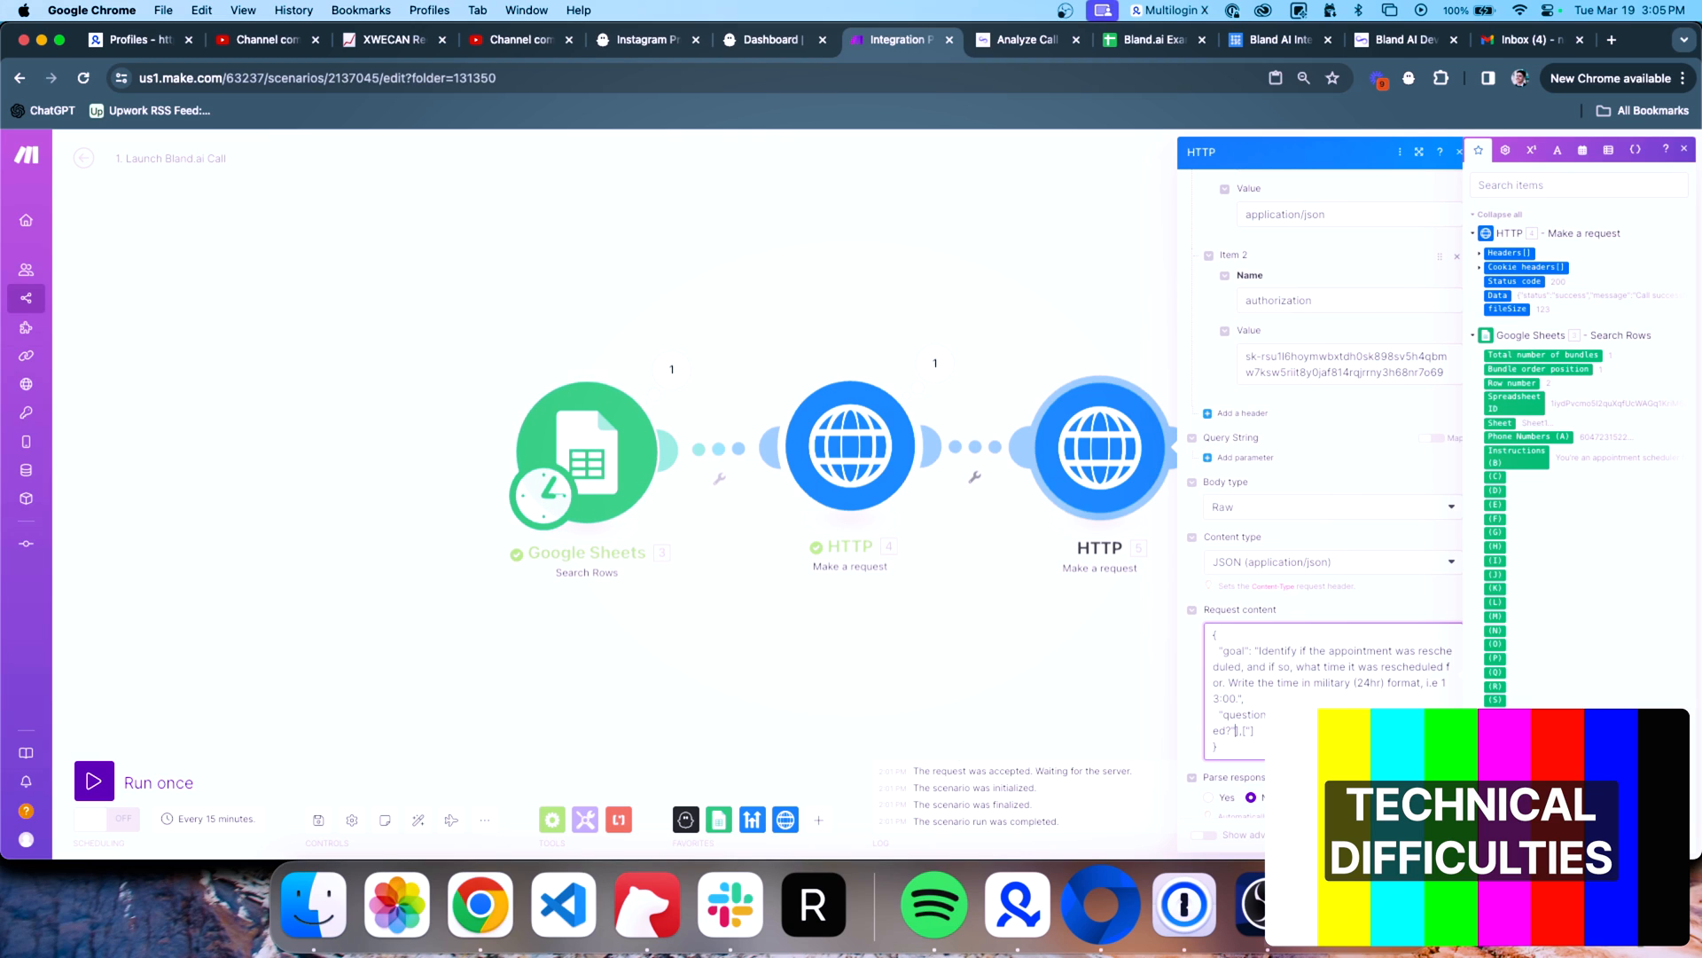
{"action": "left_click", "coordinate": [1021, 41]}
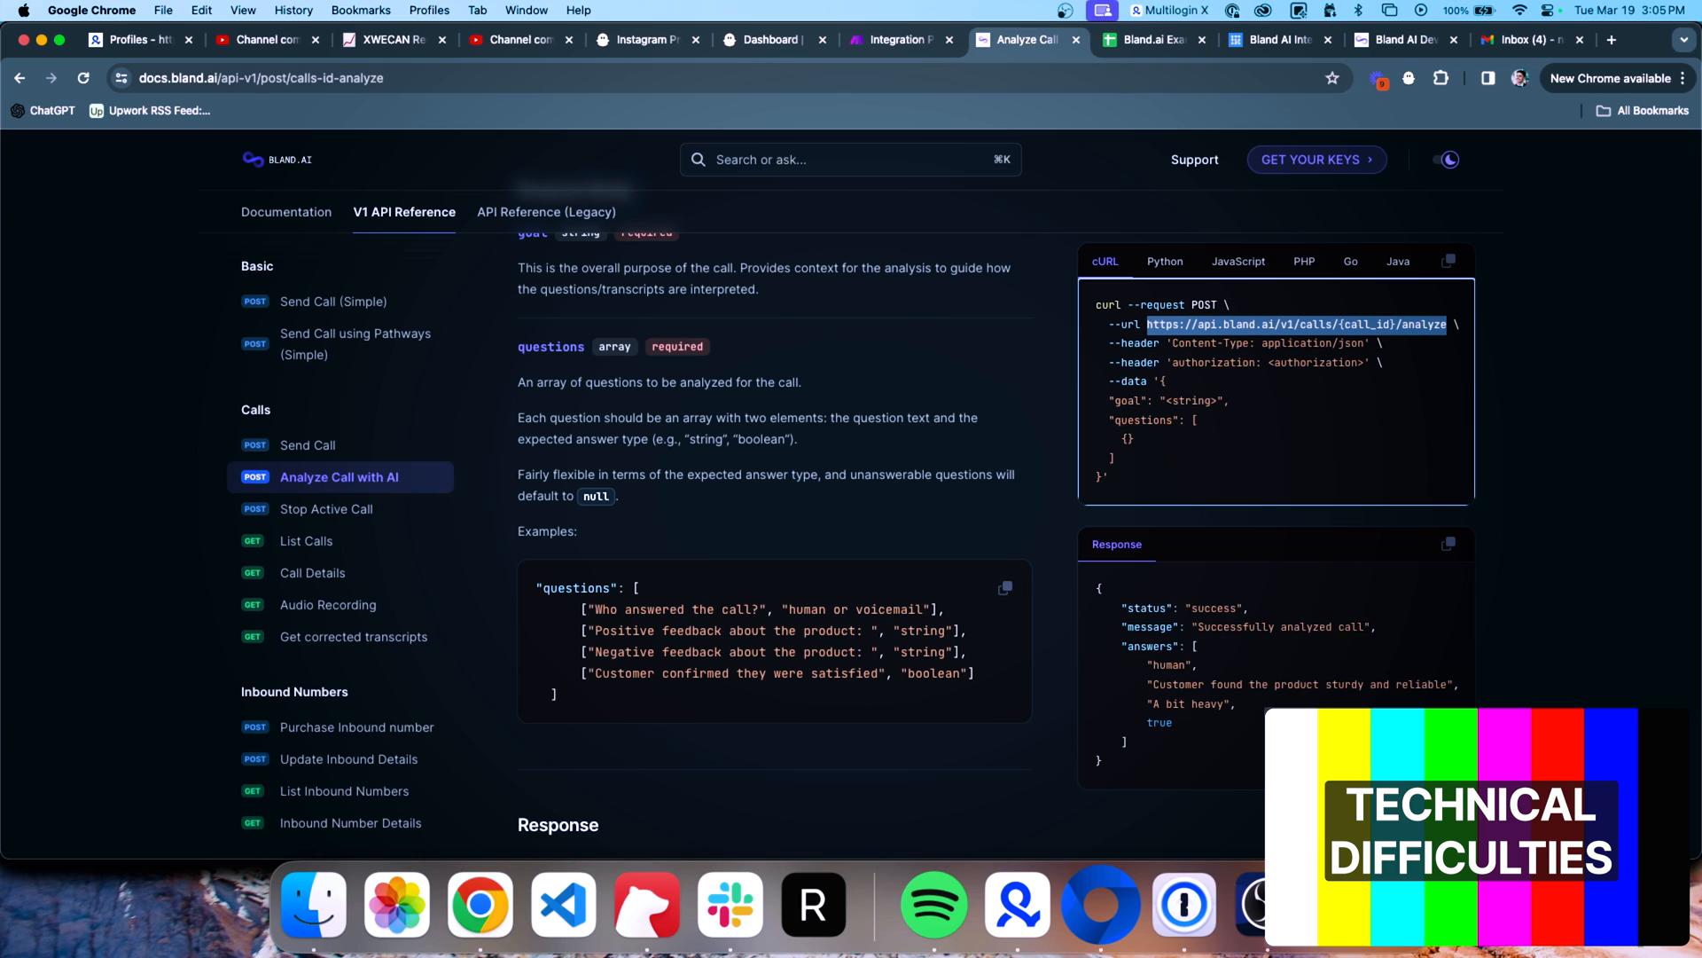
{"action": "left_click", "coordinate": [899, 41]}
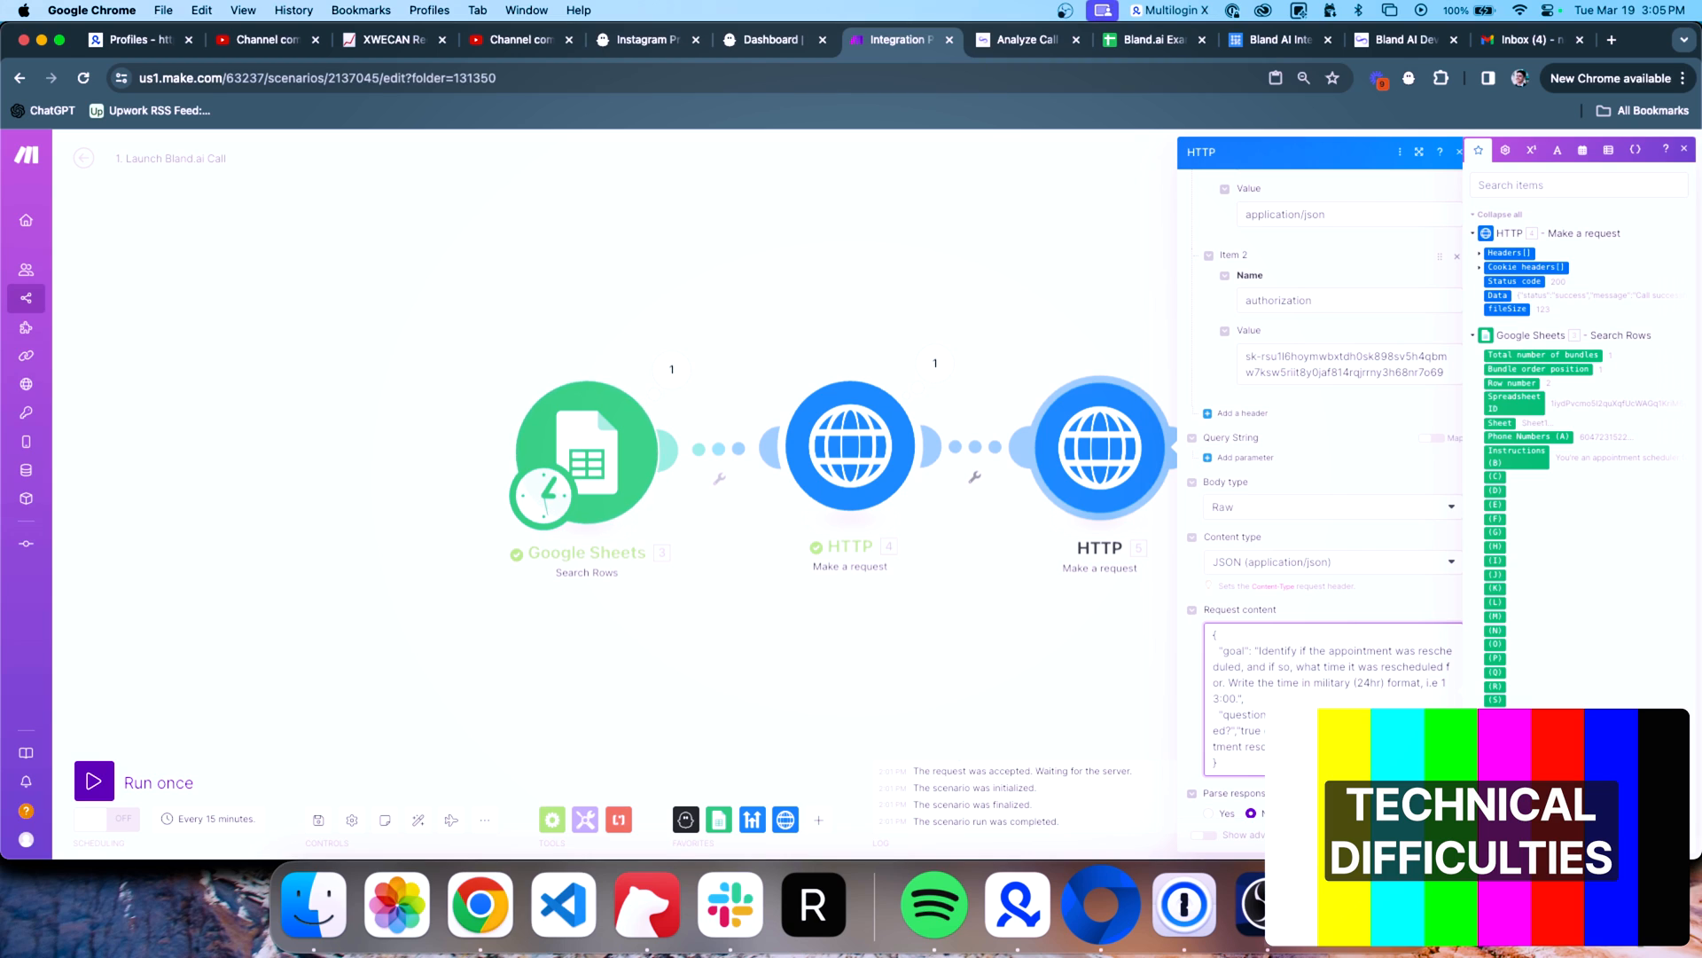
{"action": "left_click", "coordinate": [1020, 39]}
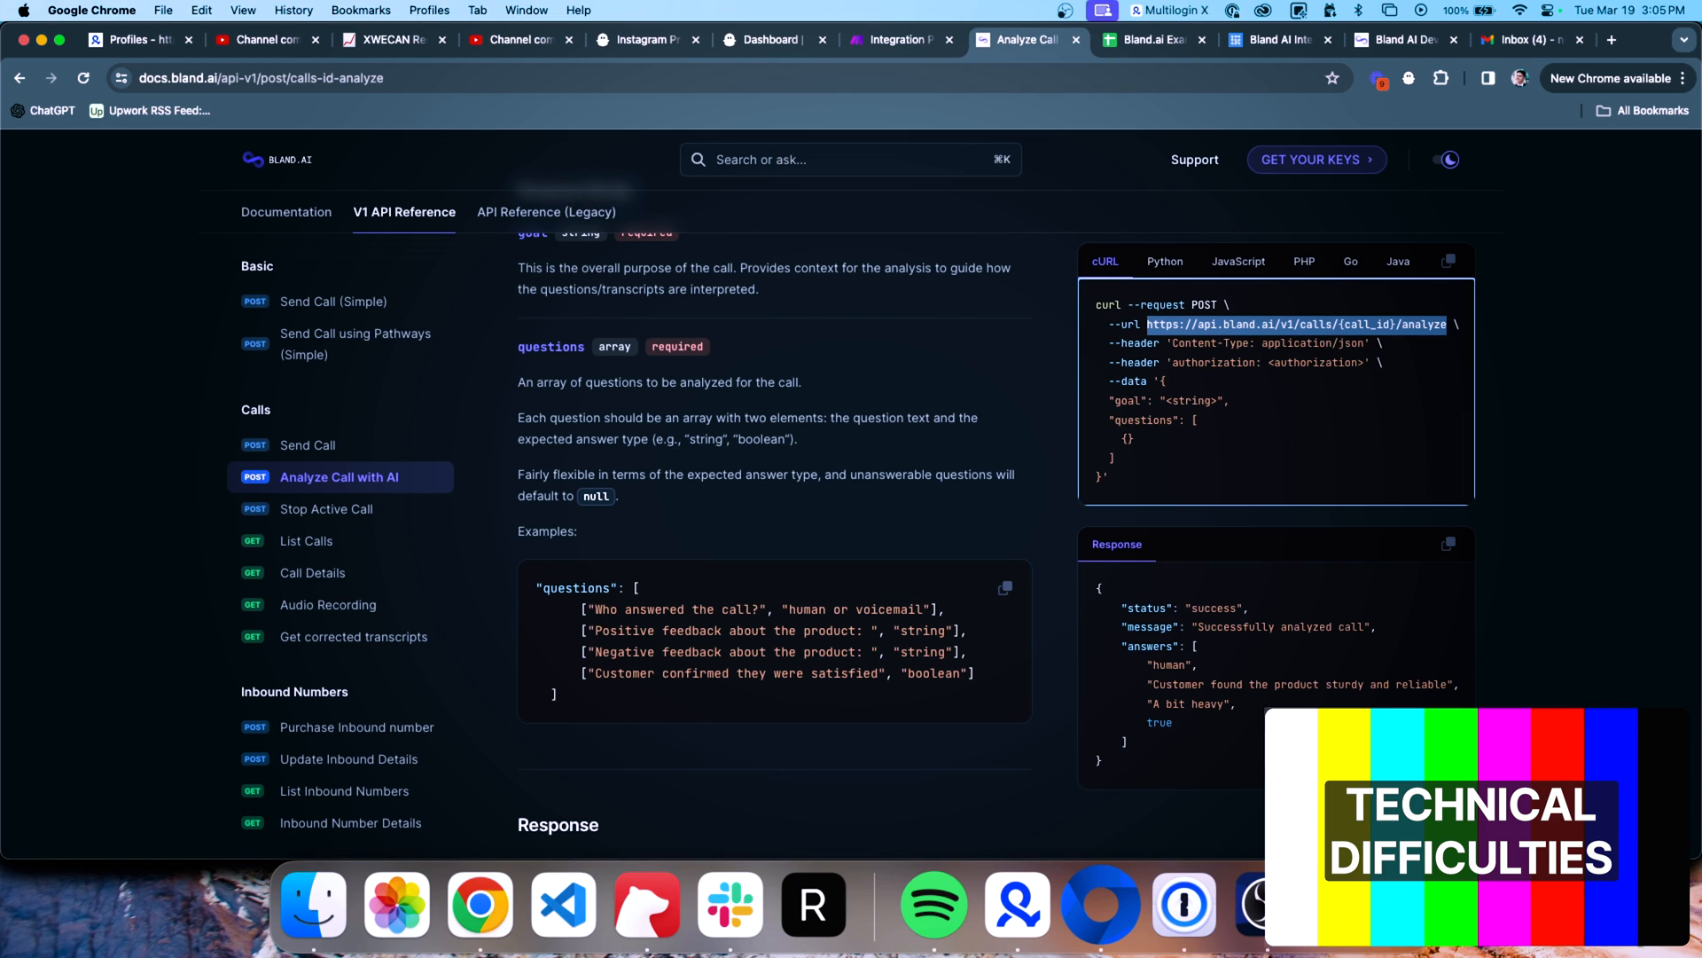
{"action": "left_click", "coordinate": [896, 41]}
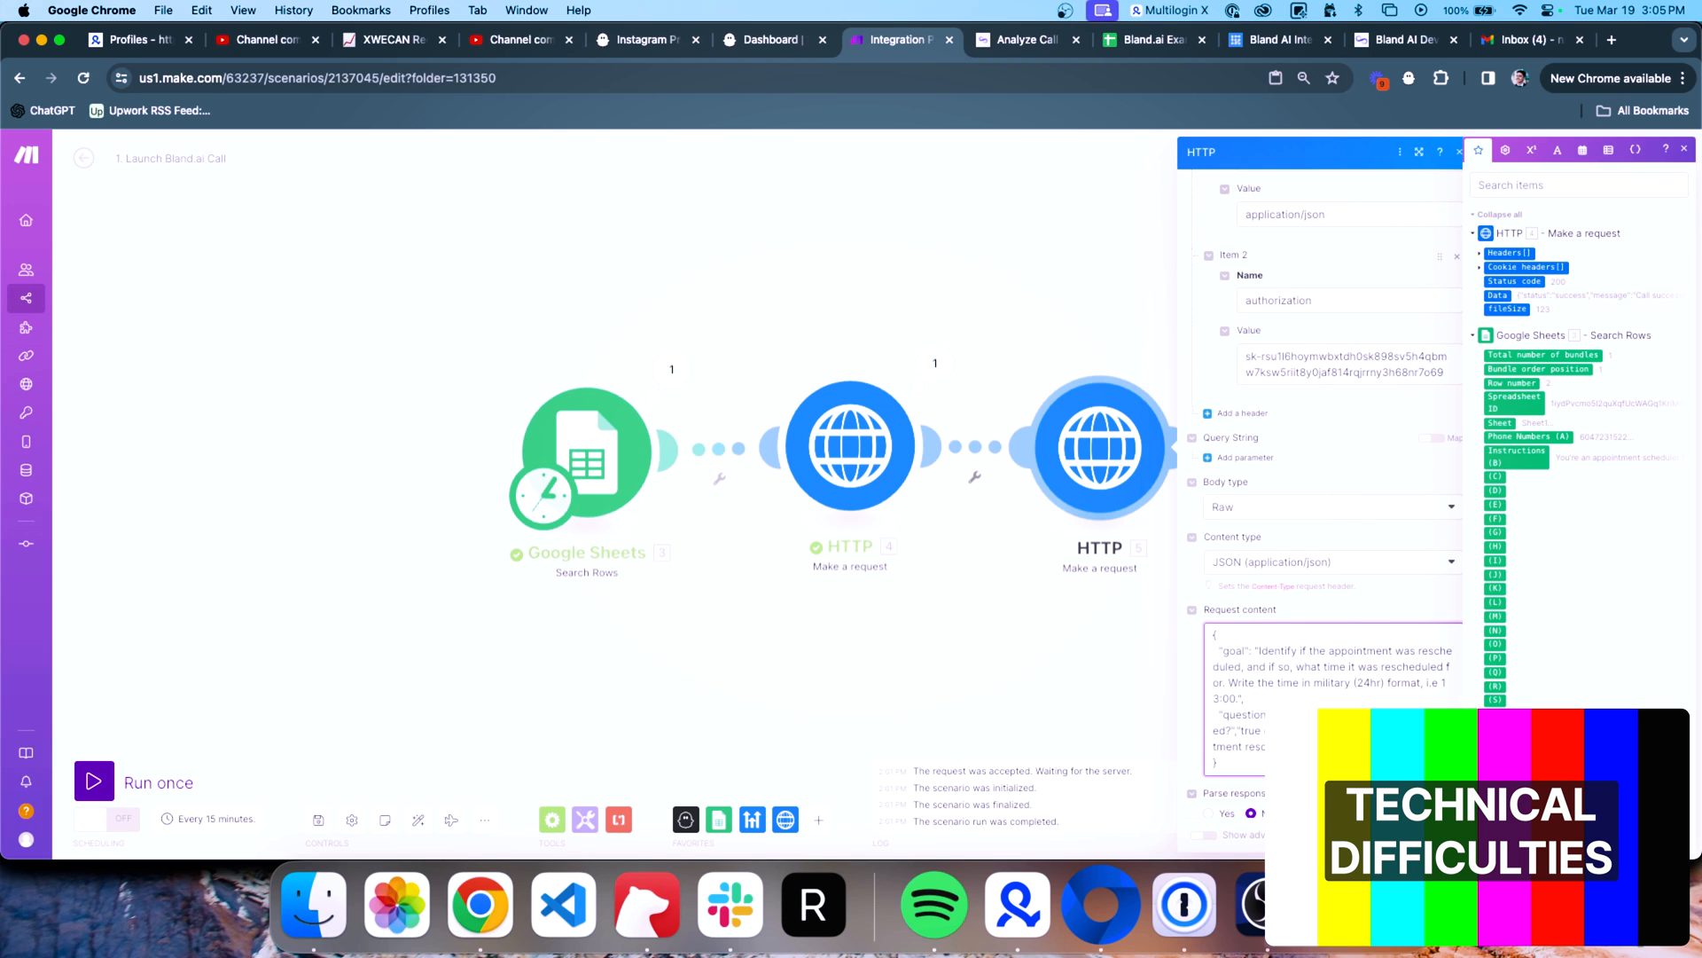
Step: Revisit the first request's queued-call output and select its call ID
{"action": "type", "text": "jsonf"}
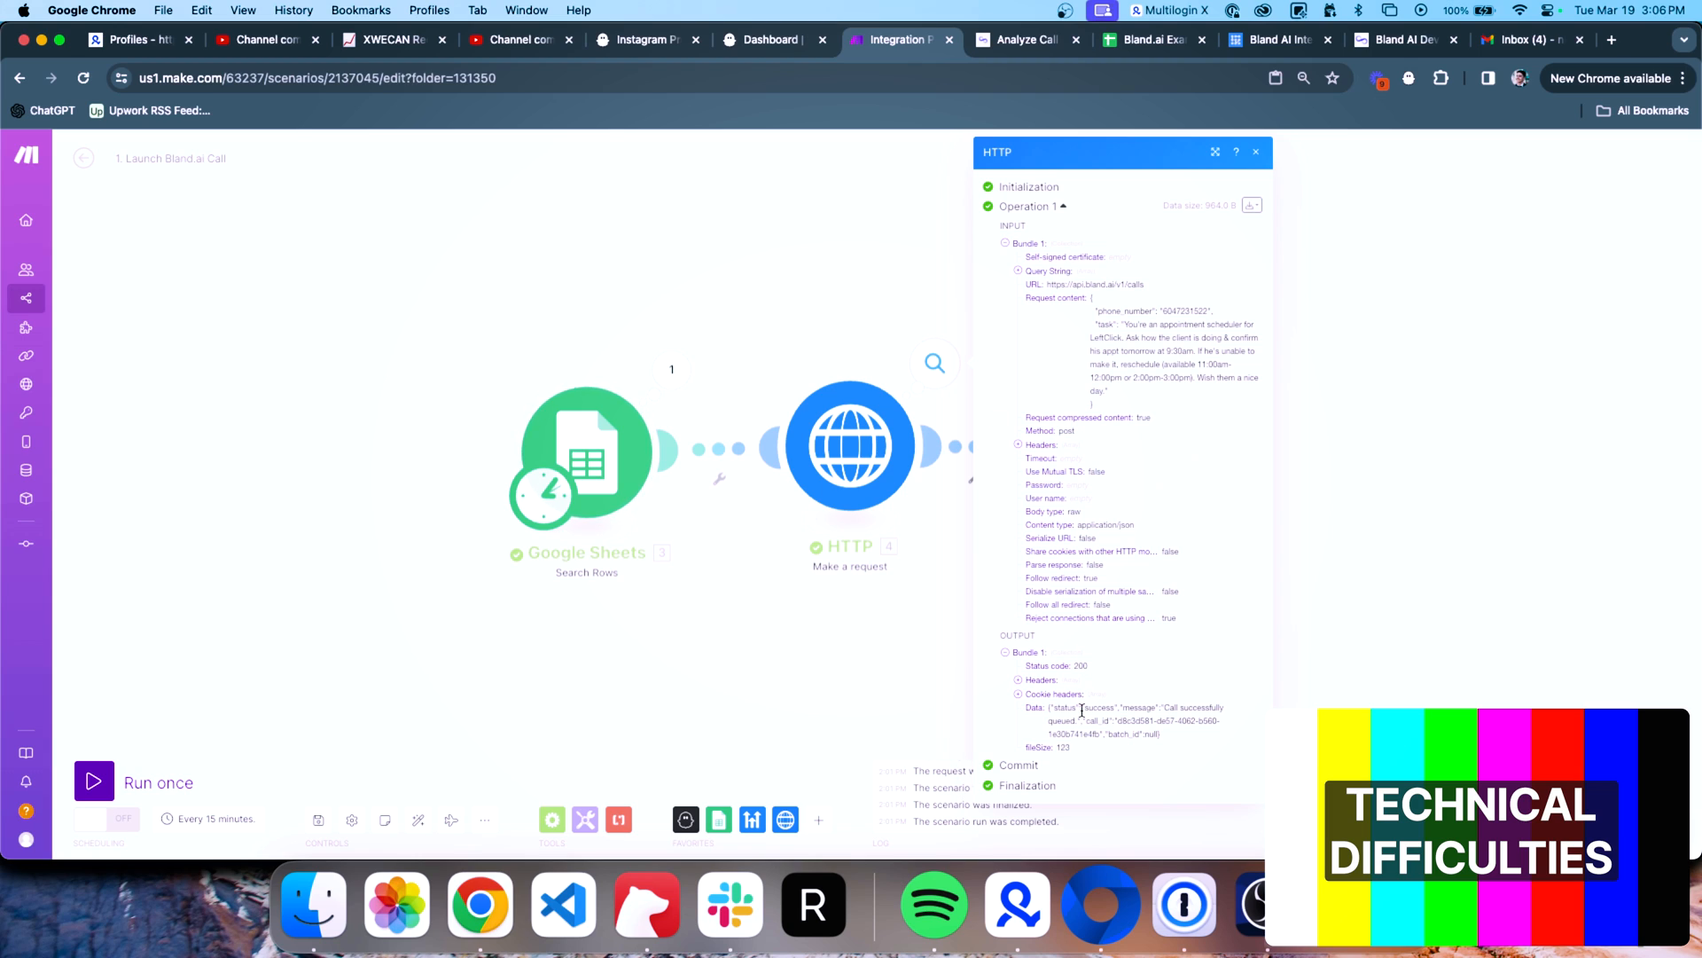
{"action": "double_click", "coordinate": [1102, 720]}
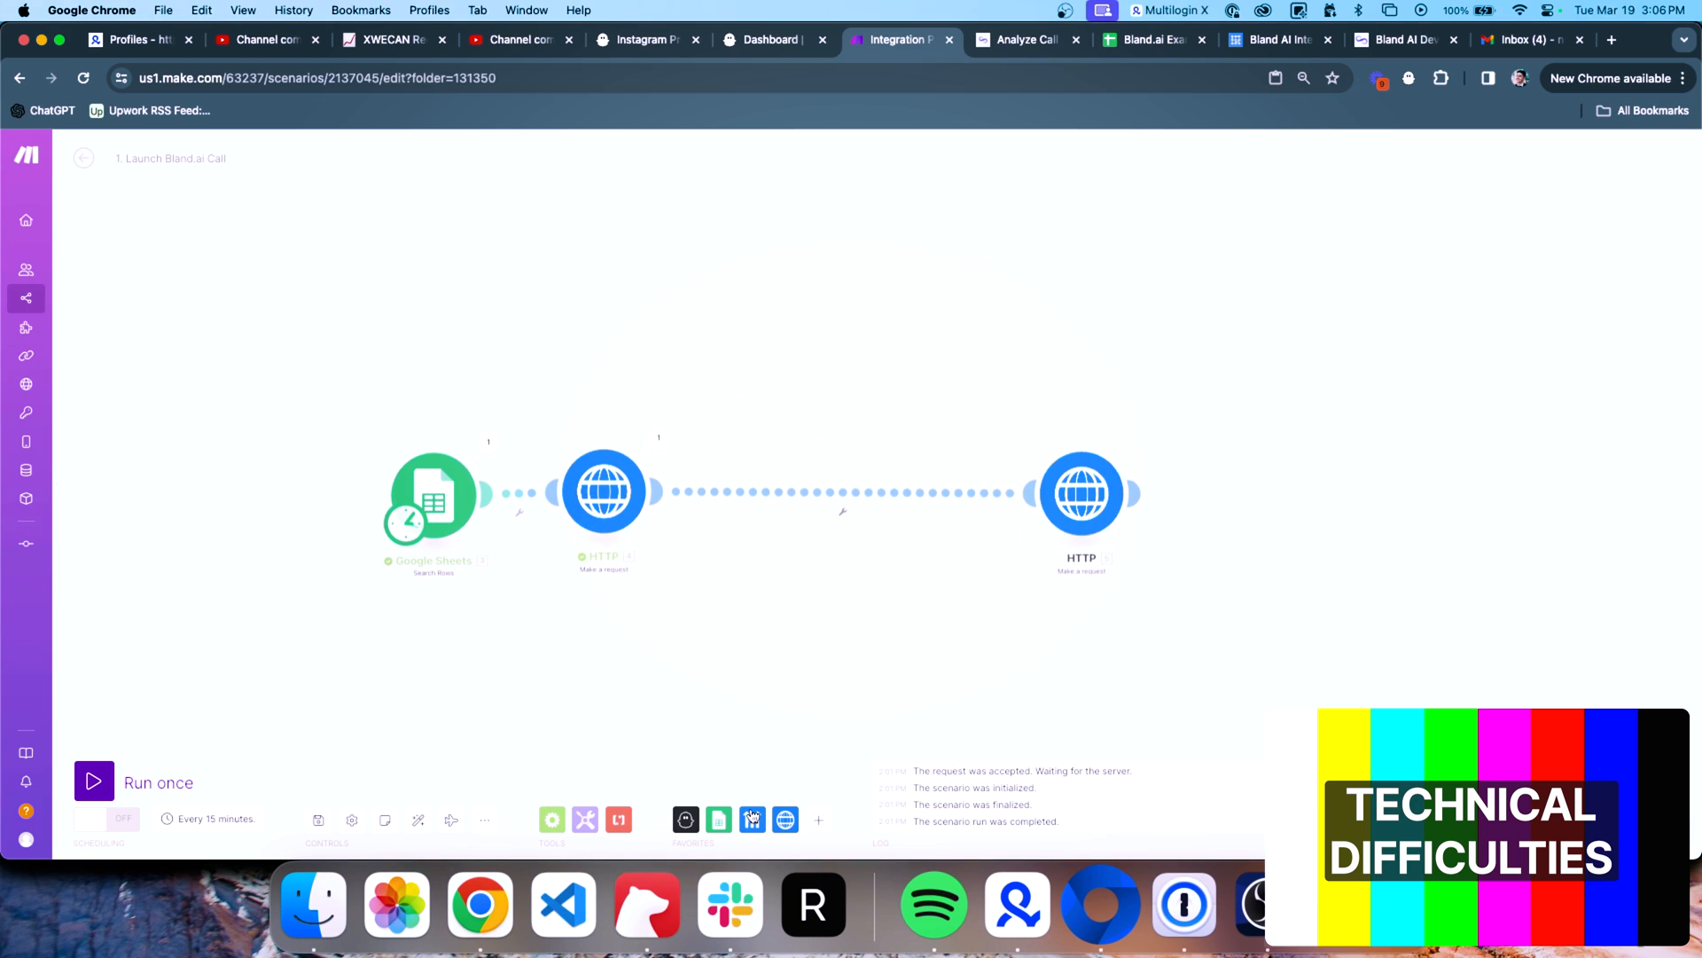
Step: Insert a JSON Parse JSON module between the HTTP requests and select the call ID from the first output
{"action": "left_click", "coordinate": [785, 819]}
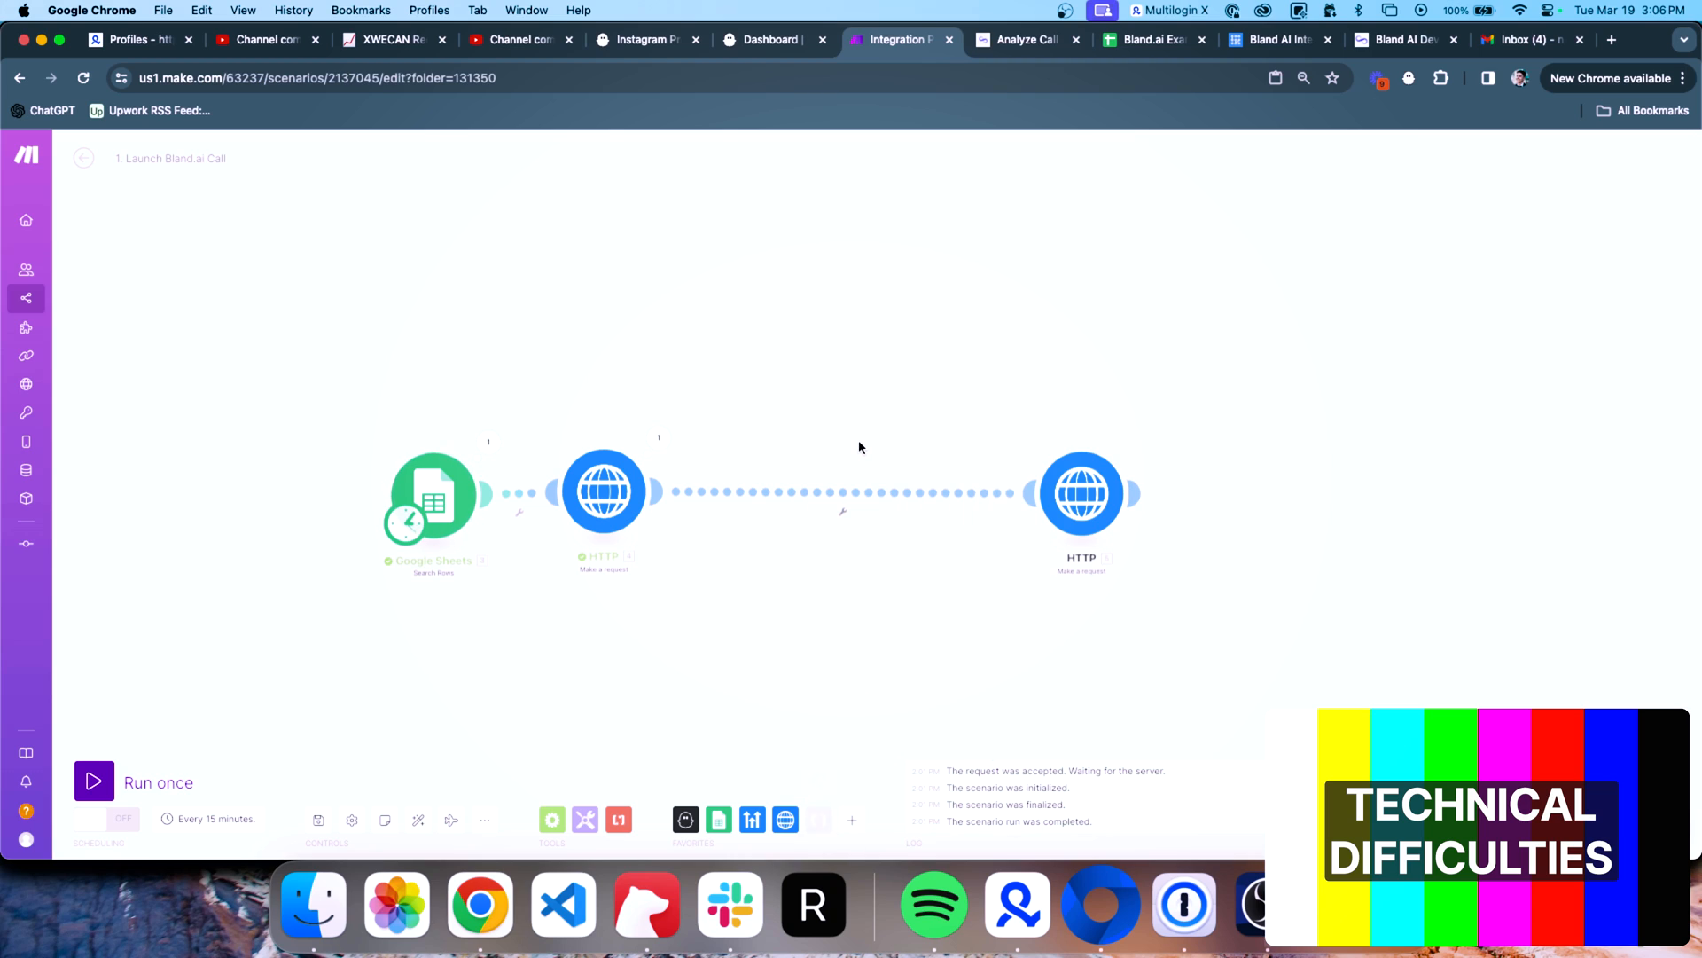
{"action": "left_click", "coordinate": [819, 819]}
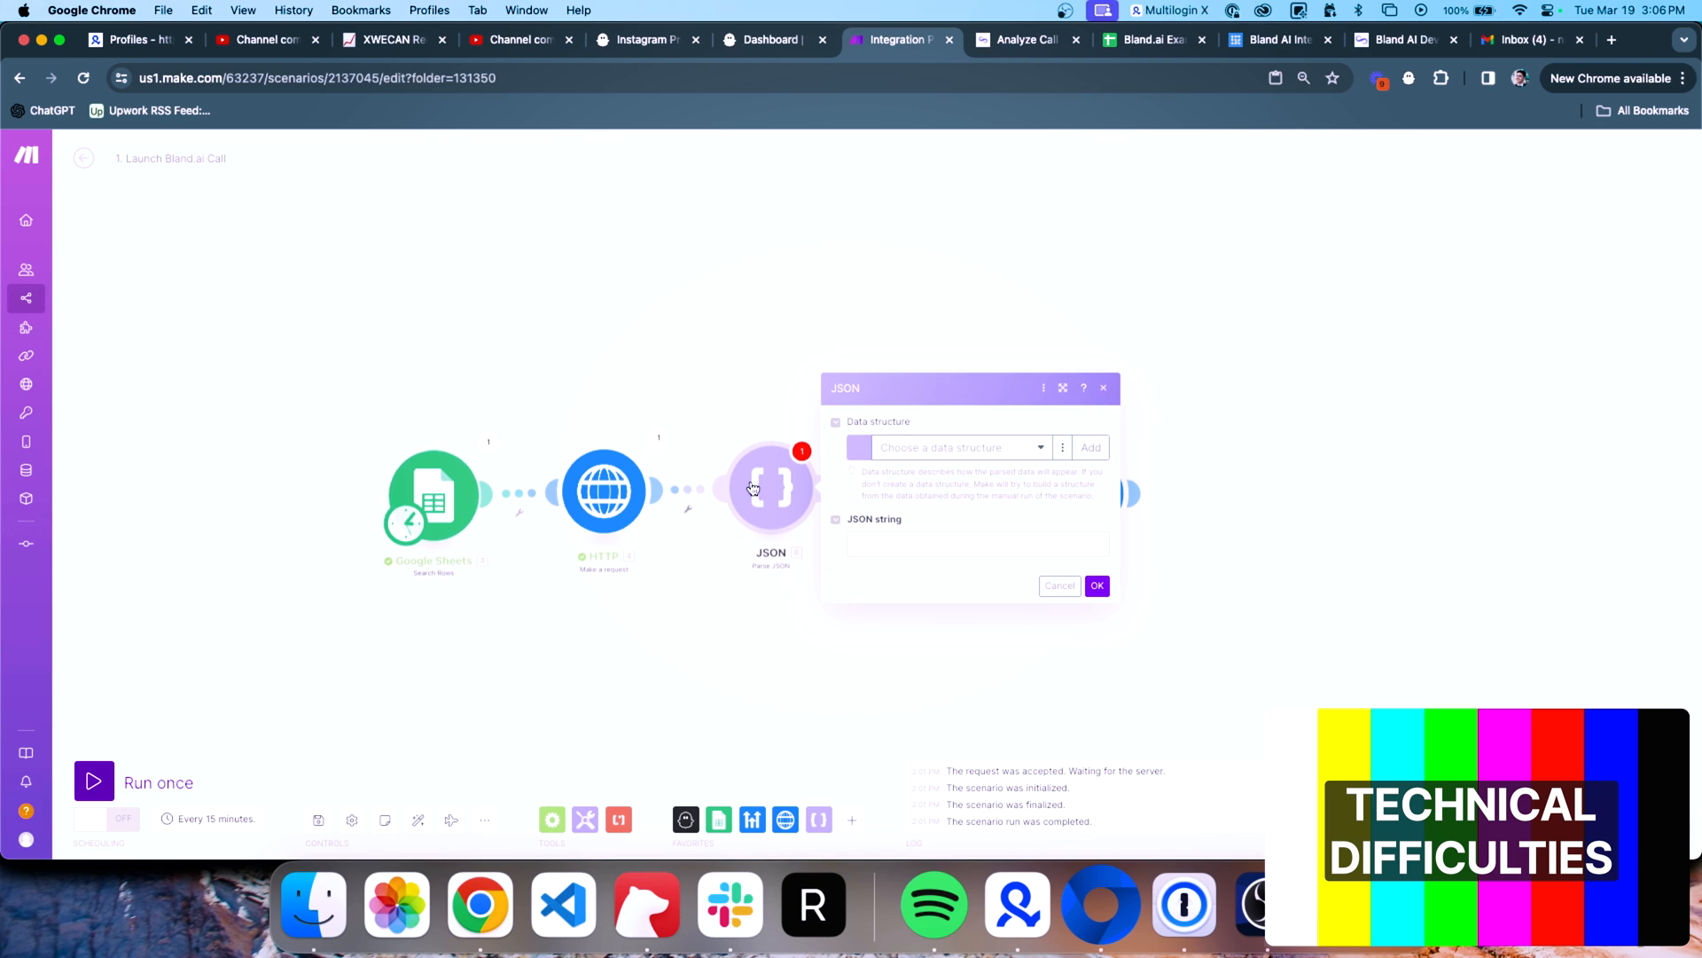
{"action": "left_click", "coordinate": [975, 543]}
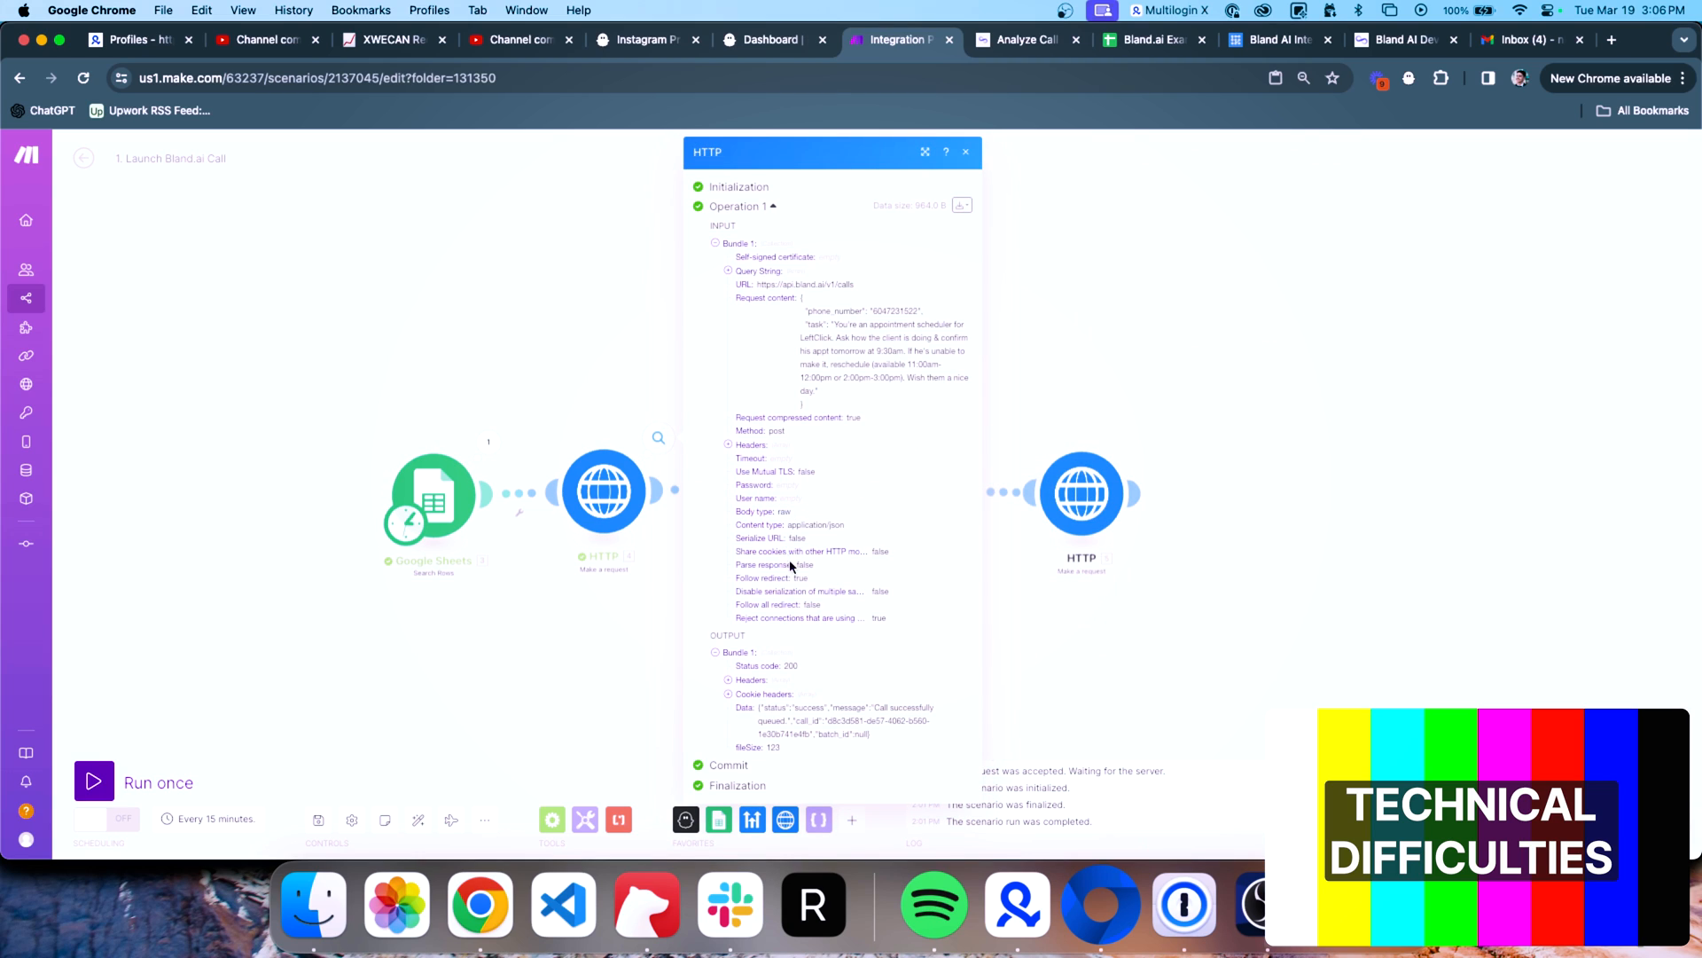
{"action": "double_click", "coordinate": [802, 720]}
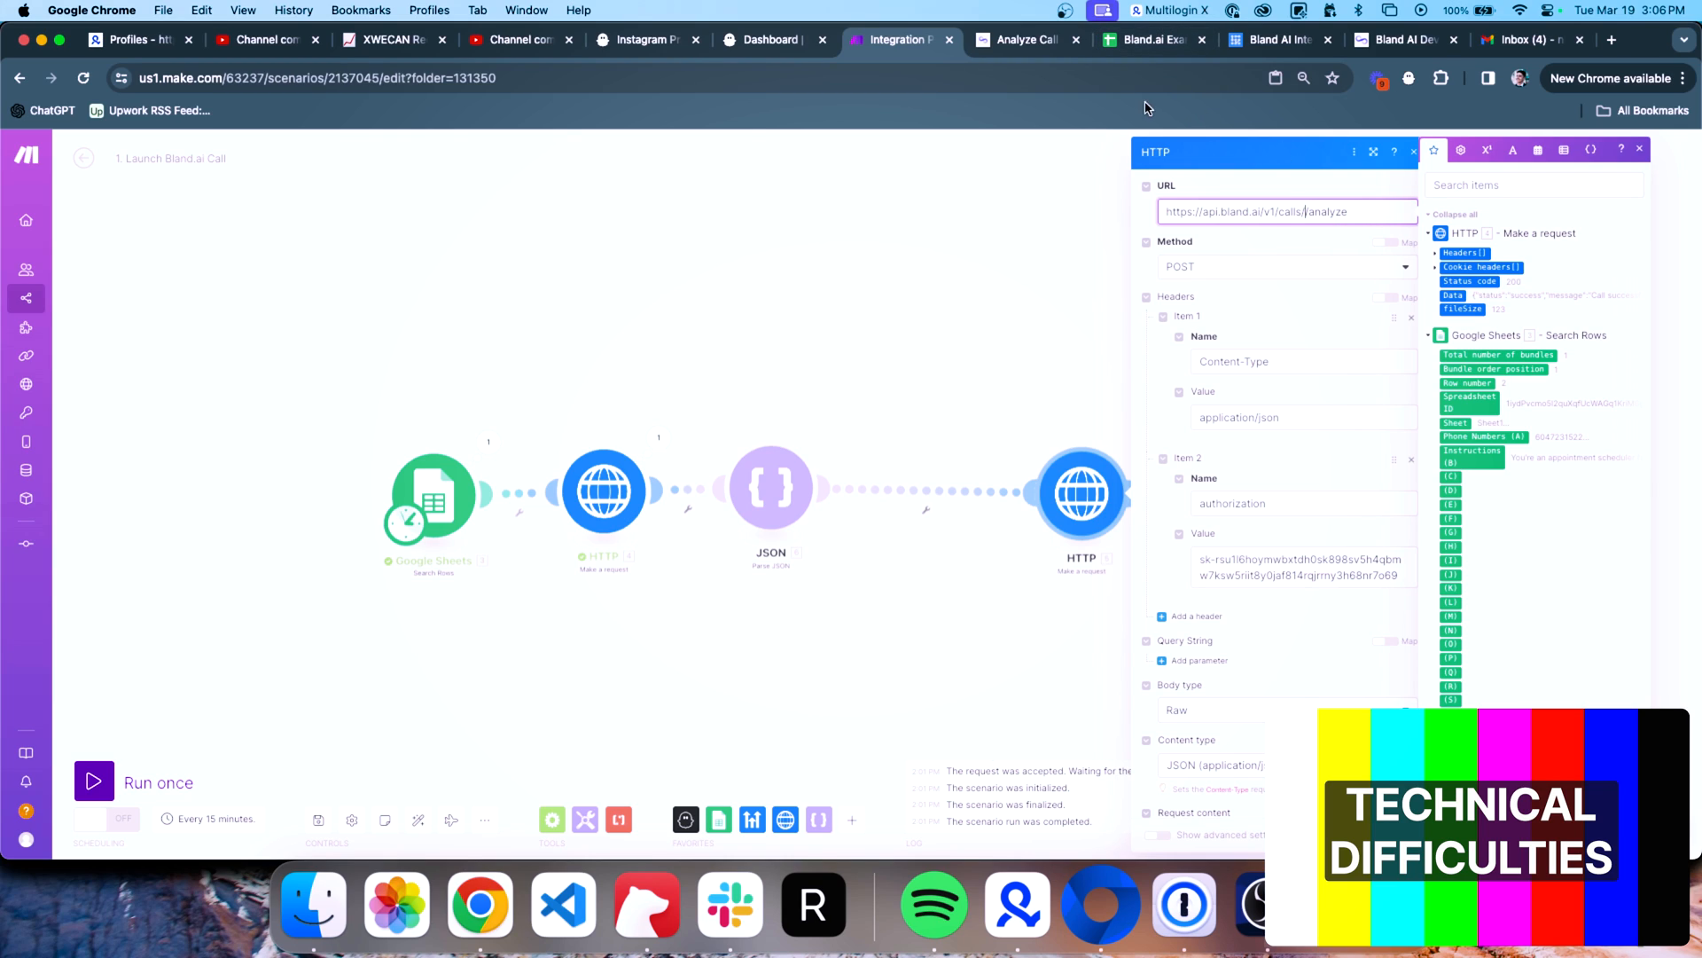
Step: Map {{6.call_id}} into the analyze URL between calls/ and /analyze
{"action": "type", "text": "{{call"}
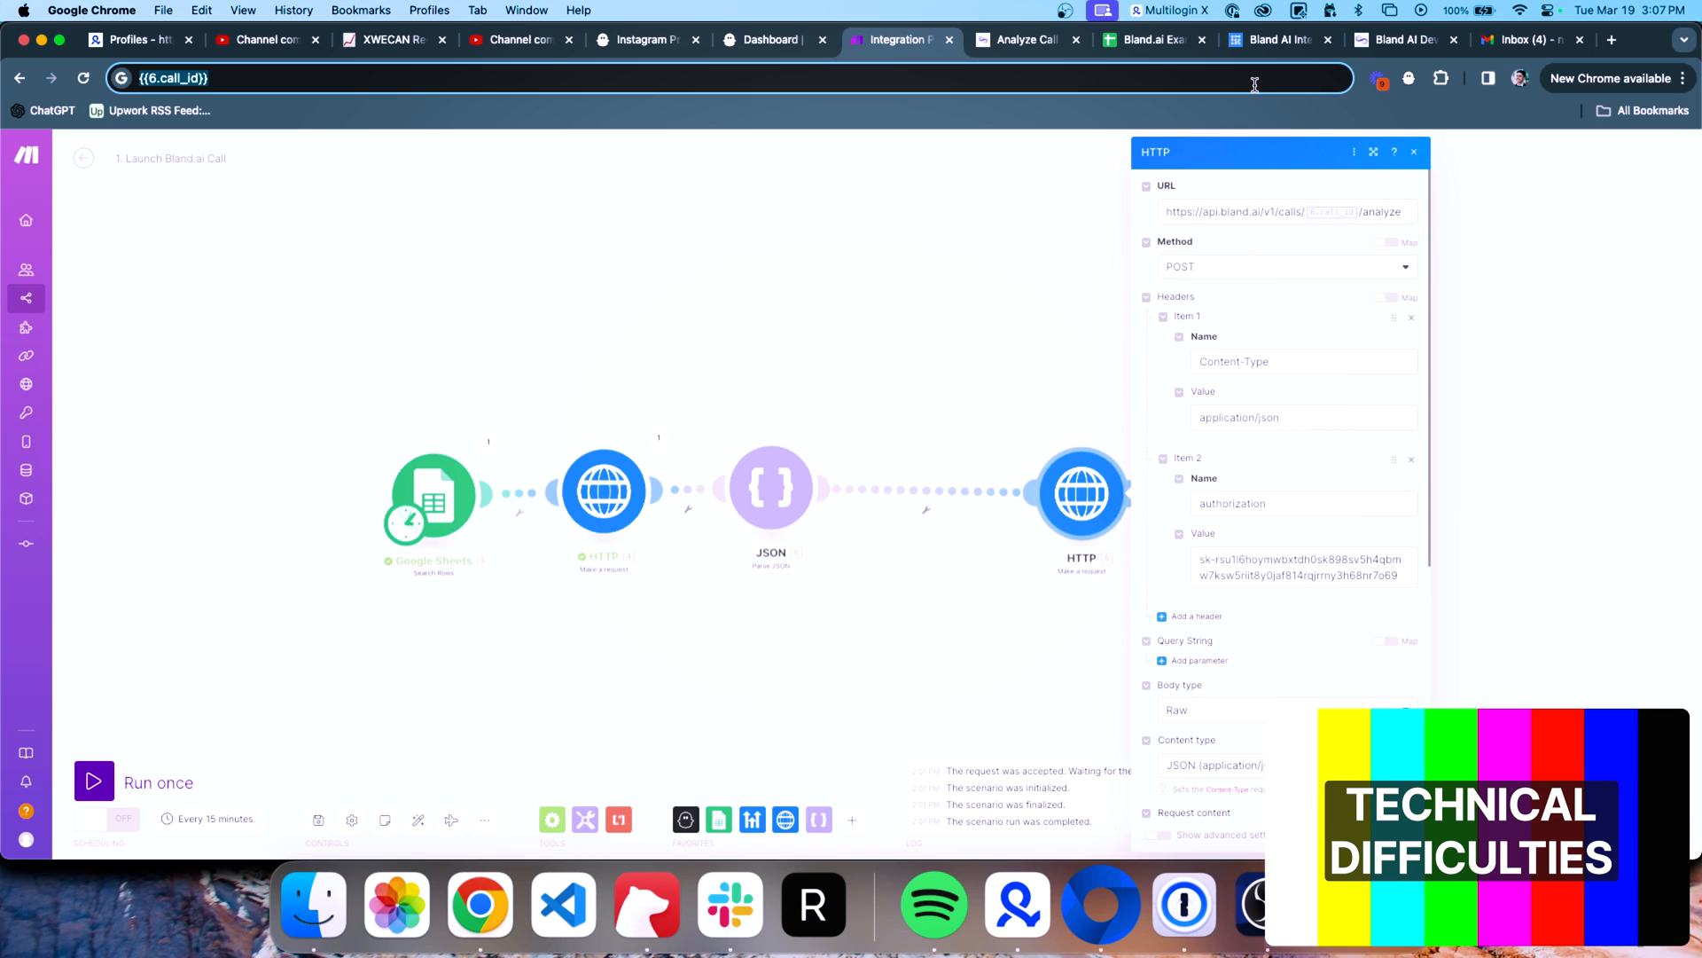
{"action": "left_click", "coordinate": [716, 77]}
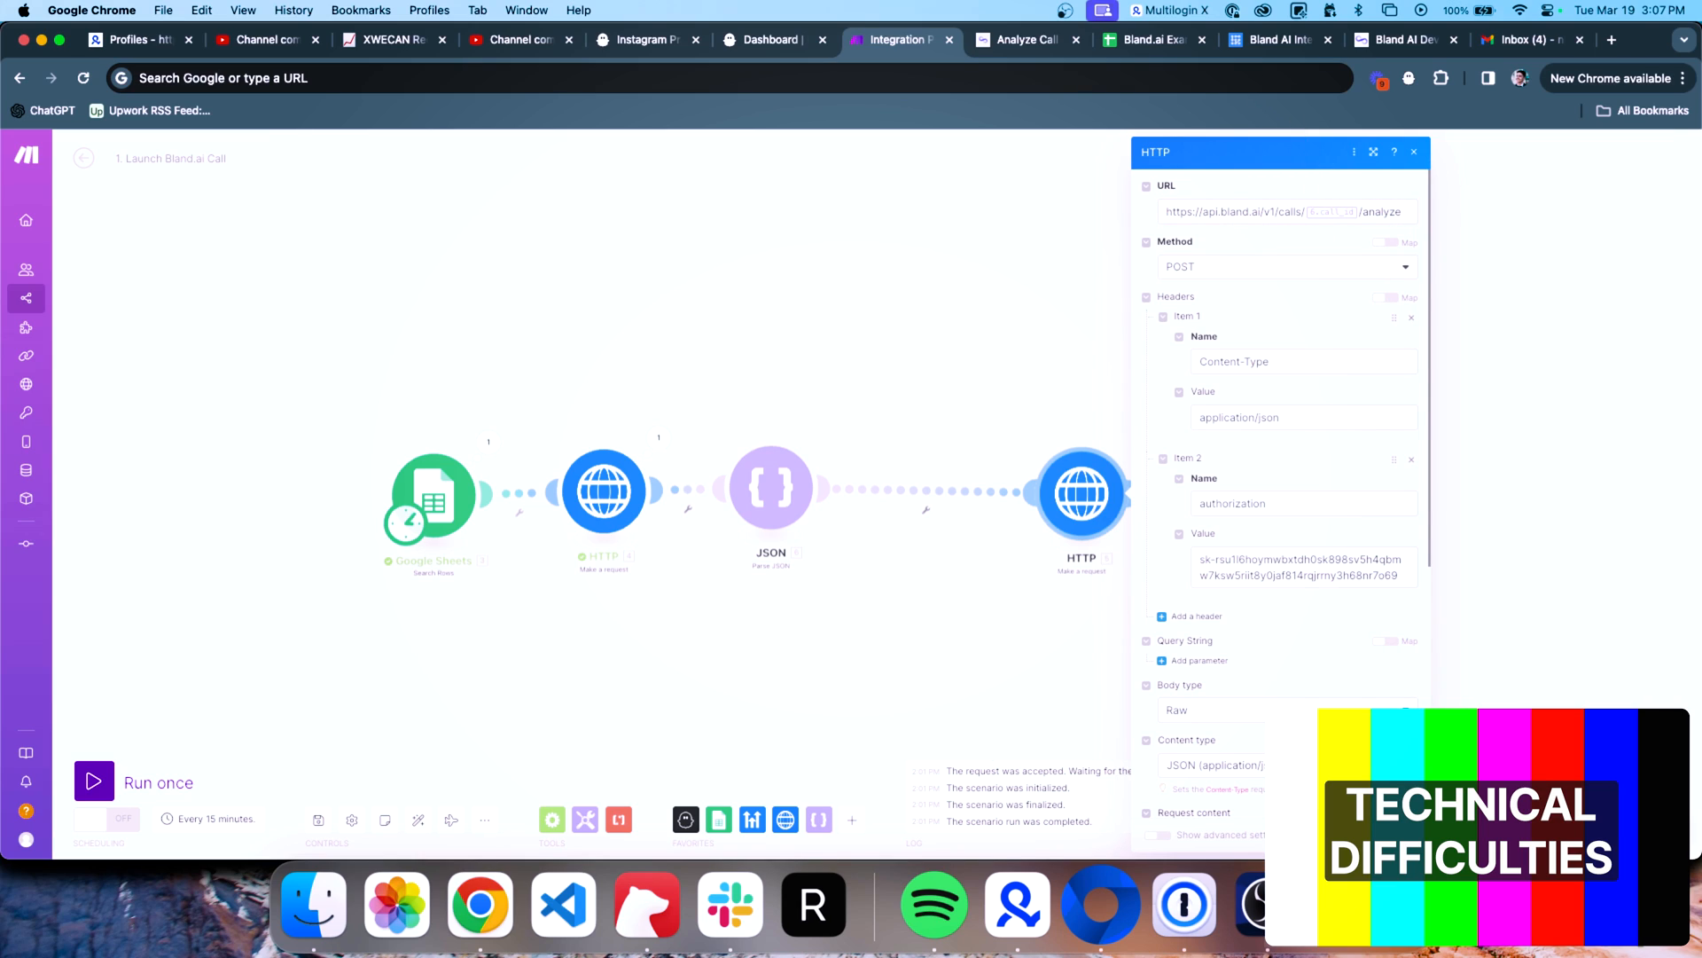
{"action": "mouse_move", "coordinate": [1344, 697]}
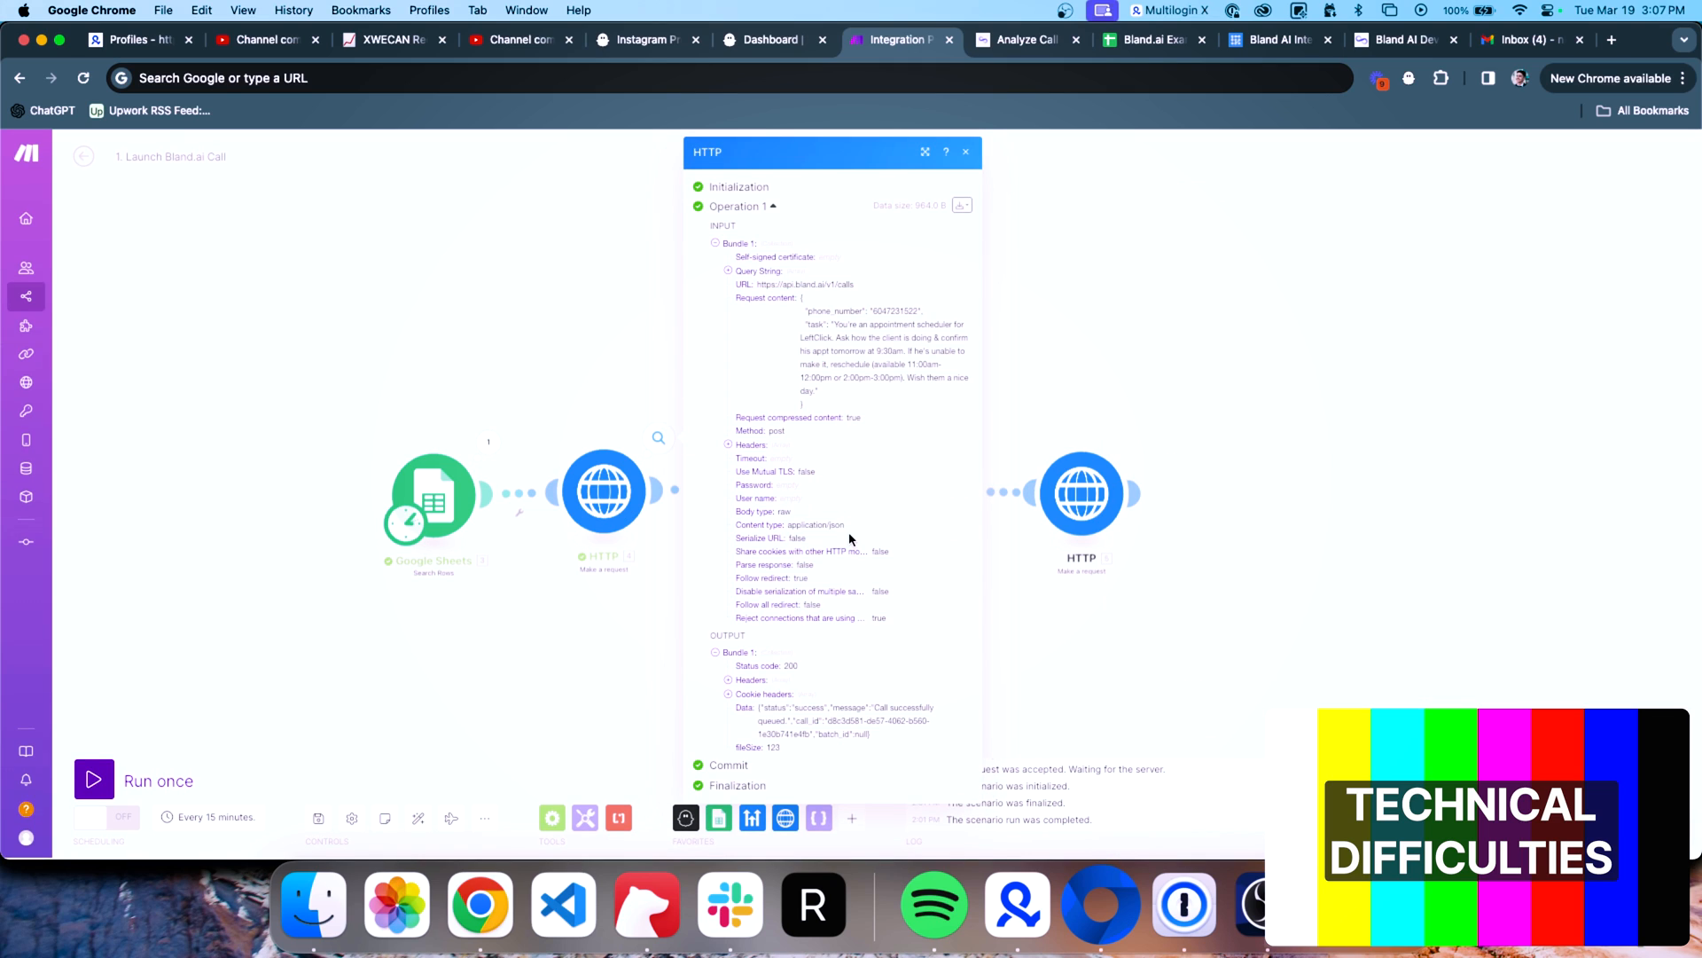
{"action": "double_click", "coordinate": [863, 720]}
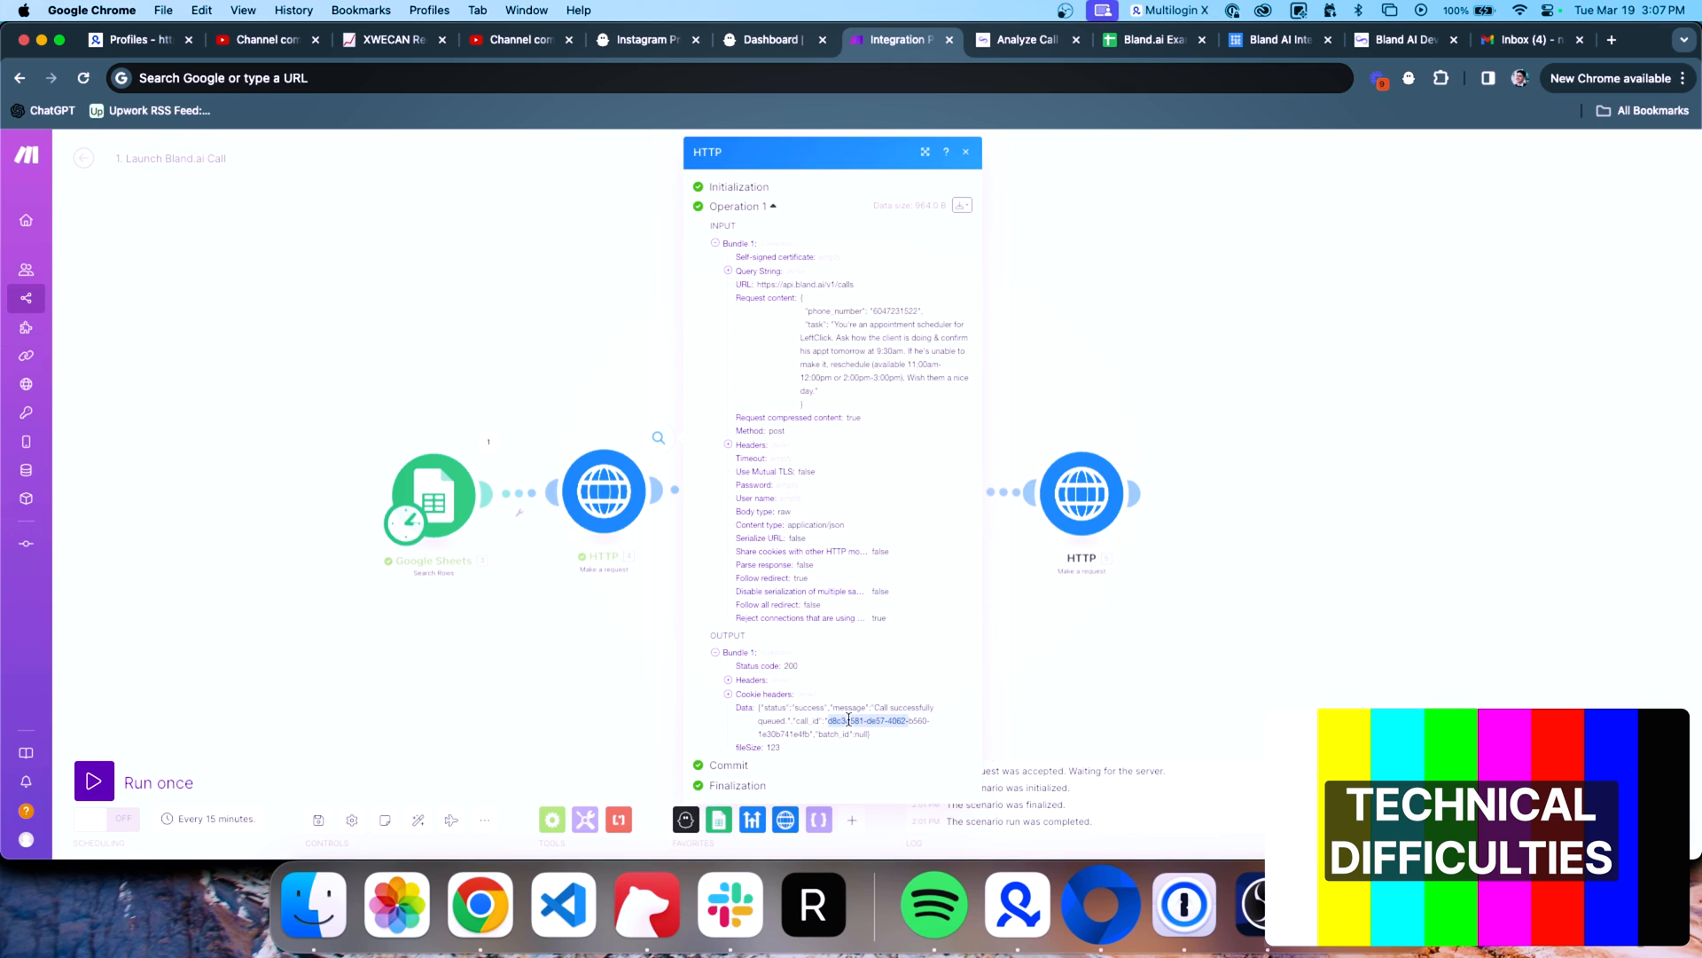
{"action": "left_click", "coordinate": [1081, 491]}
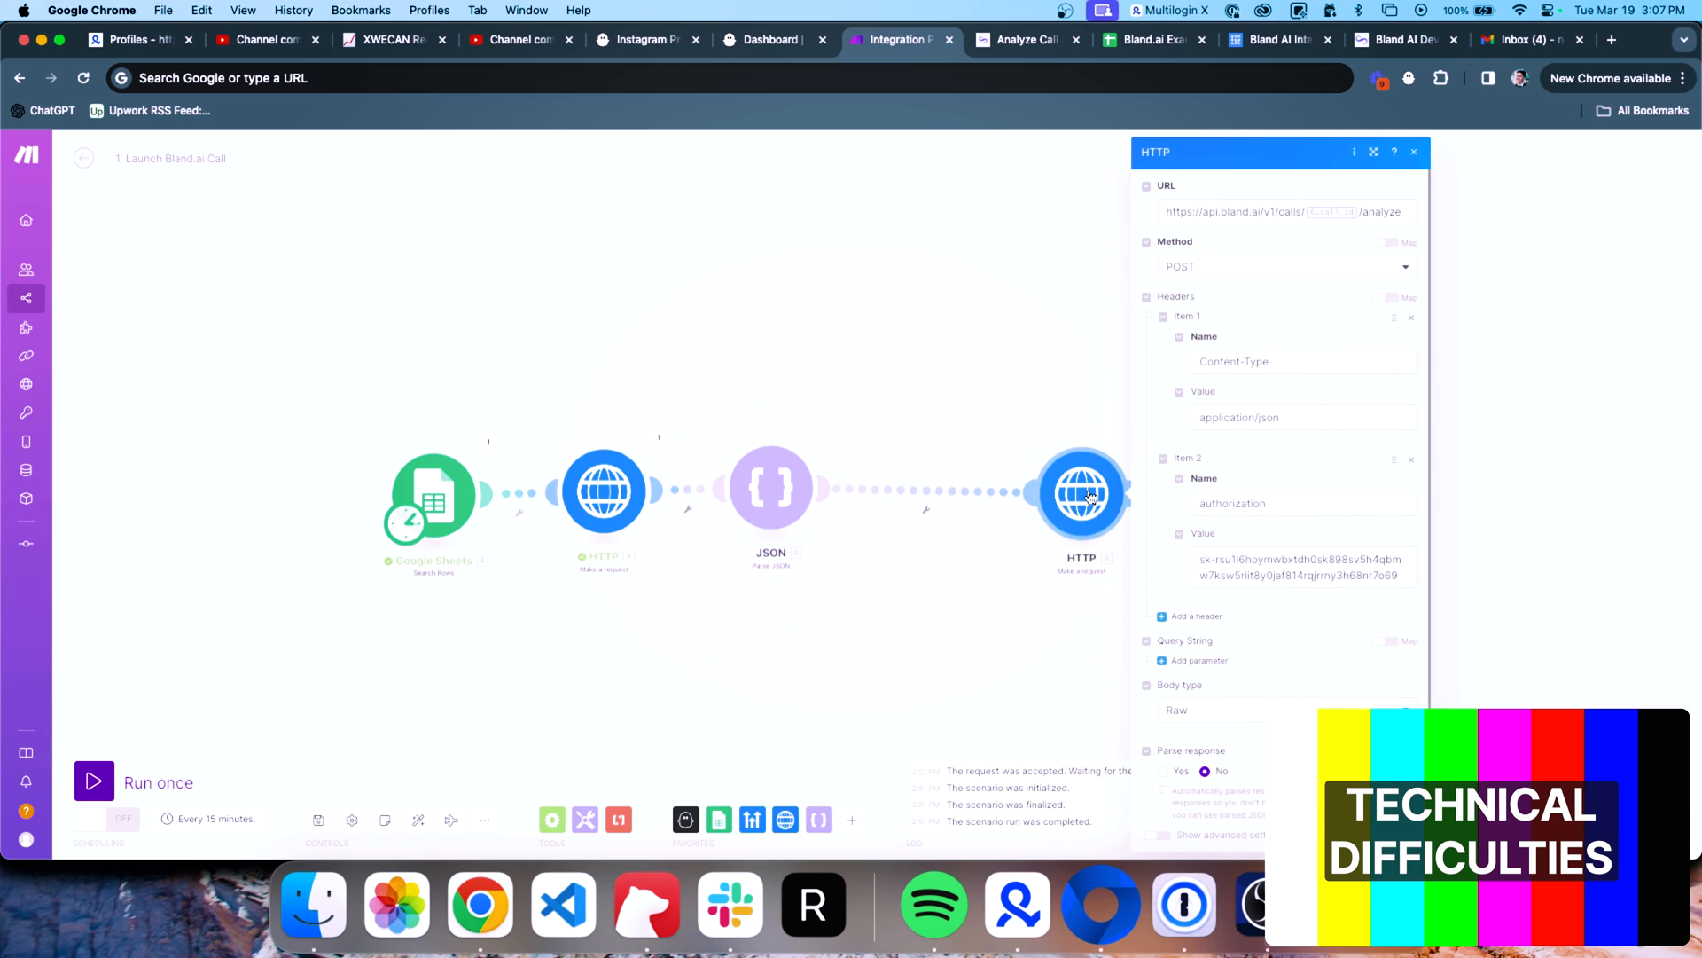
Step: Run the analyze module alone with sample call id d8c3d581-de57-4062-b560-1e30b741e4fb
{"action": "scroll", "scroll_direction": "down", "scroll_amount": 3}
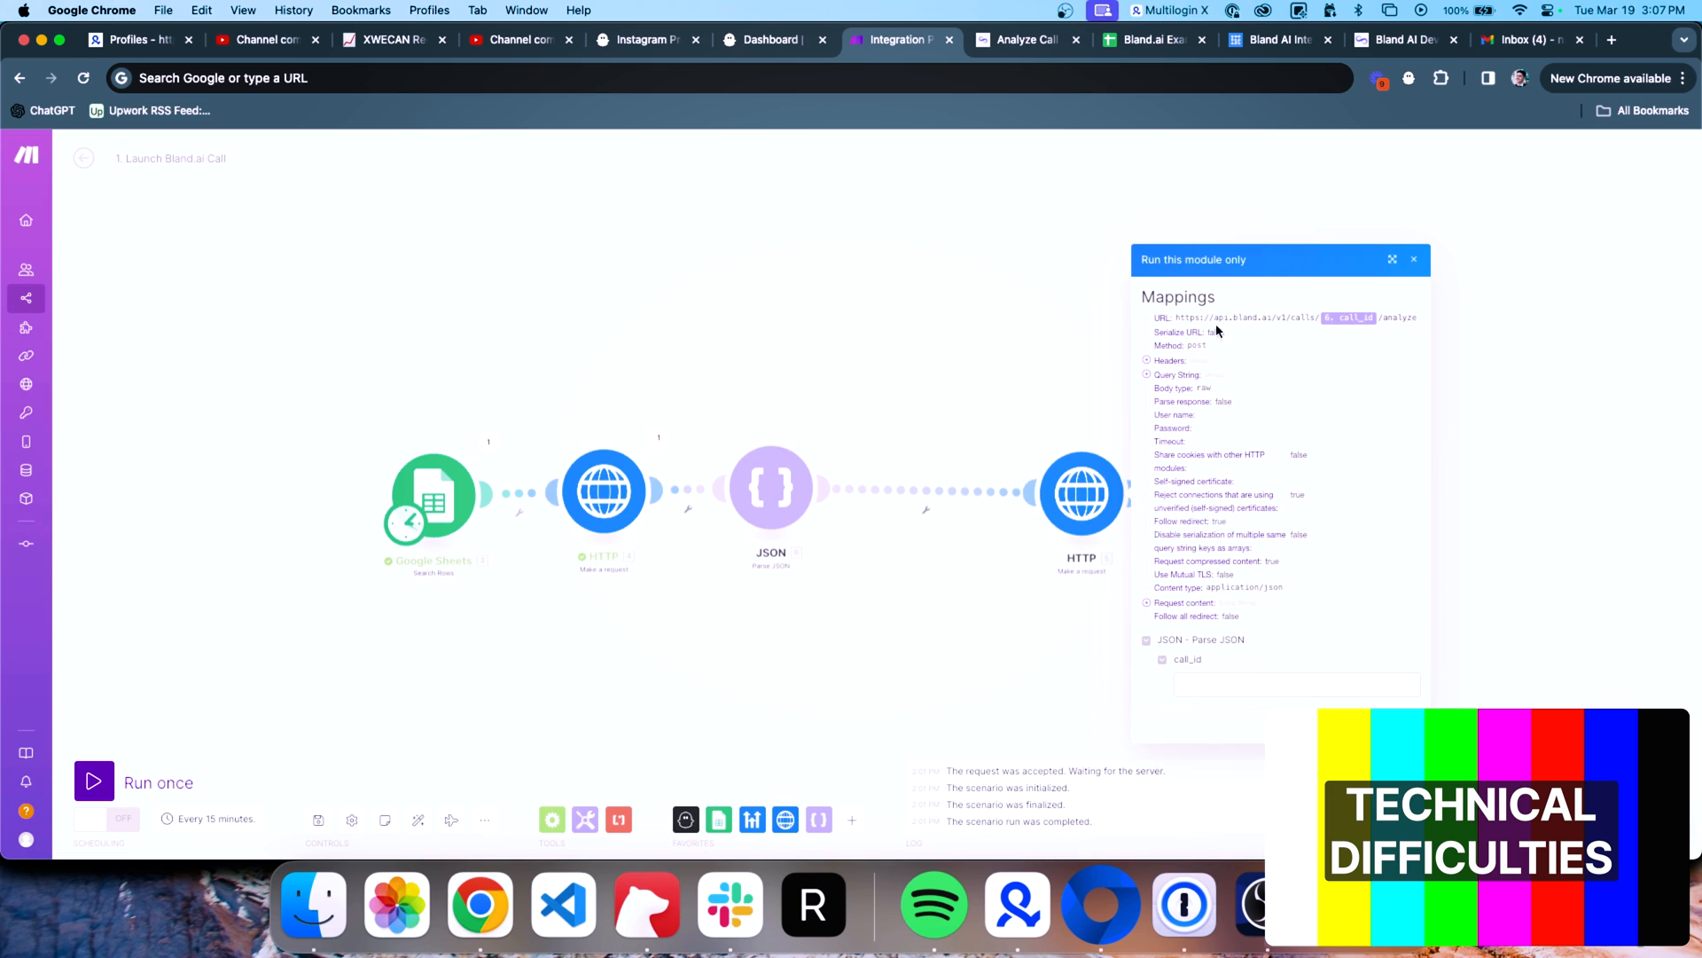
{"action": "type", "text": "d8c3d581-de57-4062-b560-1e30b741e4fb"}
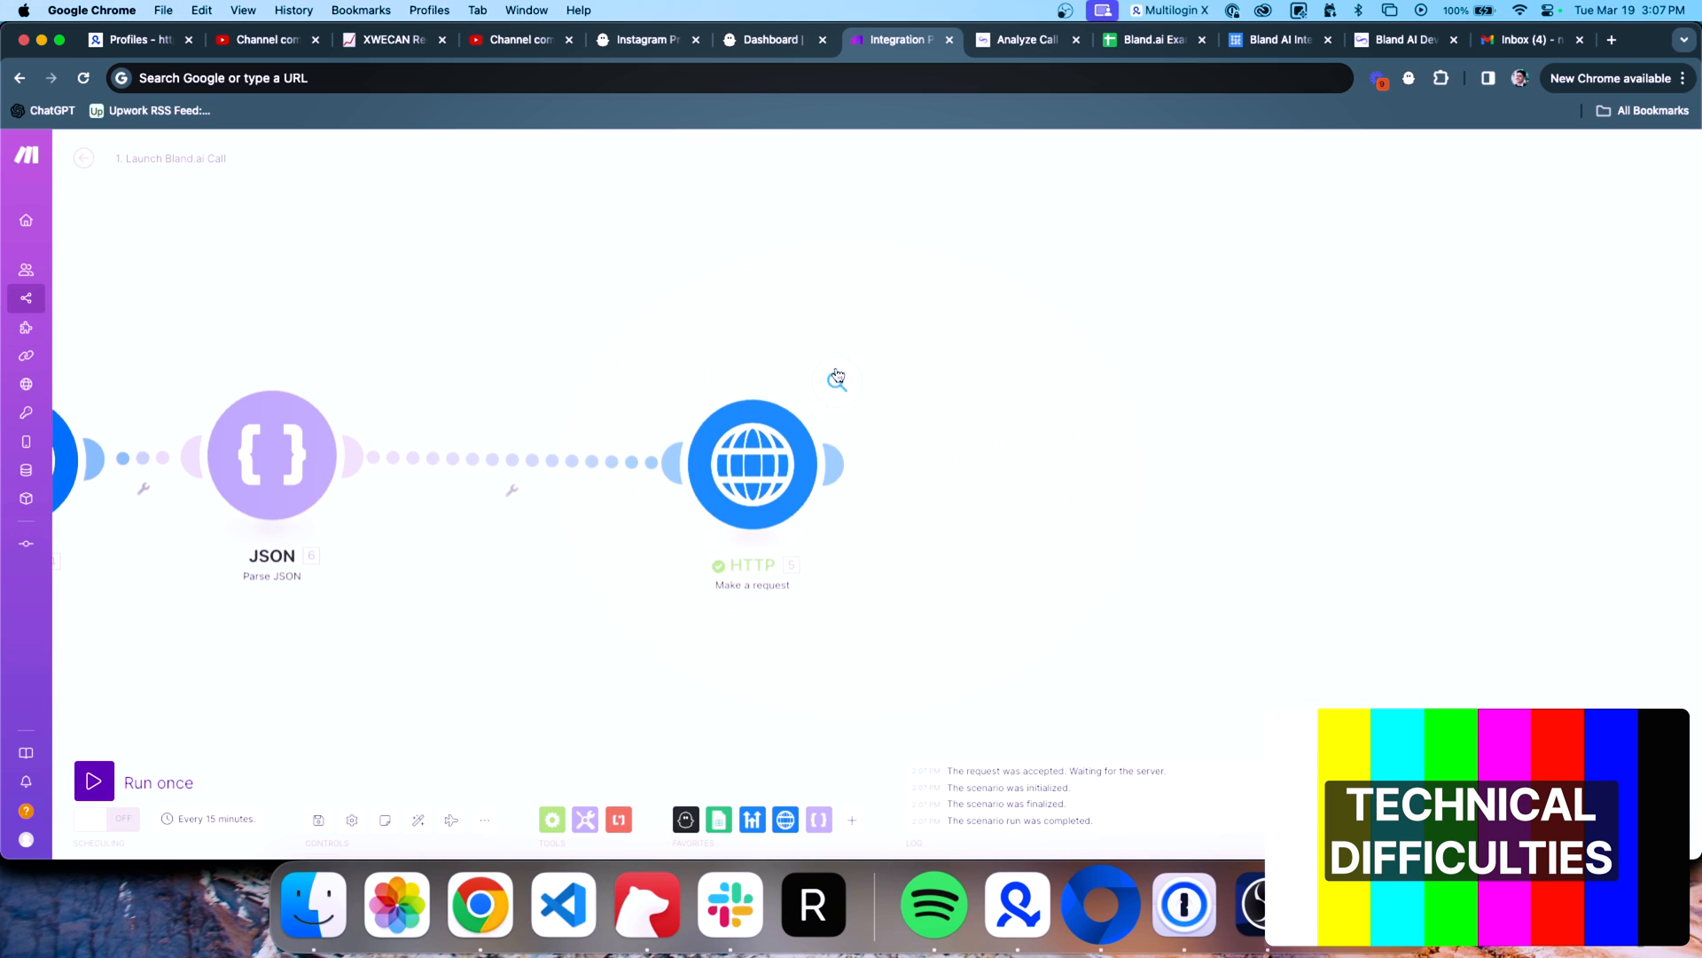
{"action": "left_click", "coordinate": [752, 463]}
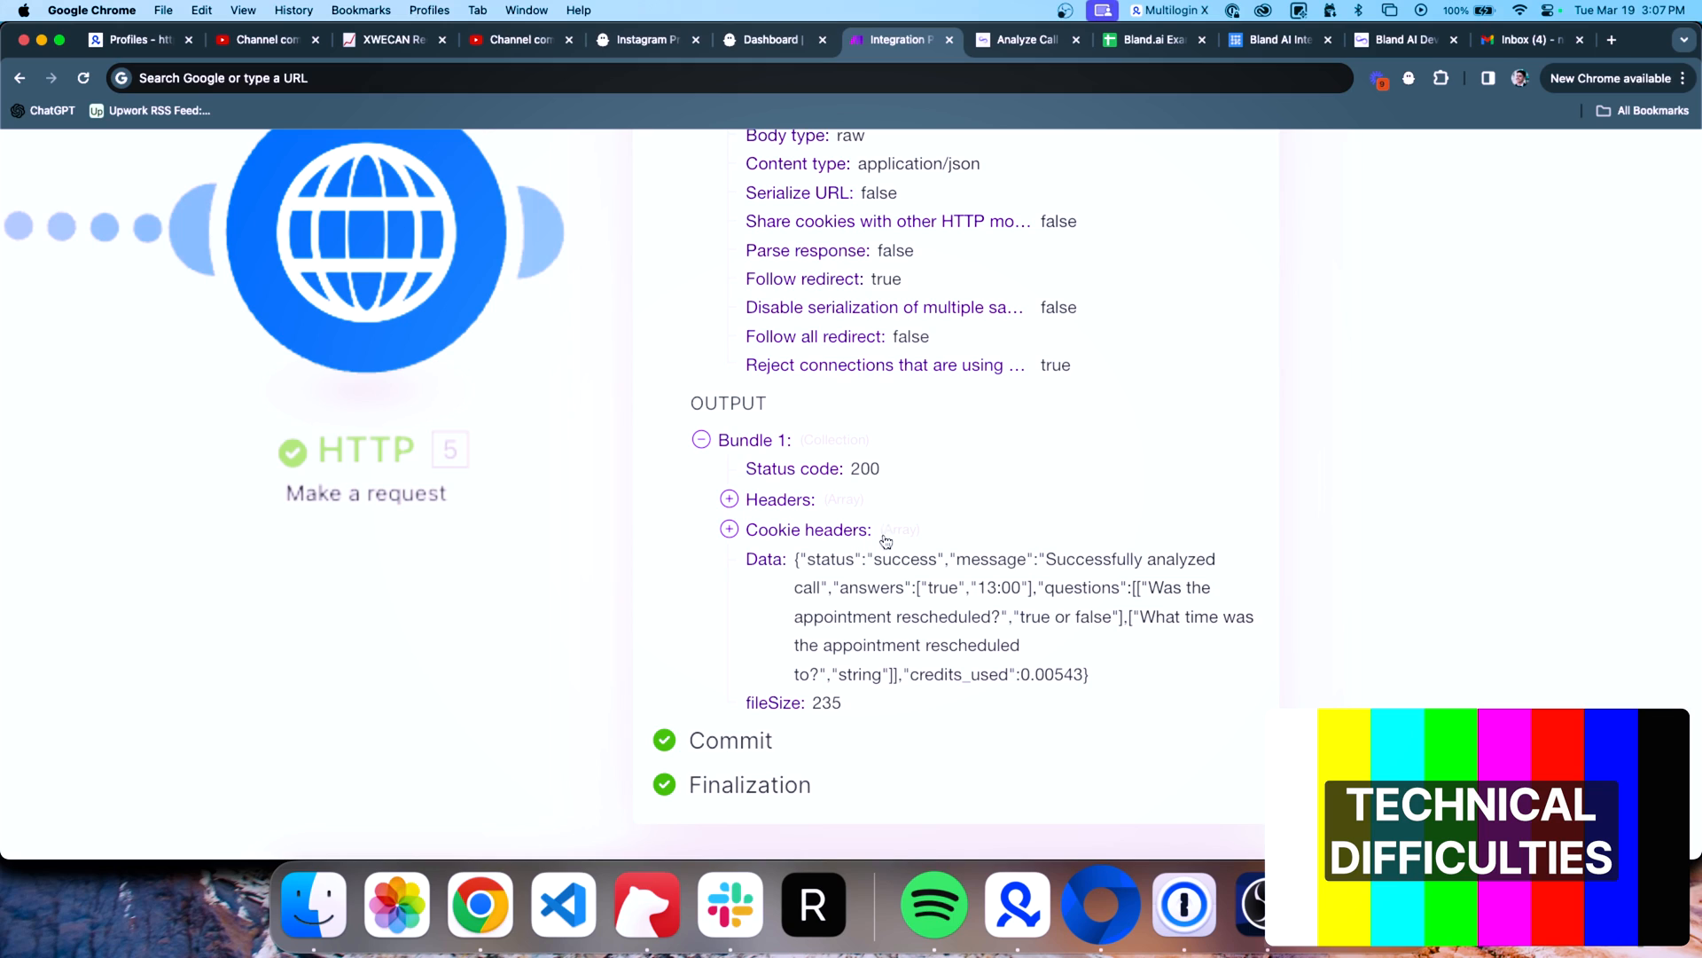
{"action": "mouse_move", "coordinate": [854, 579]}
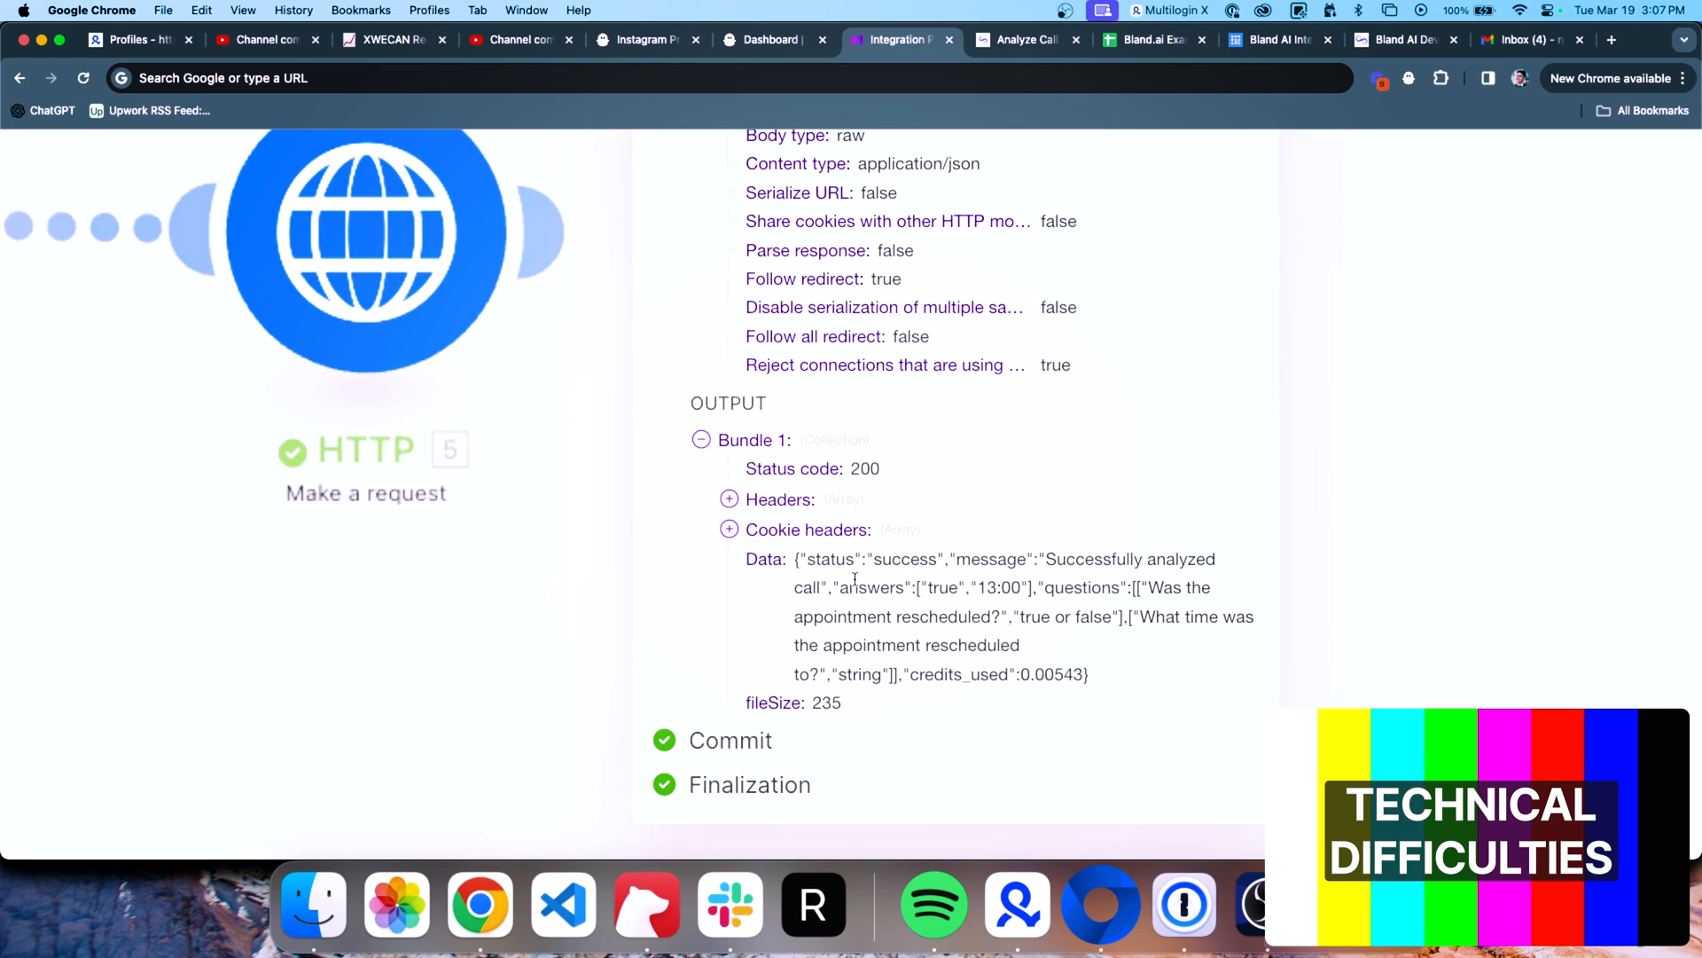
{"action": "double_click", "coordinate": [940, 587]}
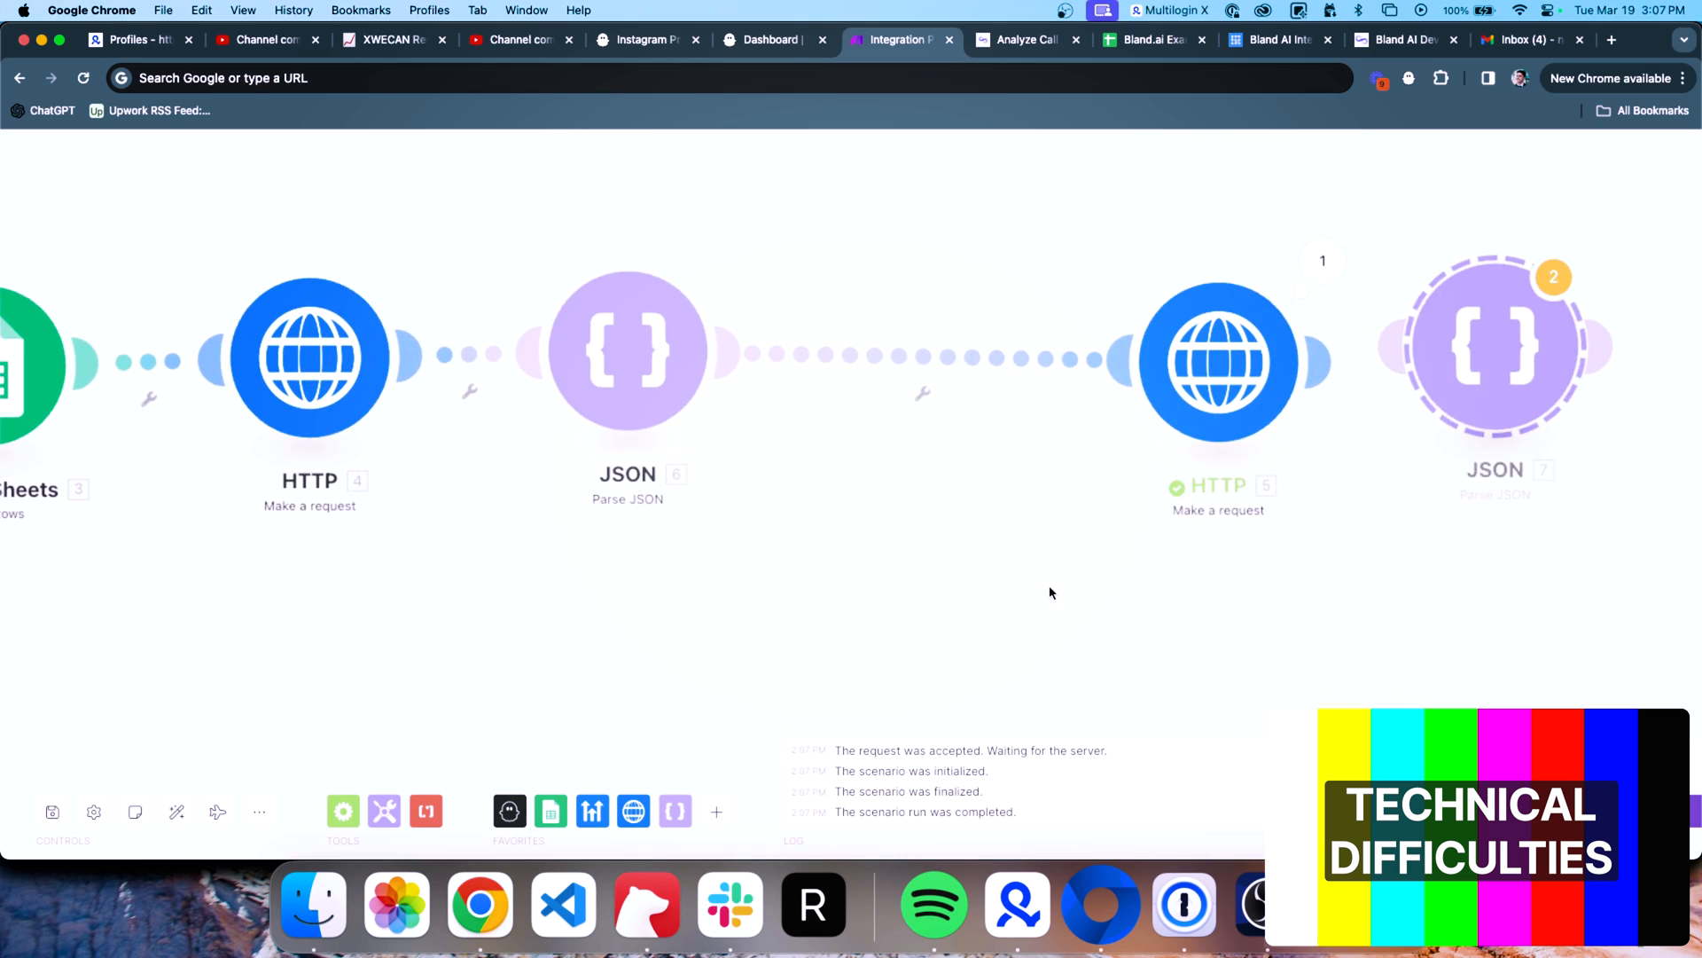
{"action": "left_click", "coordinate": [1493, 342]}
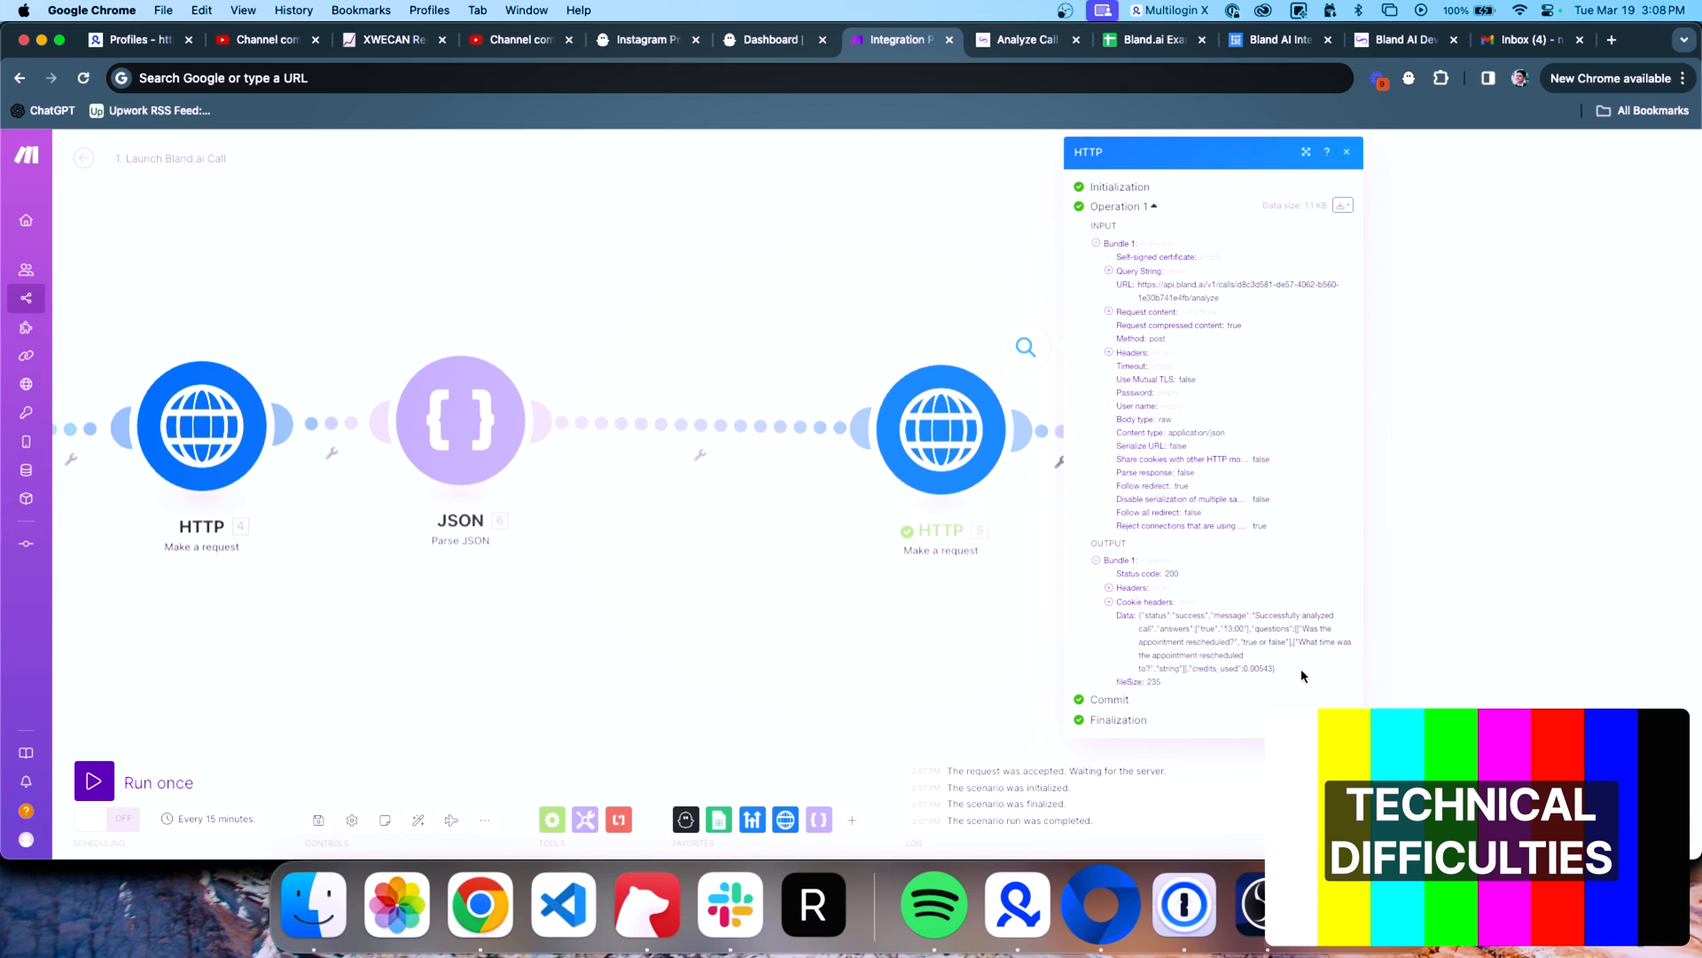
{"action": "mouse_move", "coordinate": [1244, 628]}
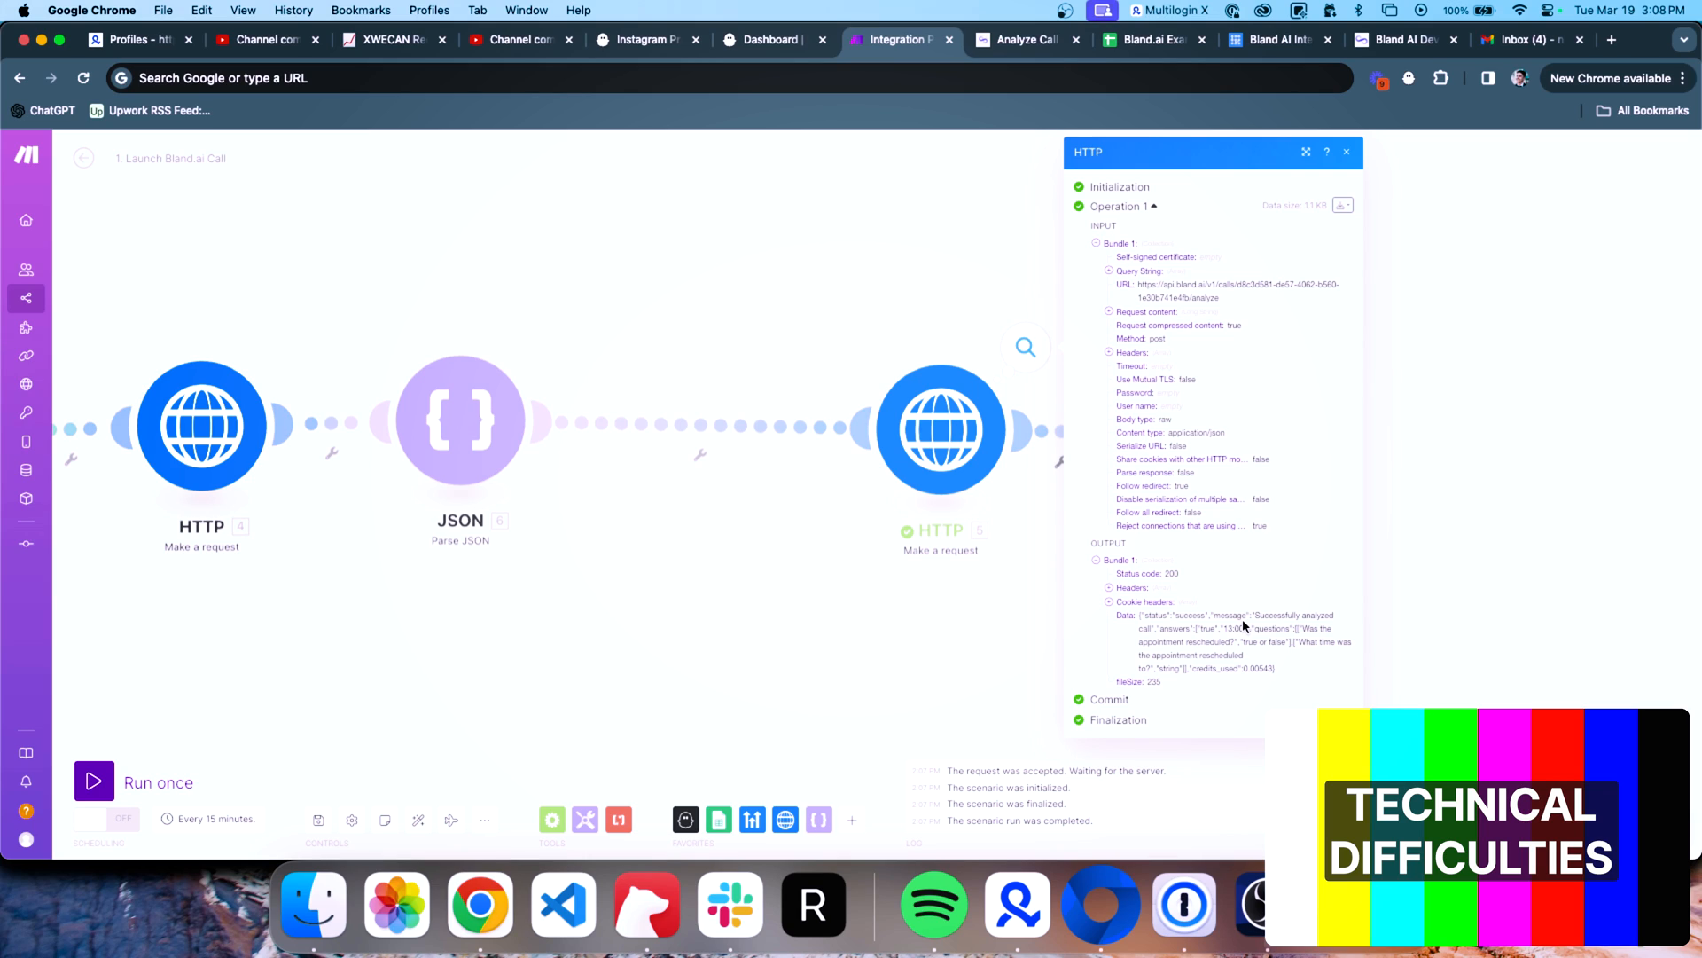
{"action": "mouse_move", "coordinate": [1468, 617]}
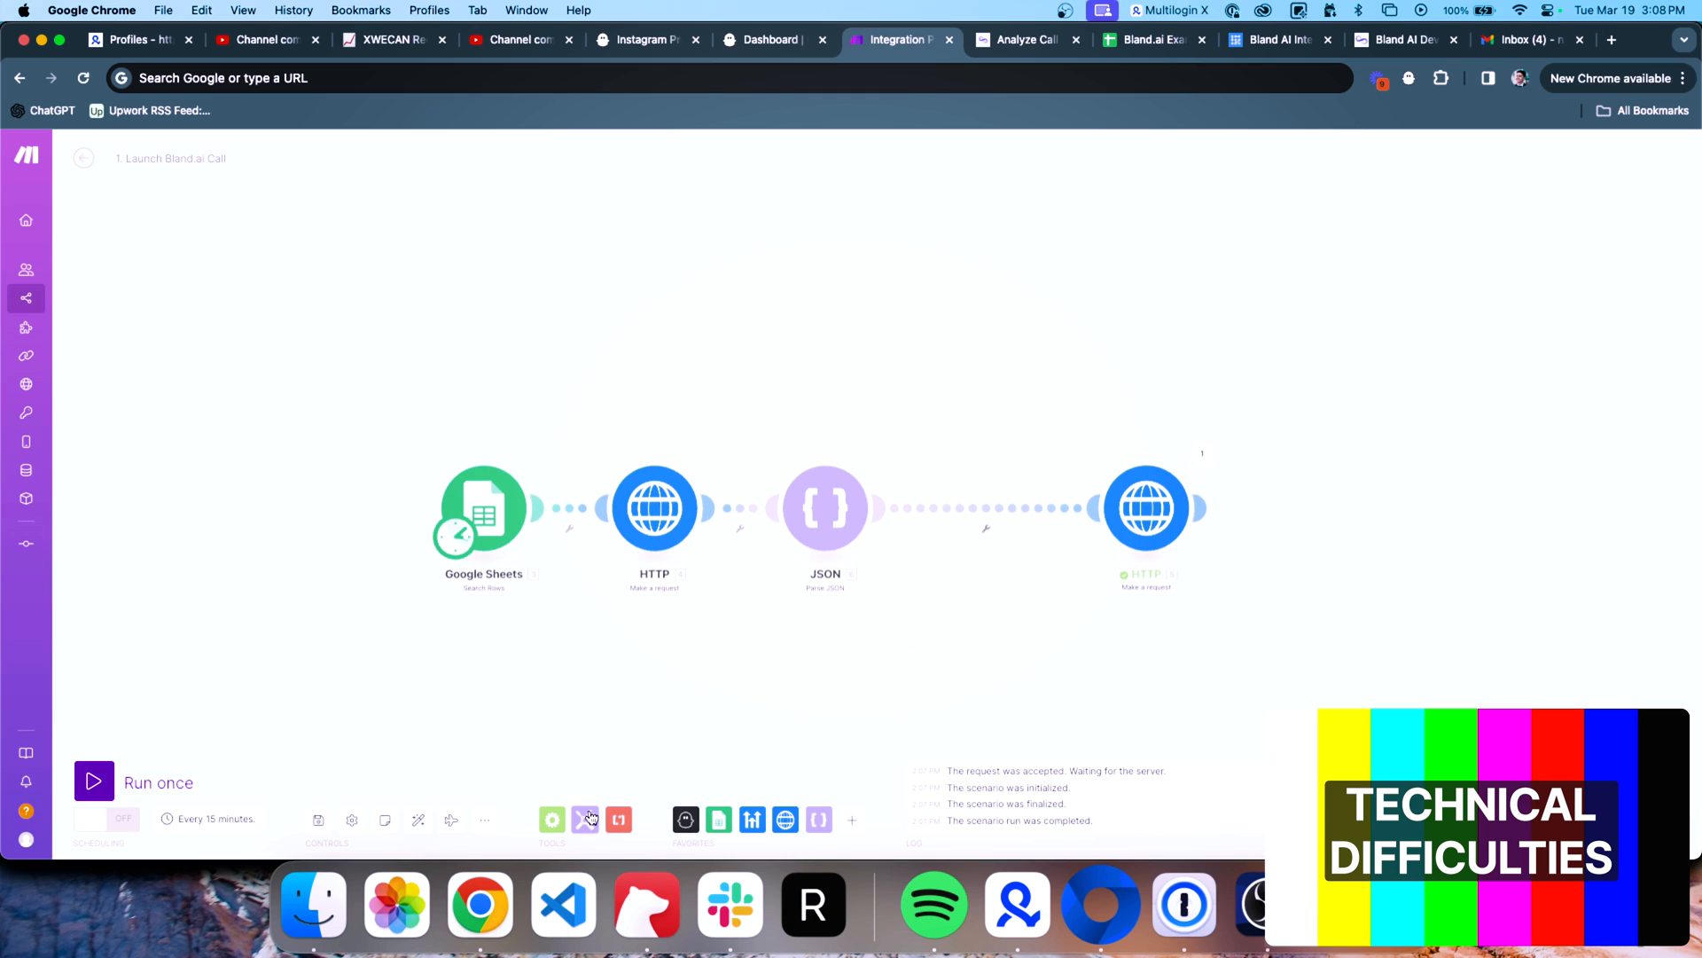
Step: Add a Tools Sleep module with a 300-second delay between Parse JSON and the analyze request
{"action": "left_click", "coordinate": [583, 819]}
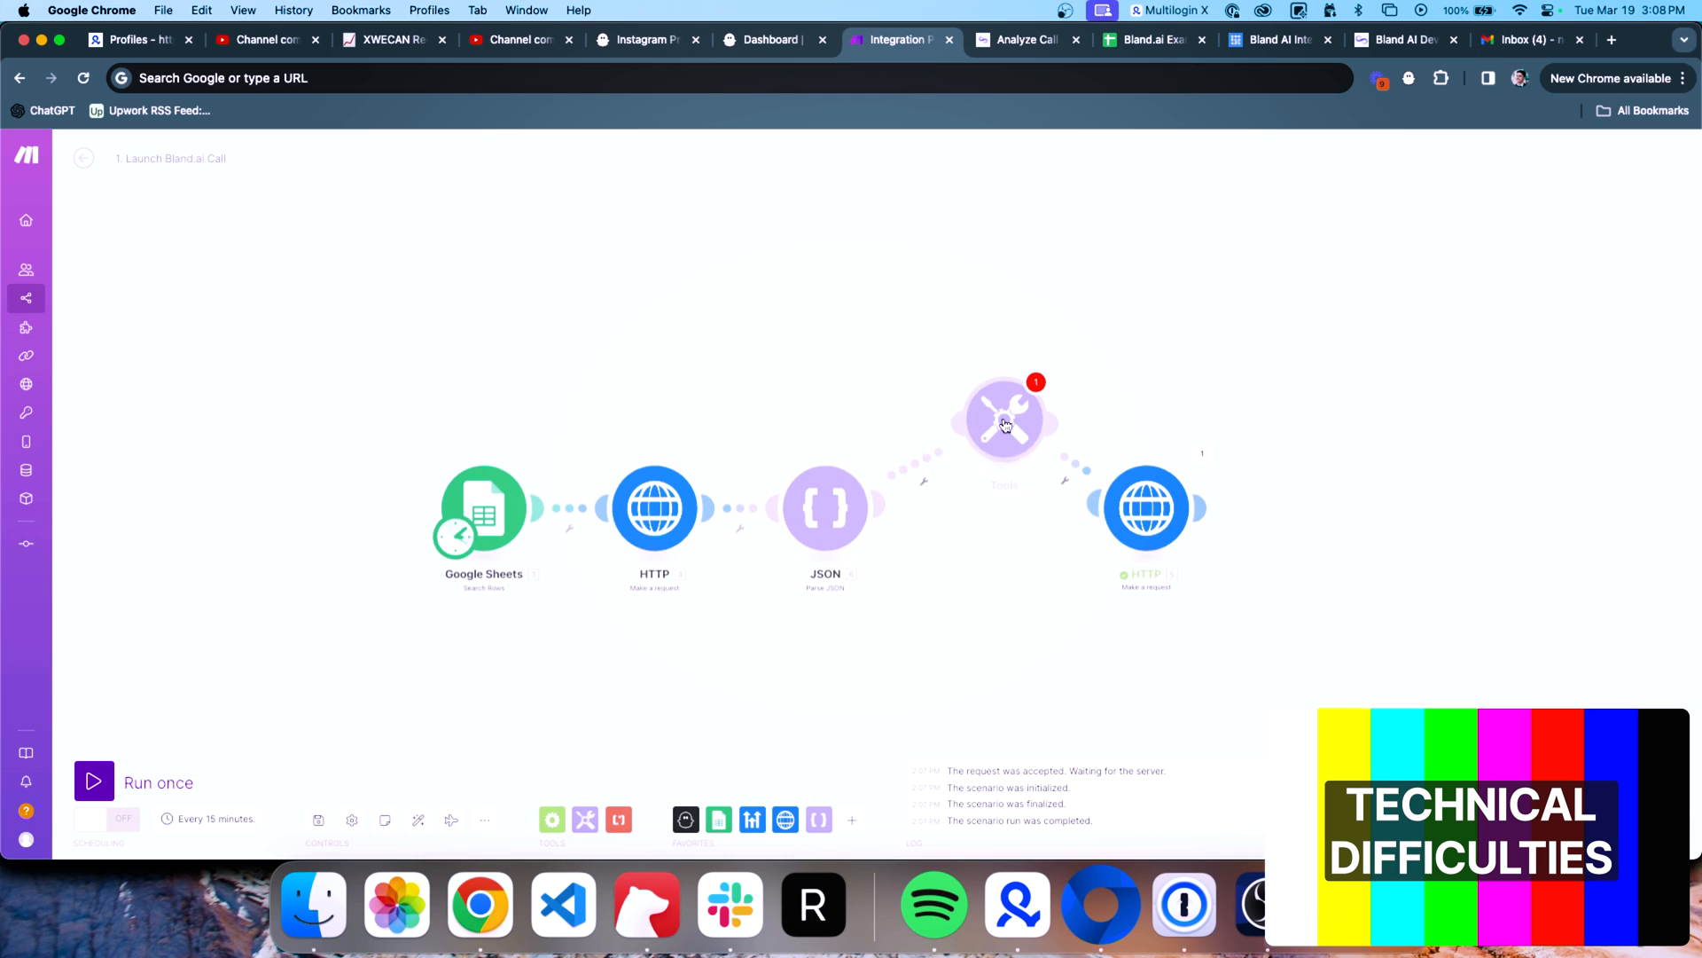
{"action": "left_click", "coordinate": [1002, 422]}
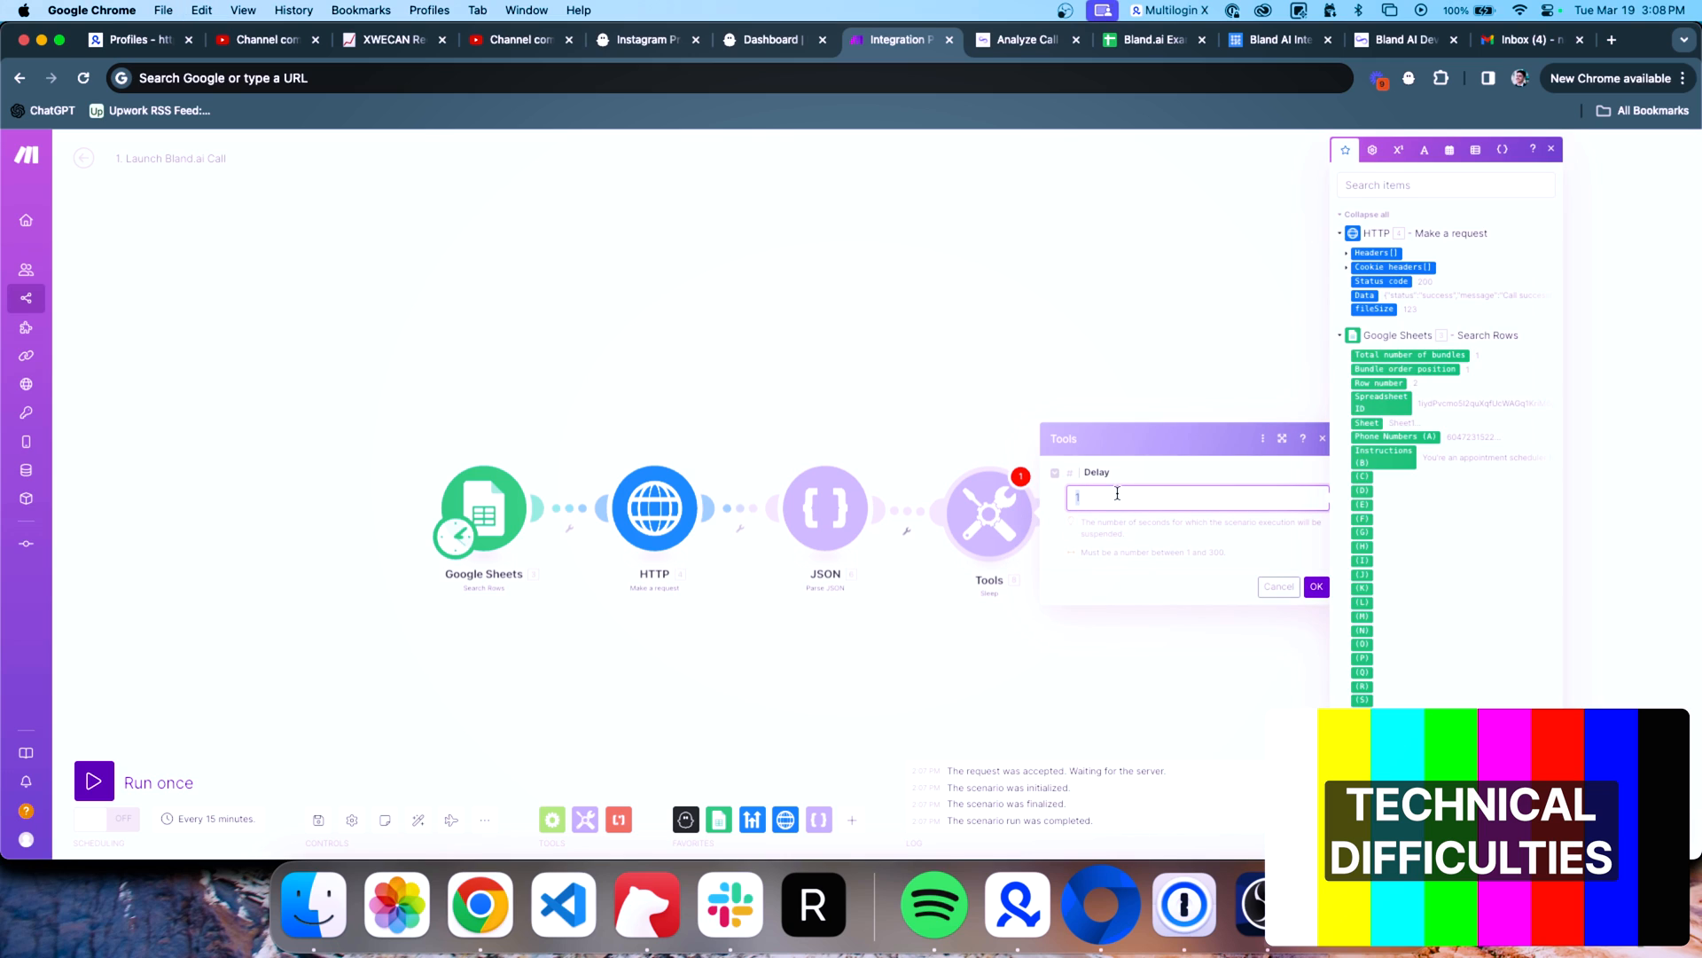
{"action": "type", "text": "300"}
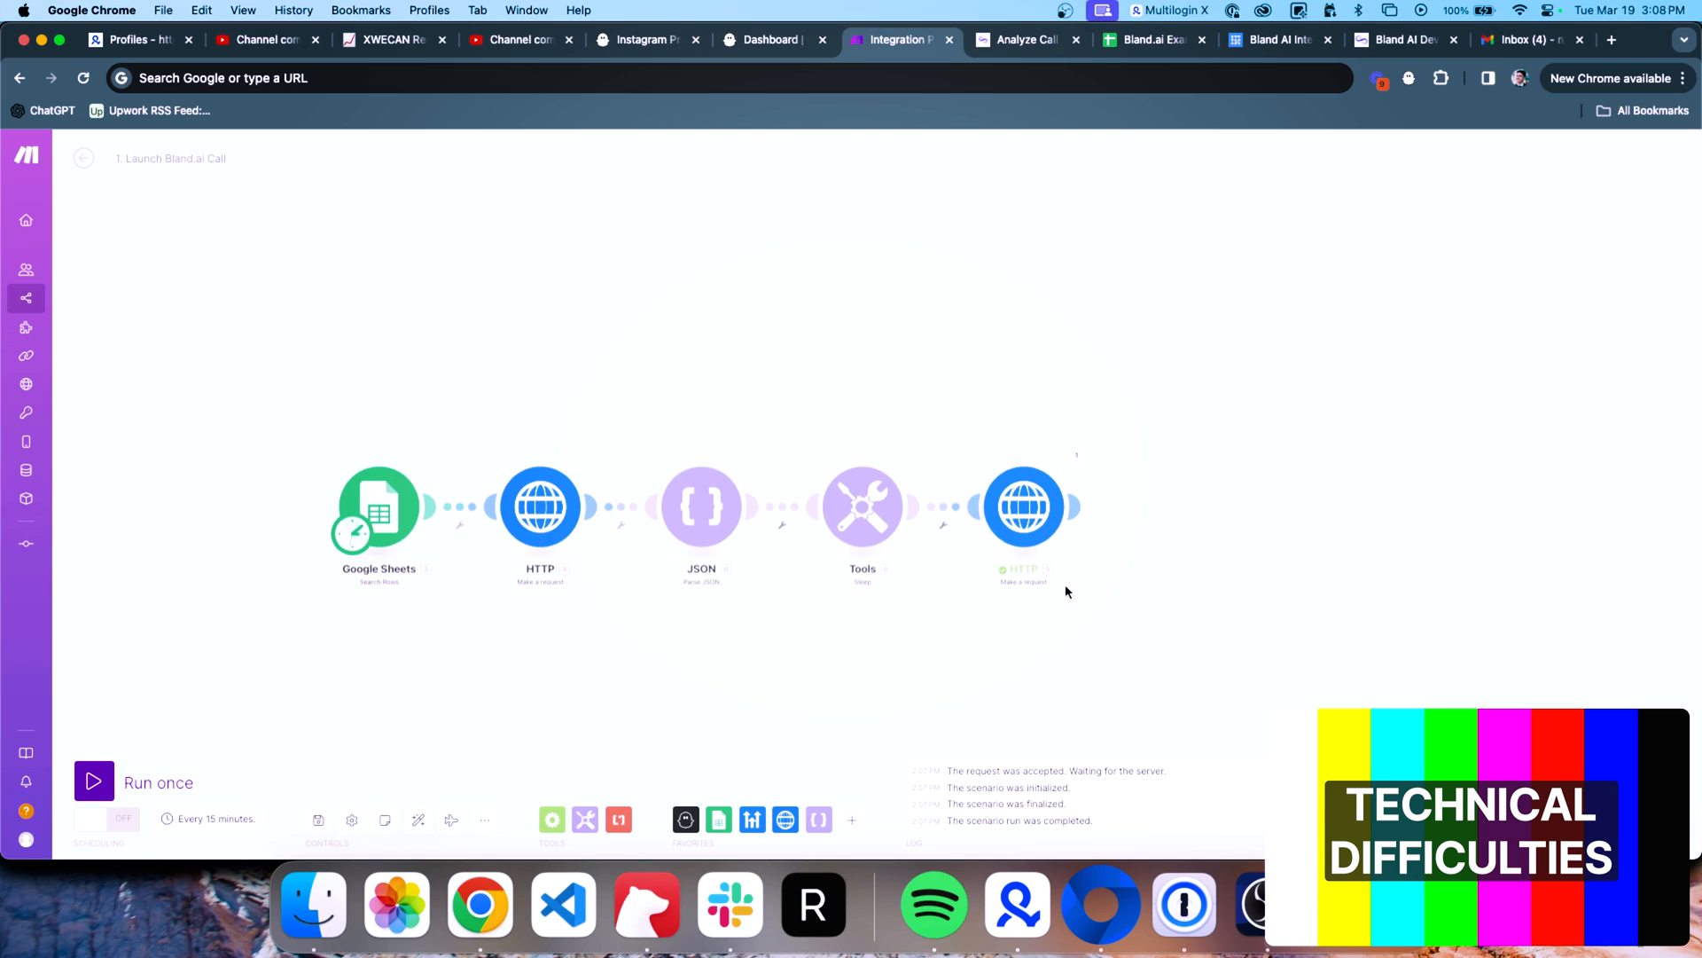
{"action": "left_click", "coordinate": [861, 505]}
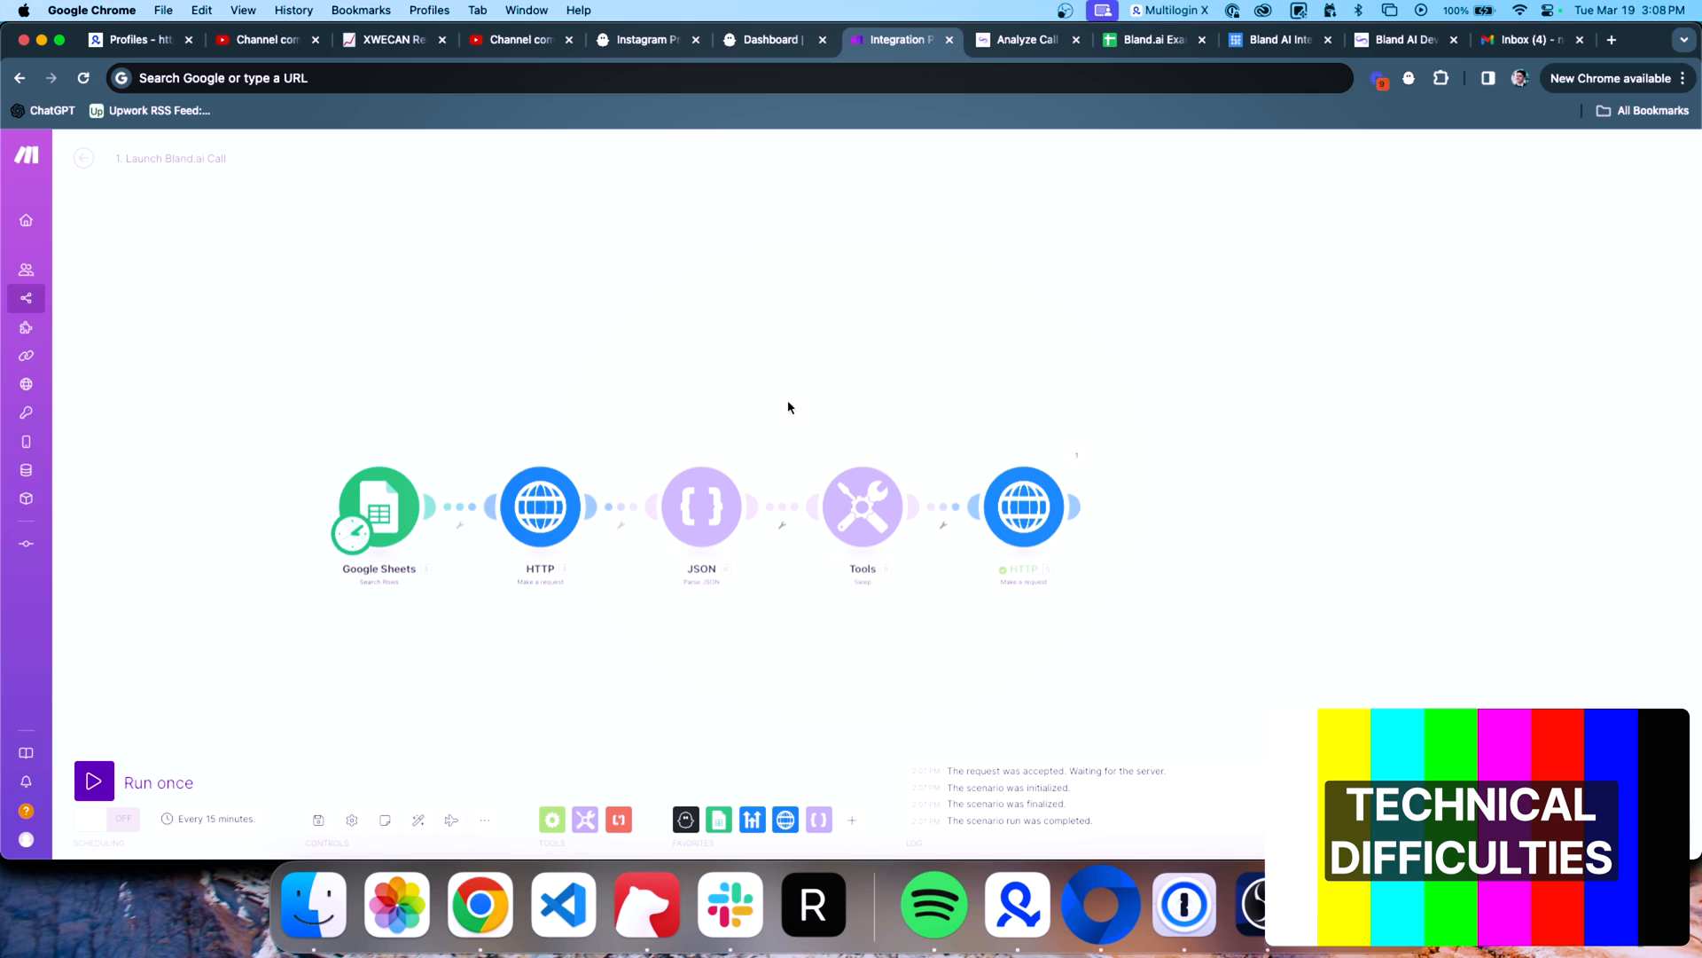
Step: Rename the HTTP modules to Call Customer and Analyze Call Contents
{"action": "right_click", "coordinate": [540, 505]}
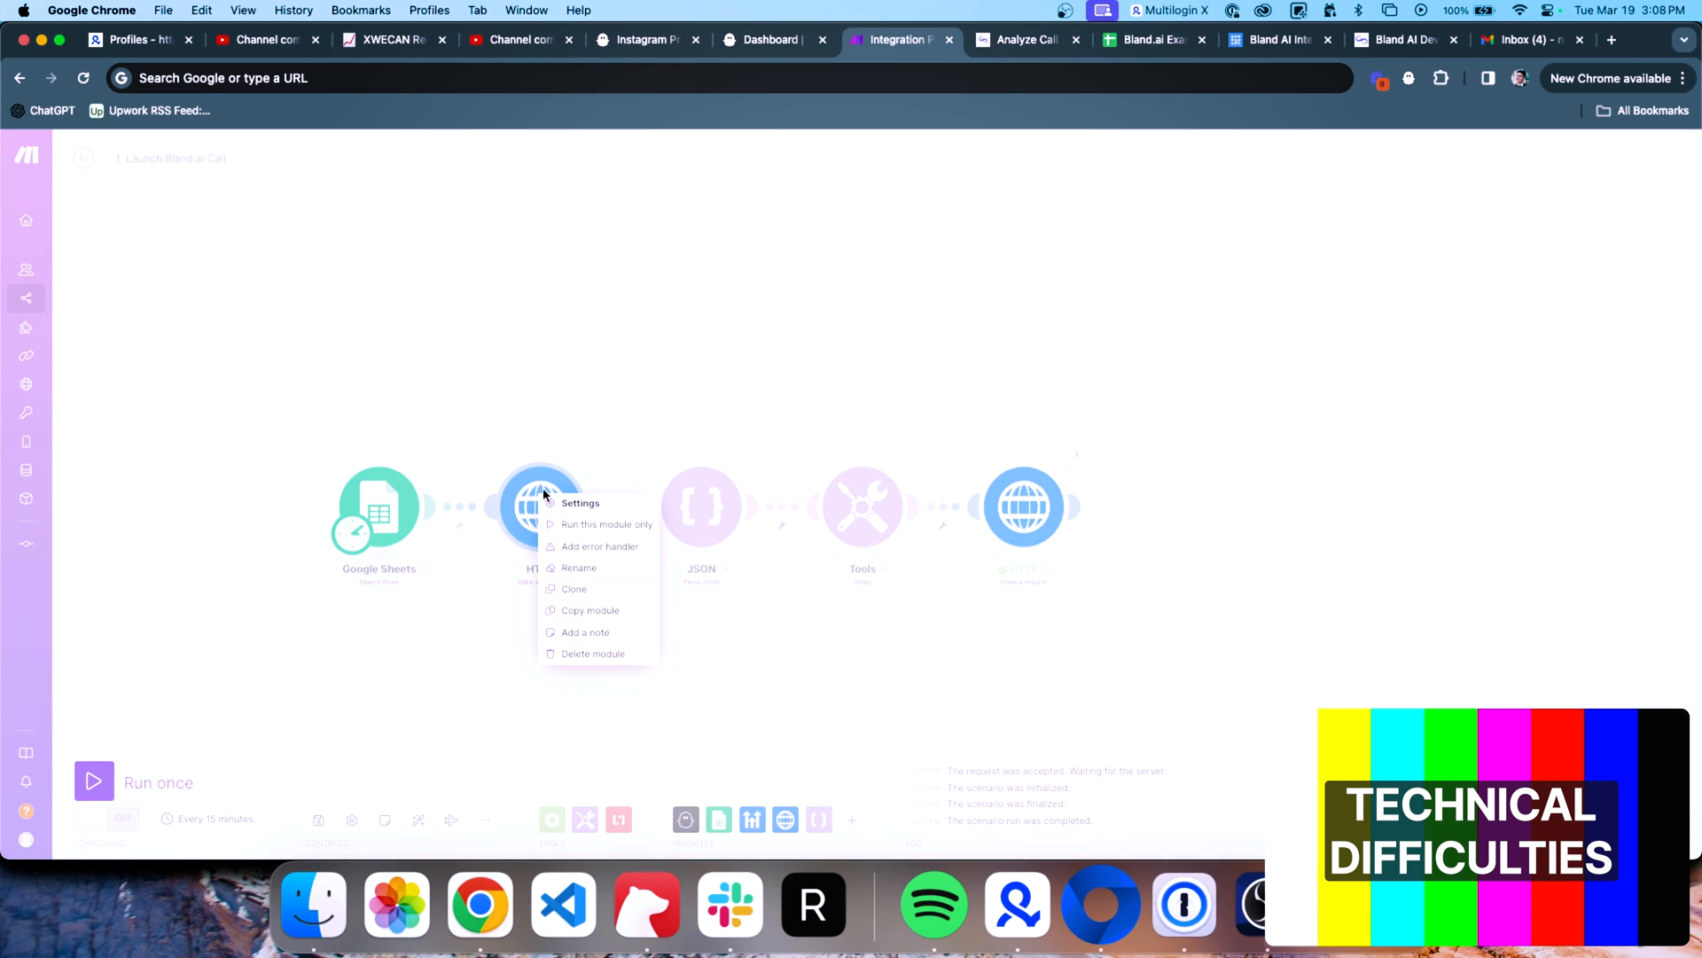
{"action": "left_click", "coordinate": [578, 568]}
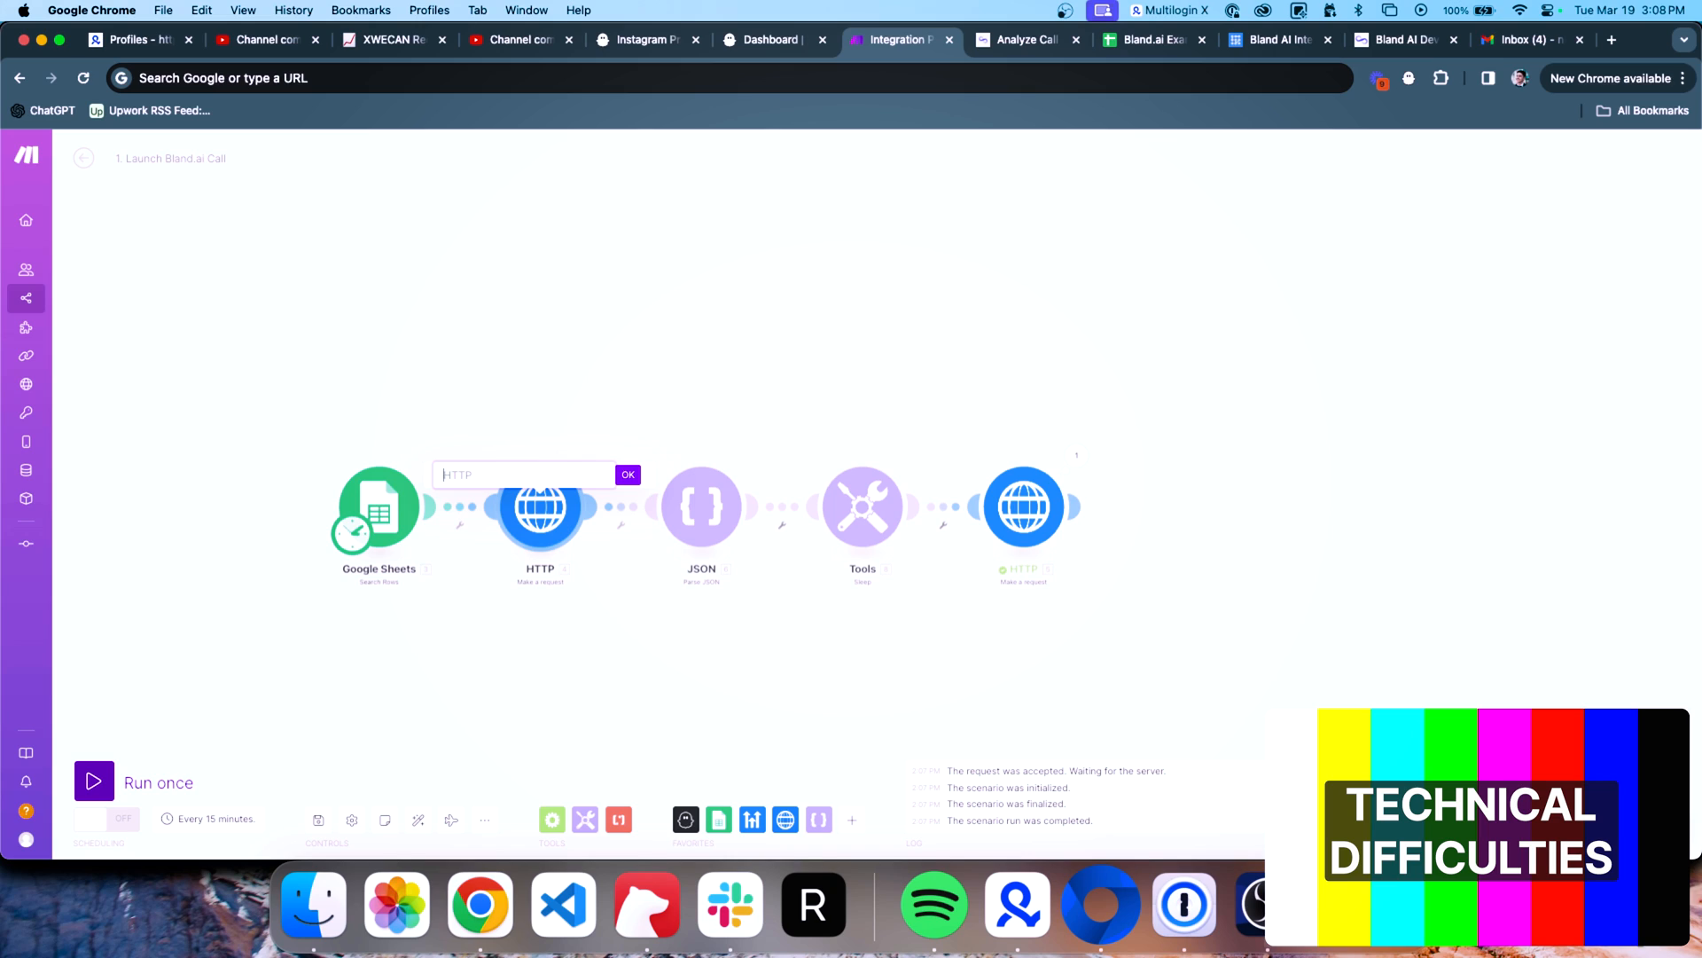
{"action": "type", "text": "Call C"}
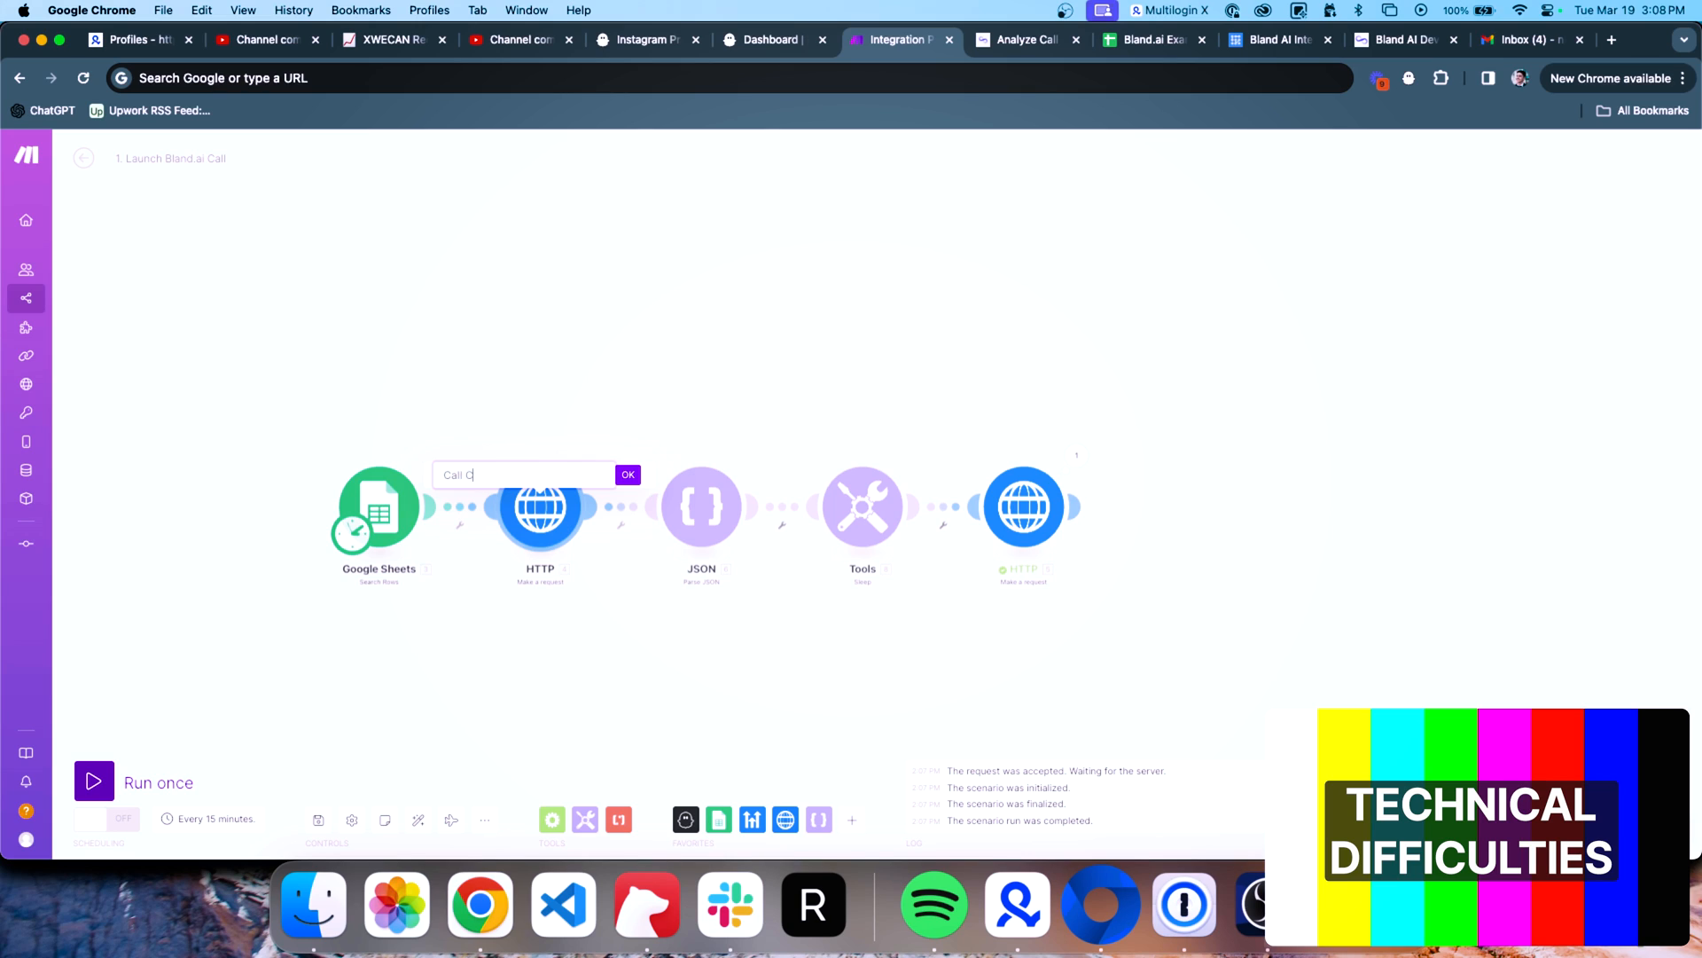
{"action": "left_click", "coordinate": [628, 475]}
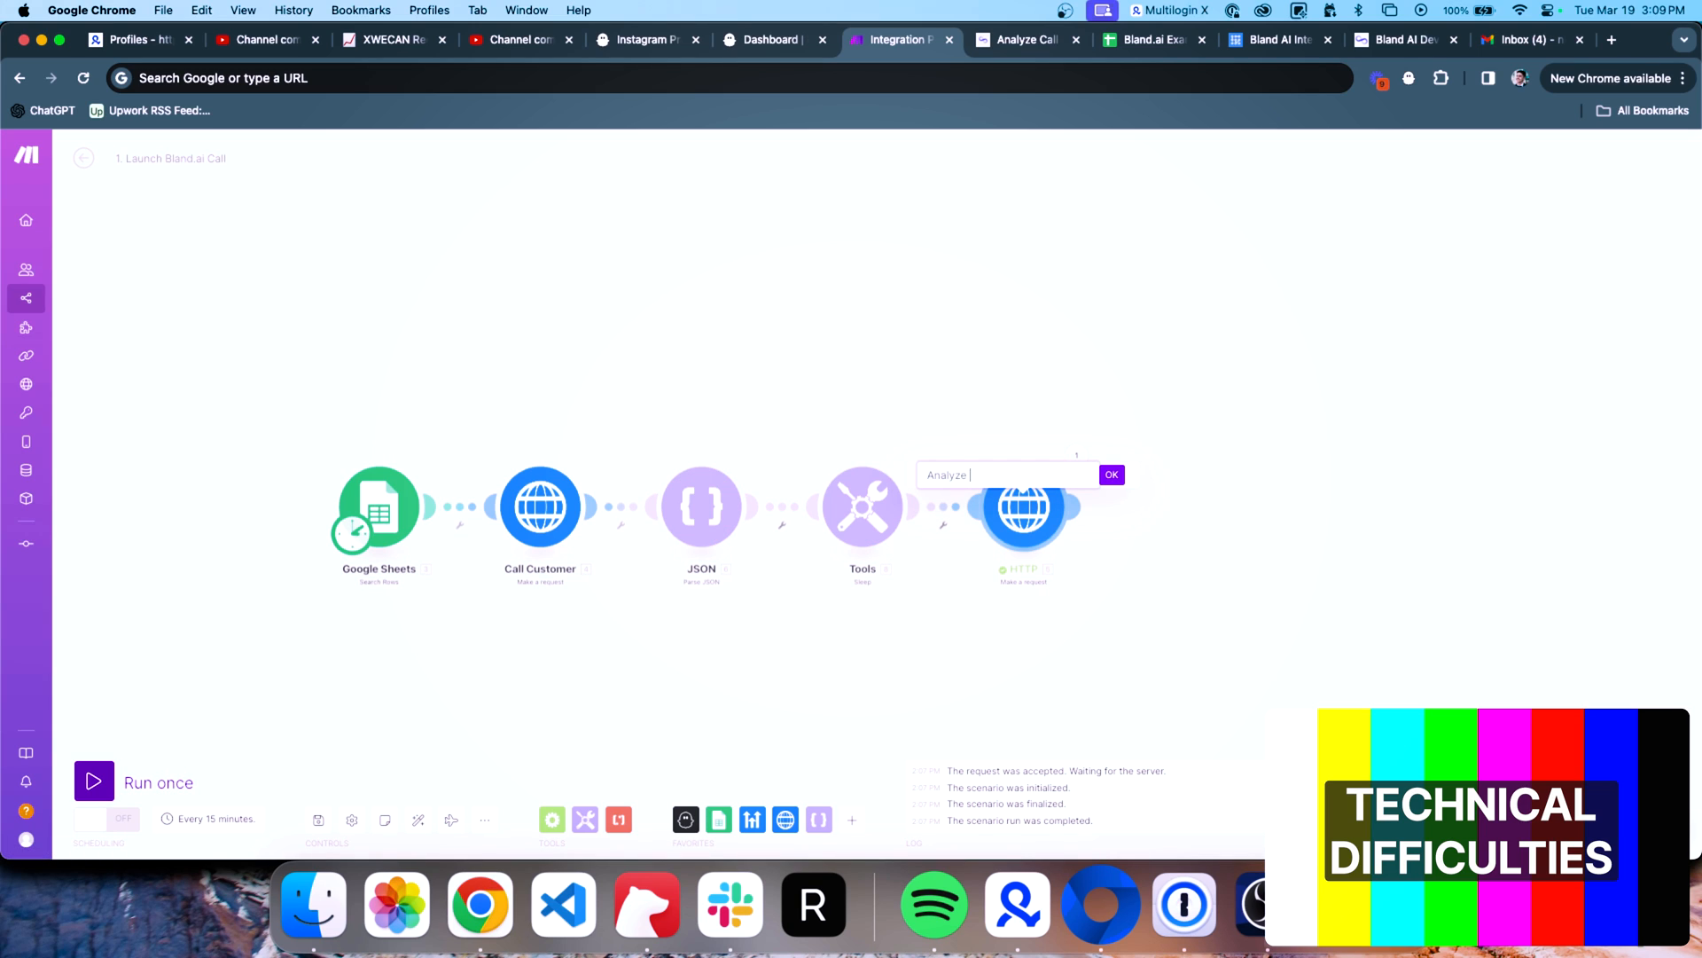
{"action": "type", "text": "Call Contents"}
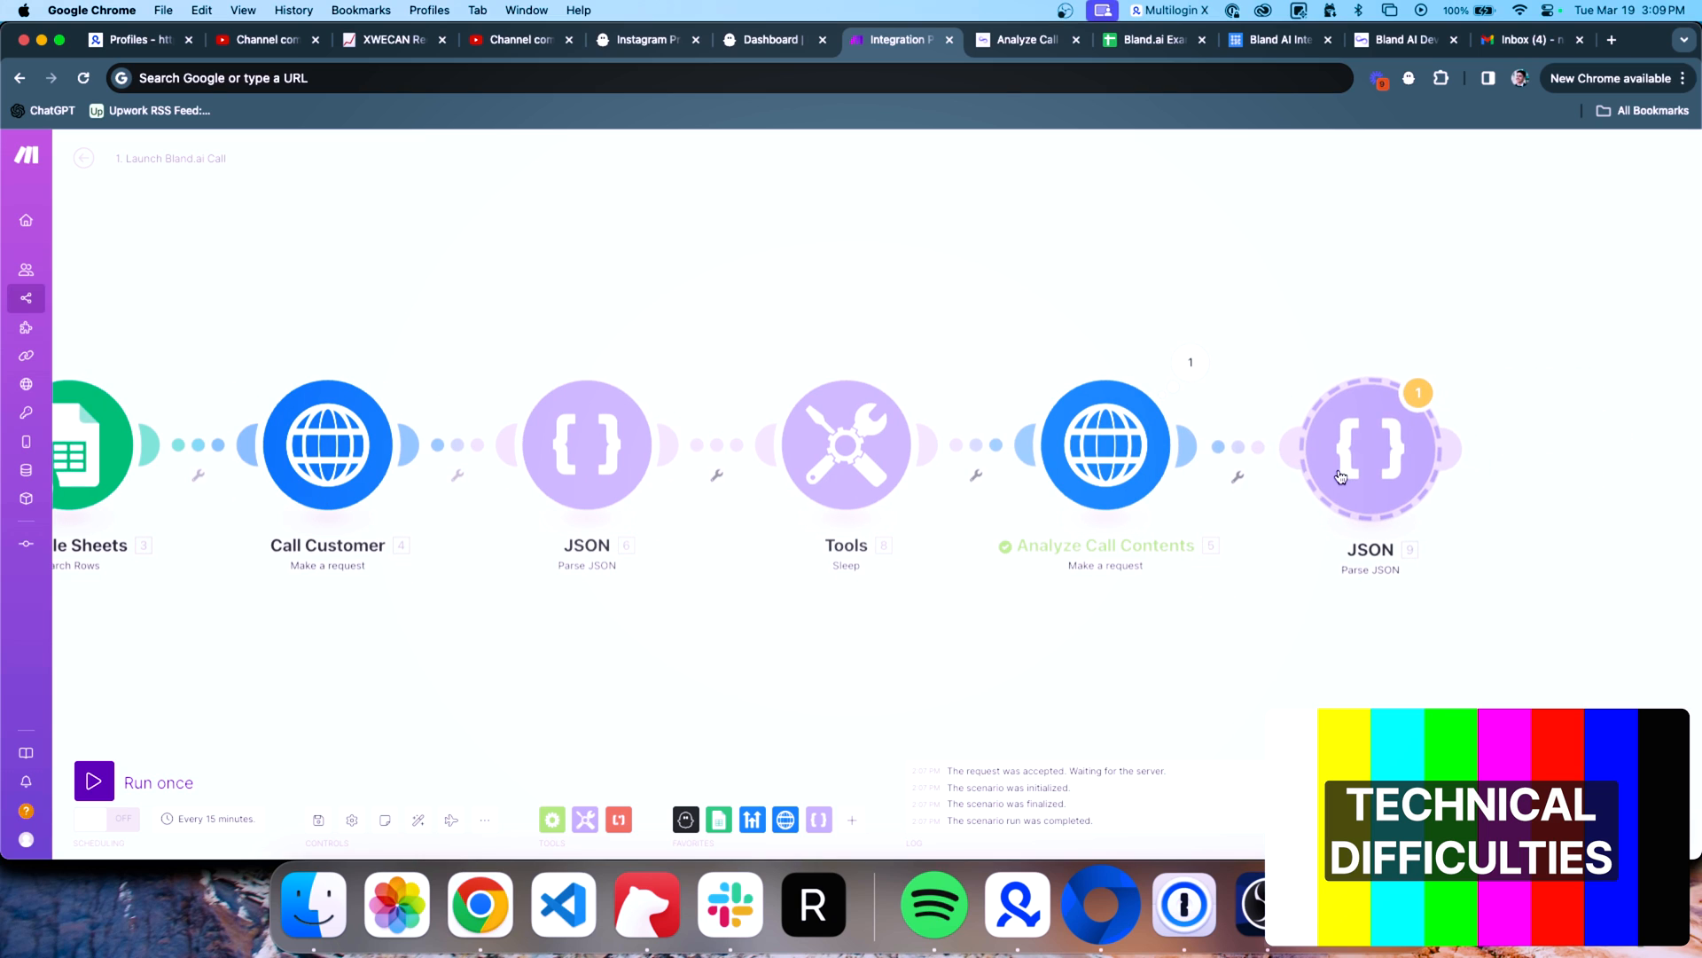
Step: Add a JSON Parse JSON step after Analyze Call Contents
{"action": "left_click", "coordinate": [1371, 445]}
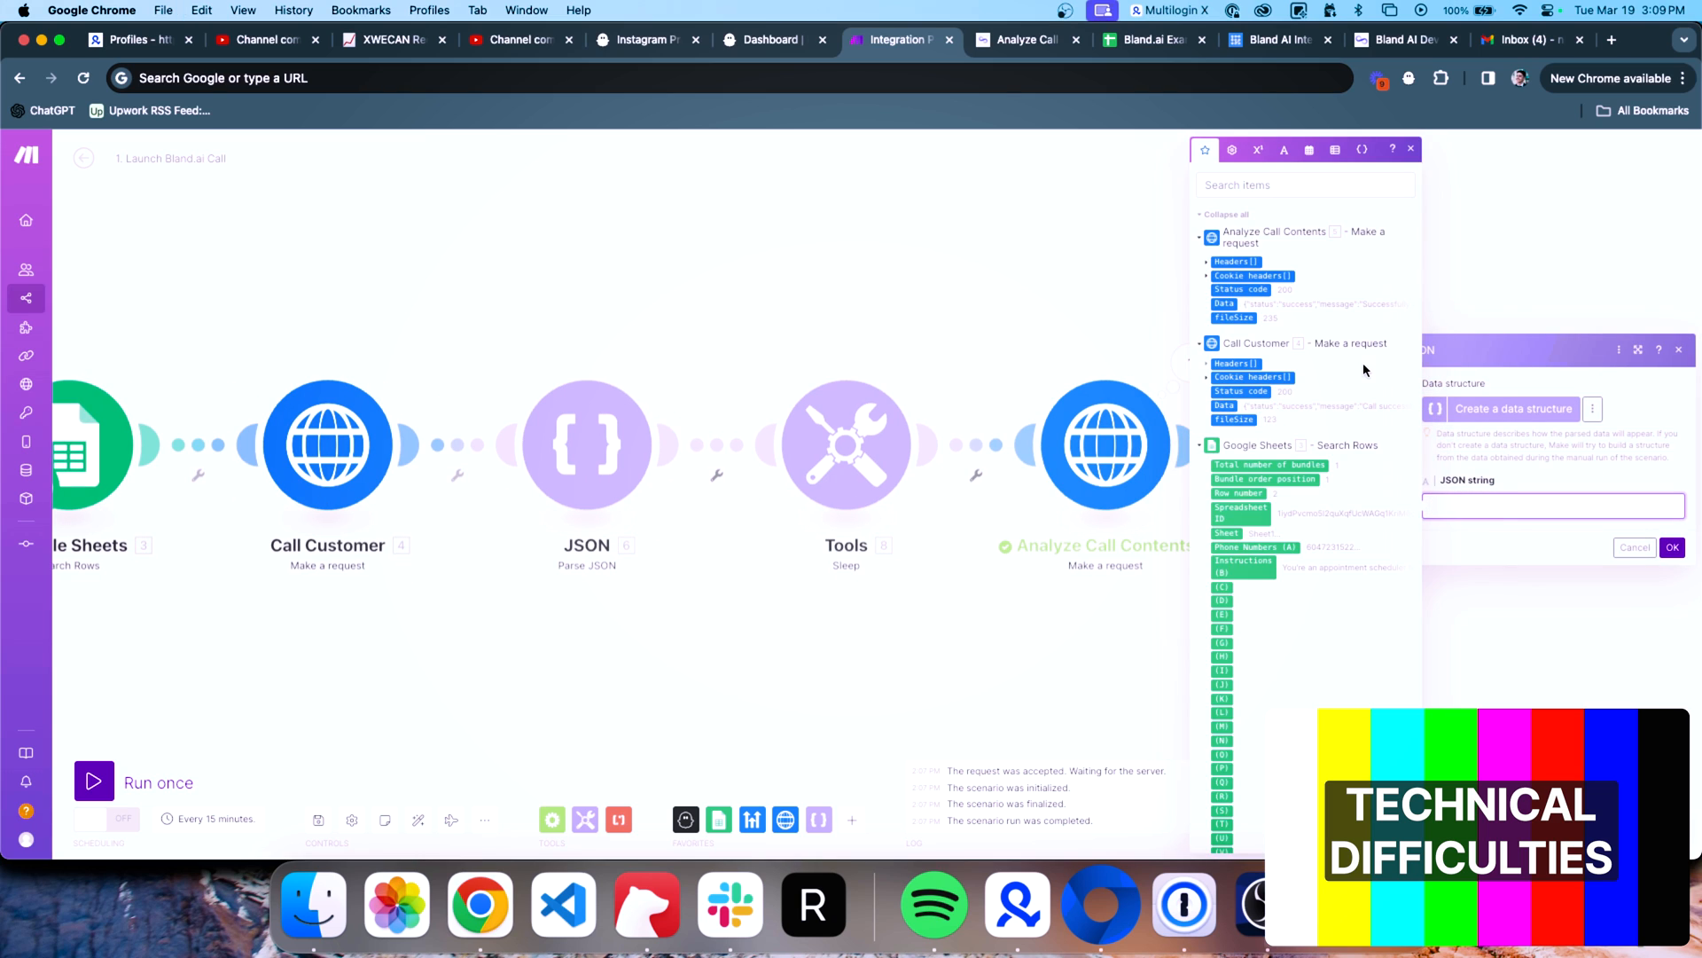
{"action": "left_click", "coordinate": [1672, 548]}
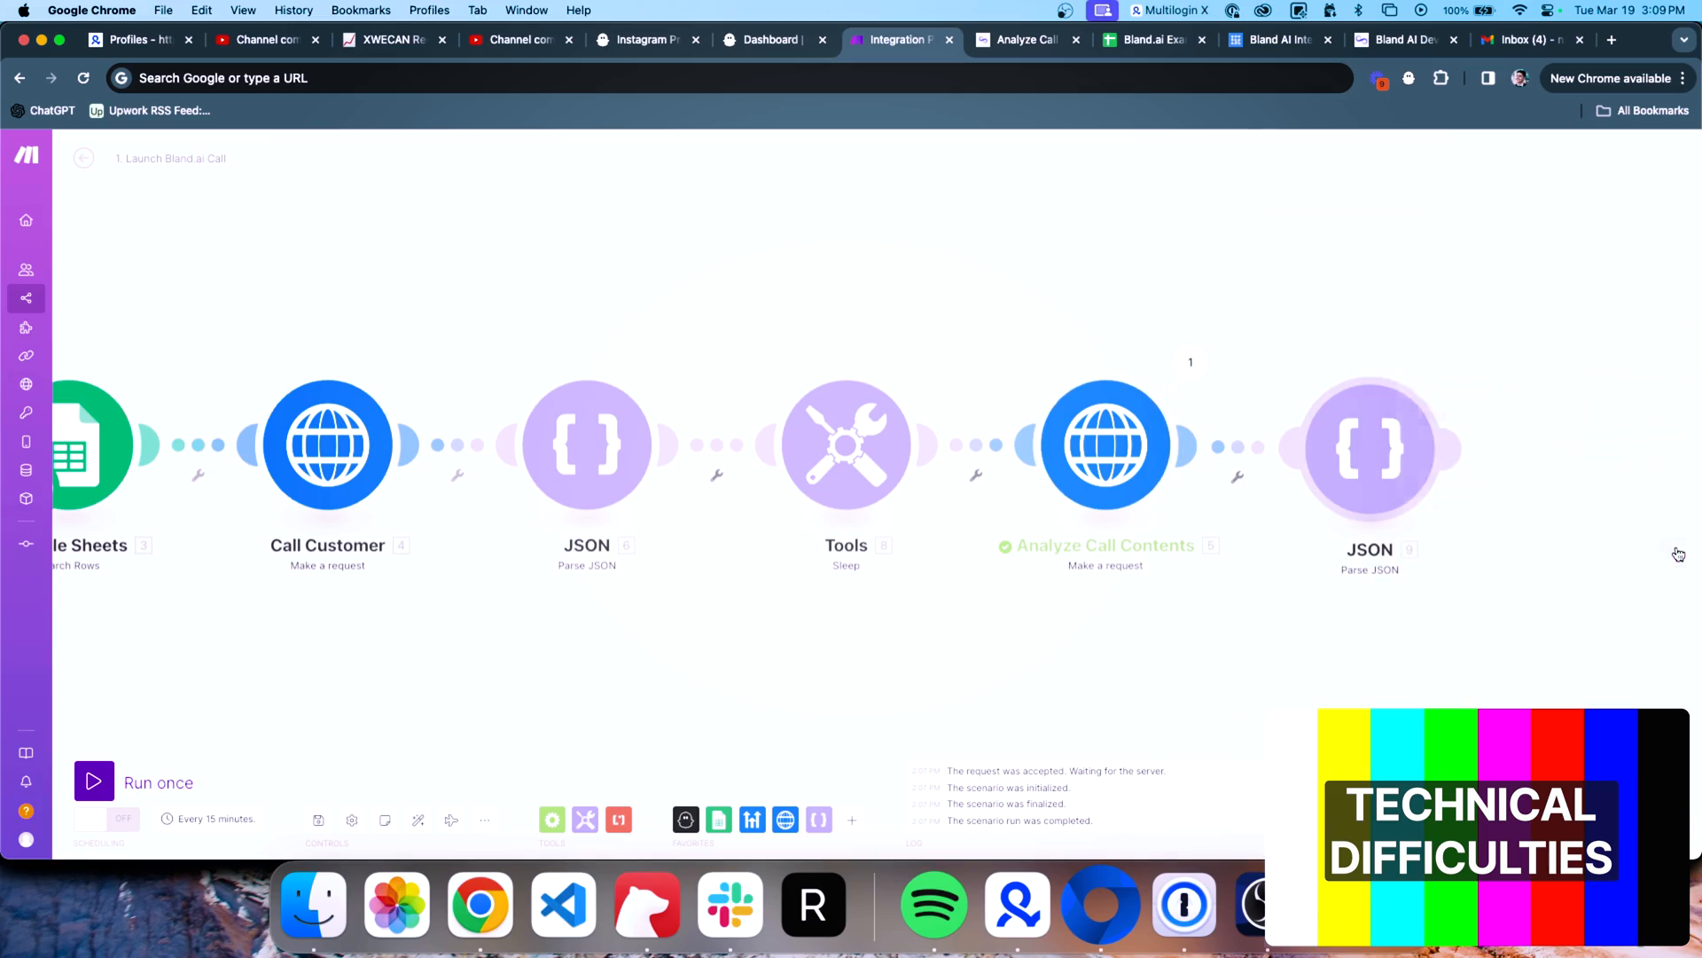